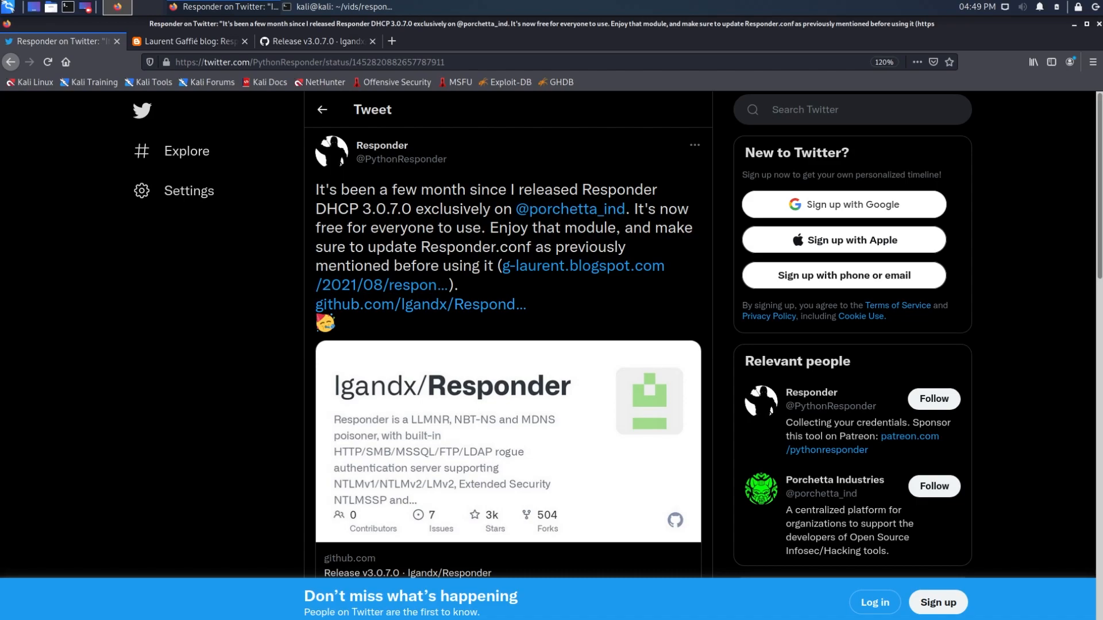
{"action": "mouse_move", "coordinate": [227, 465]}
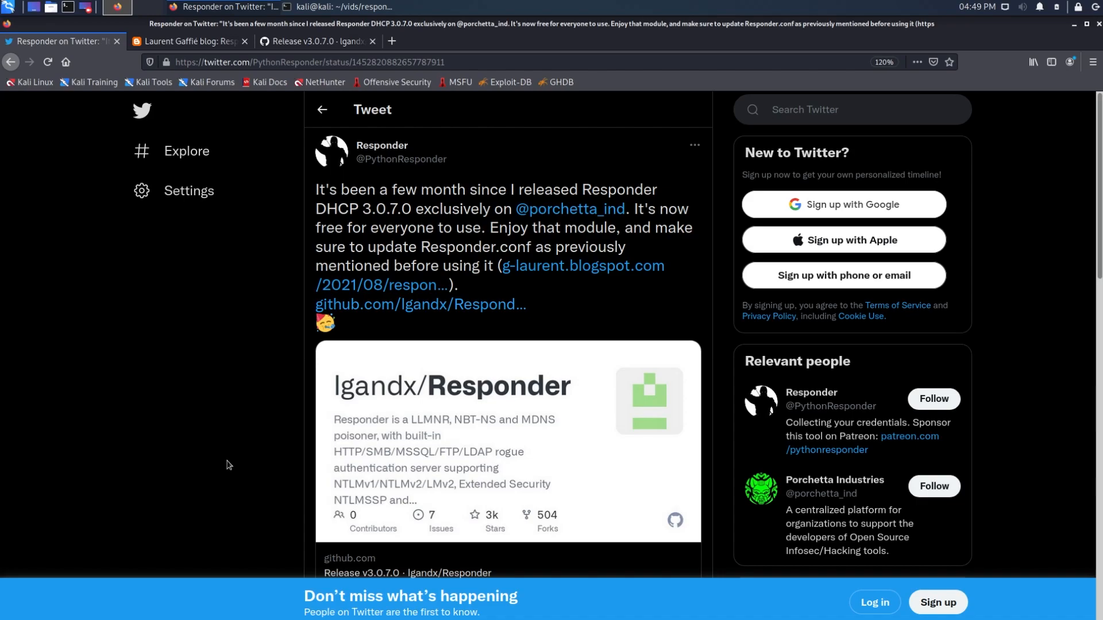
{"action": "mouse_move", "coordinate": [137, 433]}
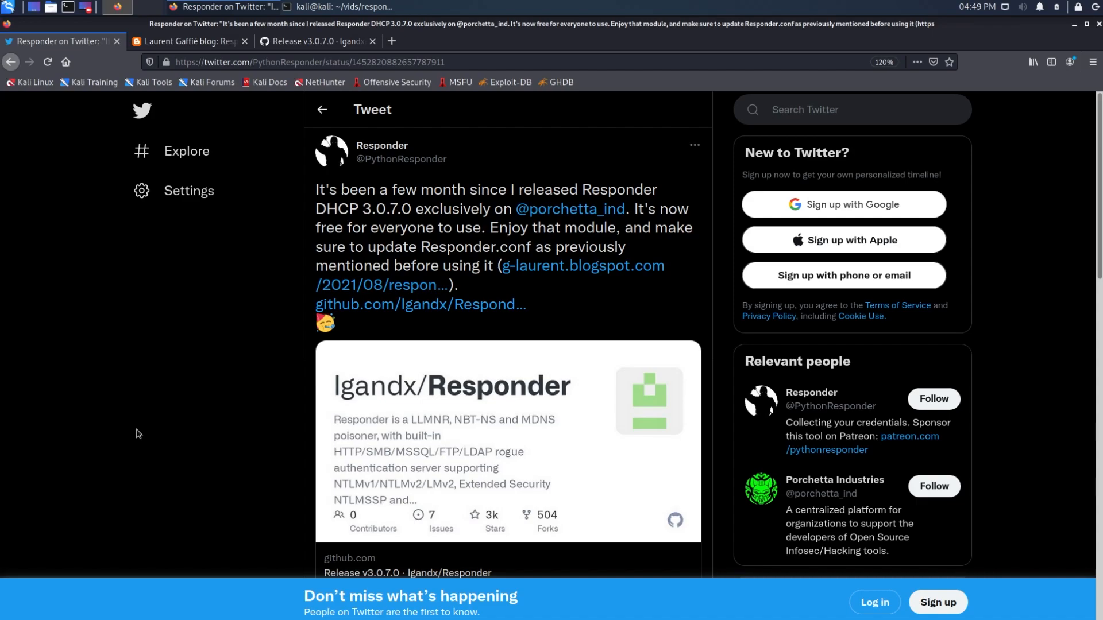
{"action": "mouse_move", "coordinate": [168, 305]}
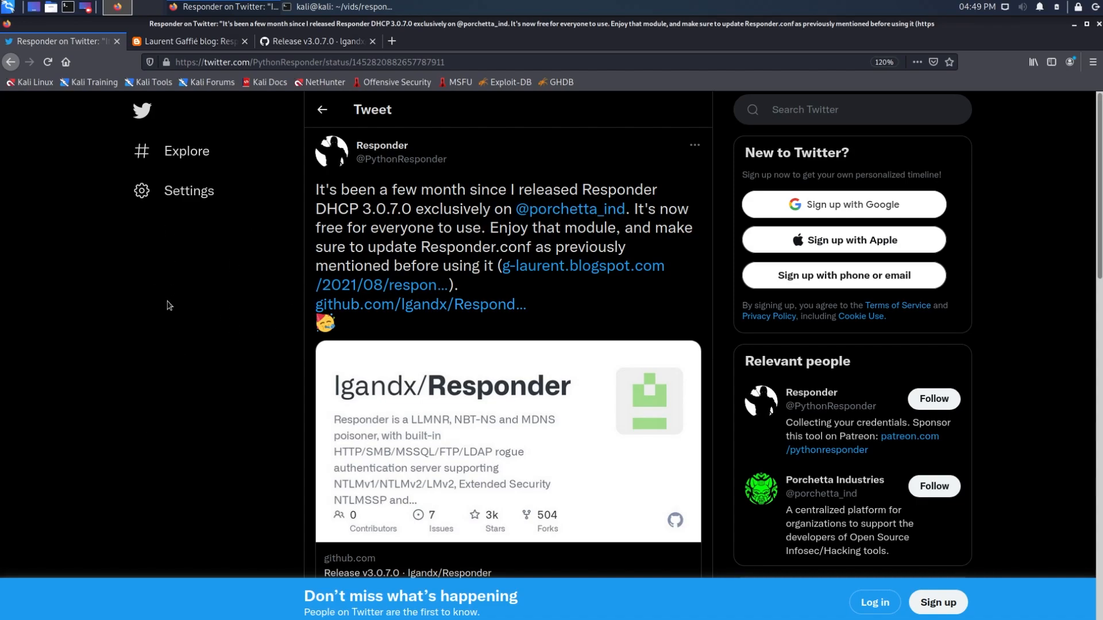
{"action": "mouse_move", "coordinate": [382, 146]}
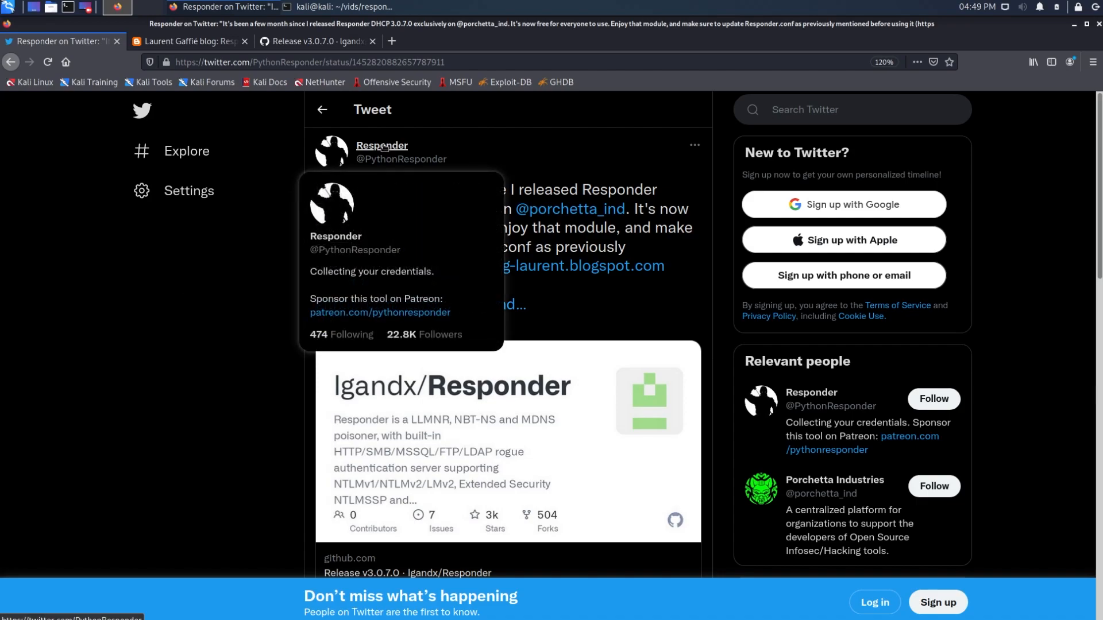
{"action": "mouse_move", "coordinate": [225, 377]}
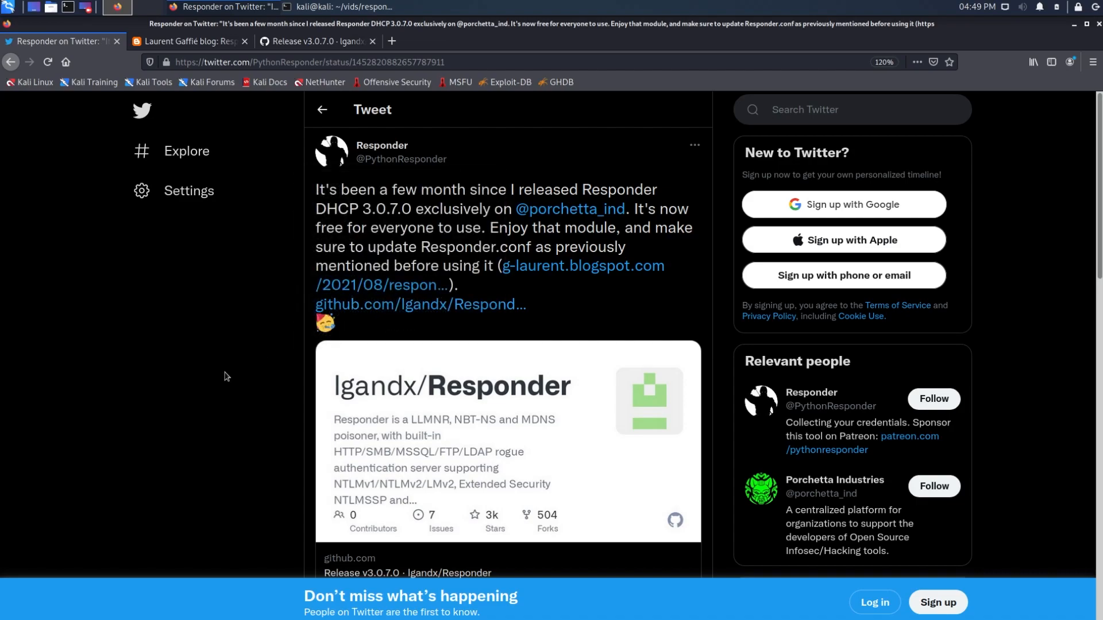
{"action": "mouse_move", "coordinate": [358, 335]}
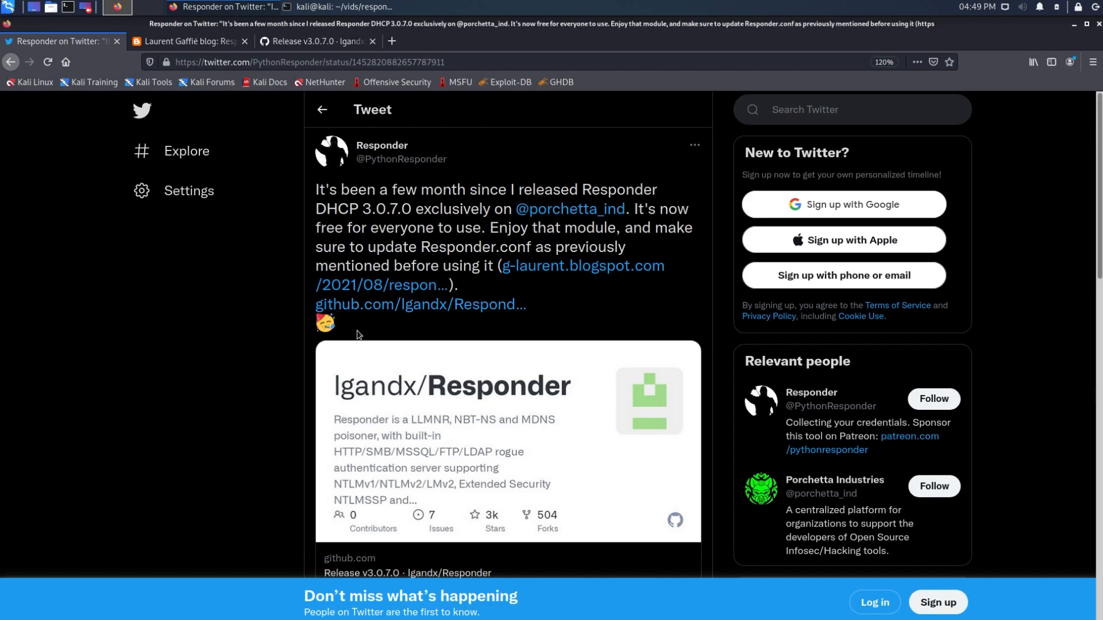
{"action": "mouse_move", "coordinate": [544, 283]}
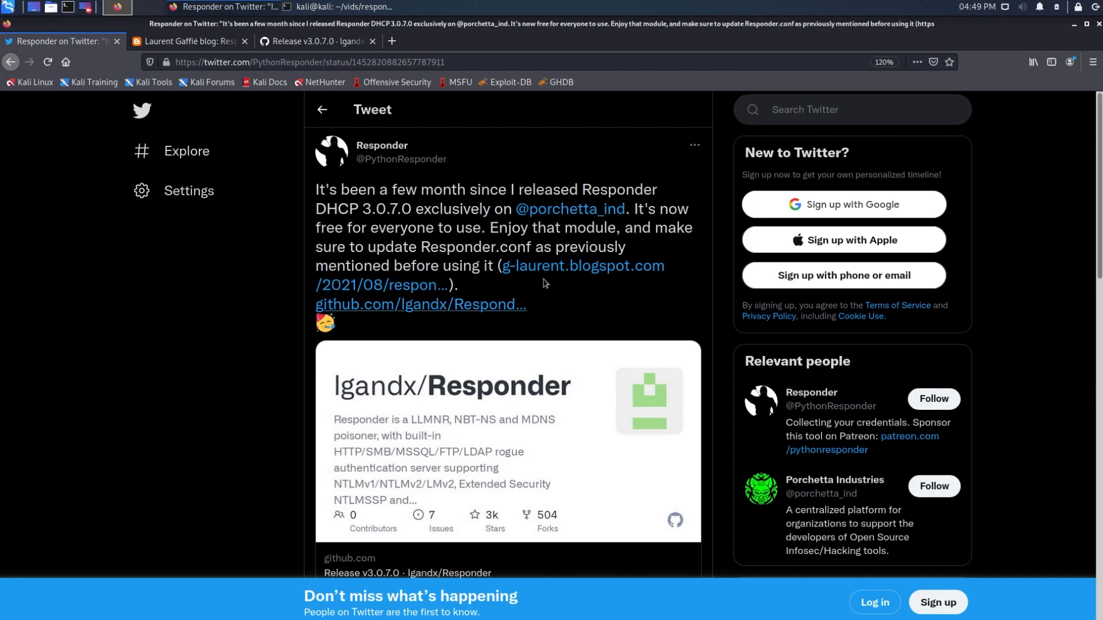
Switch to the 'Responder's DHCP Poisoner' blog tab and scroll back to its beginning
{"action": "left_click", "coordinate": [188, 41]}
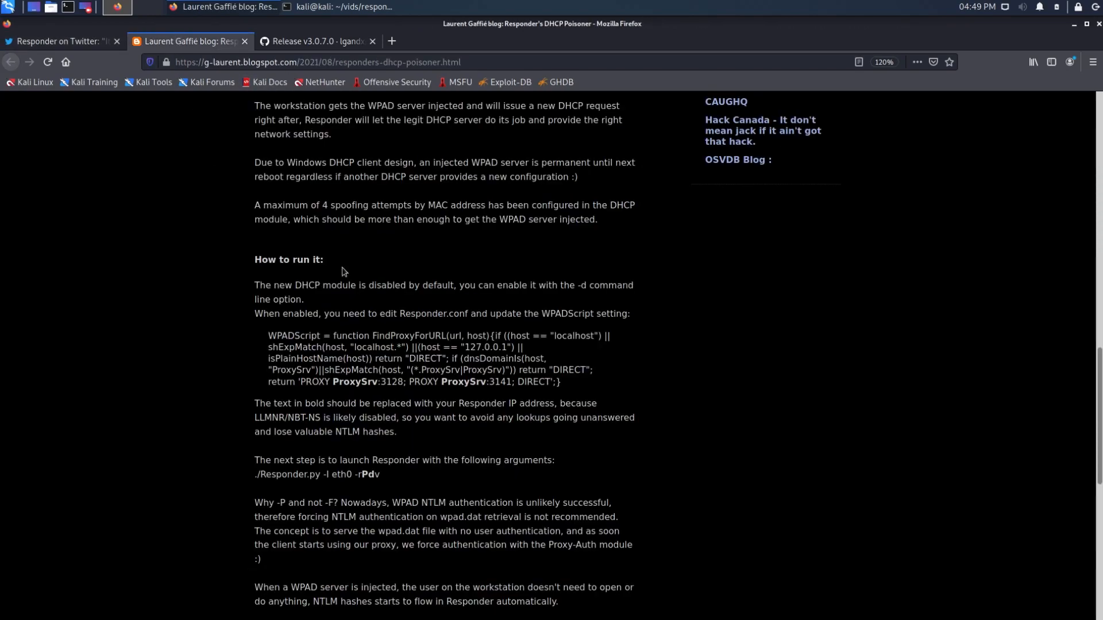
{"action": "scroll", "scroll_direction": "up", "scroll_amount": 3}
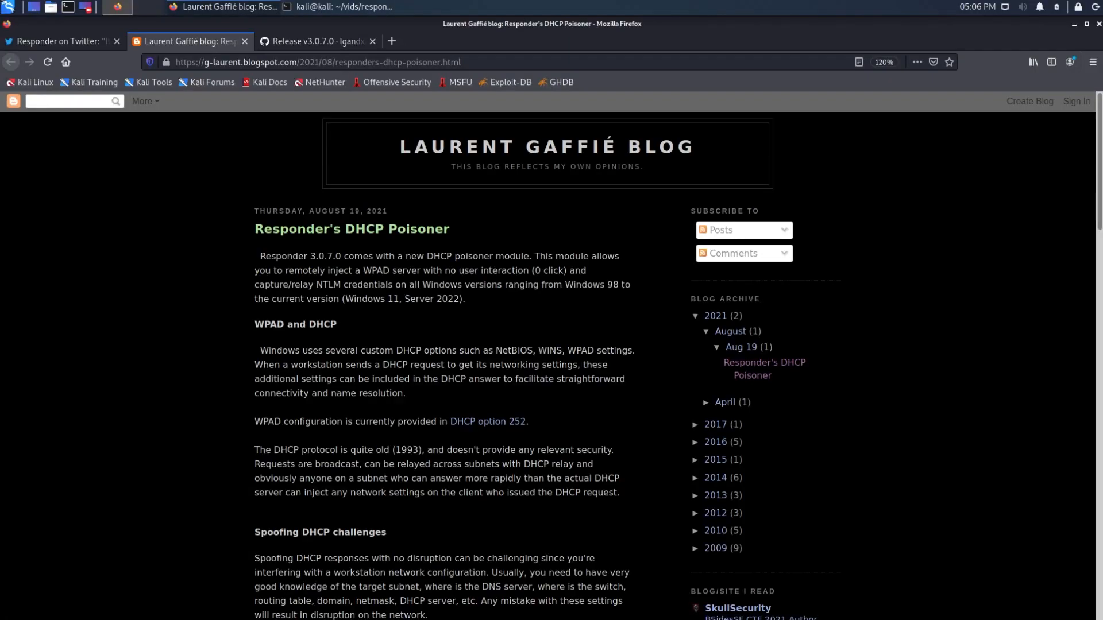
{"action": "mouse_move", "coordinate": [991, 458]}
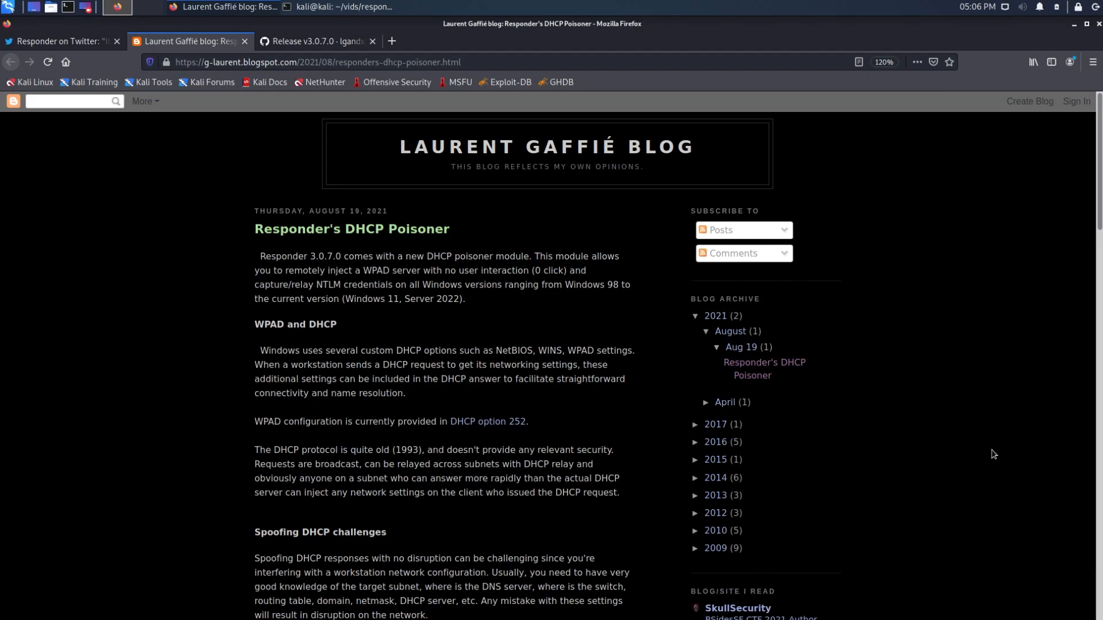
Search Google for 'what is dhcp' in a new browser tab
{"action": "left_click", "coordinate": [7, 6]}
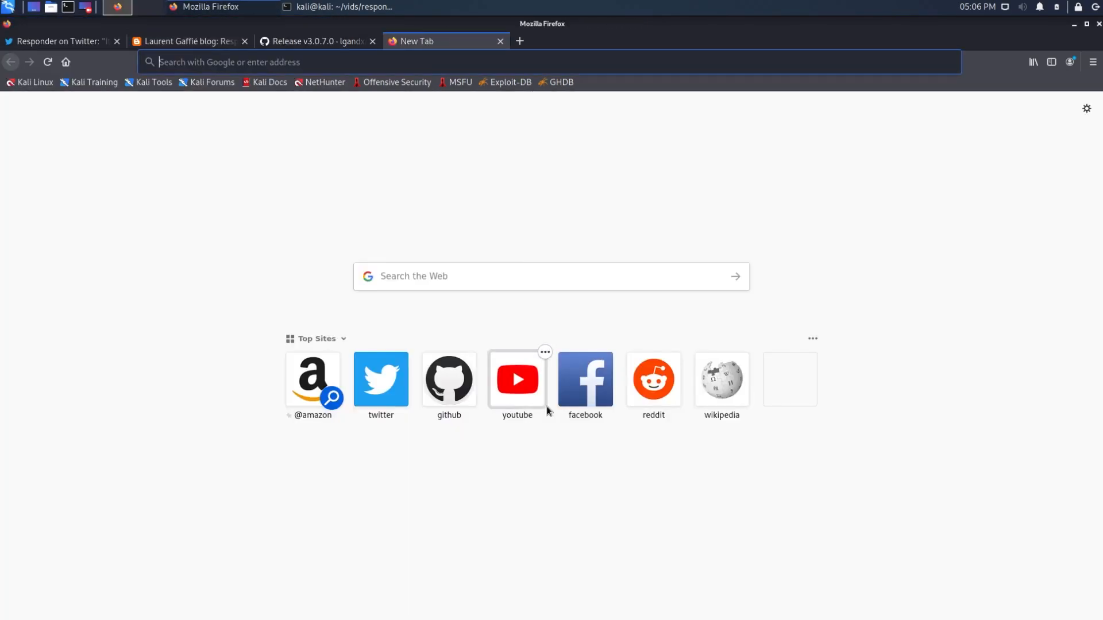
{"action": "type", "text": "what is dhcp"}
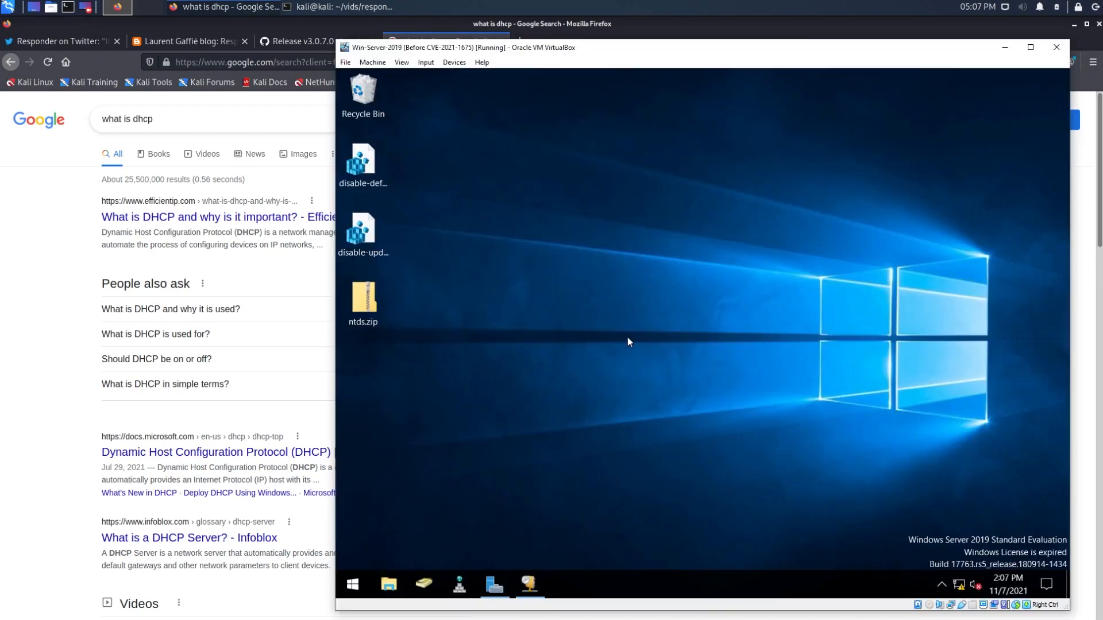
Browse the IPv4 predefined DHCP option names in the server's DHCP console, then return to Firefox
{"action": "left_click", "coordinate": [529, 585]}
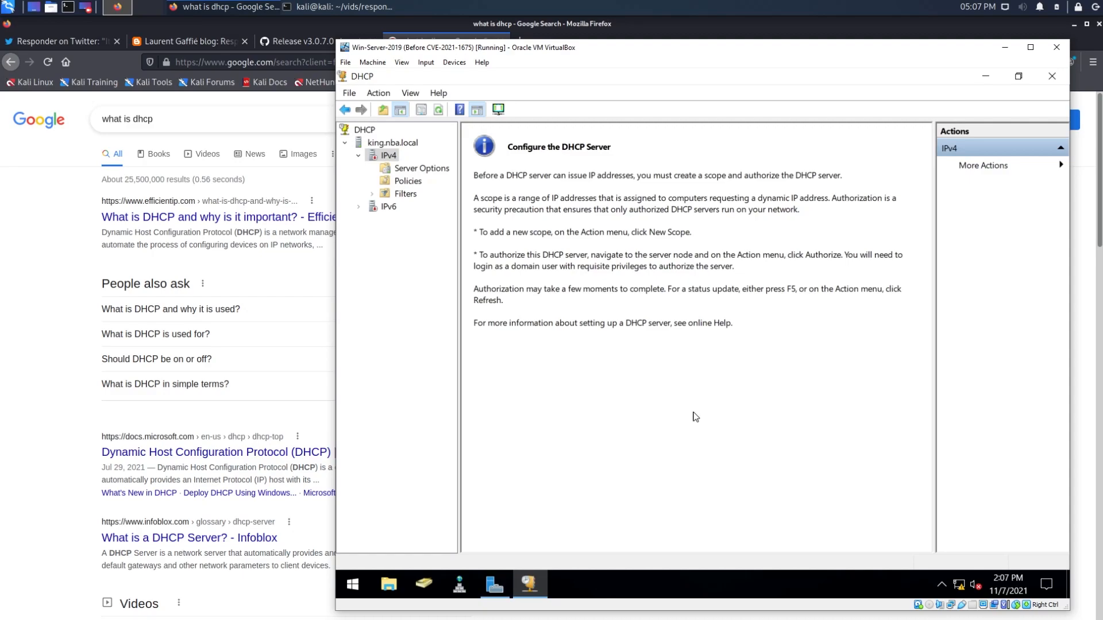
{"action": "right_click", "coordinate": [385, 155]}
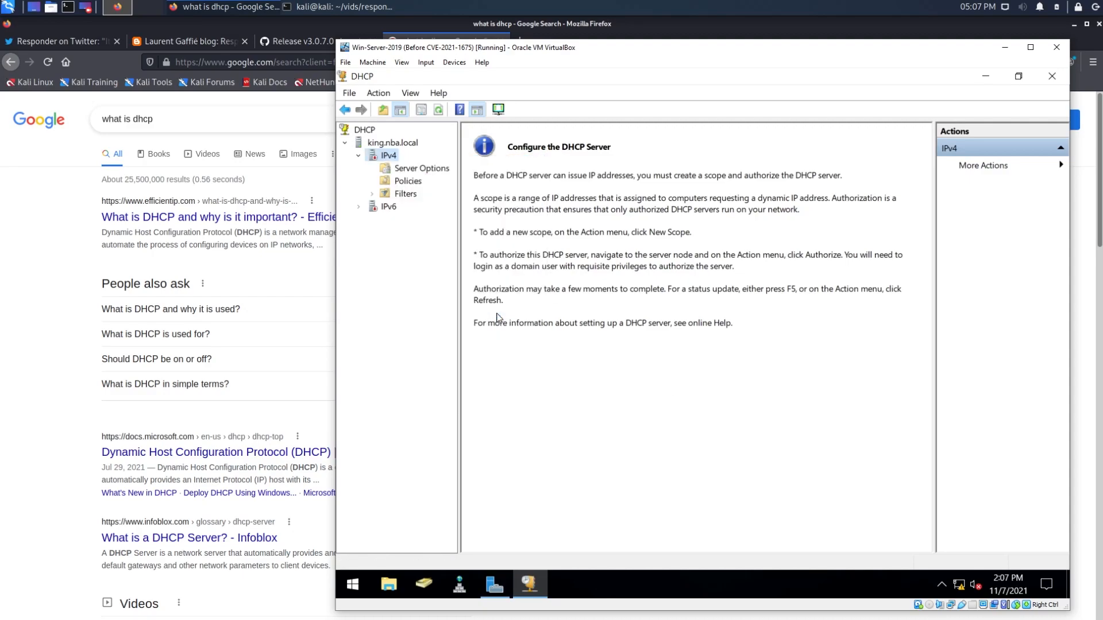
{"action": "left_click", "coordinate": [609, 175]}
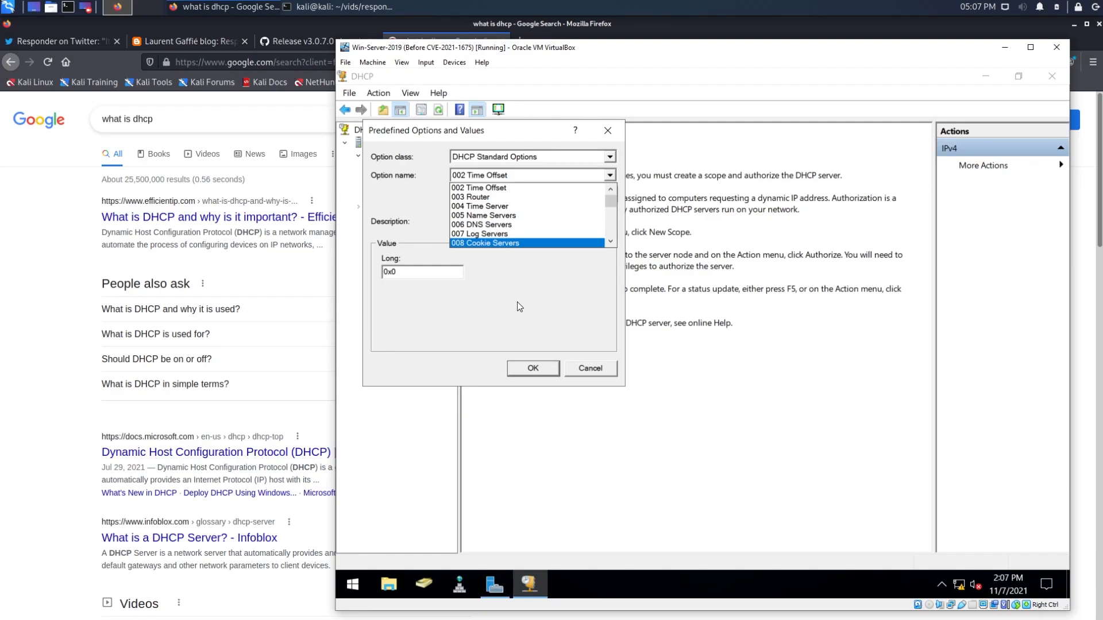
{"action": "left_click", "coordinate": [590, 368]}
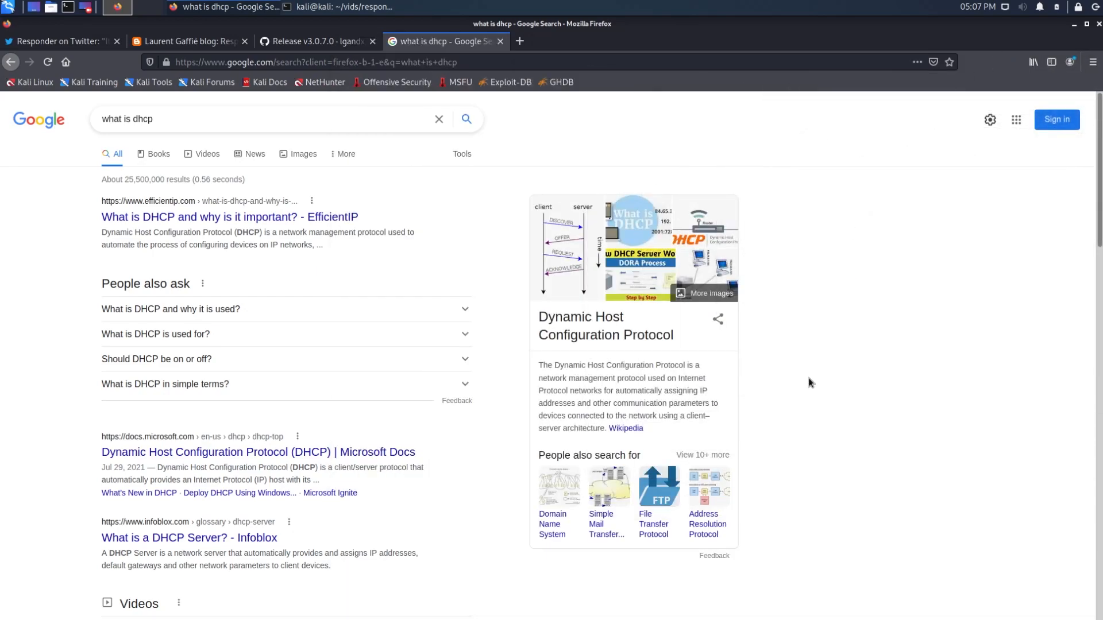
Open another new tab to search Google for 'what is wpad'
{"action": "left_click", "coordinate": [519, 41]}
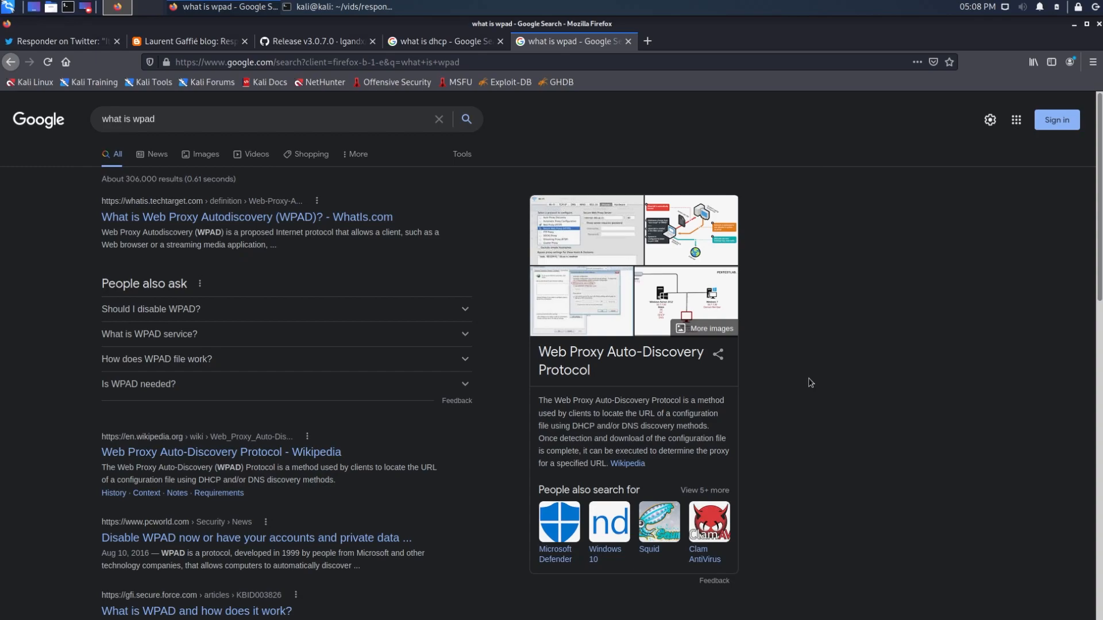
{"action": "left_click", "coordinate": [445, 41]}
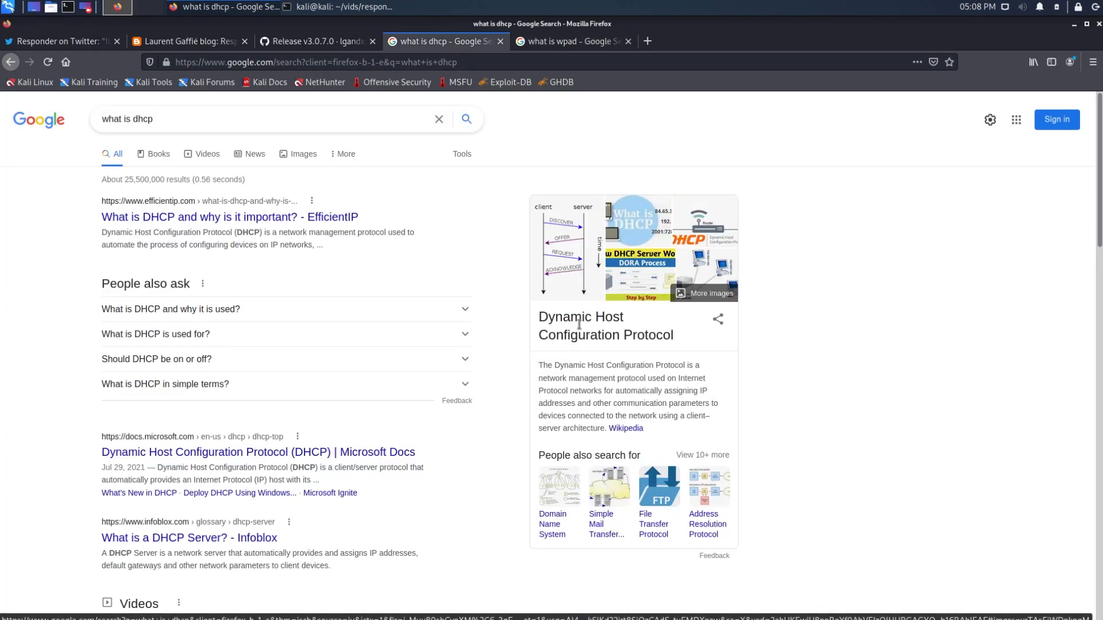
{"action": "mouse_move", "coordinate": [745, 360]}
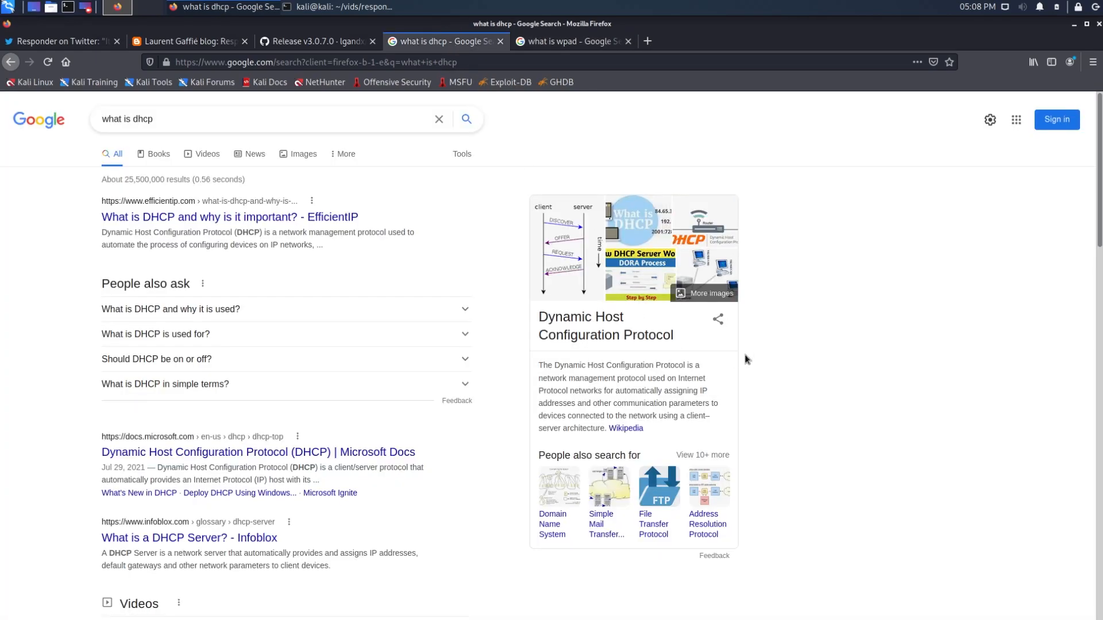
{"action": "left_click", "coordinate": [570, 41]}
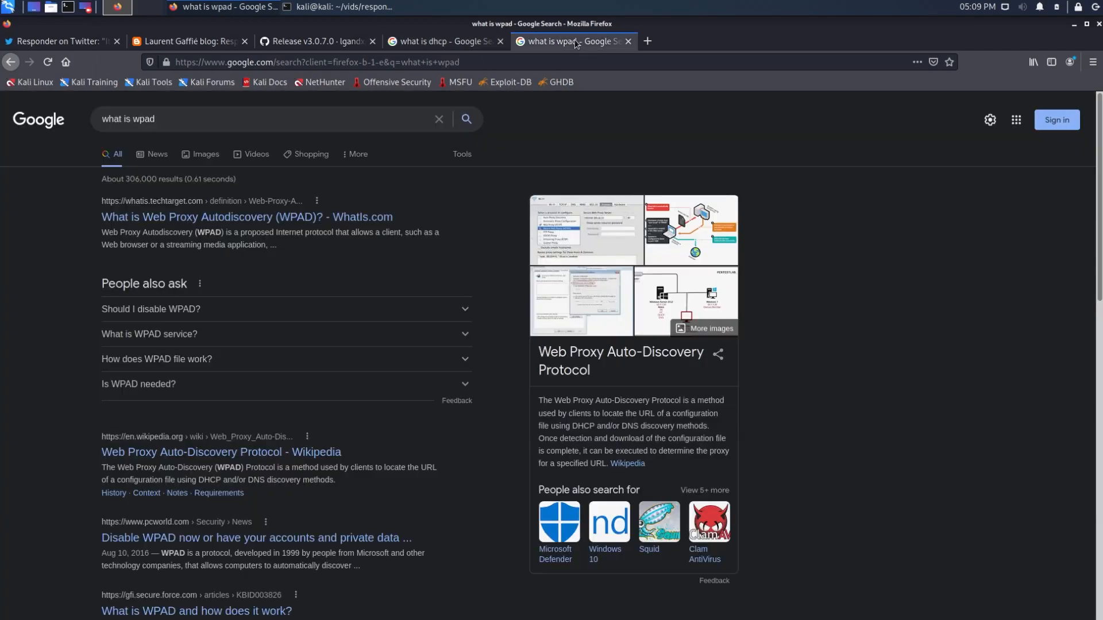
{"action": "mouse_move", "coordinate": [892, 399]}
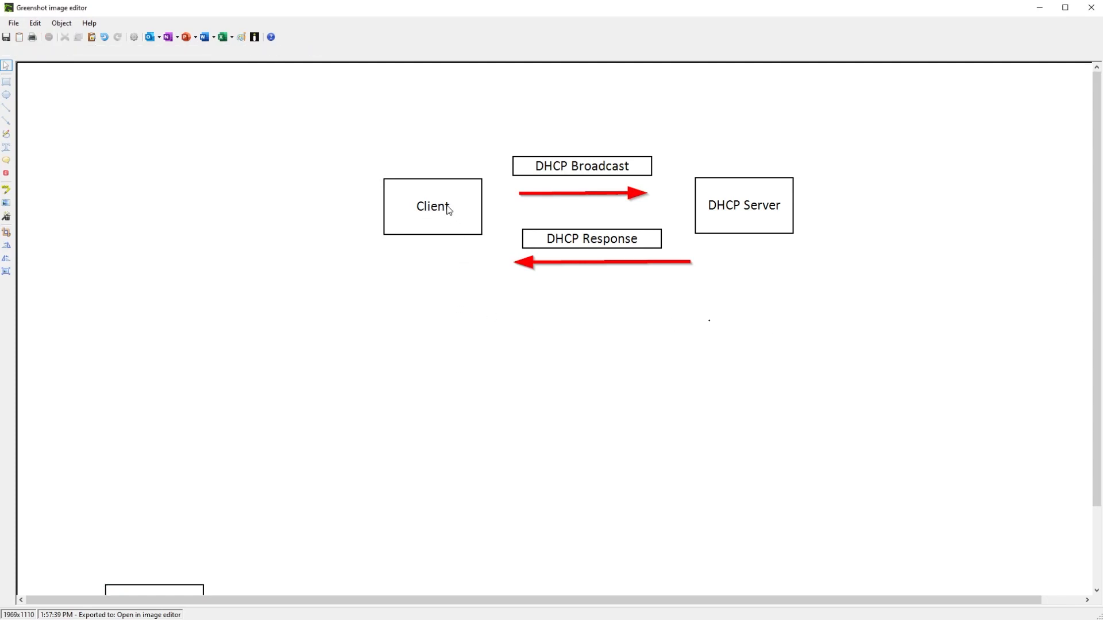
{"action": "mouse_move", "coordinate": [726, 204]}
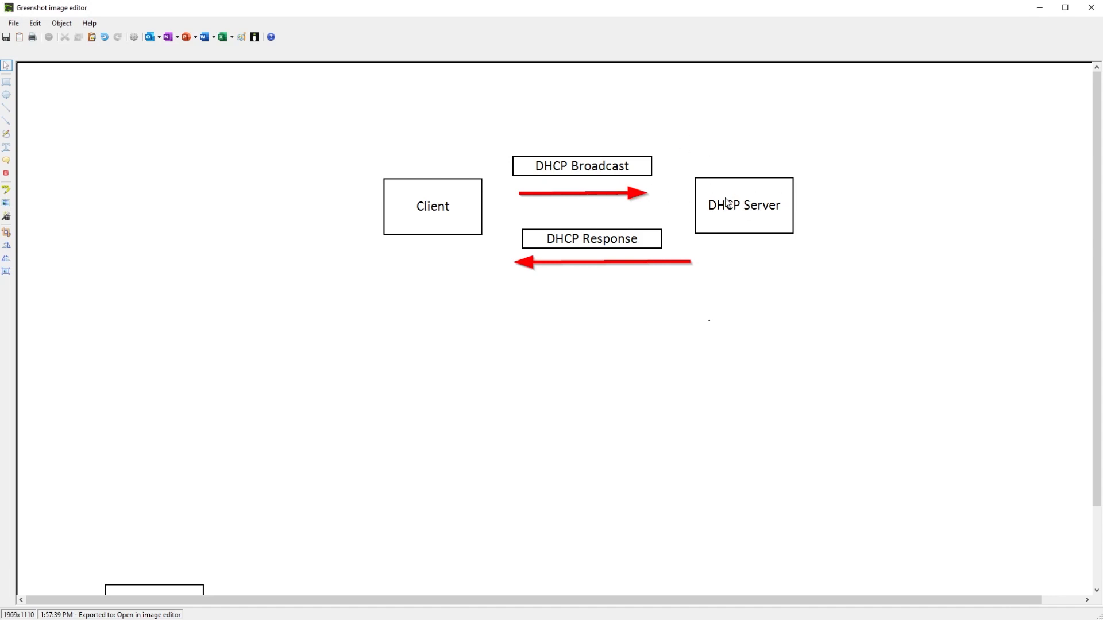
{"action": "mouse_move", "coordinate": [425, 219]}
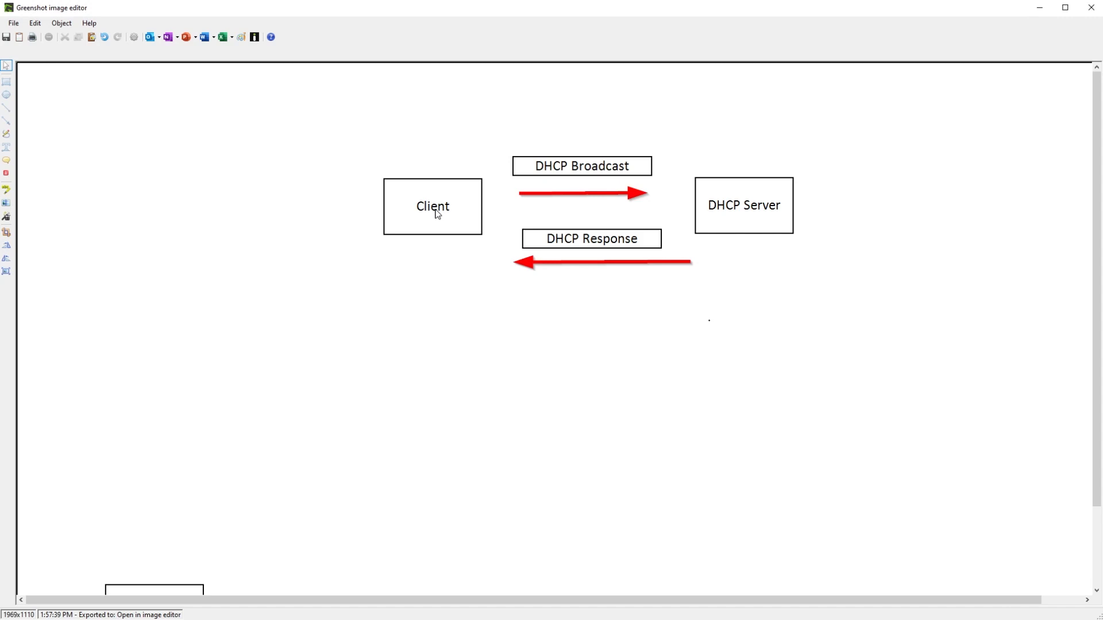
{"action": "mouse_move", "coordinate": [573, 169]}
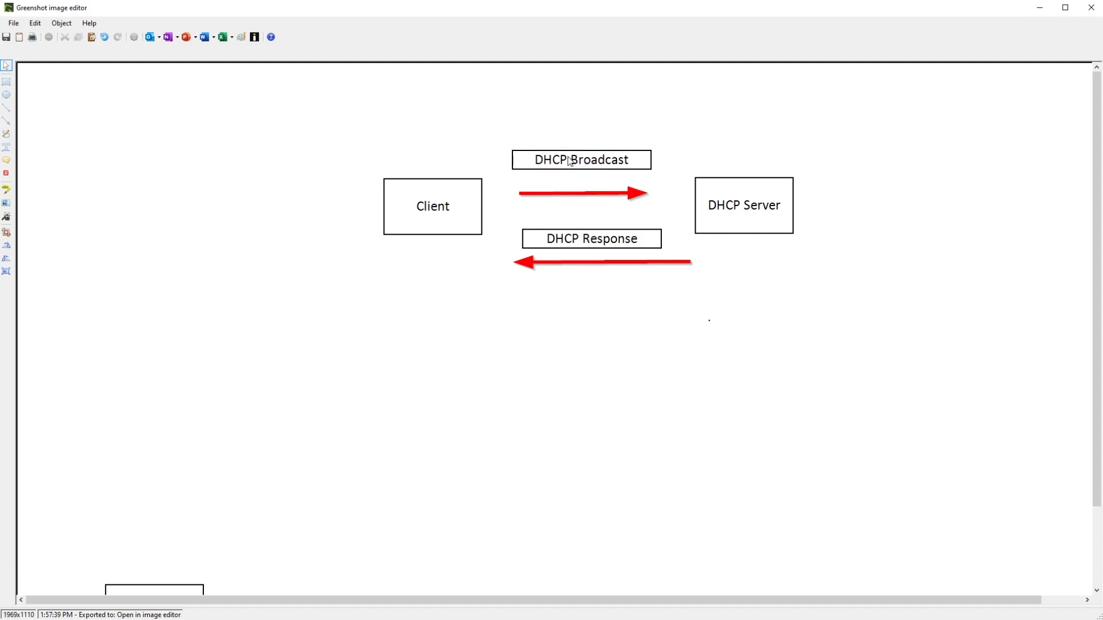
Select the DHCP Broadcast label area to start a text box beneath the arrows
{"action": "left_click", "coordinate": [580, 159]}
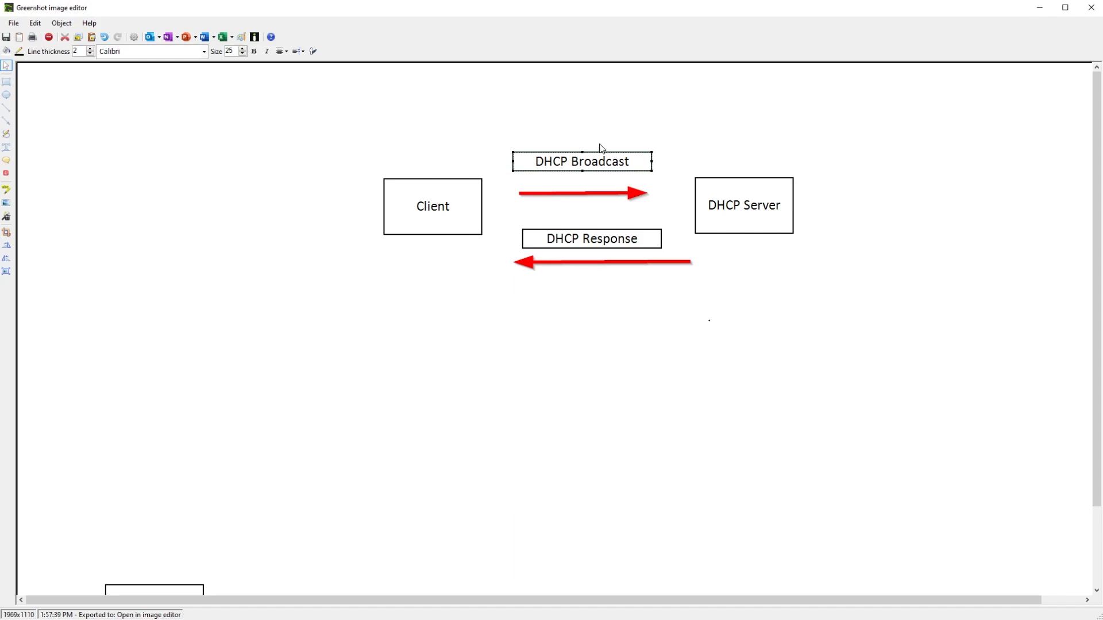
{"action": "mouse_move", "coordinate": [751, 214]}
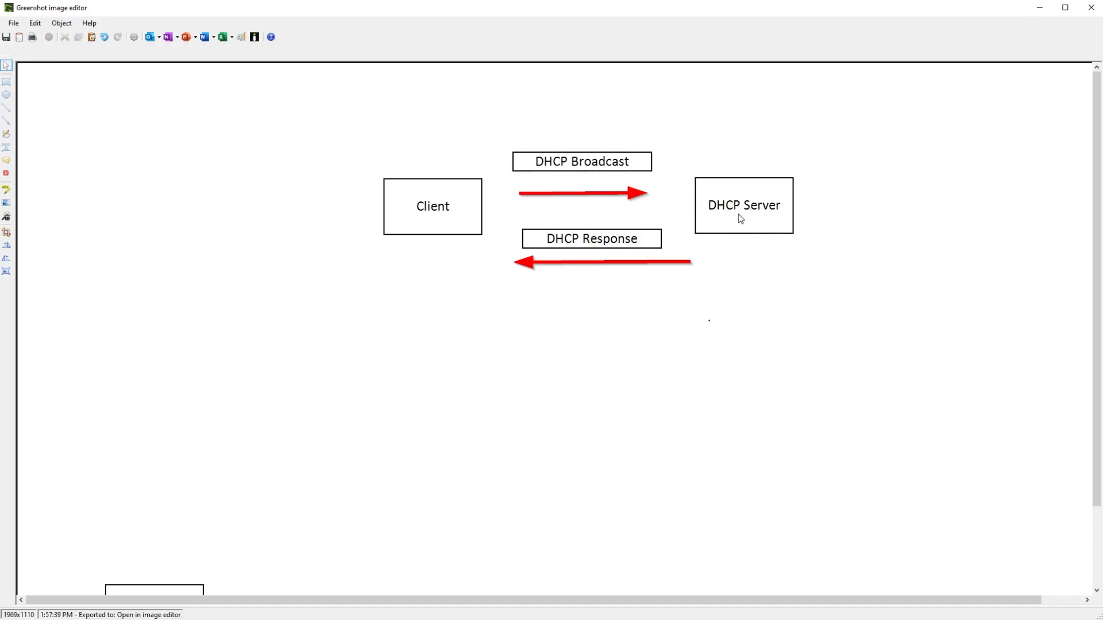
{"action": "mouse_move", "coordinate": [490, 285]}
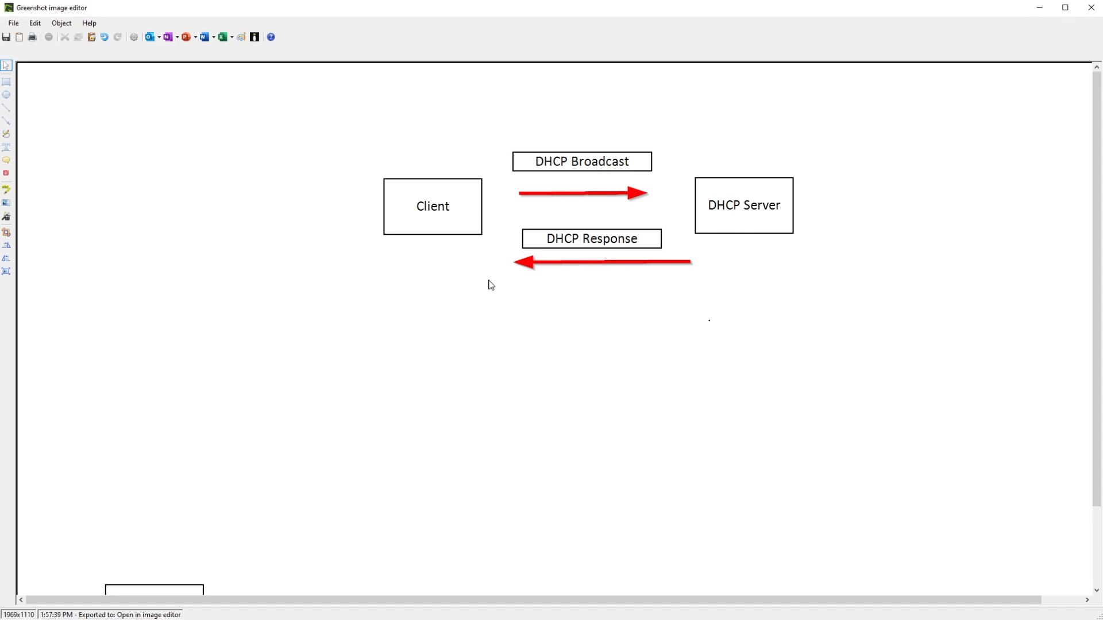
{"action": "mouse_move", "coordinate": [672, 344]}
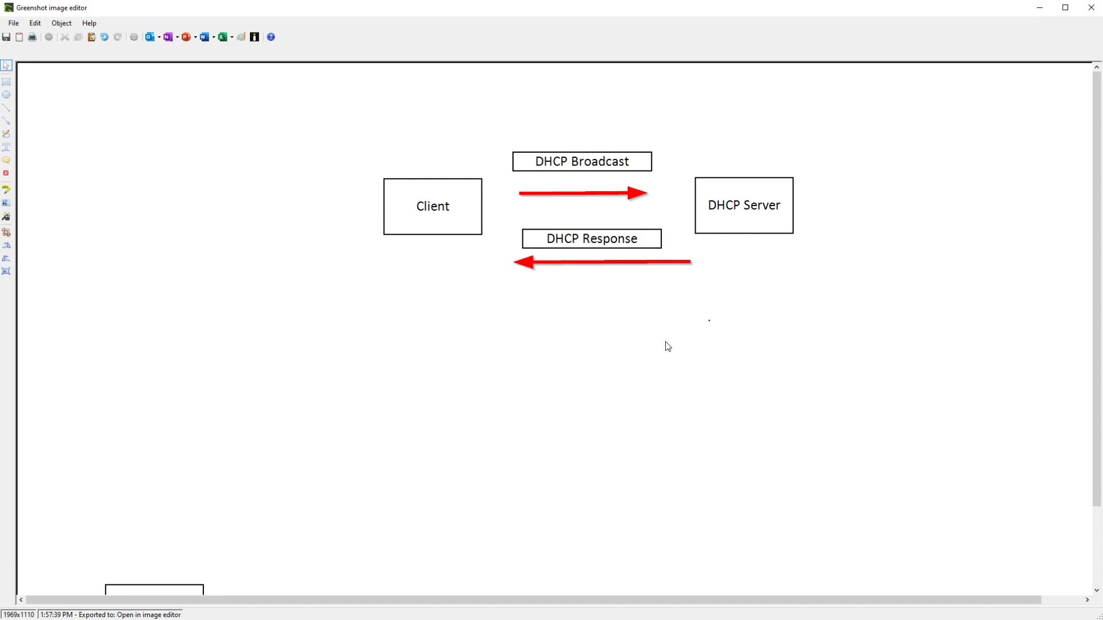
{"action": "mouse_move", "coordinate": [742, 216]}
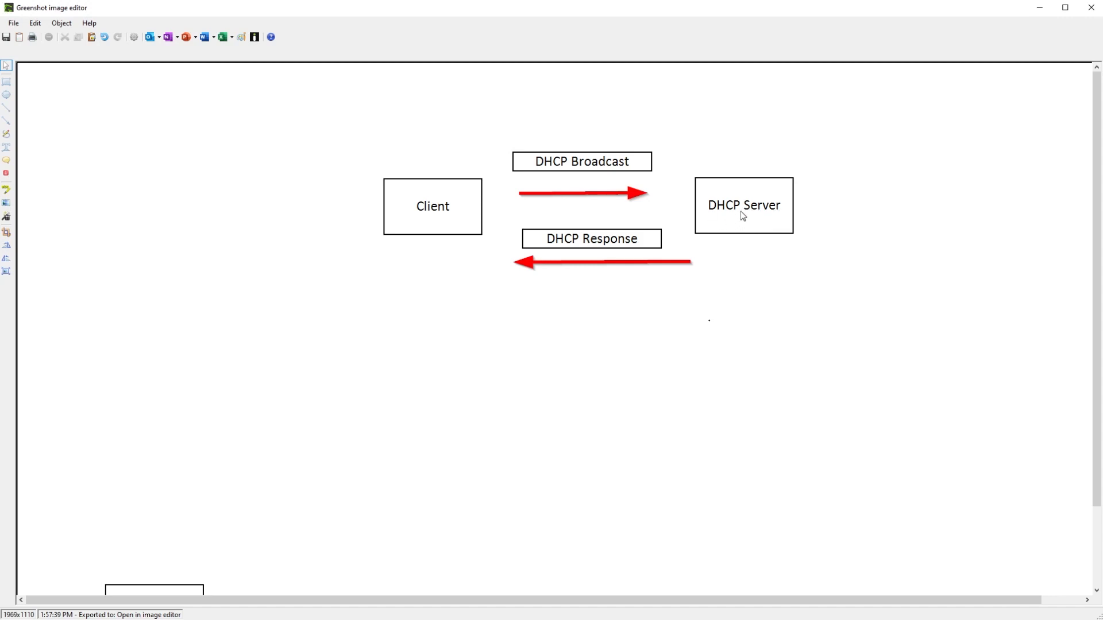
{"action": "mouse_move", "coordinate": [595, 320]}
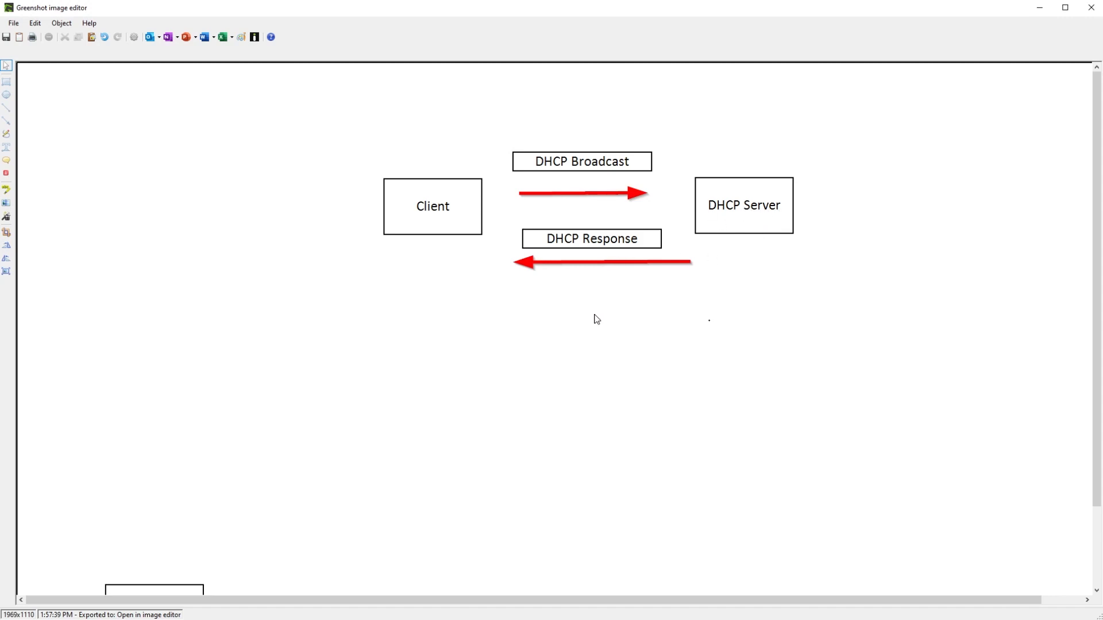
{"action": "mouse_move", "coordinate": [586, 313]}
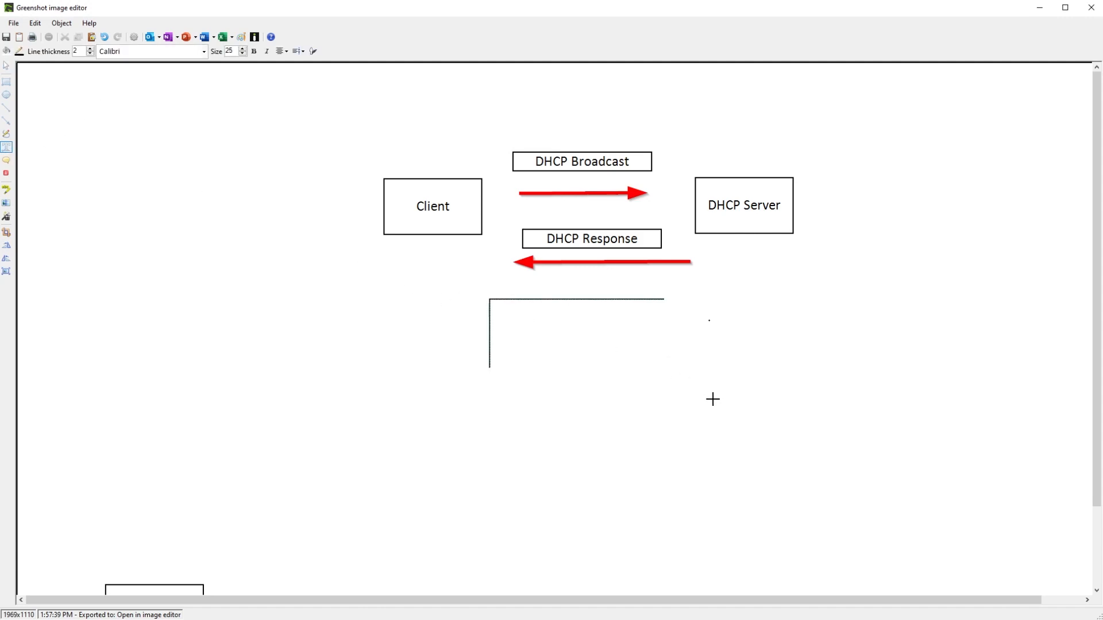
Type IP Address, Default Gateway, DNS Server, NTP Server and WPAD Config into the text box
{"action": "type", "text": "IP Addres"}
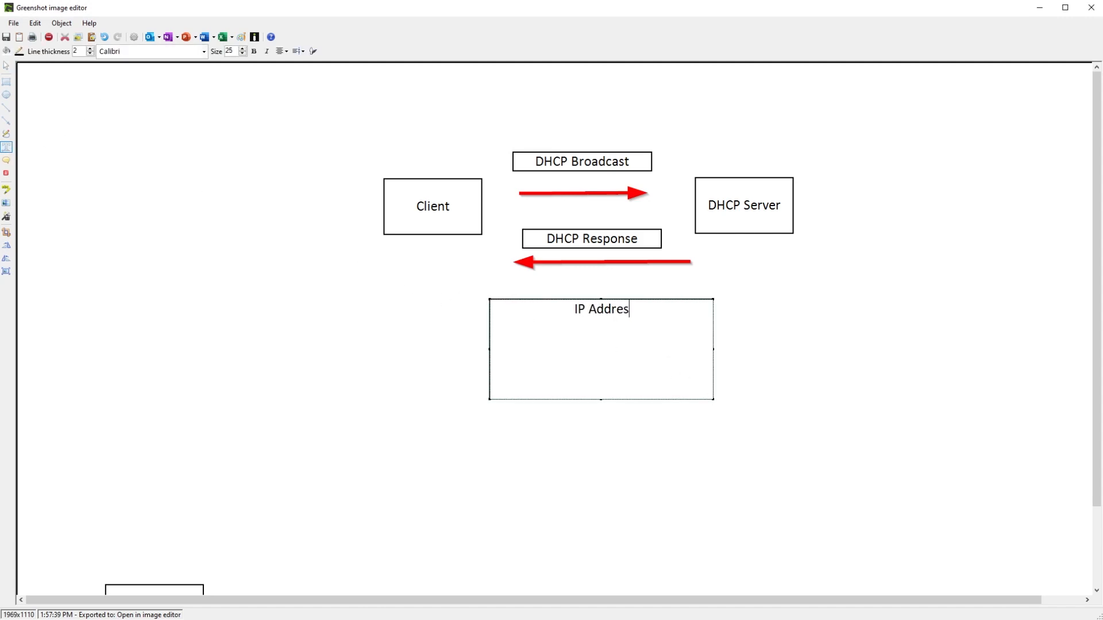
{"action": "type", "text": "s"}
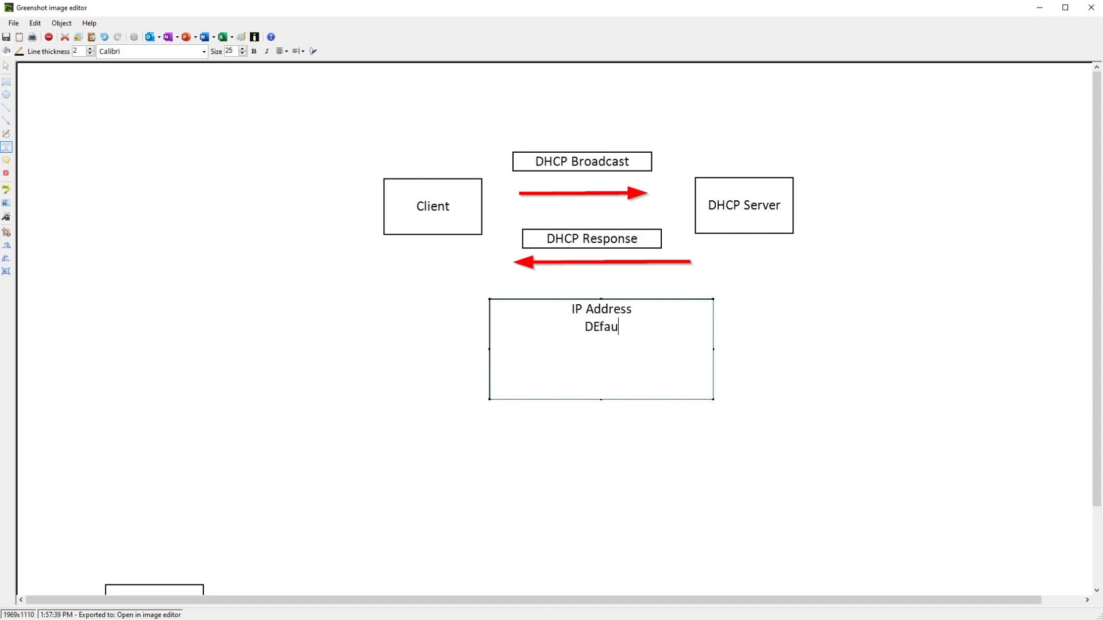
{"action": "type", "text": "Default"}
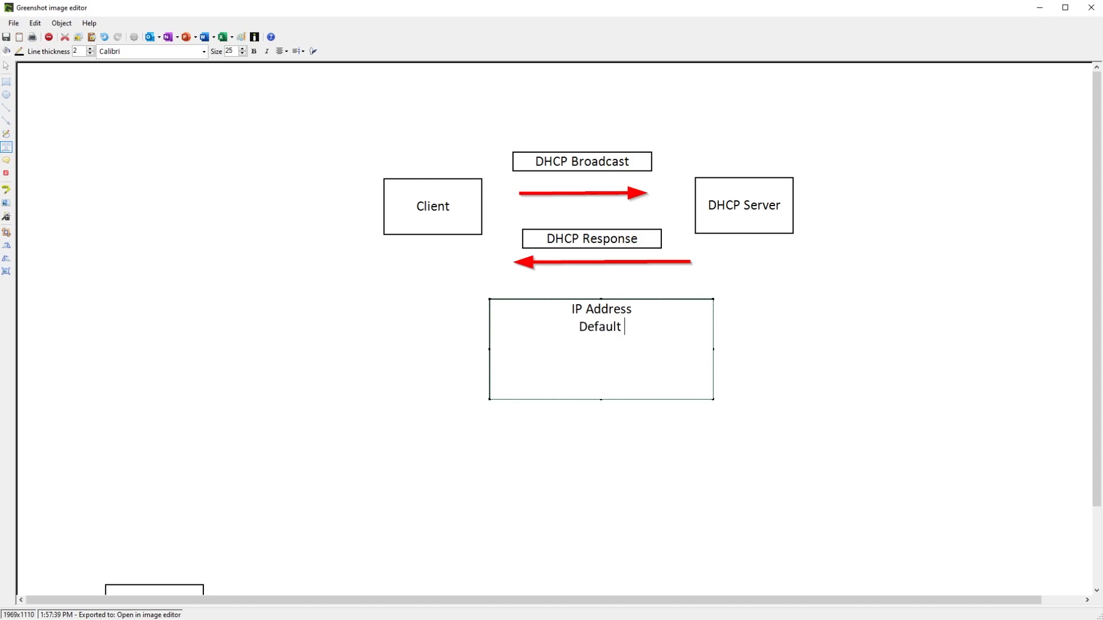
{"action": "type", "text": "Gateway"}
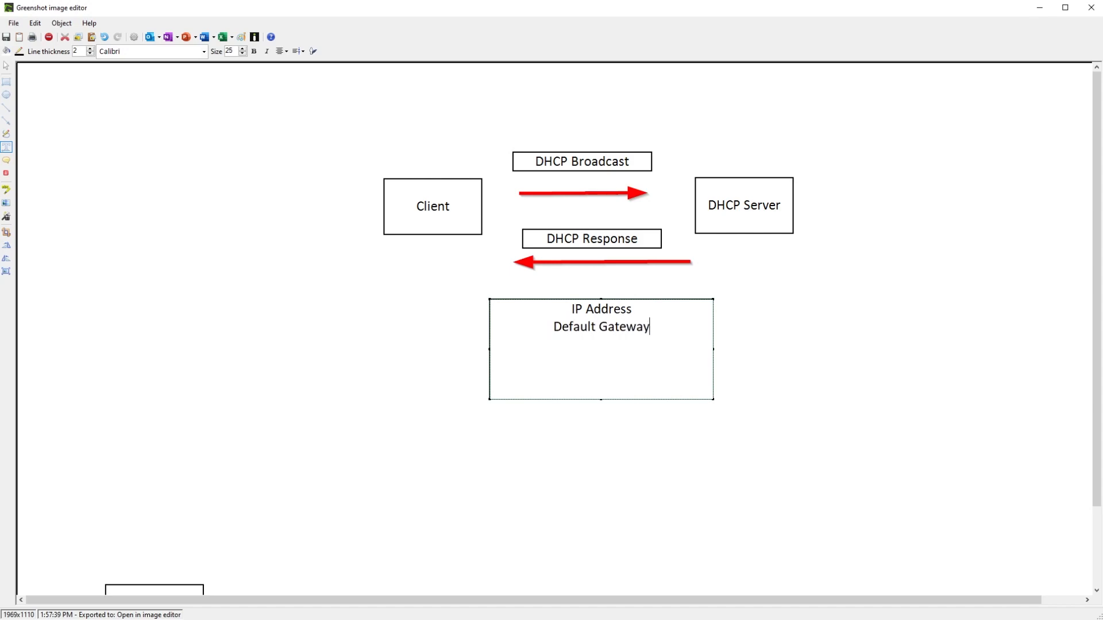
{"action": "type", "text": "DNS Server"}
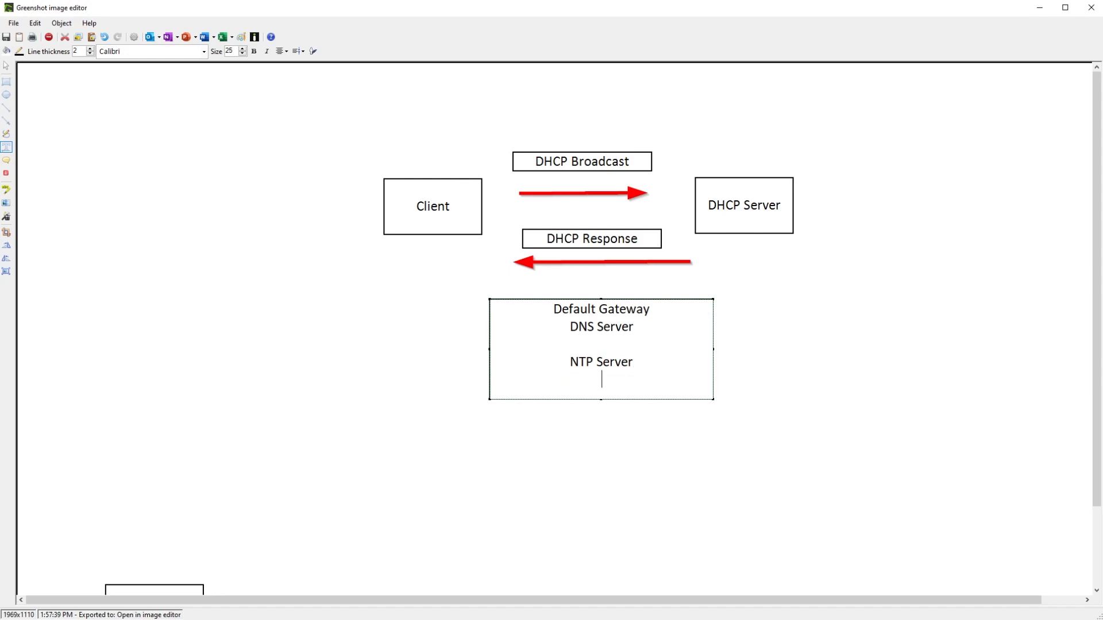
{"action": "type", "text": "WPAD Con"}
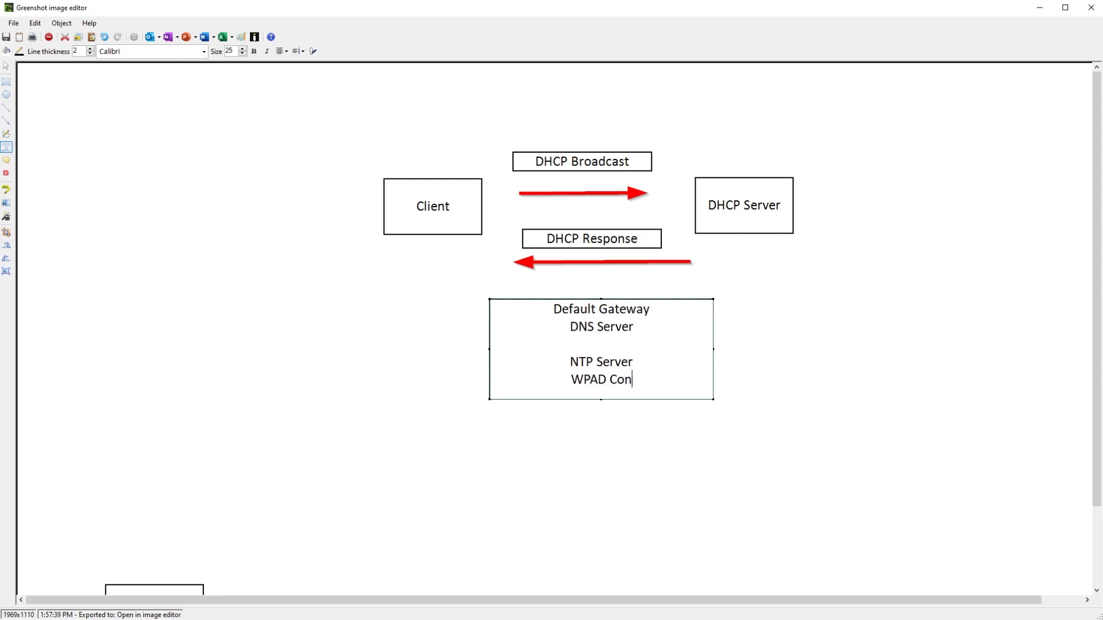
{"action": "type", "text": "fig"}
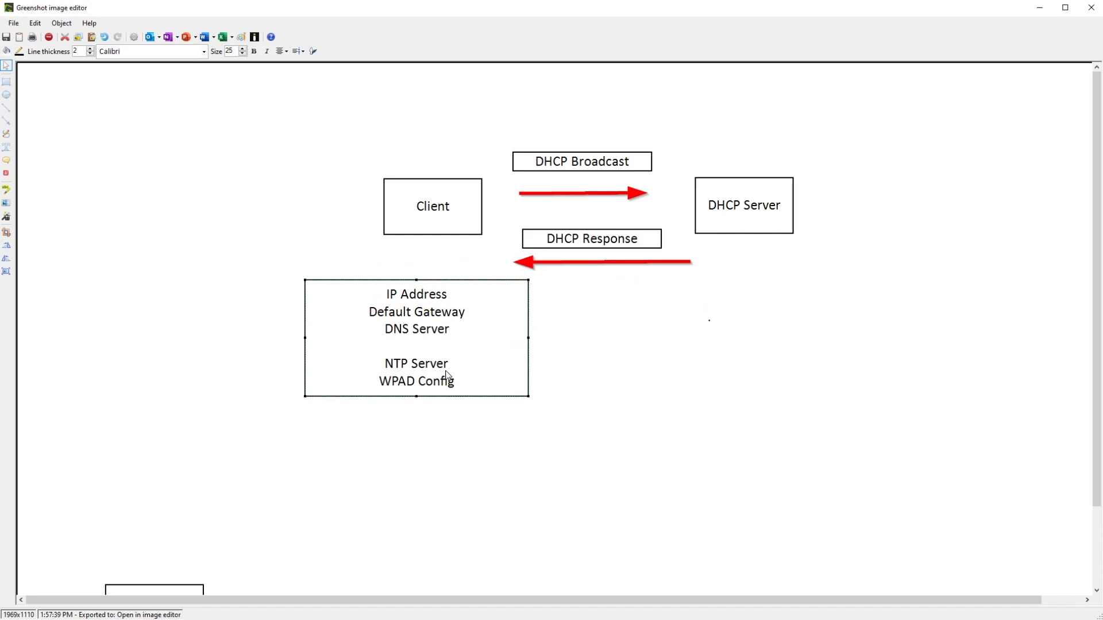
Begin inserting an Attacker box between the Client and DHCP Server boxes
{"action": "left_click", "coordinate": [179, 591]}
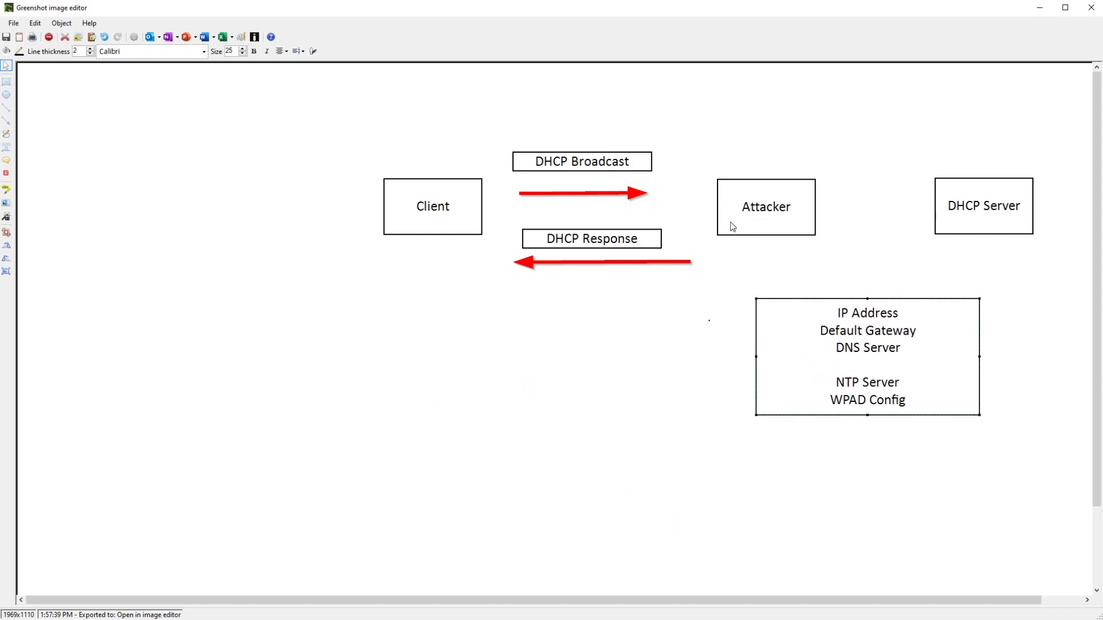
{"action": "mouse_move", "coordinate": [954, 197]}
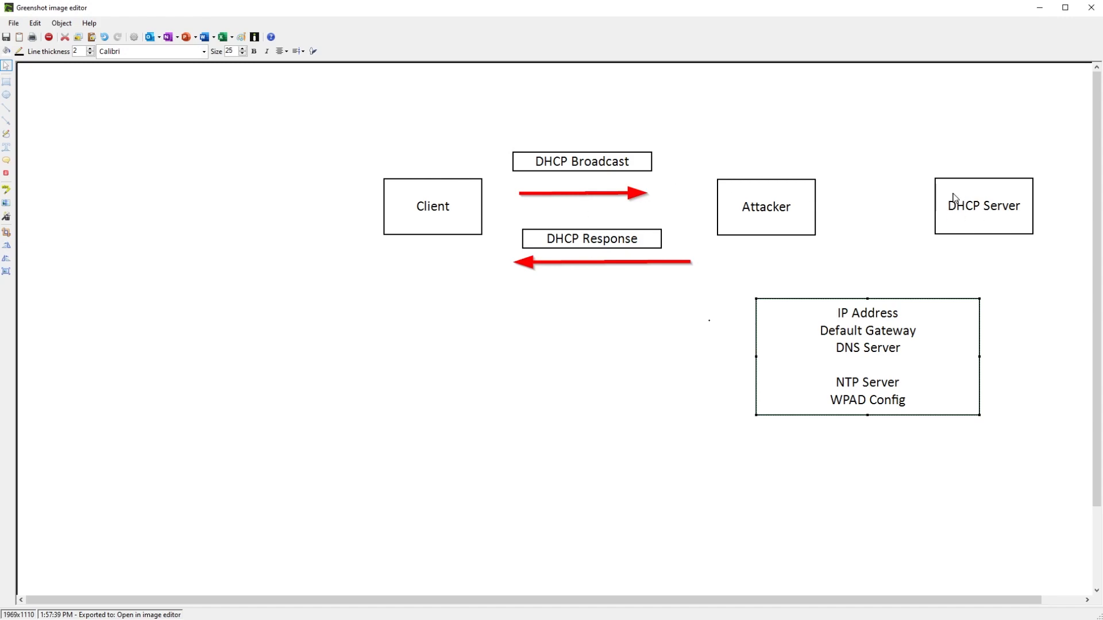
{"action": "mouse_move", "coordinate": [1002, 275]}
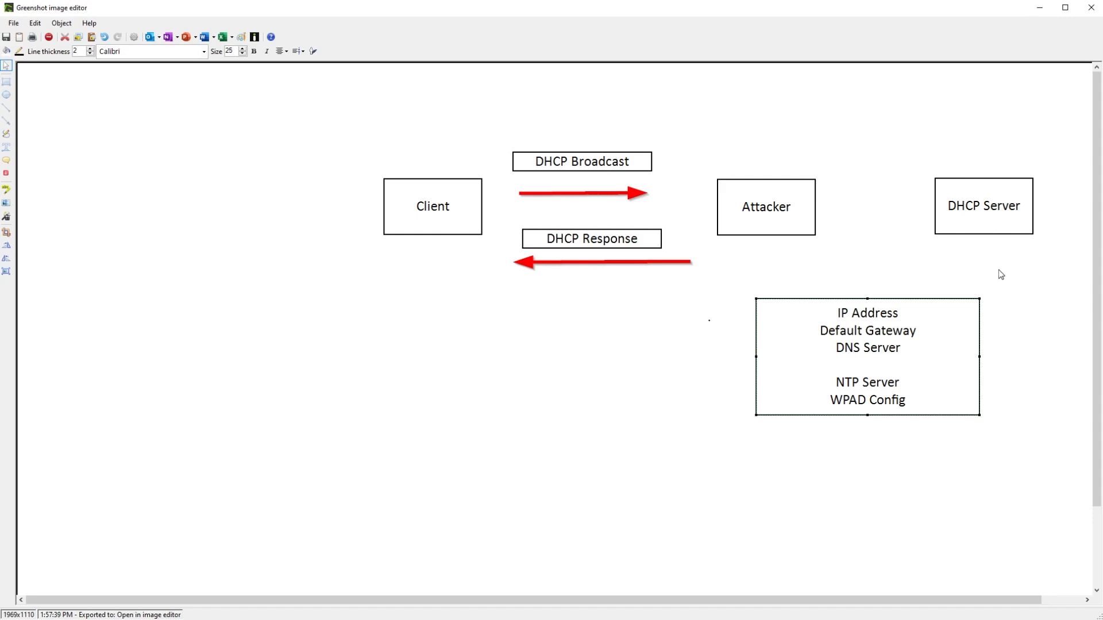
{"action": "mouse_move", "coordinate": [774, 241]}
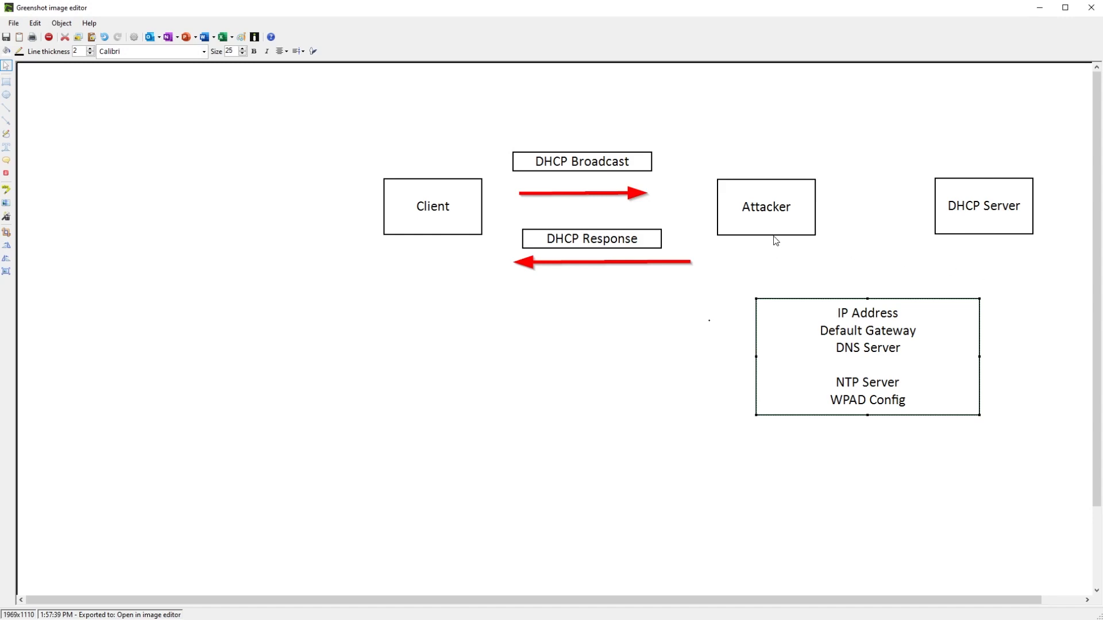
{"action": "mouse_move", "coordinate": [486, 150]}
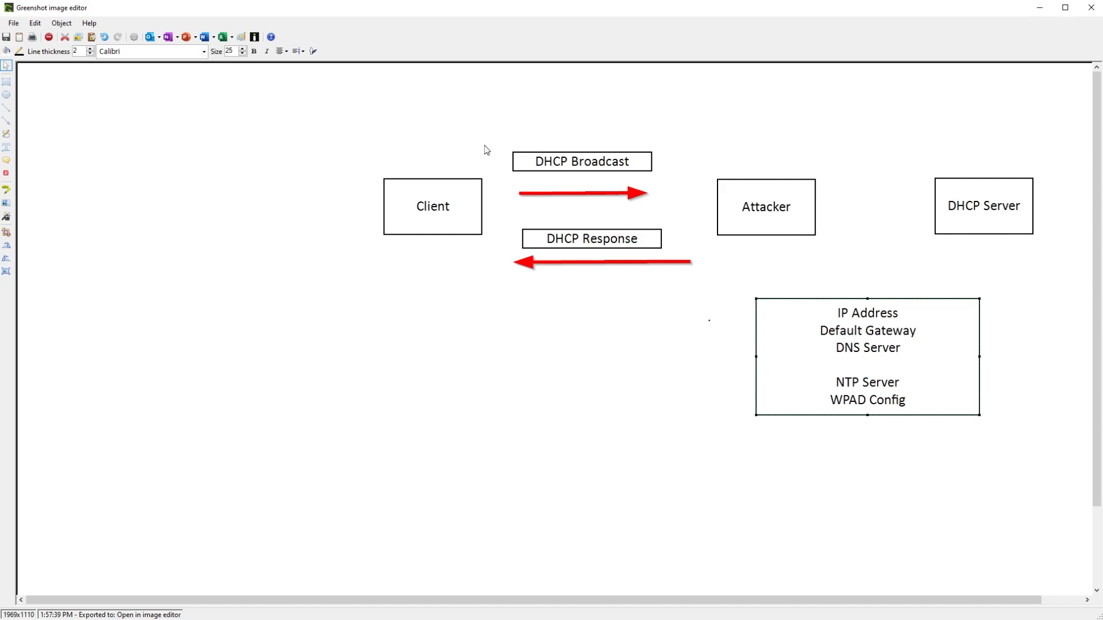
{"action": "mouse_move", "coordinate": [994, 214]}
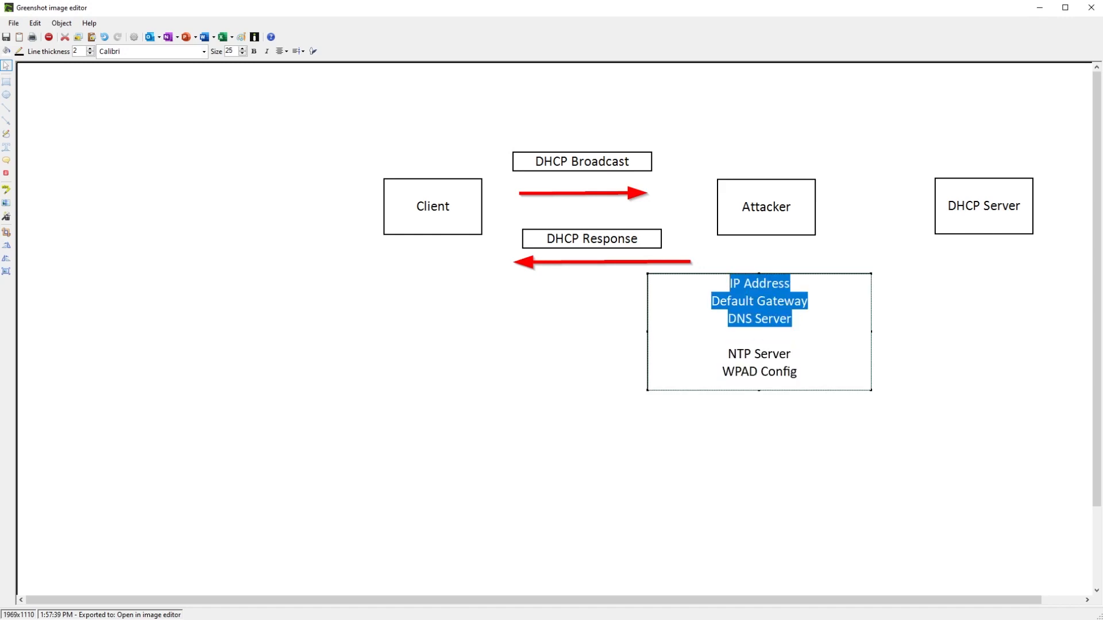
Write 'Invalid network settings.', WPAD pointing to our Responder box, and 'Lease period 10 seconds.'
{"action": "type", "text": "Invalid"}
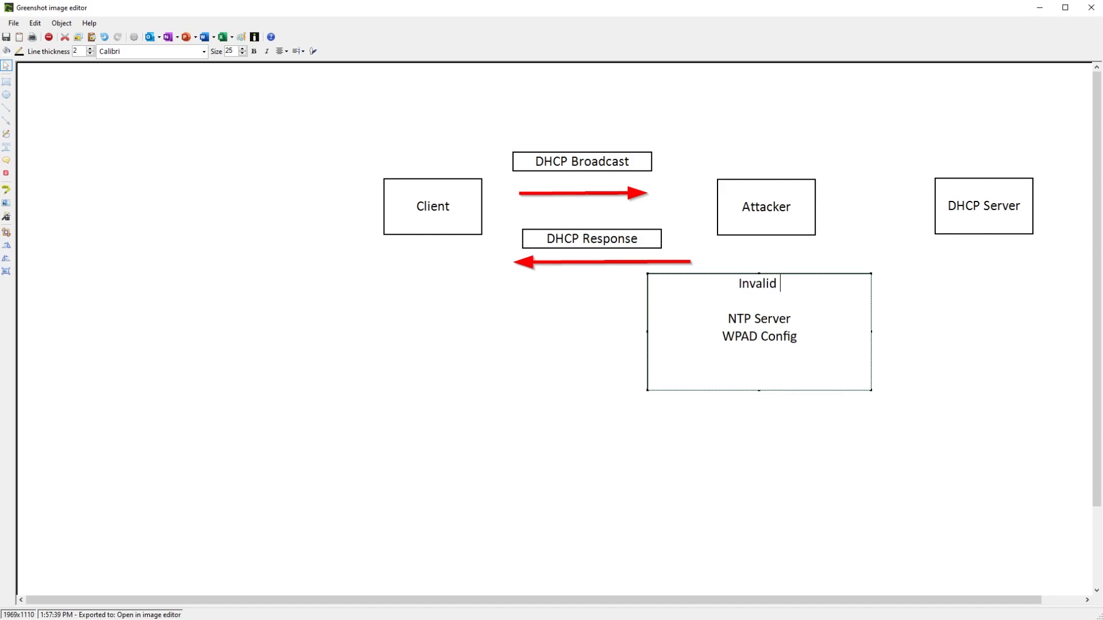
{"action": "type", "text": "network settings."}
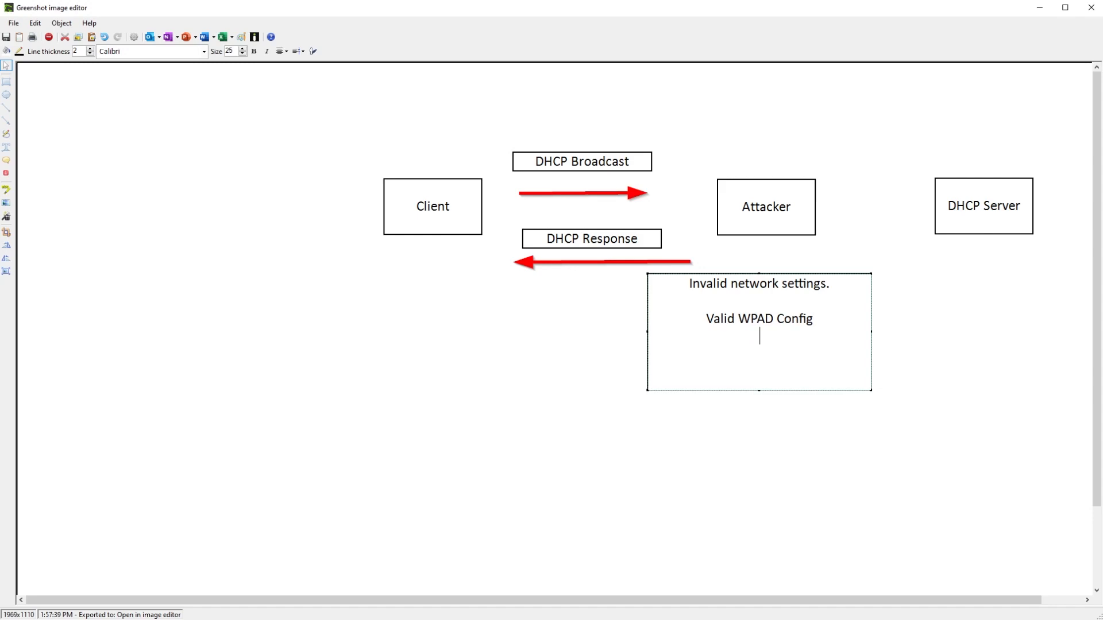
{"action": "type", "text": "Tells WPAD to l"}
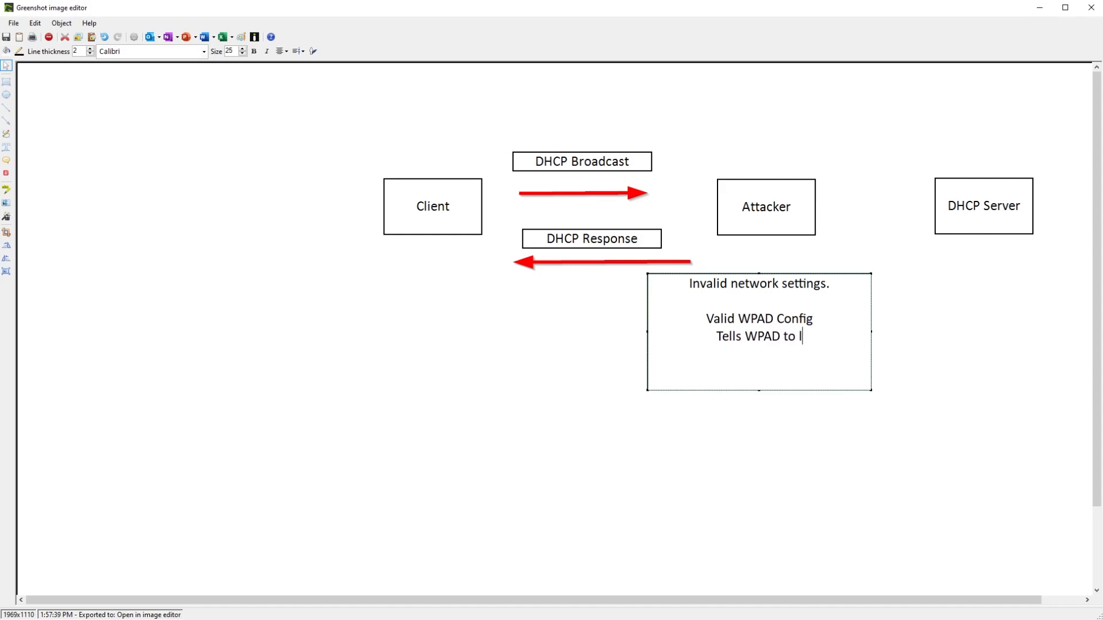
{"action": "type", "text": "ook at our R"}
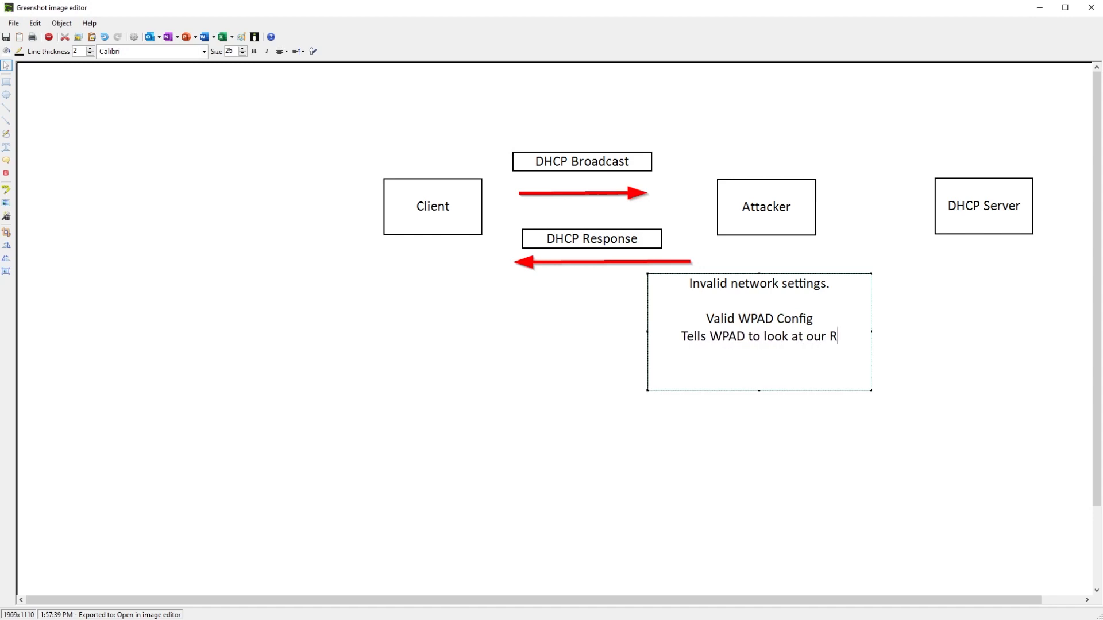
{"action": "type", "text": "esponder box. (Attacker syse"}
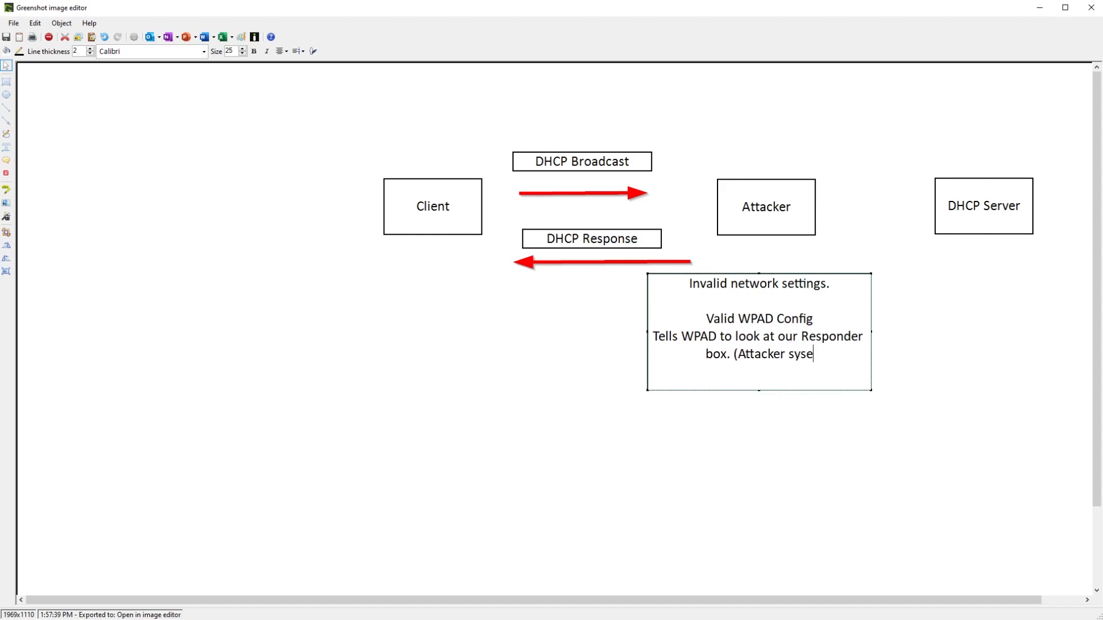
{"action": "type", "text": "tem)"}
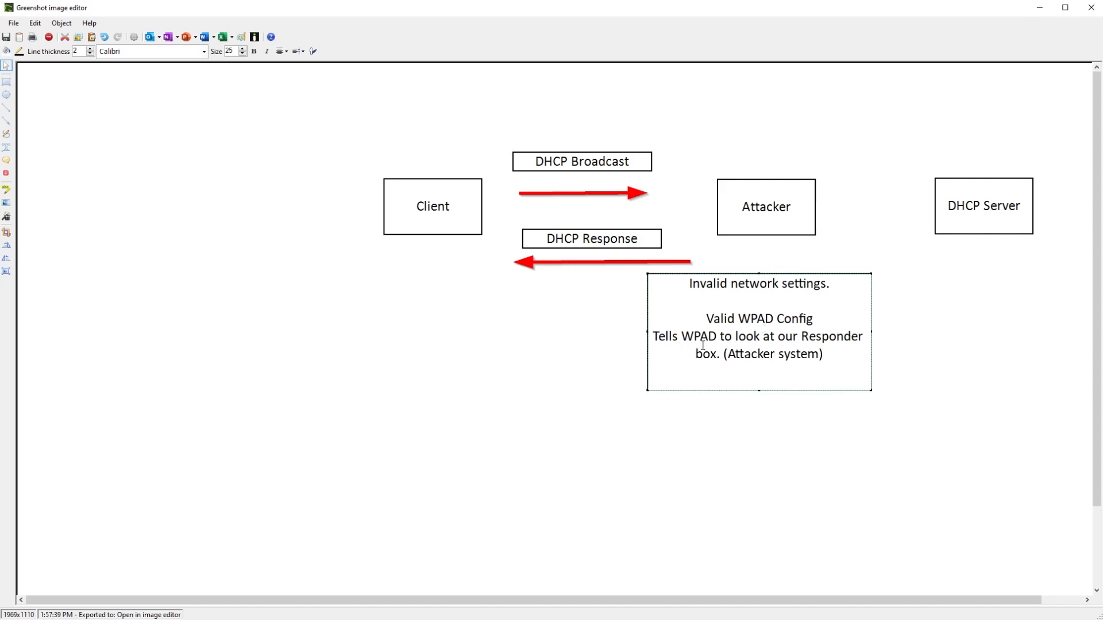
{"action": "mouse_move", "coordinate": [664, 391]}
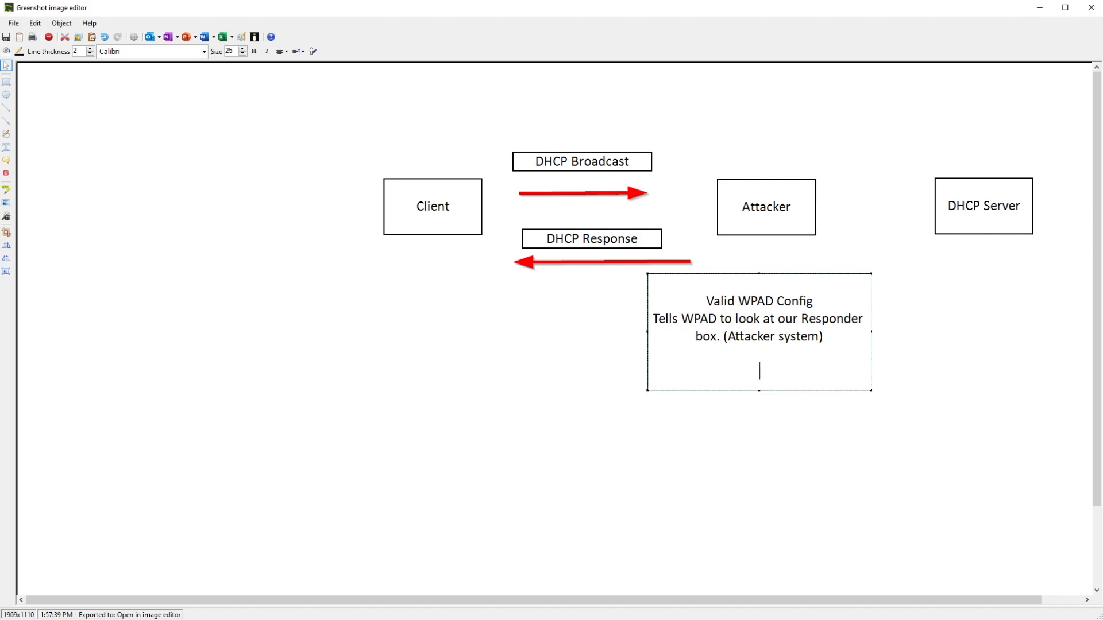
{"action": "type", "text": "Lease"}
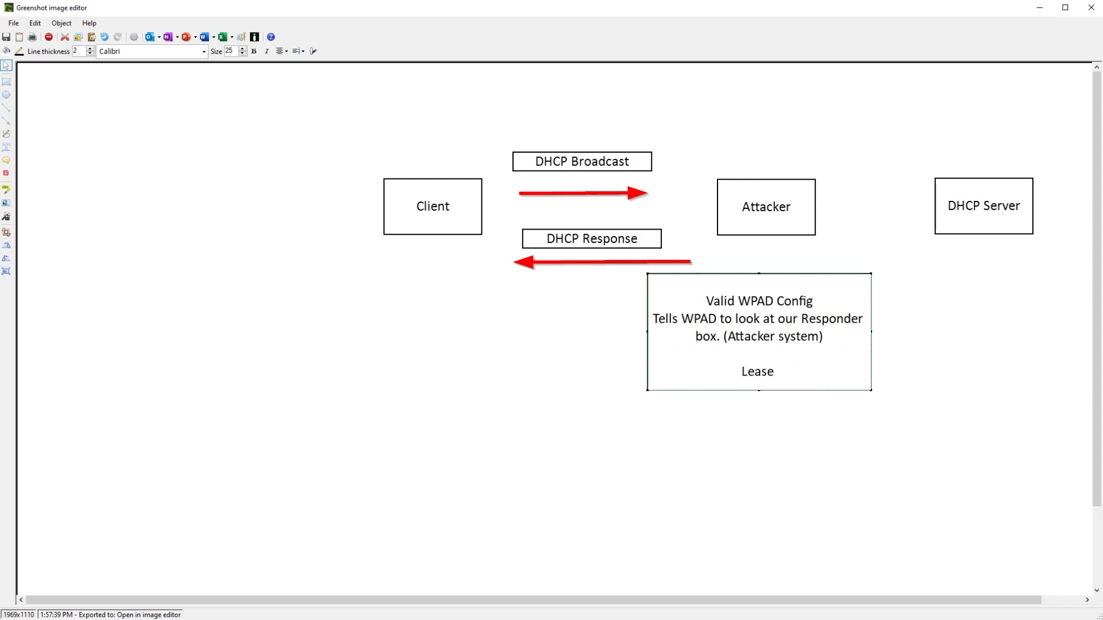
{"action": "type", "text": "period 10 seconds."}
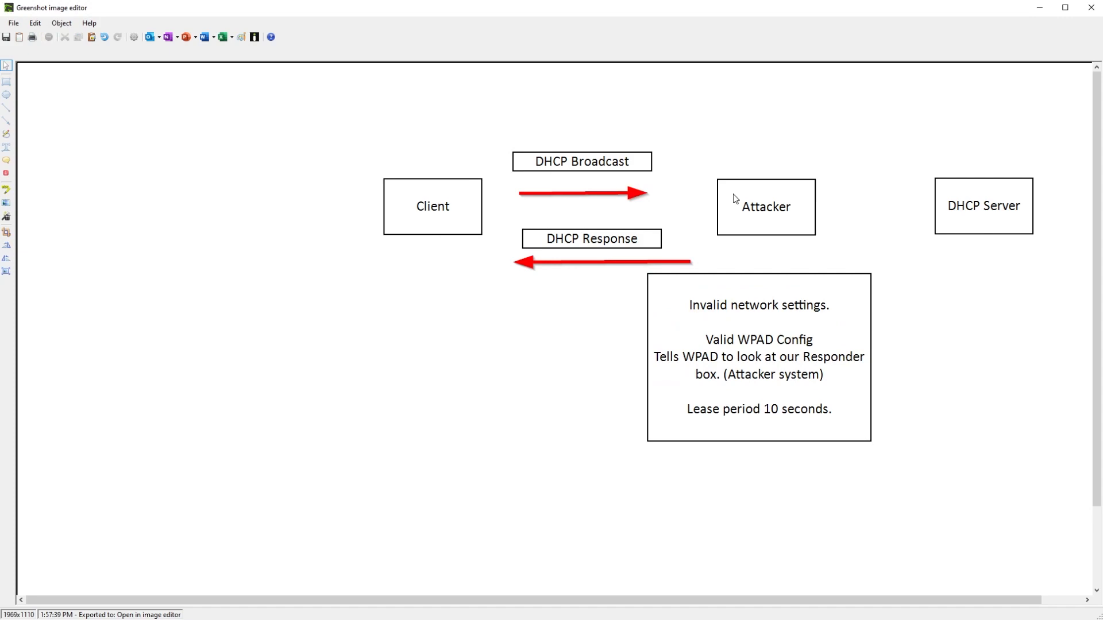
{"action": "mouse_move", "coordinate": [762, 230]}
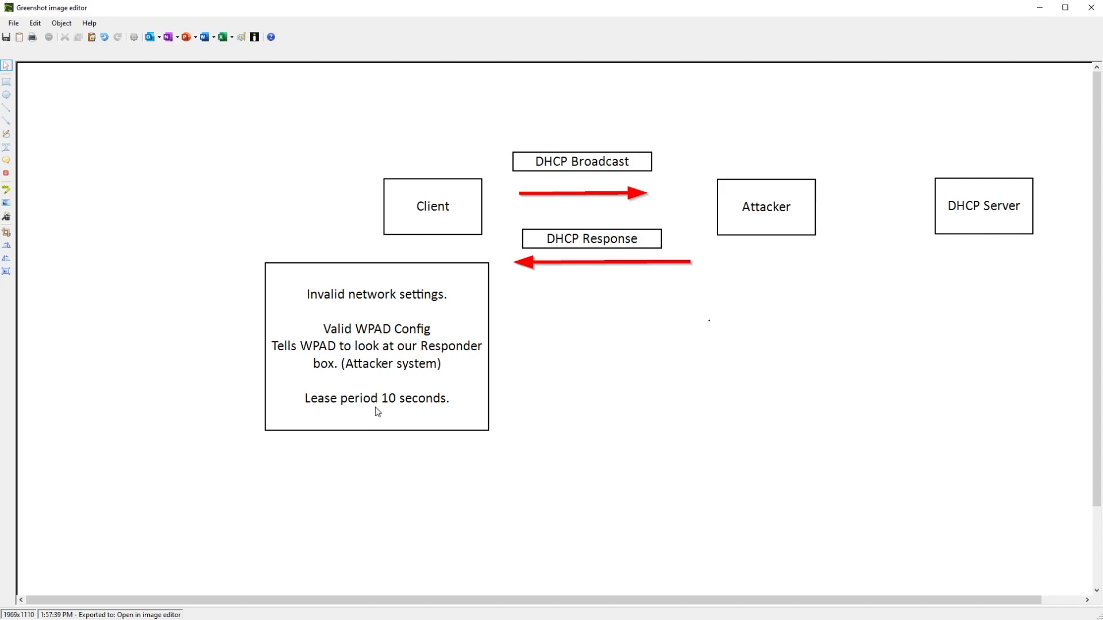
{"action": "mouse_move", "coordinate": [375, 410]}
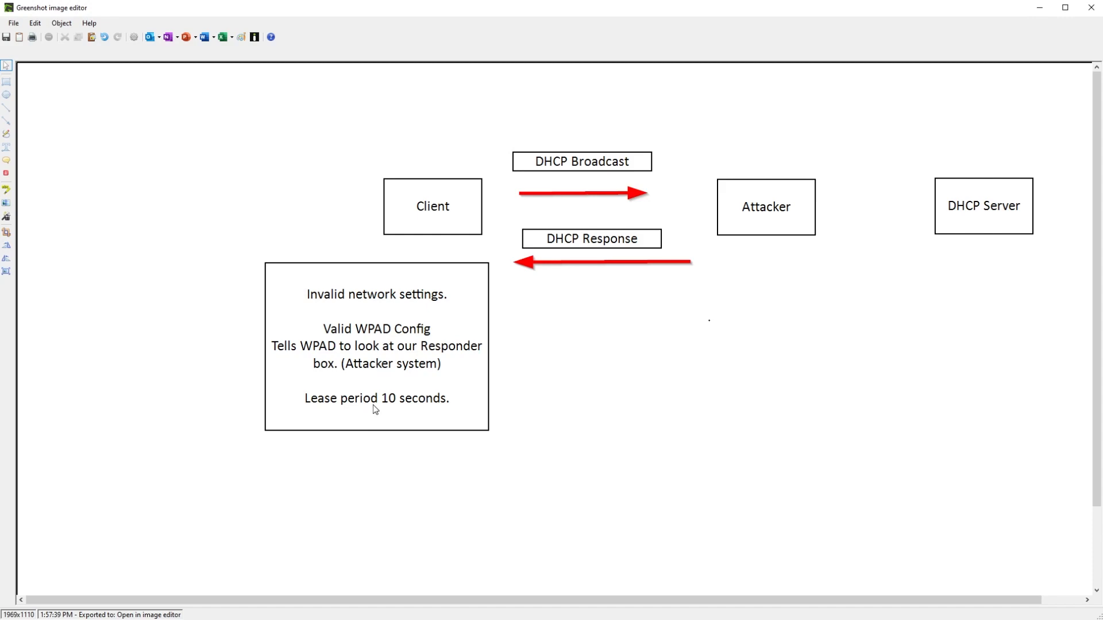
{"action": "mouse_move", "coordinate": [465, 370]}
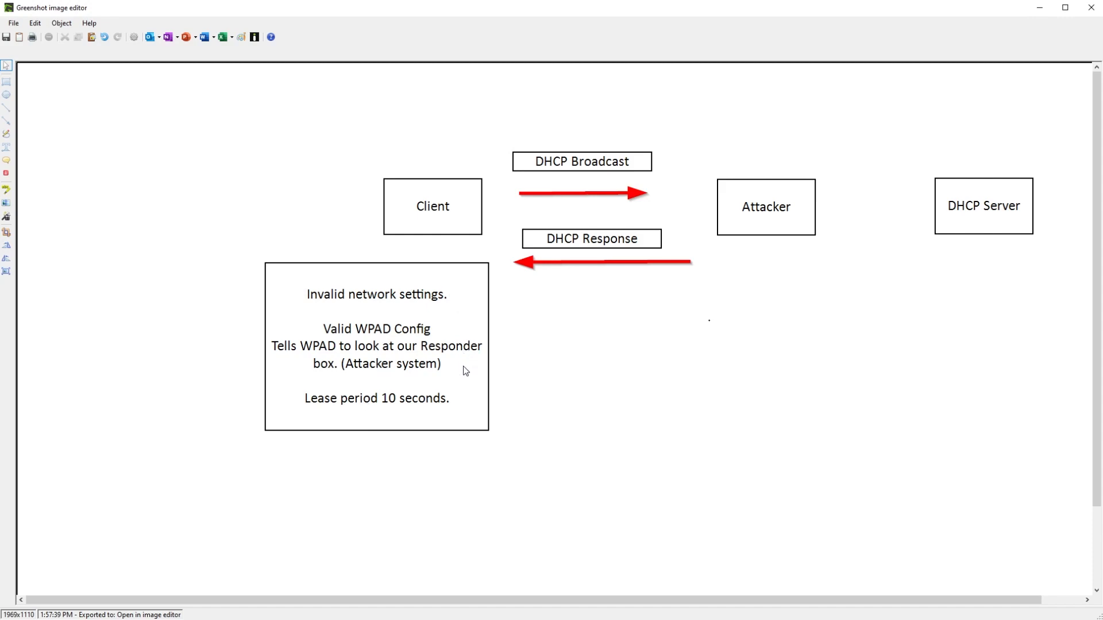
{"action": "mouse_move", "coordinate": [596, 188]}
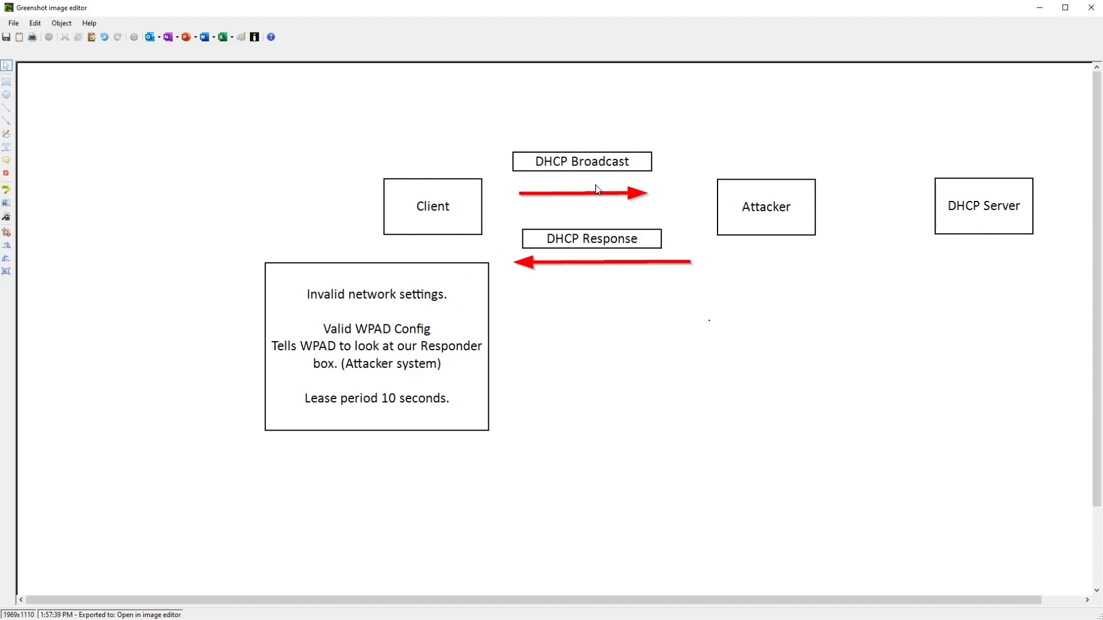
{"action": "mouse_move", "coordinate": [563, 343]}
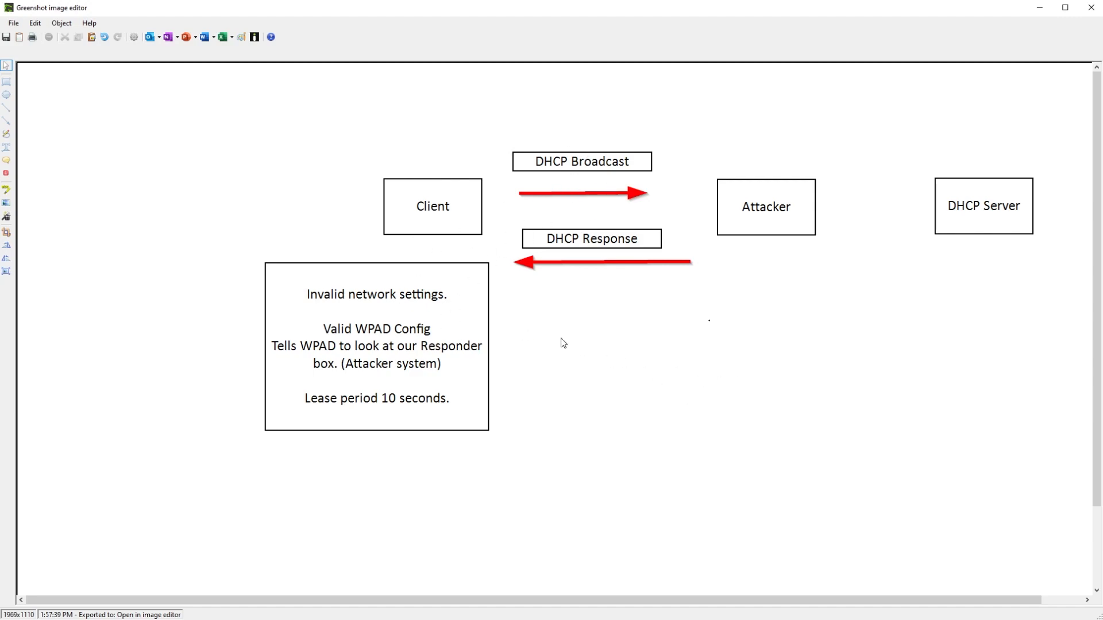
{"action": "mouse_move", "coordinate": [362, 356]}
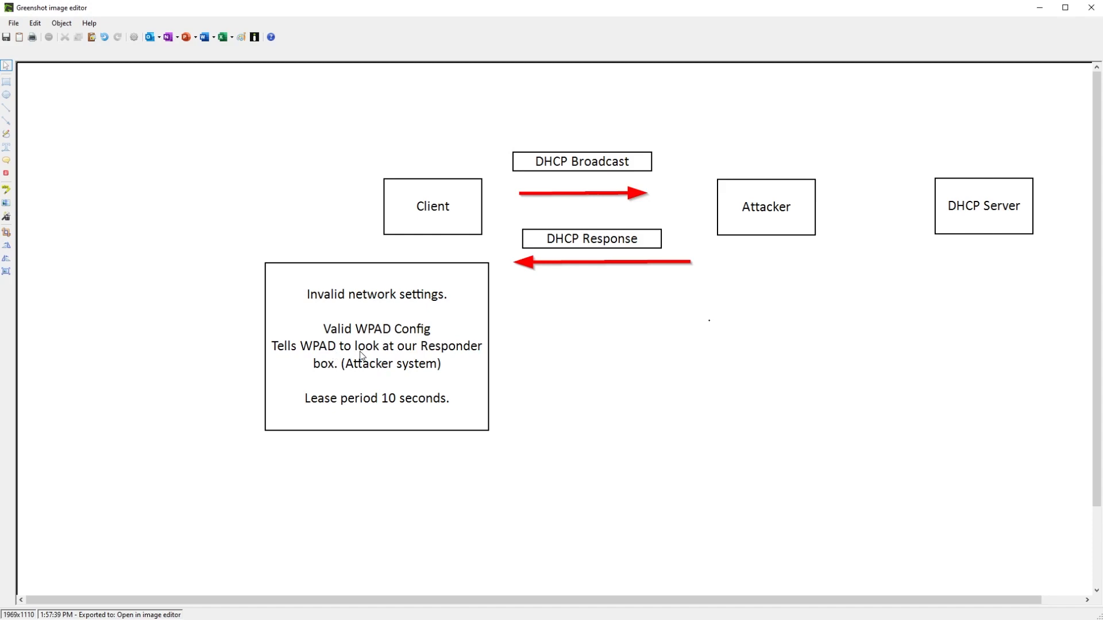
{"action": "mouse_move", "coordinate": [378, 407]}
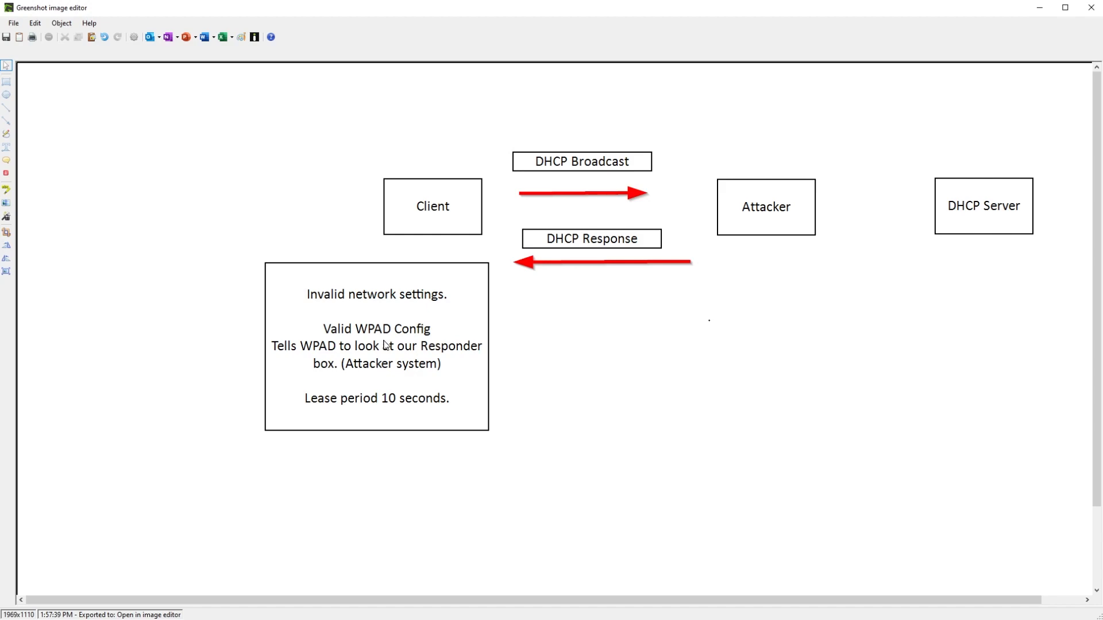
{"action": "mouse_move", "coordinate": [331, 382]}
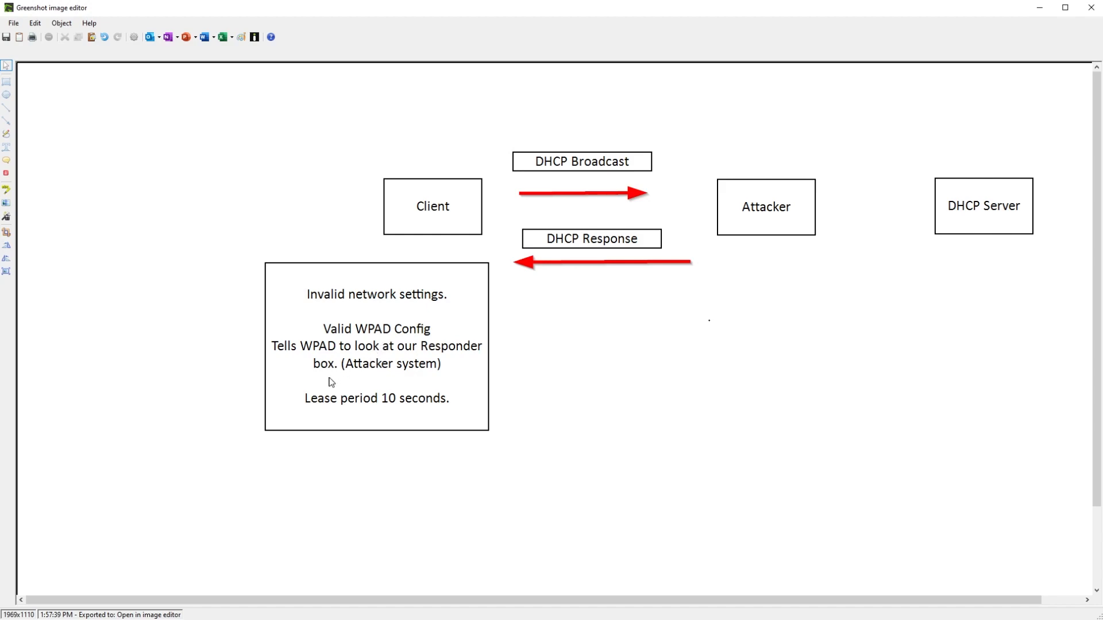
{"action": "mouse_move", "coordinate": [392, 345]}
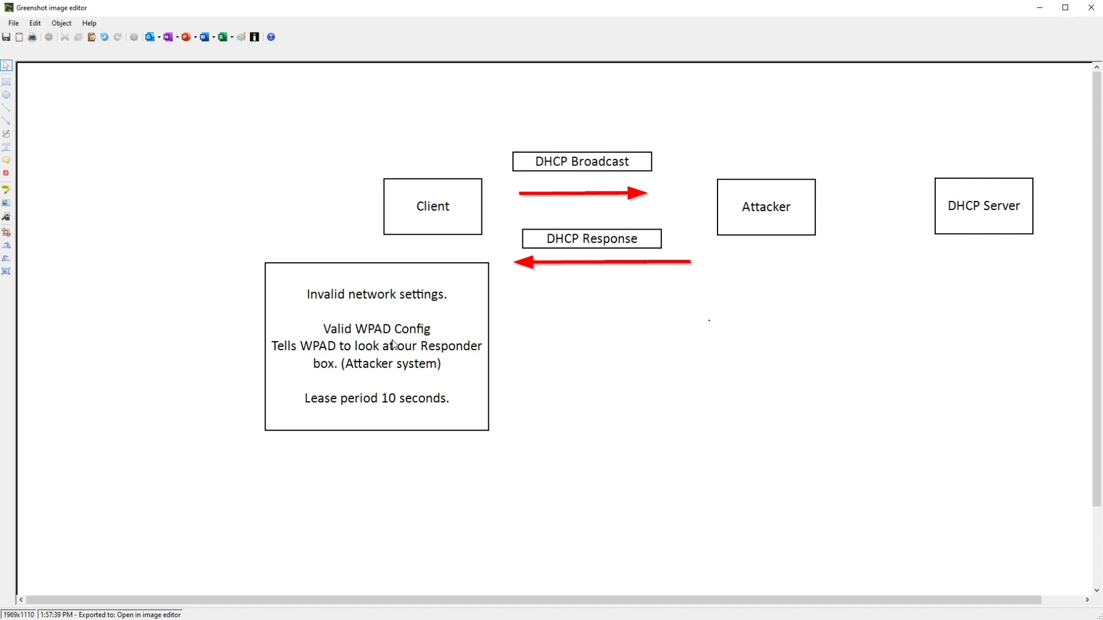
{"action": "mouse_move", "coordinate": [405, 354]}
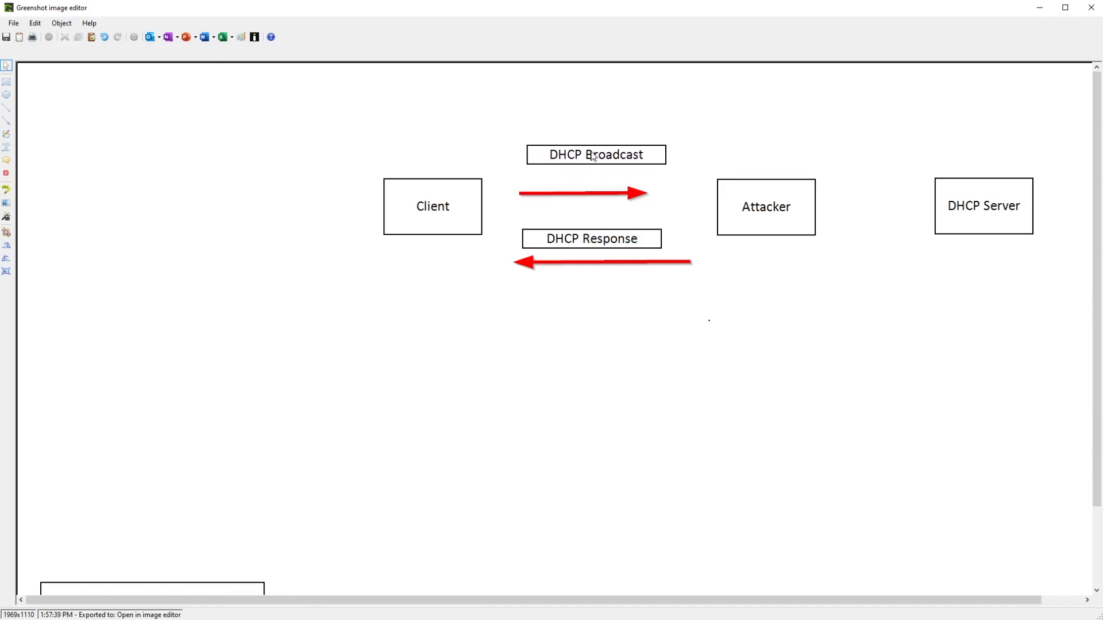
Move Attacker to the lower left and add a 'Valid network settings.' text label
{"action": "left_click", "coordinate": [596, 155]}
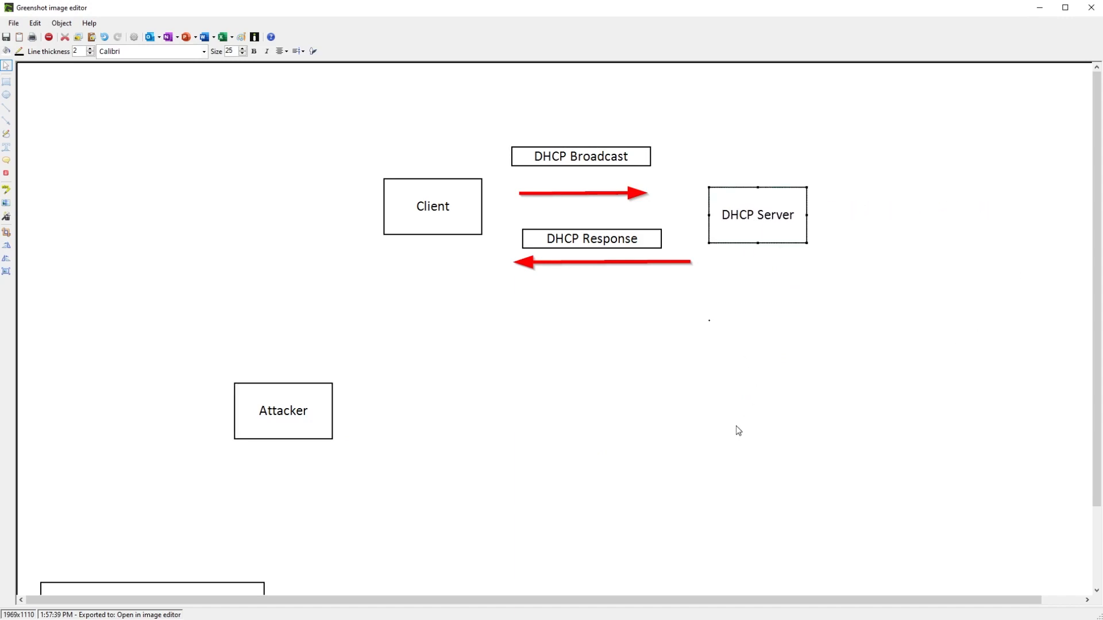
{"action": "left_click", "coordinate": [6, 148]}
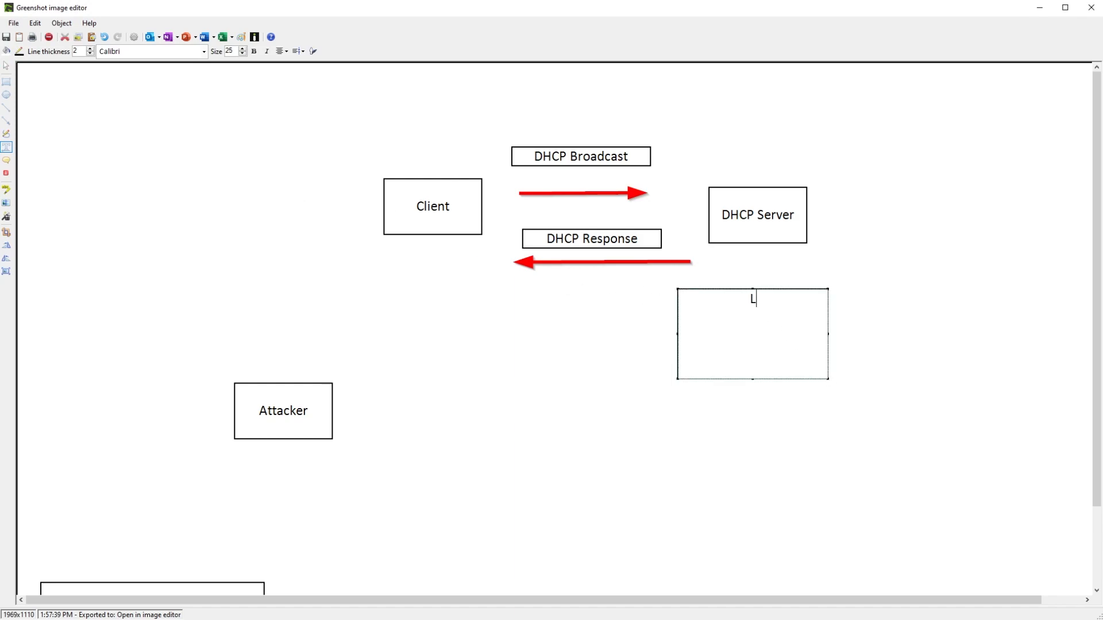
{"action": "type", "text": "Legit NEtwor"}
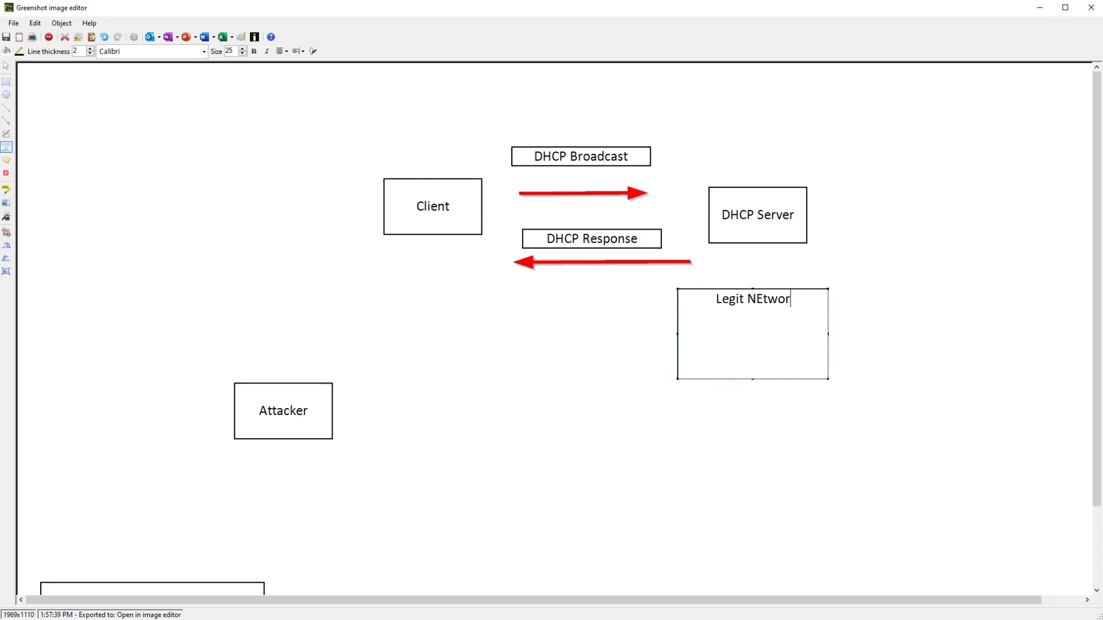
{"action": "type", "text": "Valid network st"}
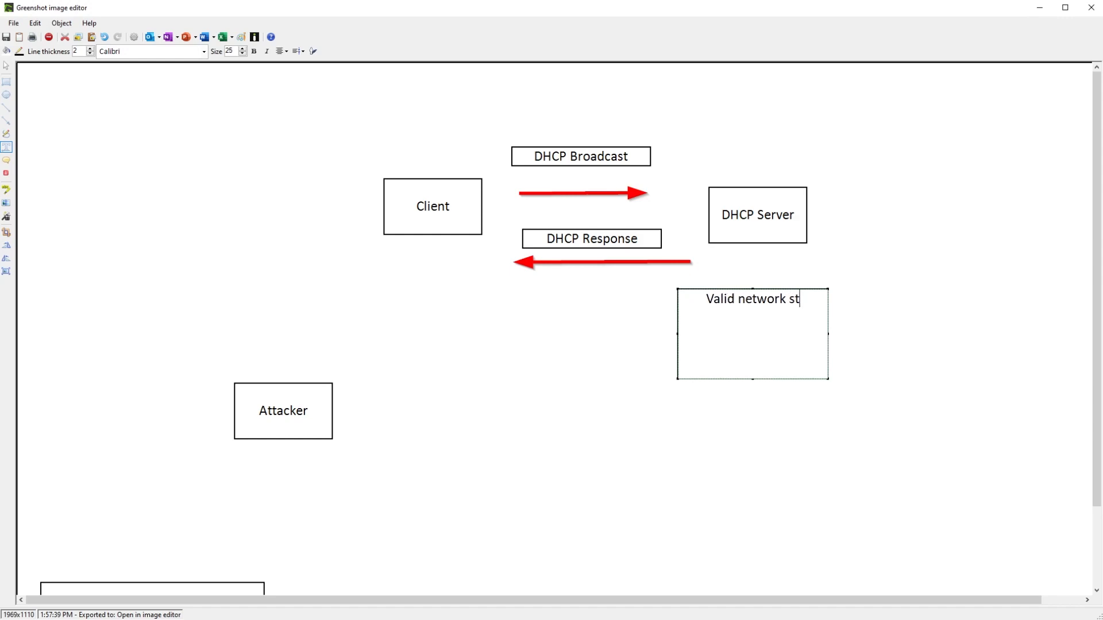
{"action": "type", "text": "ettings."}
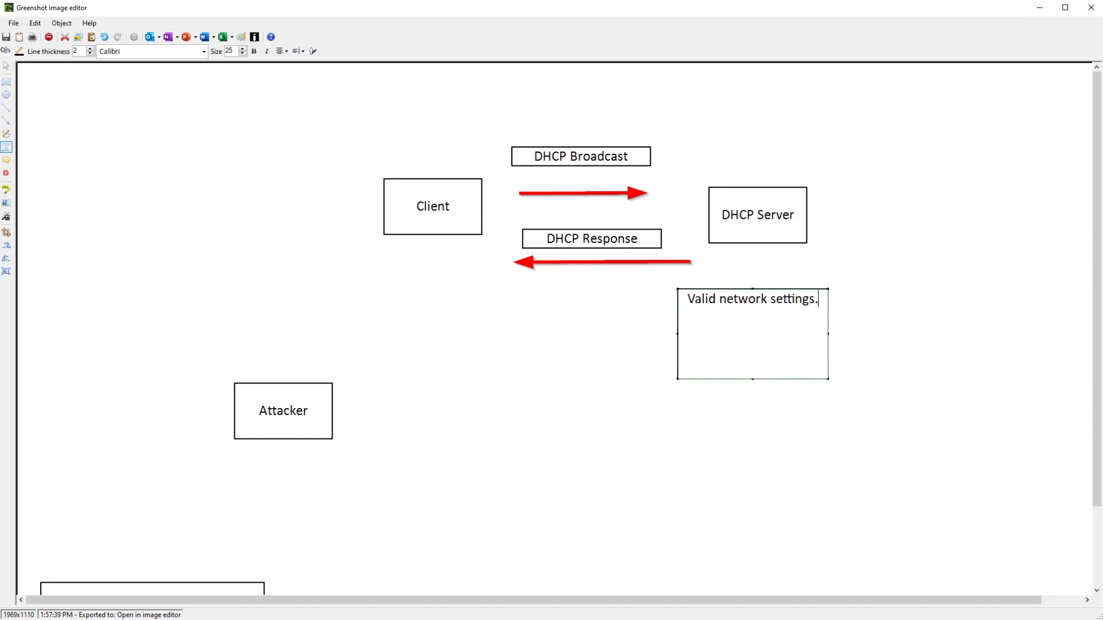
{"action": "left_click", "coordinate": [801, 389]}
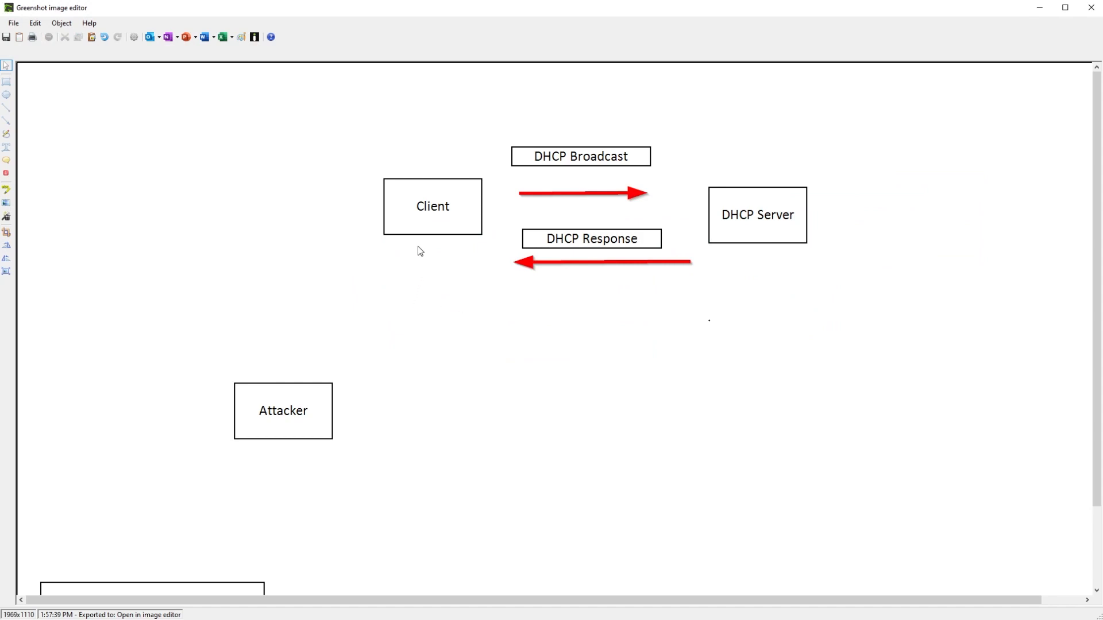
{"action": "mouse_move", "coordinate": [6, 121]}
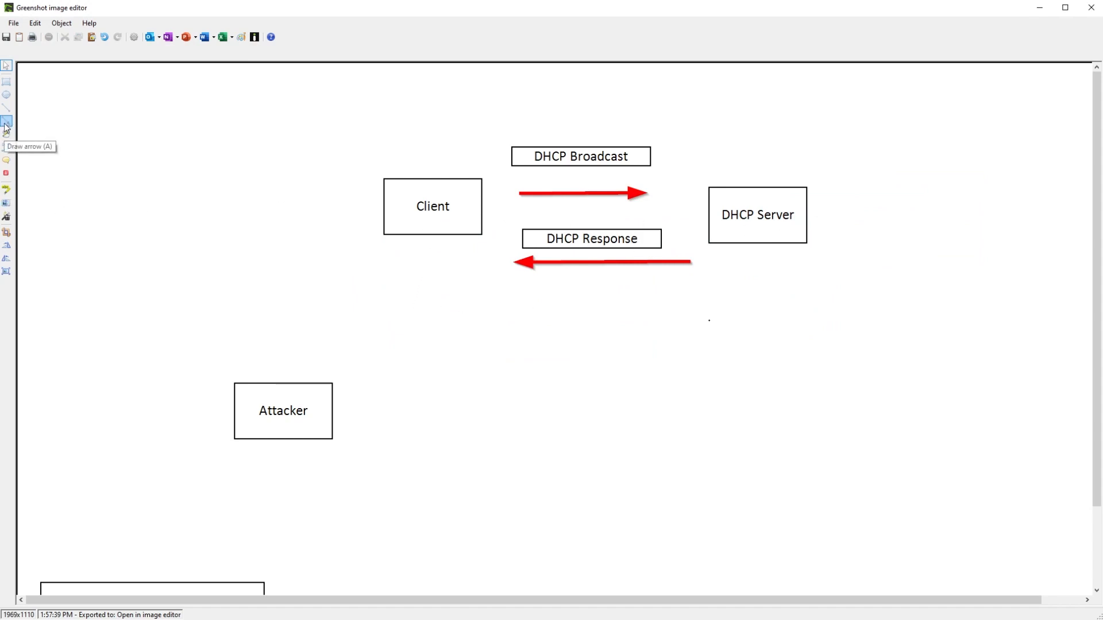
{"action": "mouse_move", "coordinate": [286, 422]}
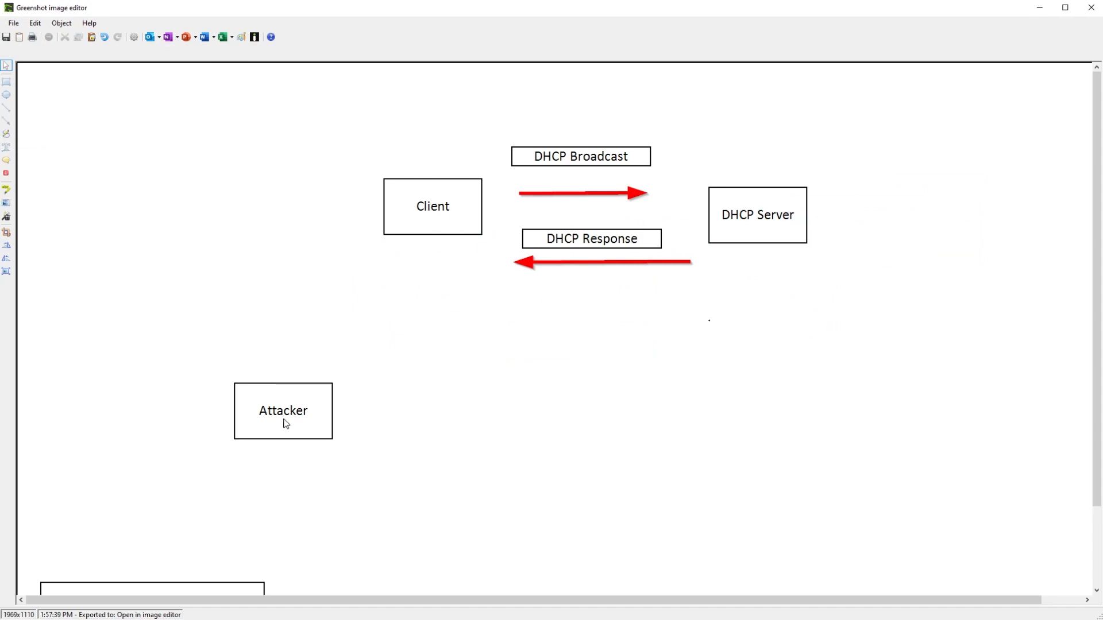
{"action": "mouse_move", "coordinate": [285, 414]}
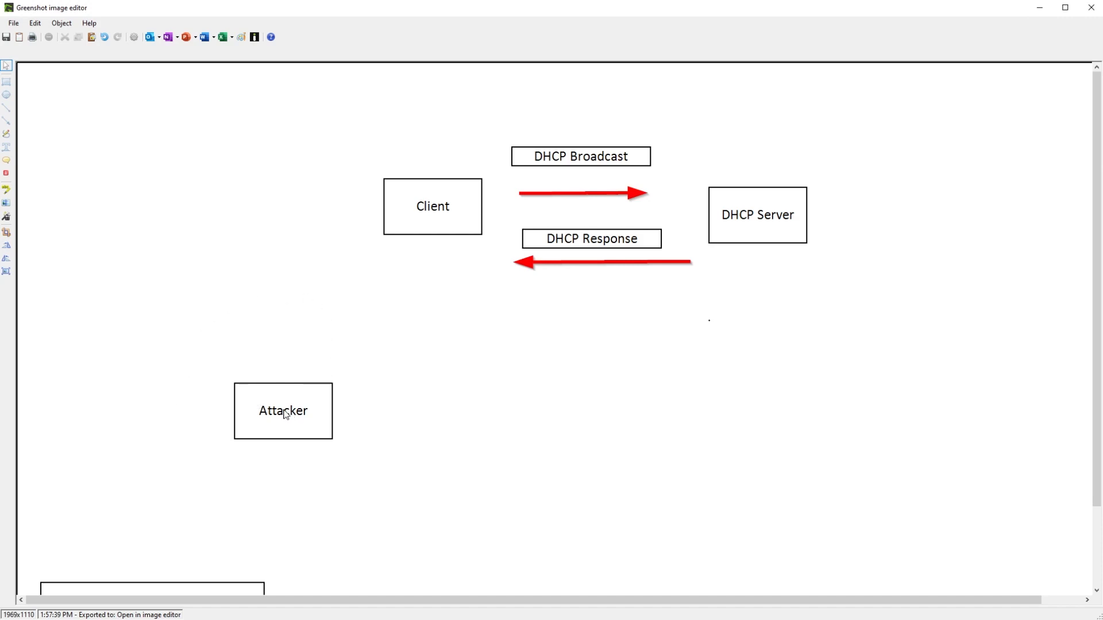
{"action": "mouse_move", "coordinate": [361, 238]}
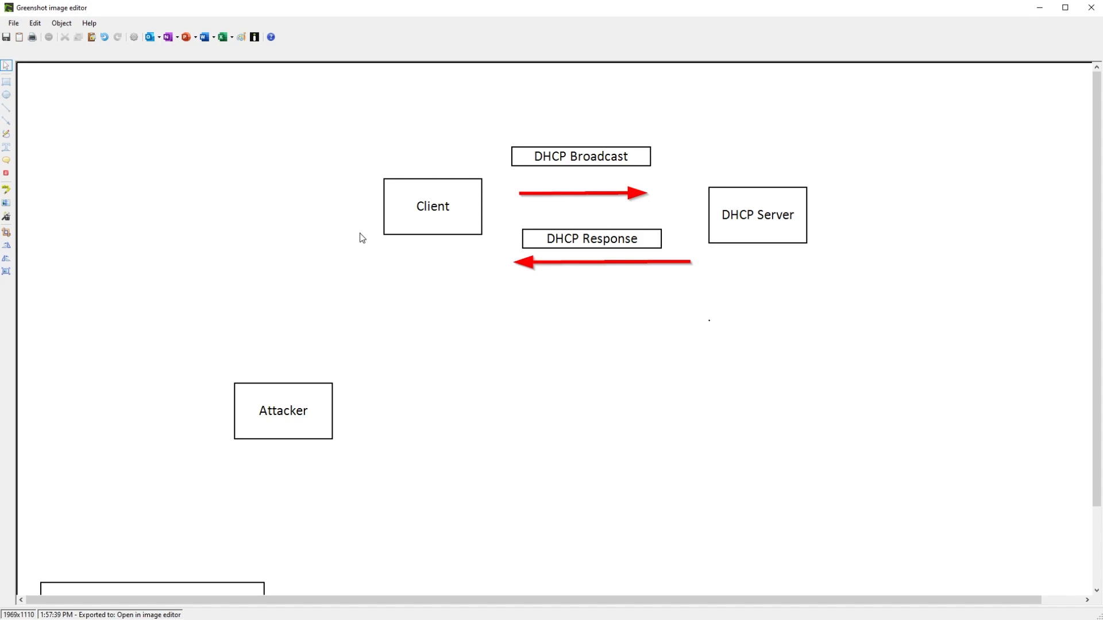
{"action": "mouse_move", "coordinate": [435, 226]}
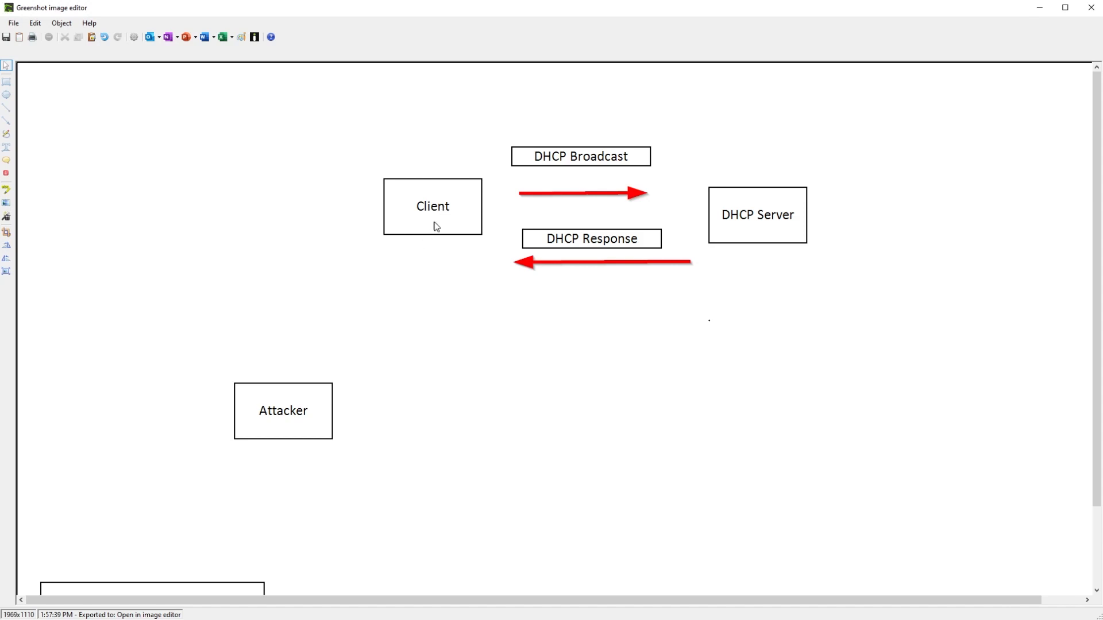
Draw a red arrow from beneath Client down toward the Attacker box
{"action": "left_click", "coordinate": [6, 123]}
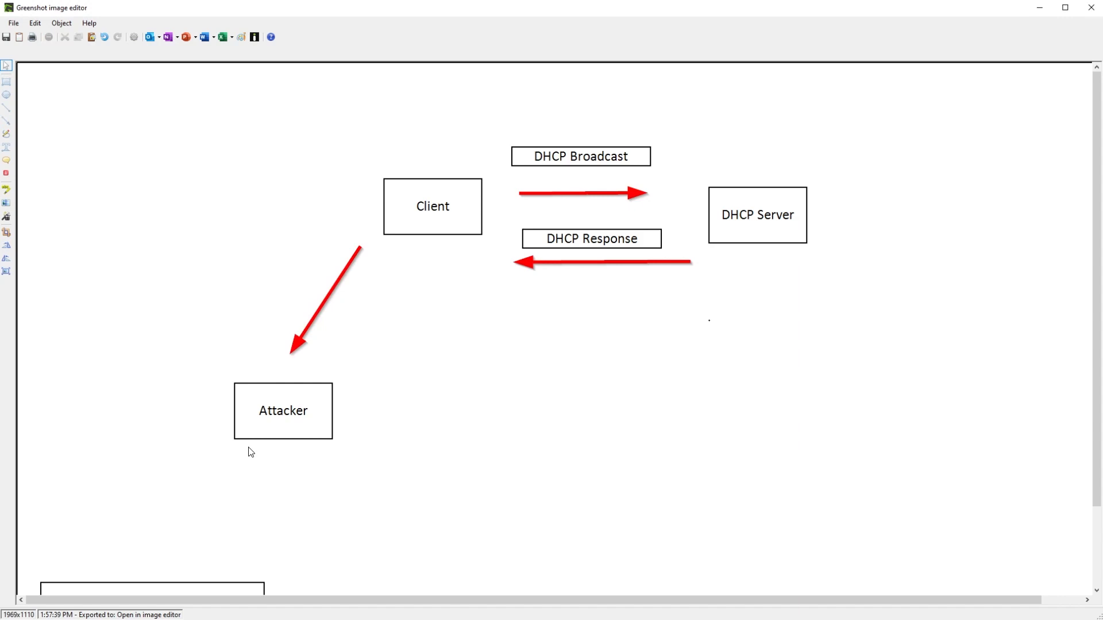
{"action": "mouse_move", "coordinate": [372, 311]}
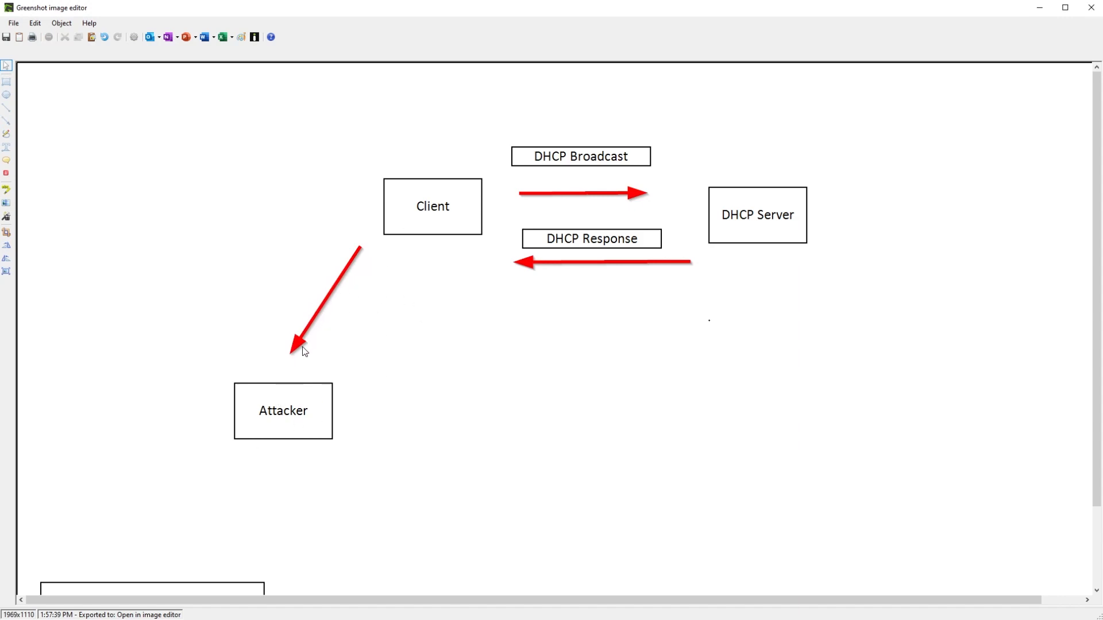
{"action": "mouse_move", "coordinate": [302, 402]}
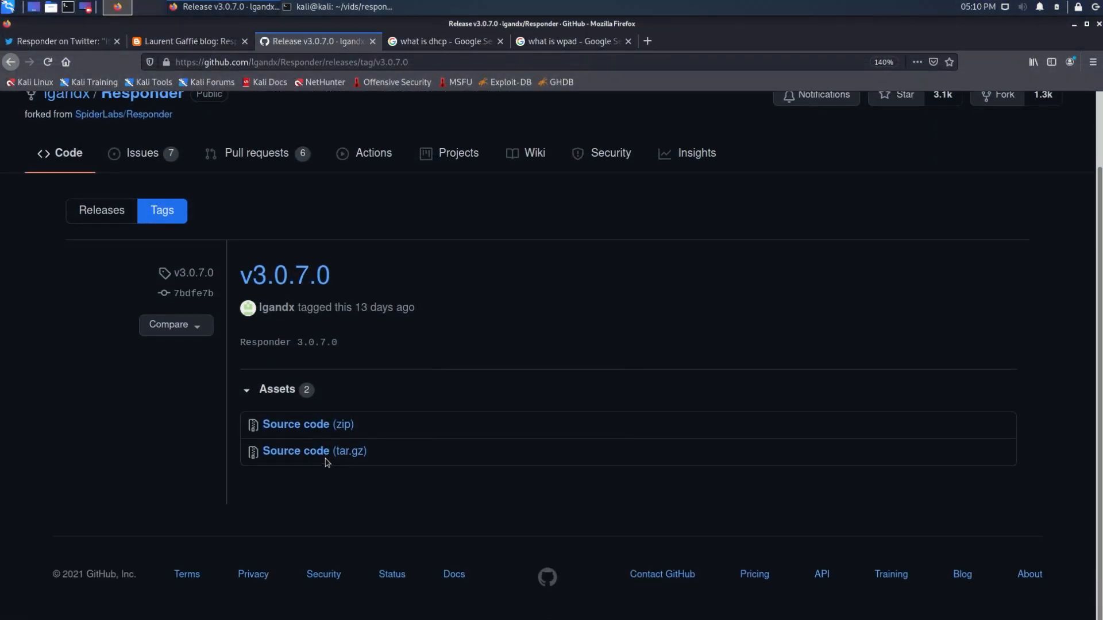
{"action": "mouse_move", "coordinate": [307, 424]}
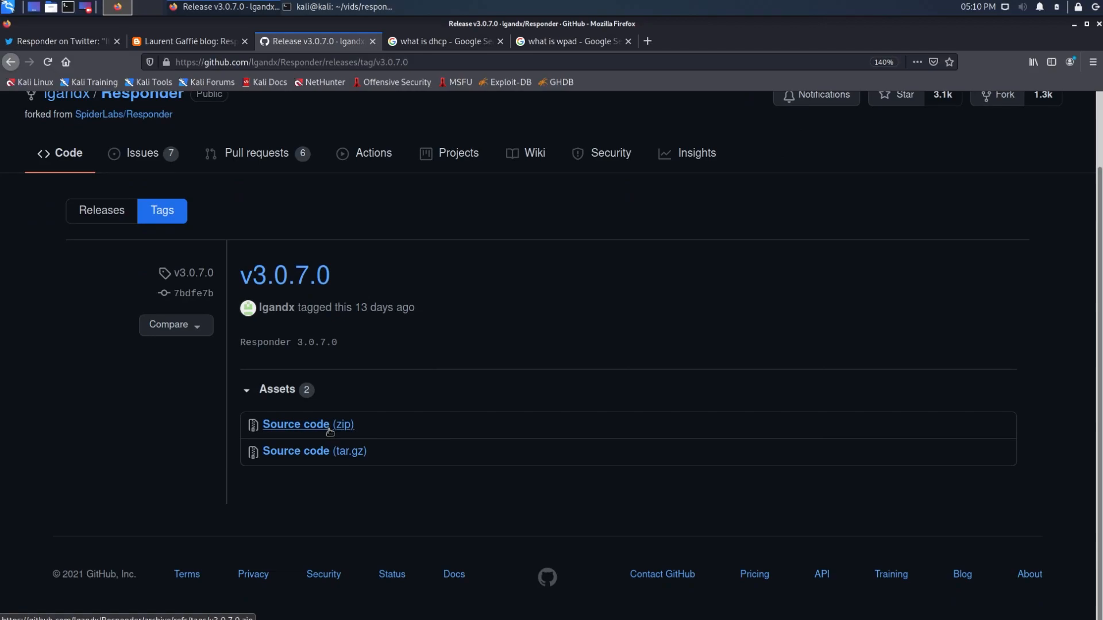
{"action": "mouse_move", "coordinate": [284, 275]}
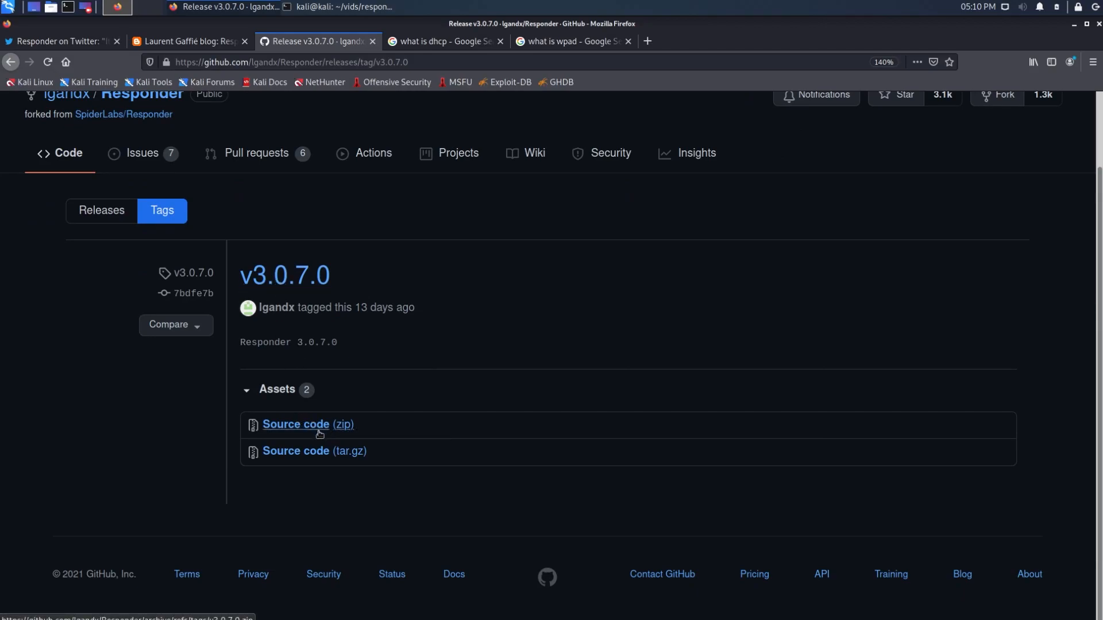
{"action": "mouse_move", "coordinate": [519, 416]}
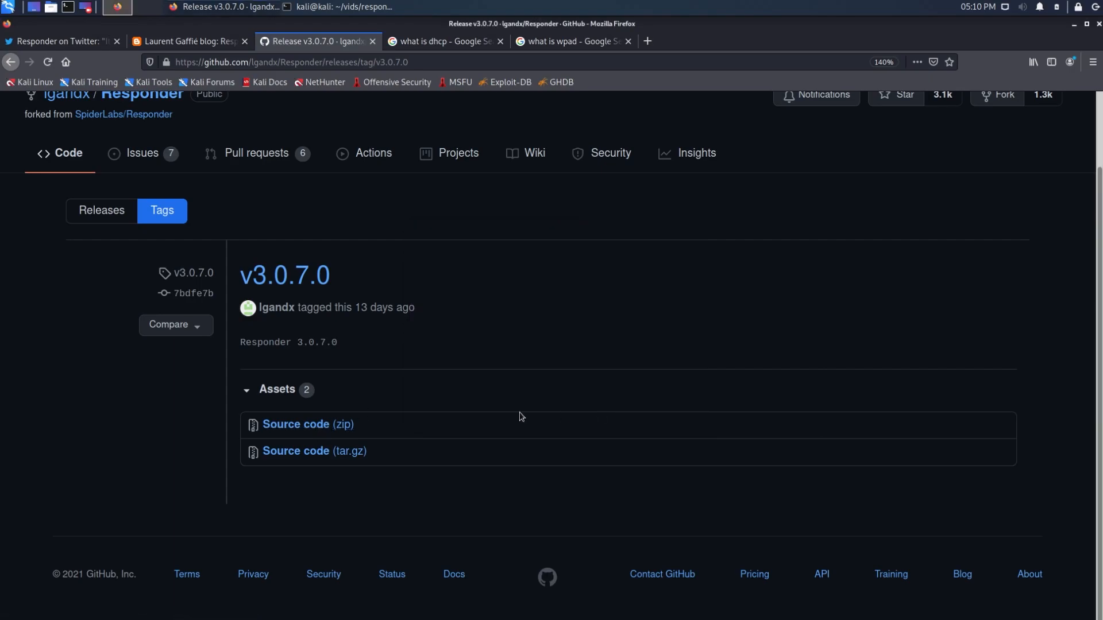
Download Responder v3.0.7.0 Source code (zip) from the release page's Assets
{"action": "right_click", "coordinate": [308, 424]}
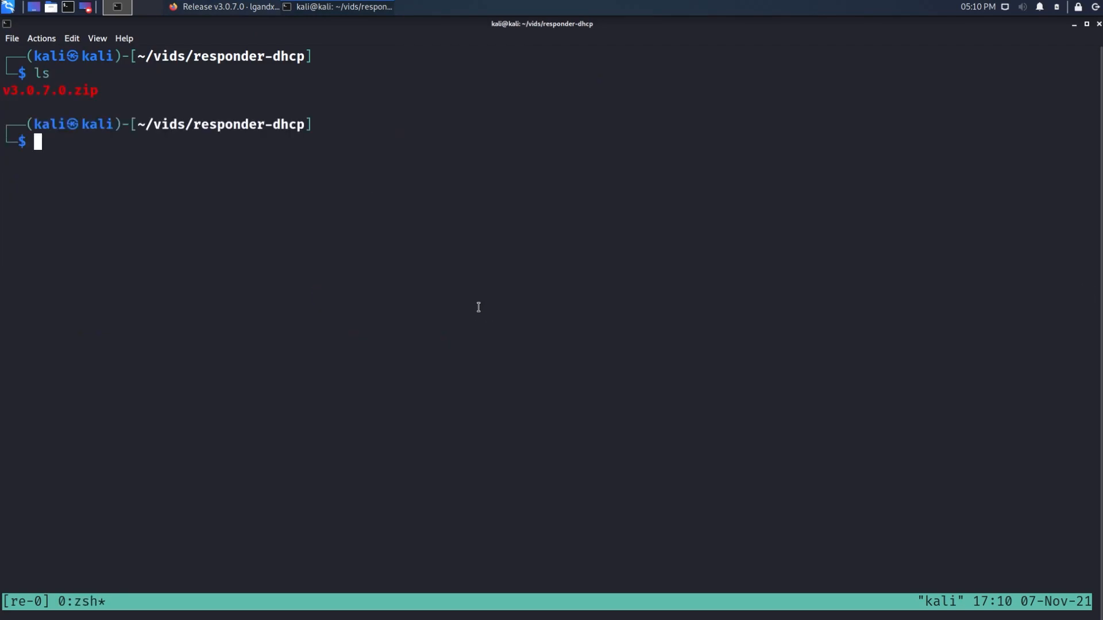
Unzip v3.0.7.0.zip, enter Responder-3.0.7.0 and list its files with ls -la
{"action": "type", "text": "unzip v"}
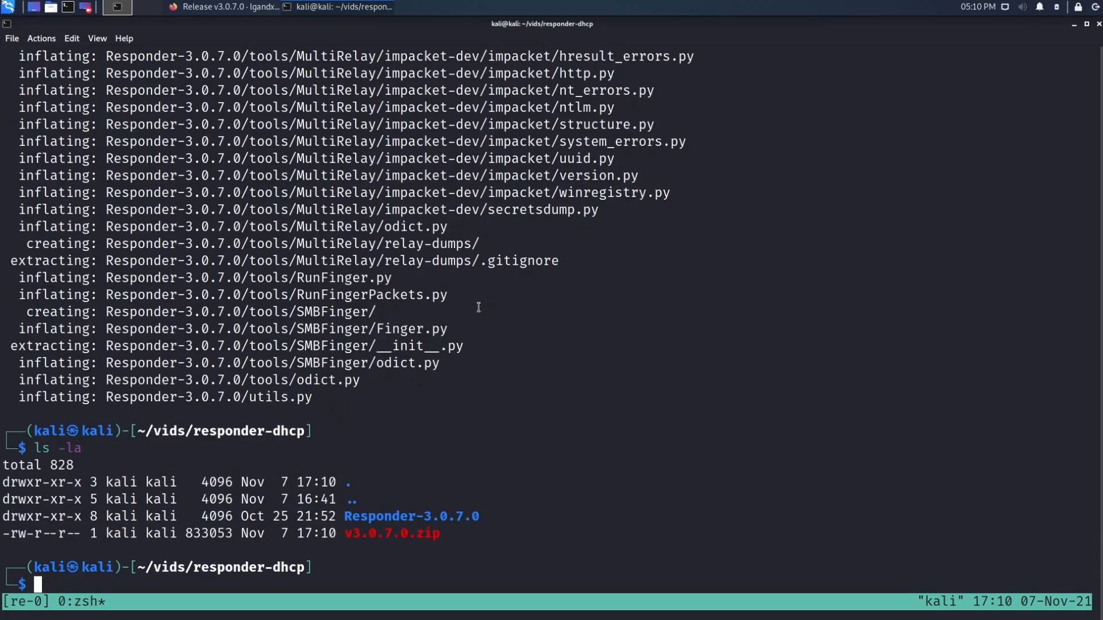
{"action": "type", "text": "cd spoofpoint"}
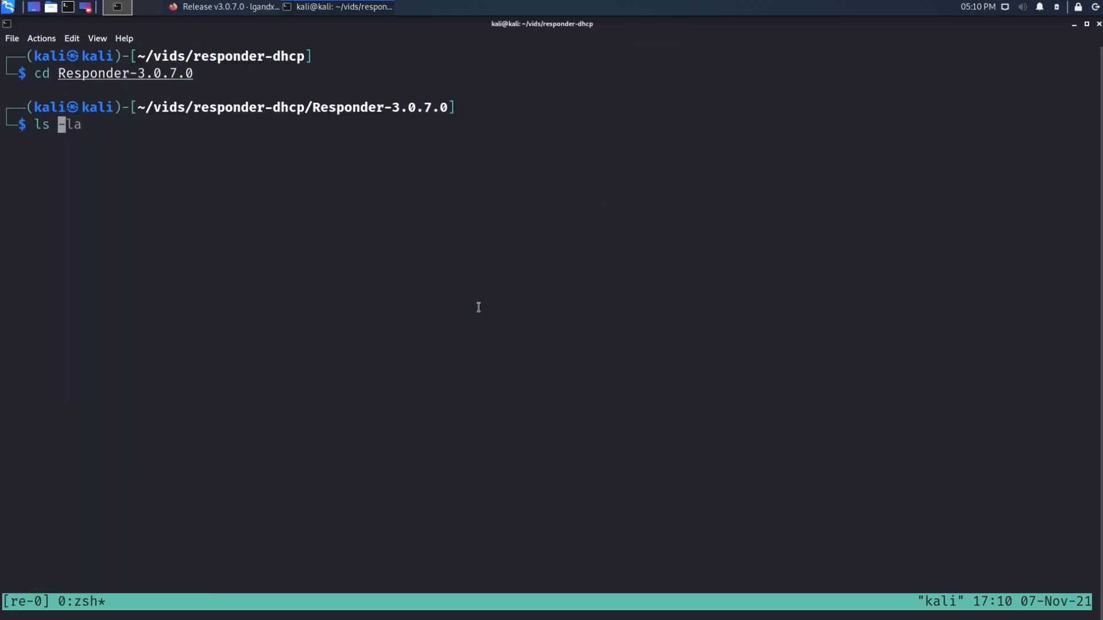
{"action": "key", "text": "Return"}
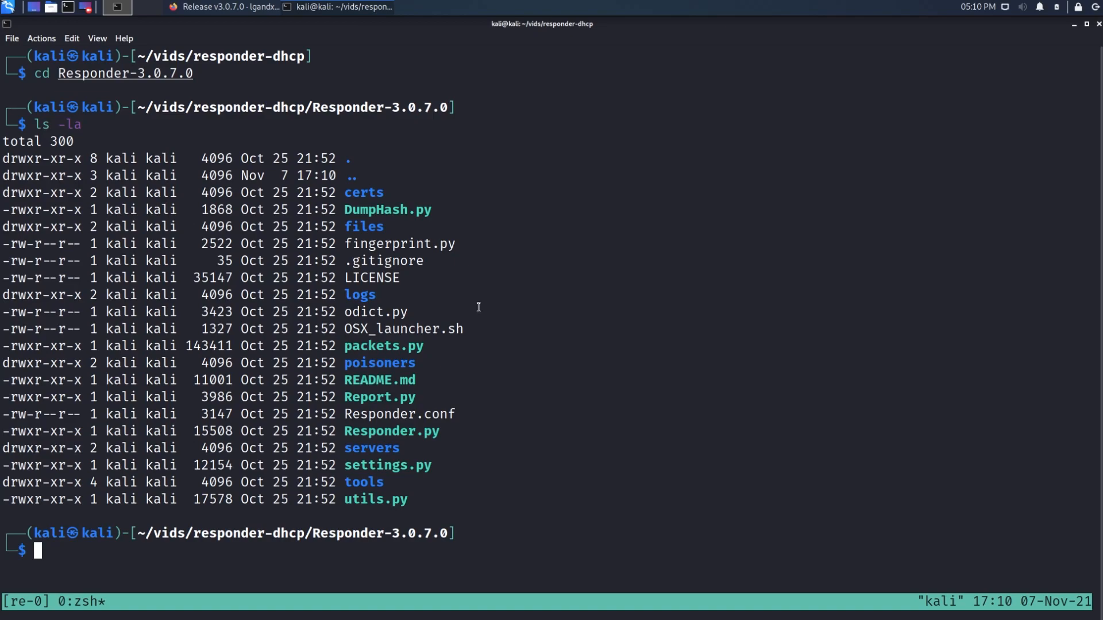
{"action": "mouse_move", "coordinate": [448, 263]}
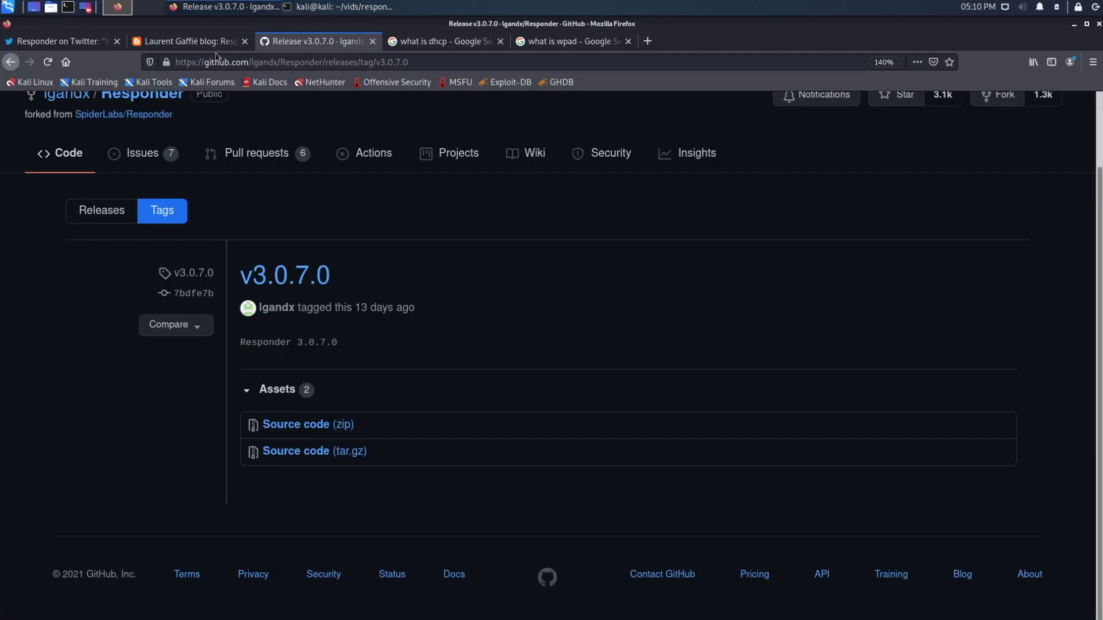
Copy the WPADScript proxy function from Gaffié's Responder DHCP Poisoner blog post
{"action": "left_click", "coordinate": [186, 41]}
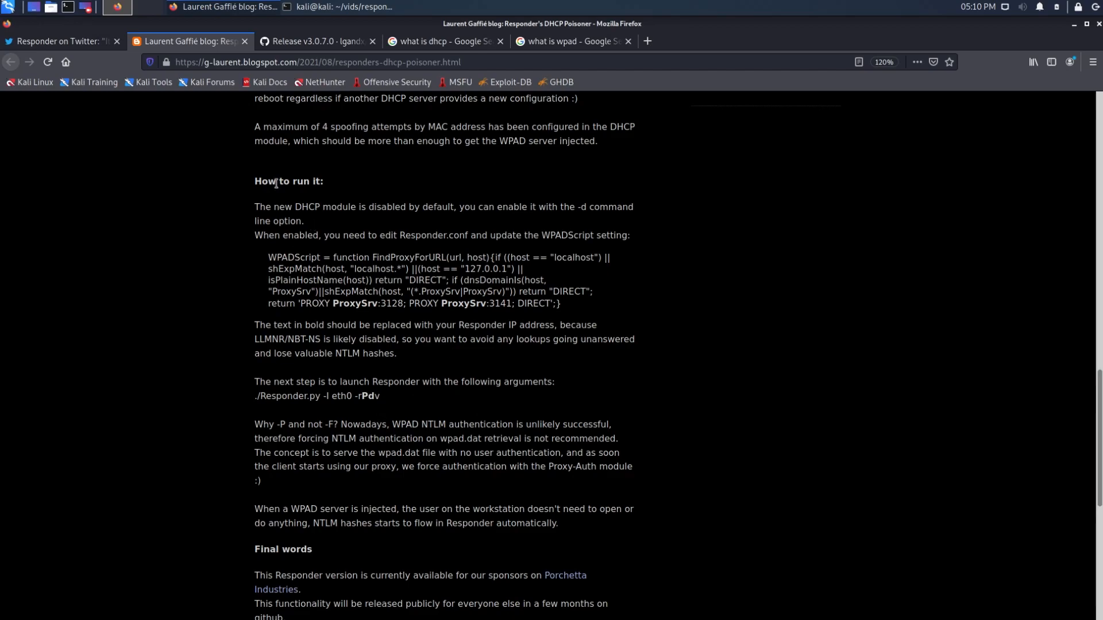
{"action": "mouse_move", "coordinate": [173, 393]}
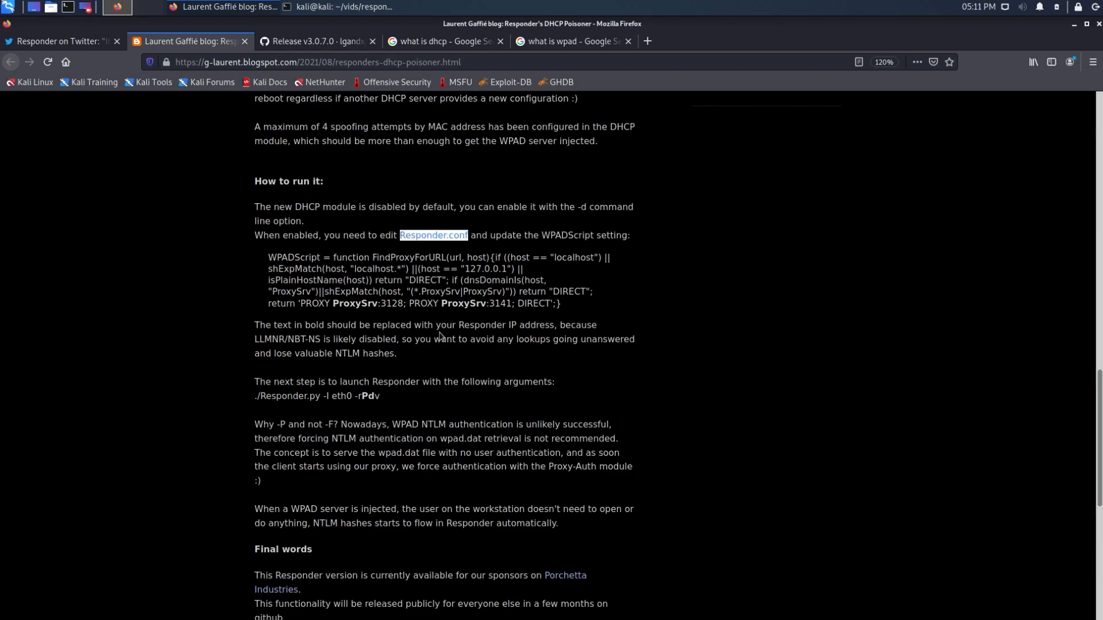
{"action": "mouse_move", "coordinate": [570, 227]}
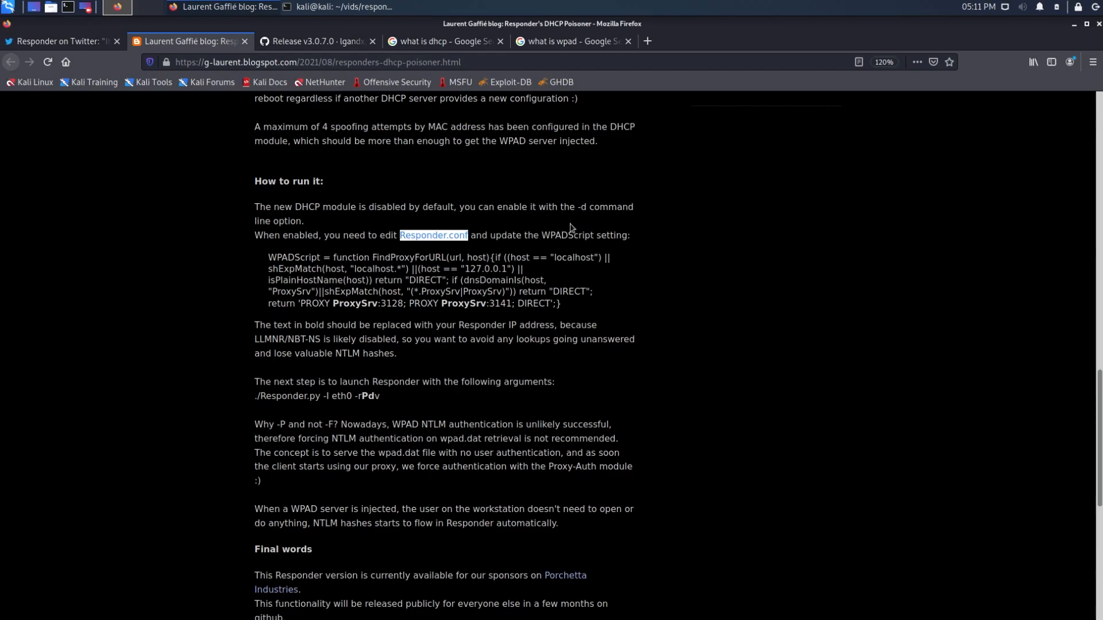
{"action": "double_click", "coordinate": [567, 235]}
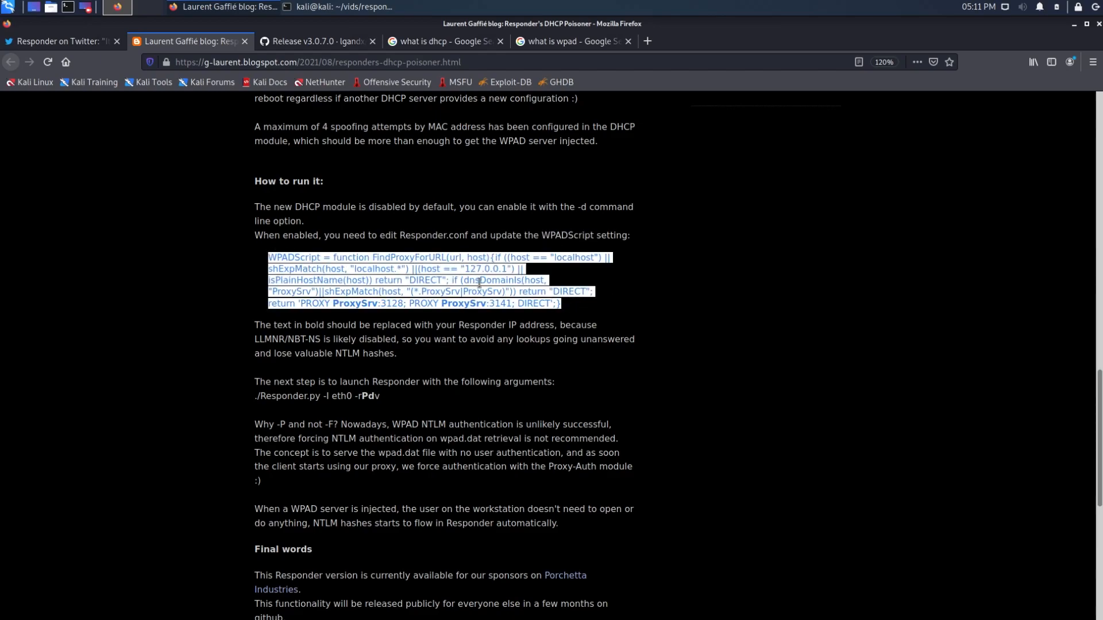
{"action": "left_click", "coordinate": [25, 34]}
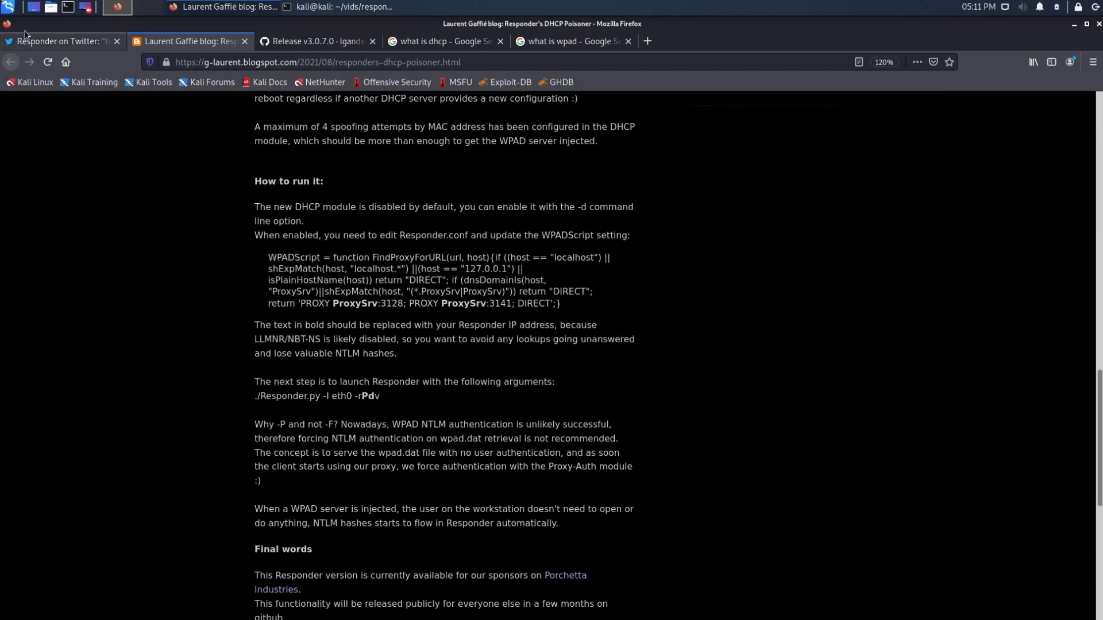
{"action": "left_click", "coordinate": [10, 7]}
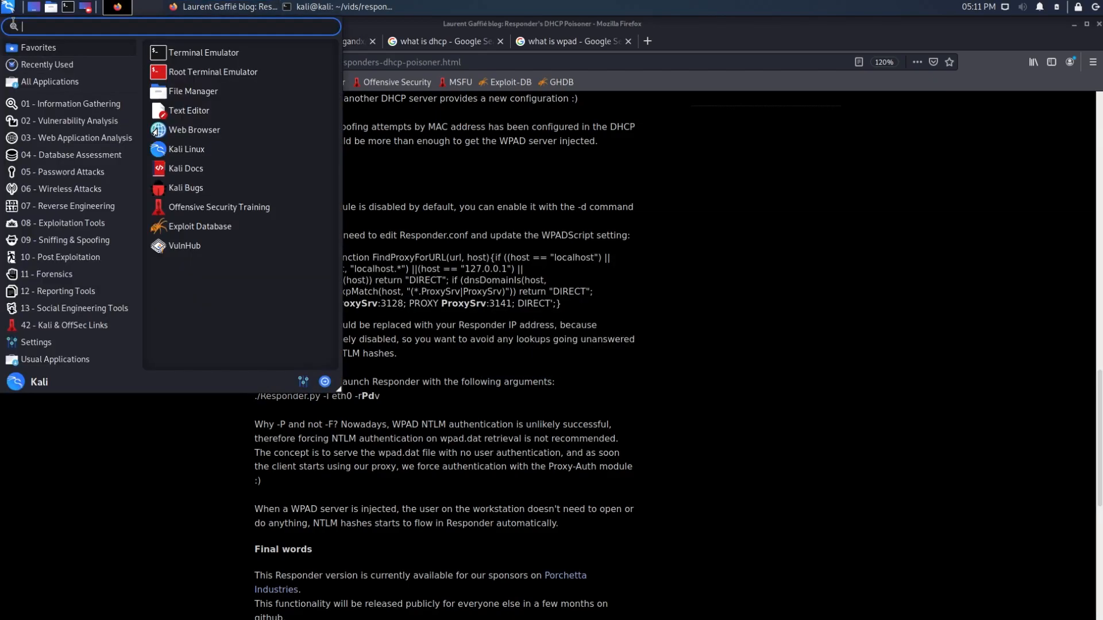
Paste the WPADScript function into a new Mousepad note, then return to the blog post
{"action": "left_click", "coordinate": [188, 110]}
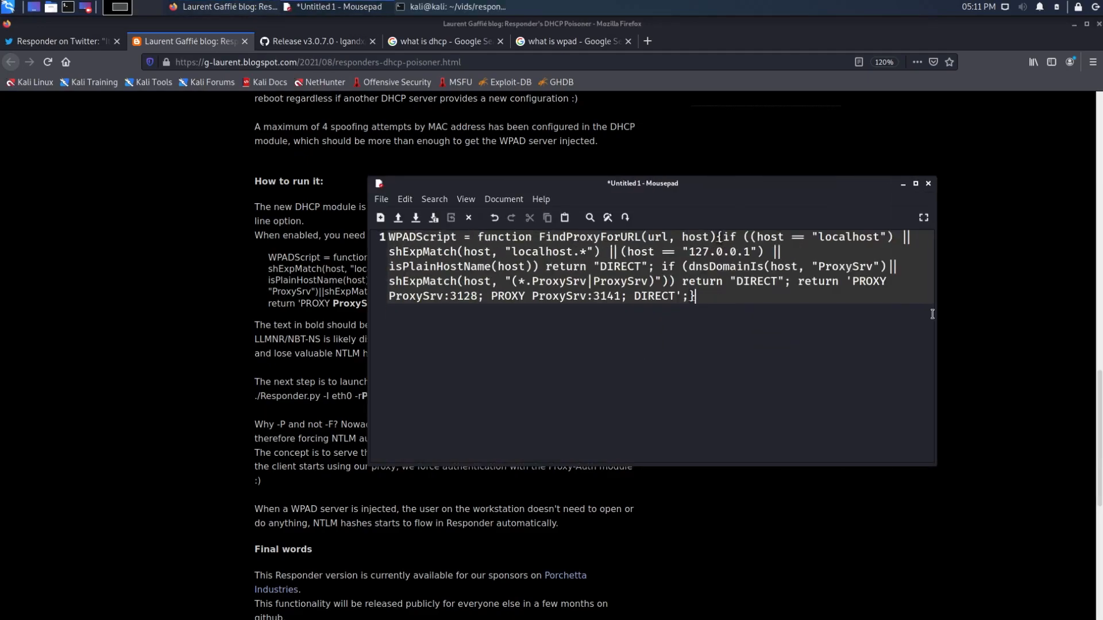
{"action": "left_click", "coordinate": [903, 184]}
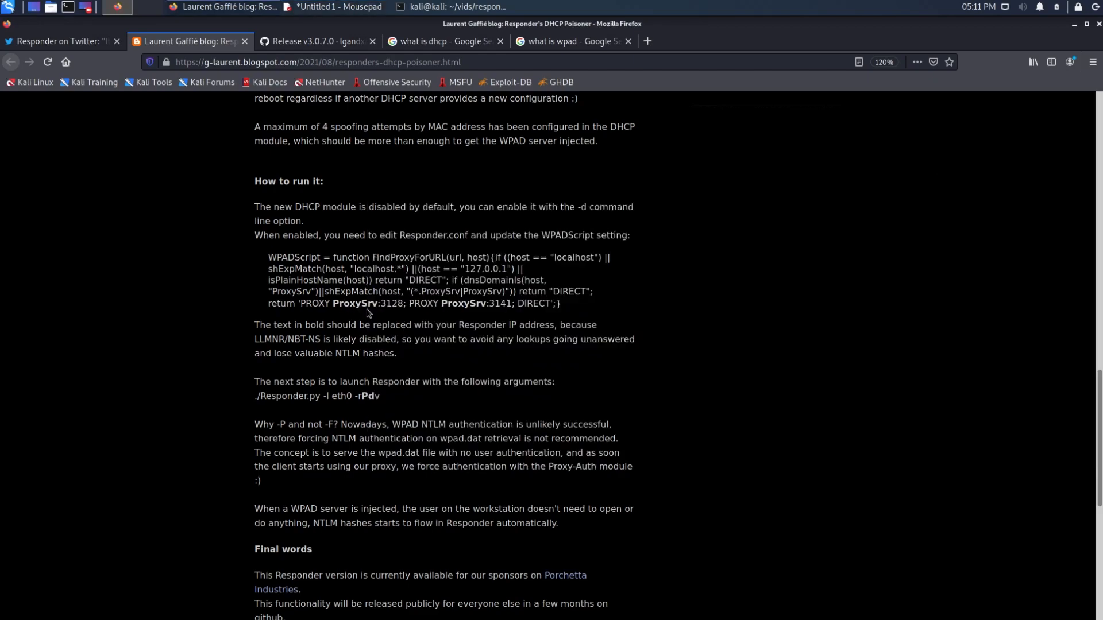
{"action": "double_click", "coordinate": [463, 303]}
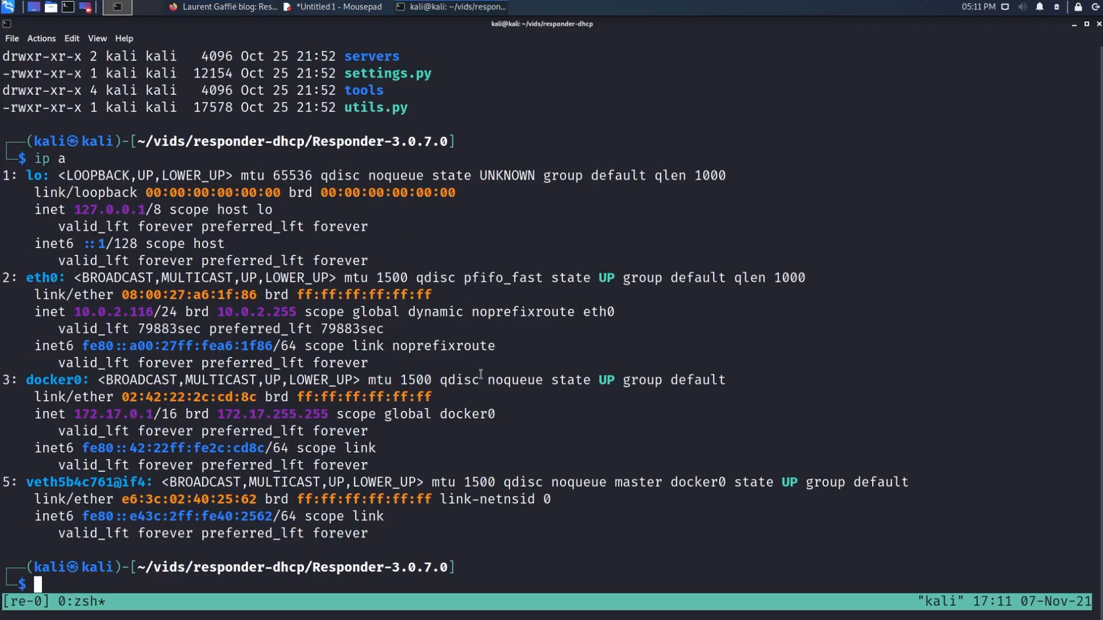
Copy eth0's address 10.0.2.116 from the ip a output and reopen the Mousepad note
{"action": "double_click", "coordinate": [41, 276]}
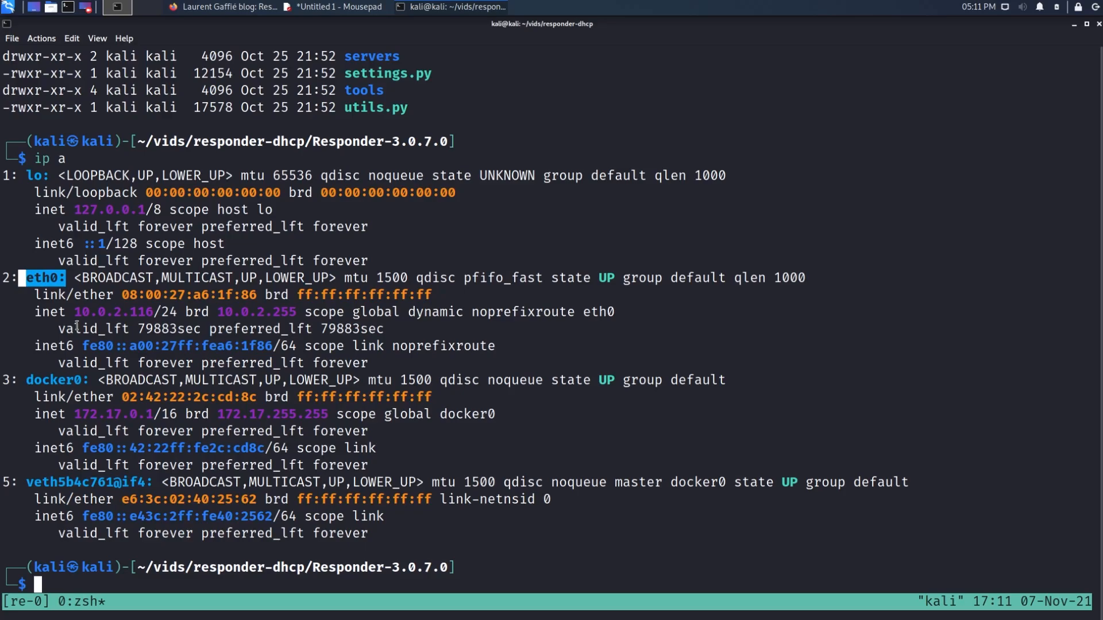
{"action": "double_click", "coordinate": [112, 312]}
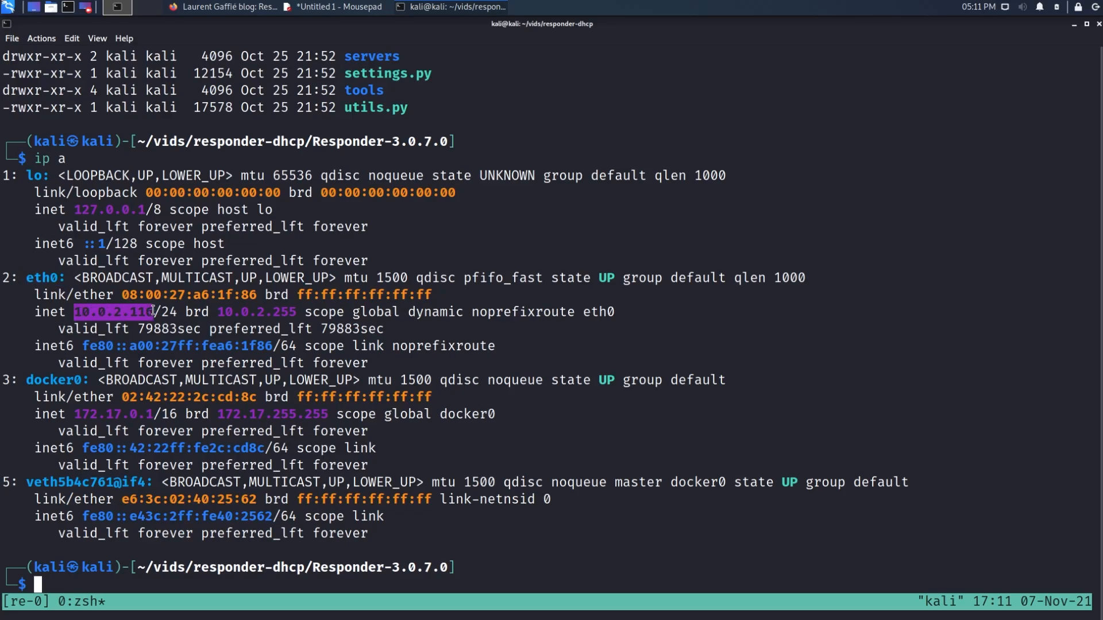
{"action": "mouse_move", "coordinate": [251, 424]}
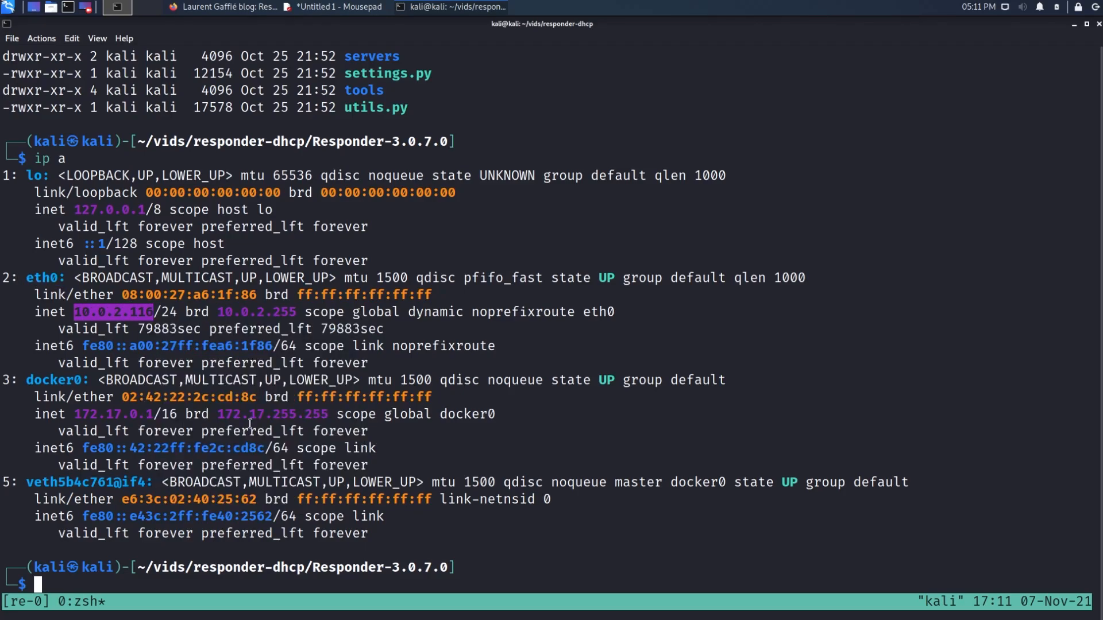
{"action": "left_click", "coordinate": [334, 6]}
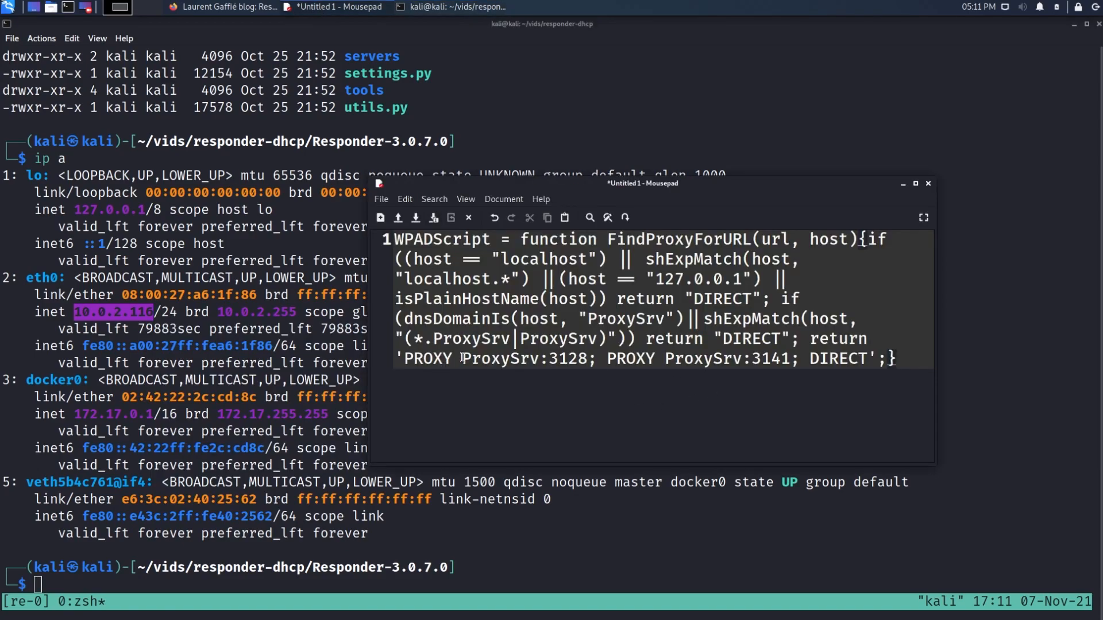
Replace both ProxySrv placeholders with 10.0.2.116 and copy the edited WPADScript line
{"action": "double_click", "coordinate": [499, 359]}
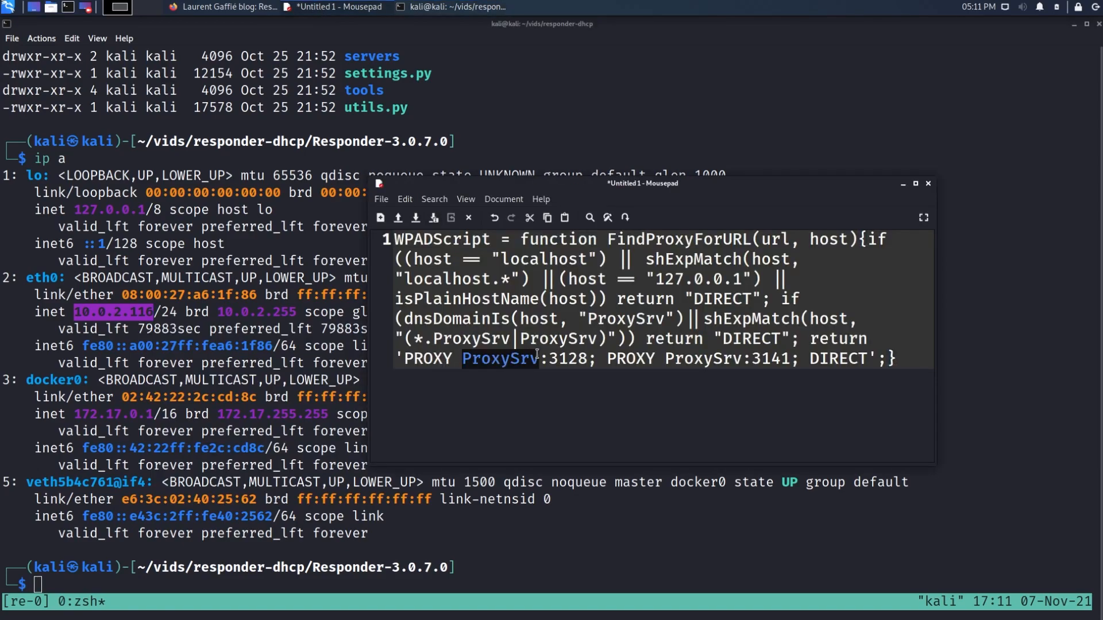
{"action": "type", "text": "10.0.2.116"}
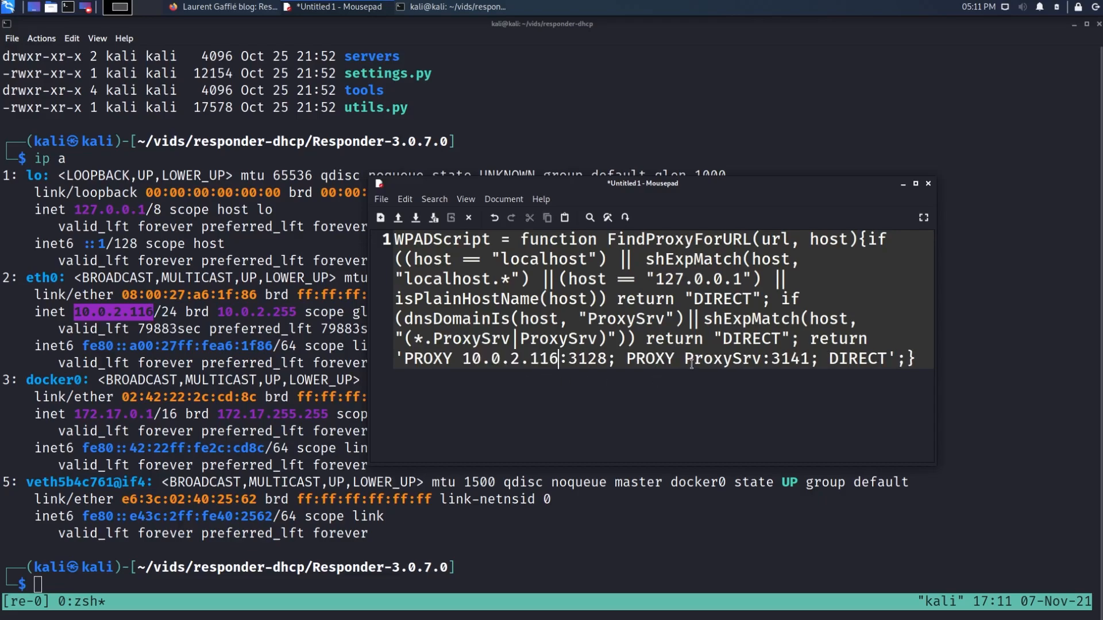
{"action": "type", "text": "10.0.2.116"}
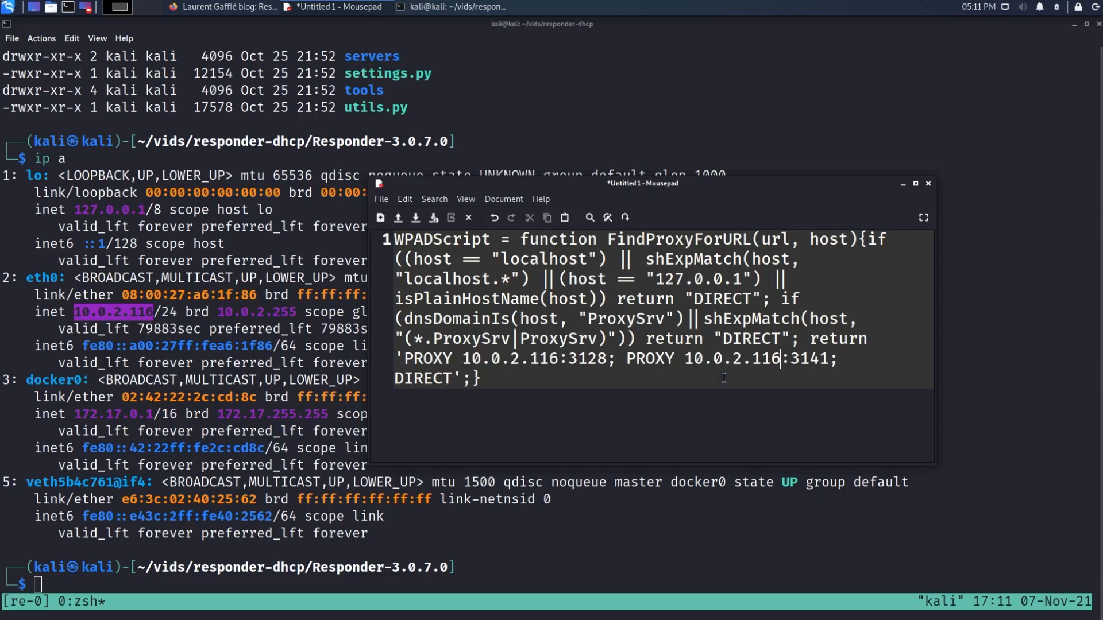
{"action": "mouse_move", "coordinate": [717, 377]}
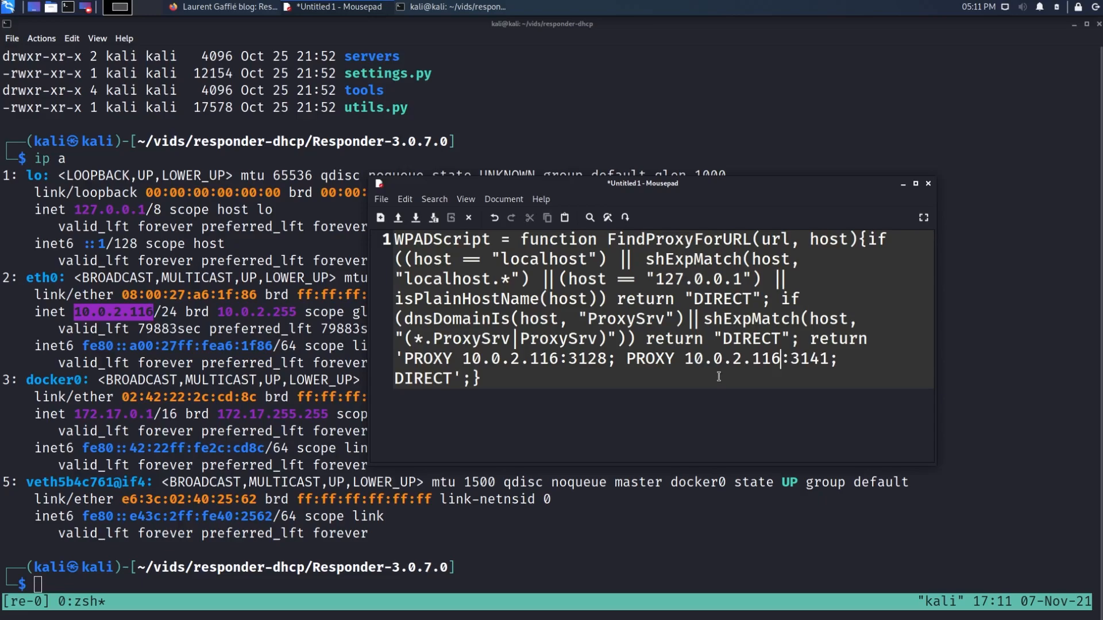
{"action": "mouse_move", "coordinate": [506, 355]}
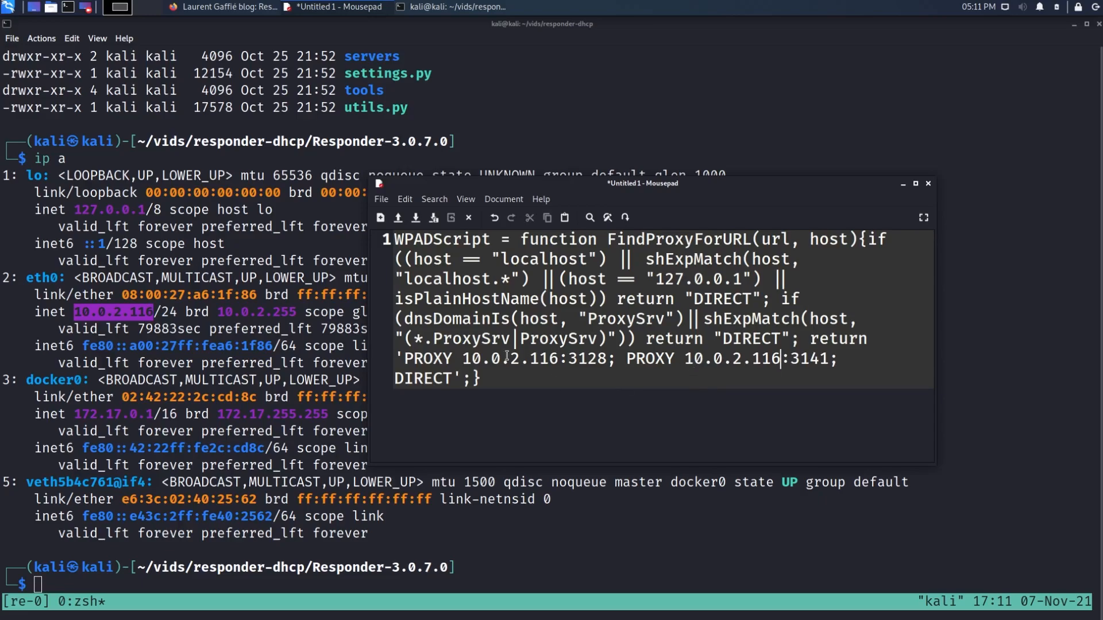
{"action": "mouse_move", "coordinate": [696, 379]}
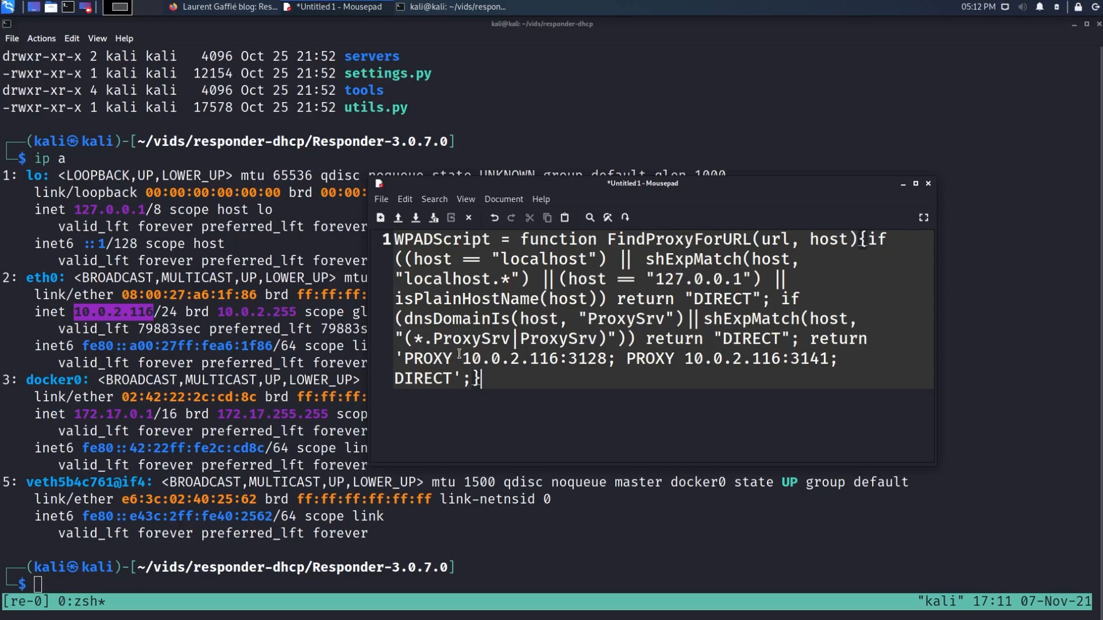
{"action": "double_click", "coordinate": [533, 359]}
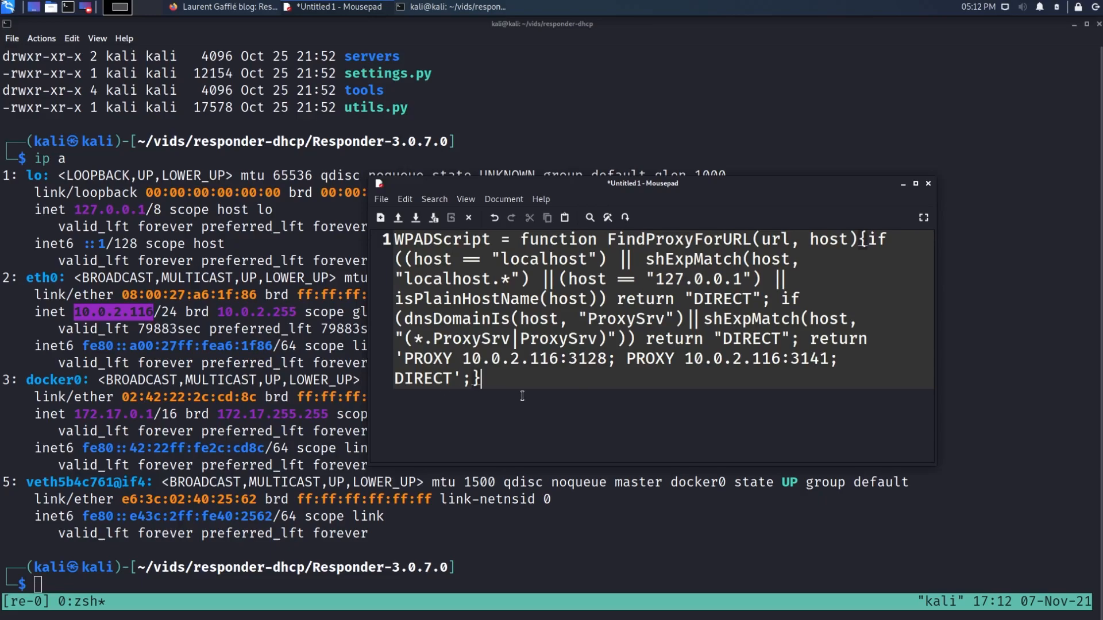
{"action": "right_click", "coordinate": [521, 395]}
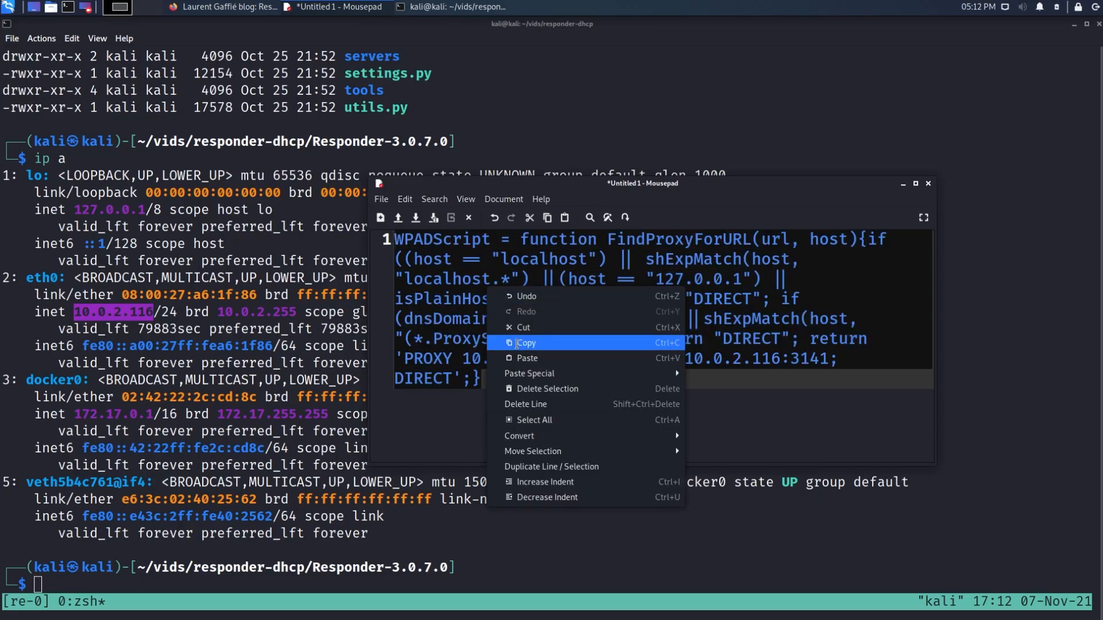
{"action": "left_click", "coordinate": [526, 344]}
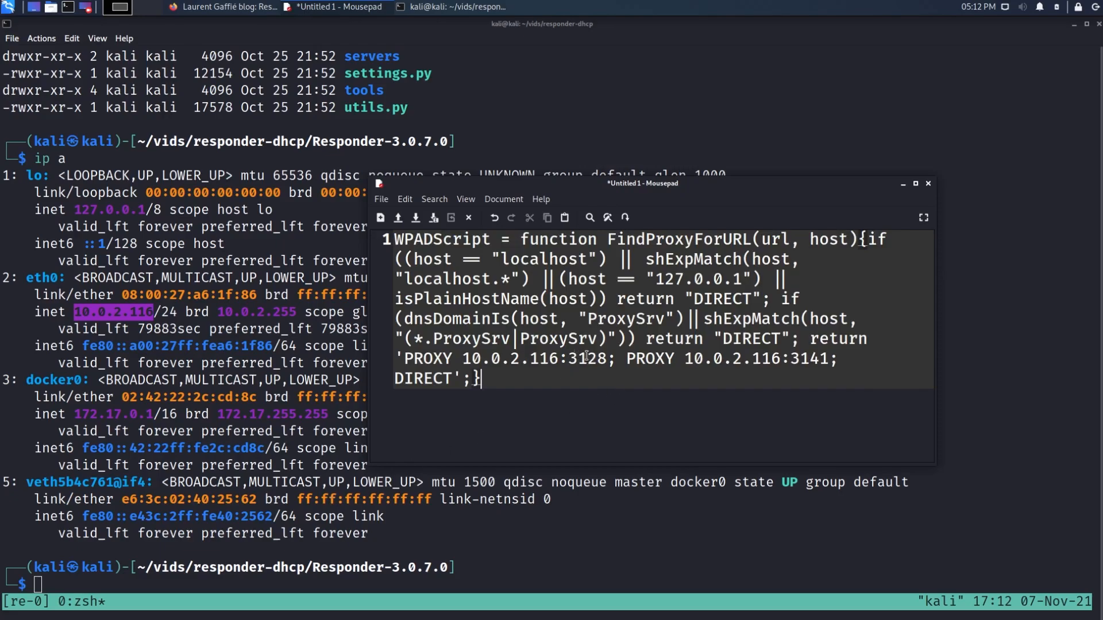
{"action": "mouse_move", "coordinate": [237, 442]}
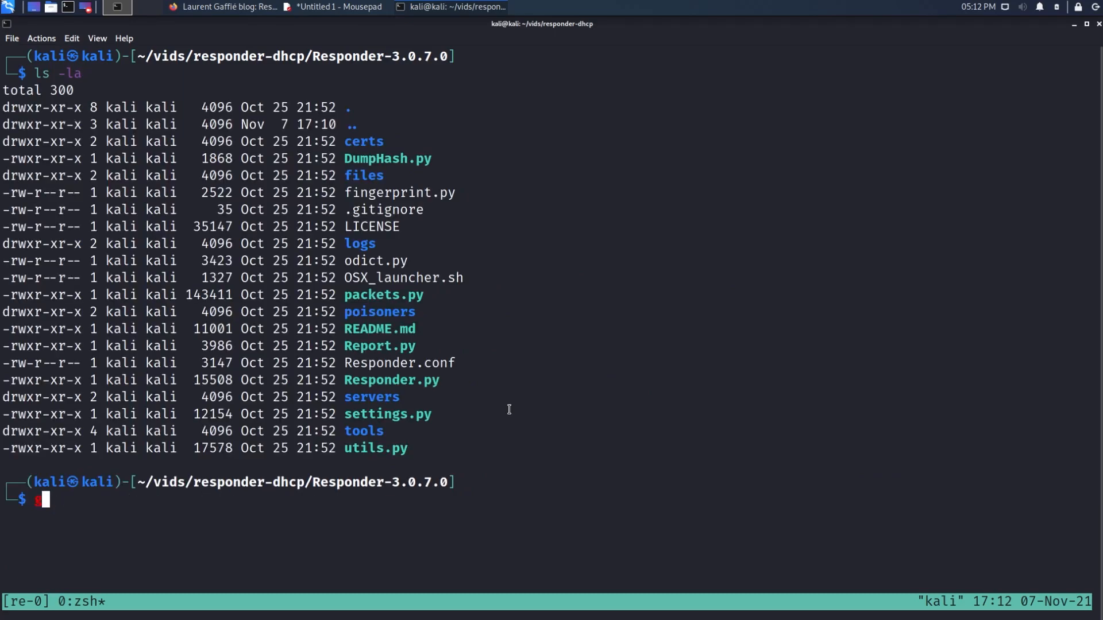
Open Responder.conf in gedit, paste the new WPADScript line at line 91, and save
{"action": "type", "text": "gedit Responder."}
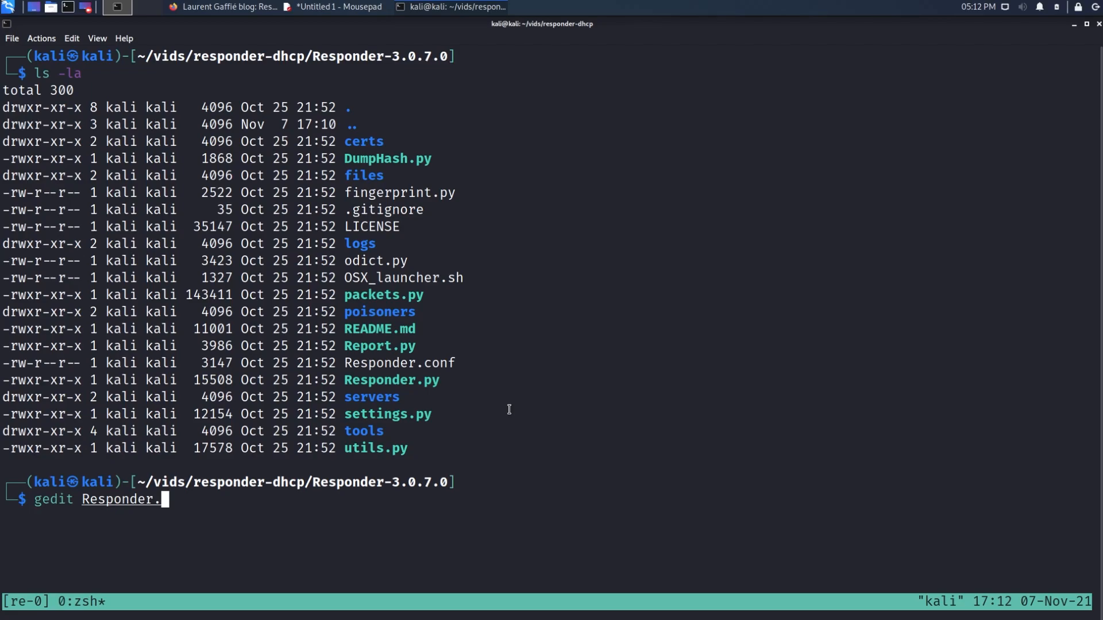
{"action": "key", "text": "Return"}
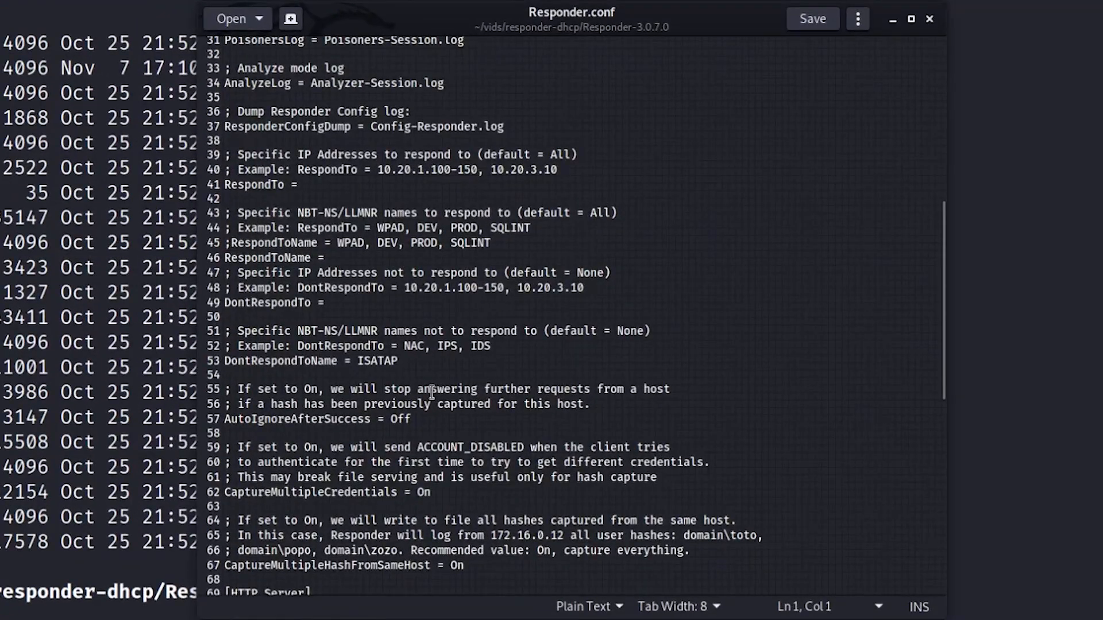
{"action": "scroll", "scroll_direction": "down", "scroll_amount": 3}
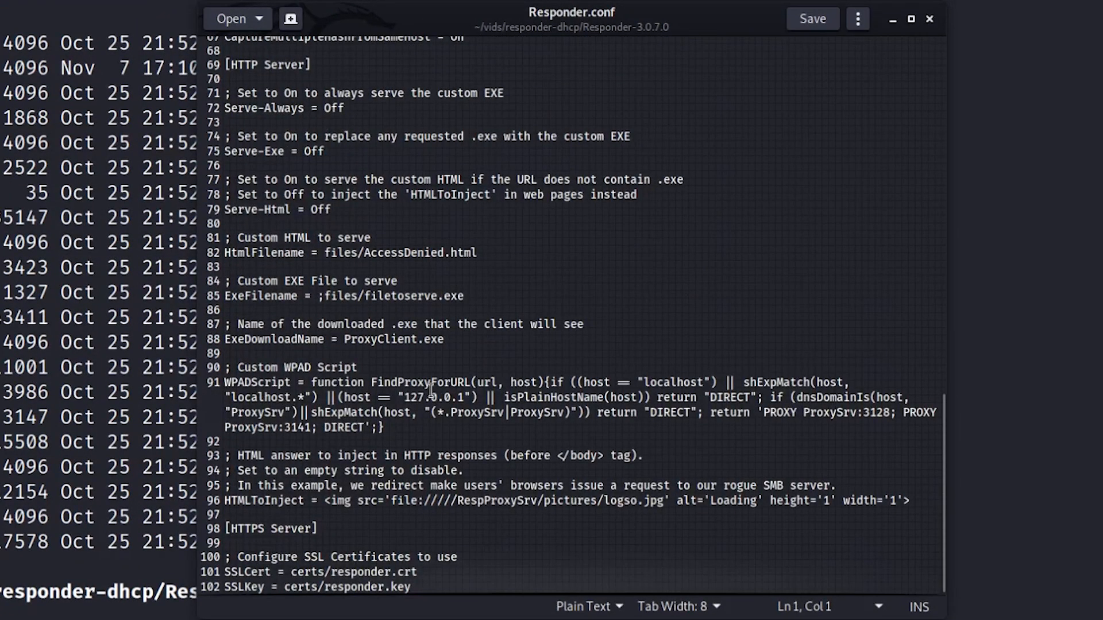
{"action": "left_click", "coordinate": [335, 367]}
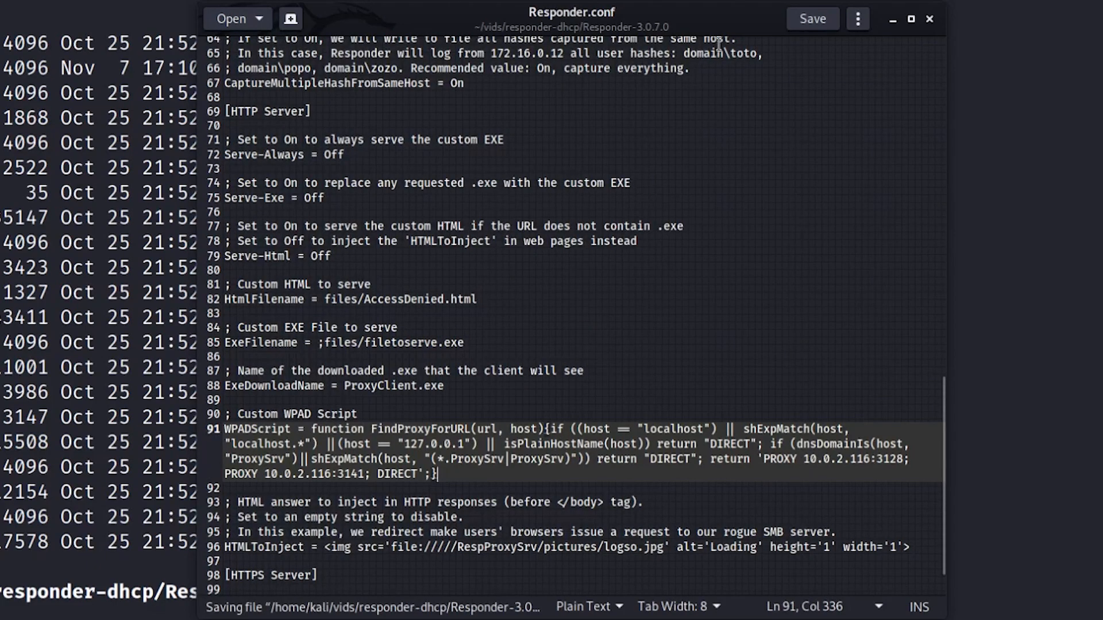
{"action": "mouse_move", "coordinate": [459, 273]}
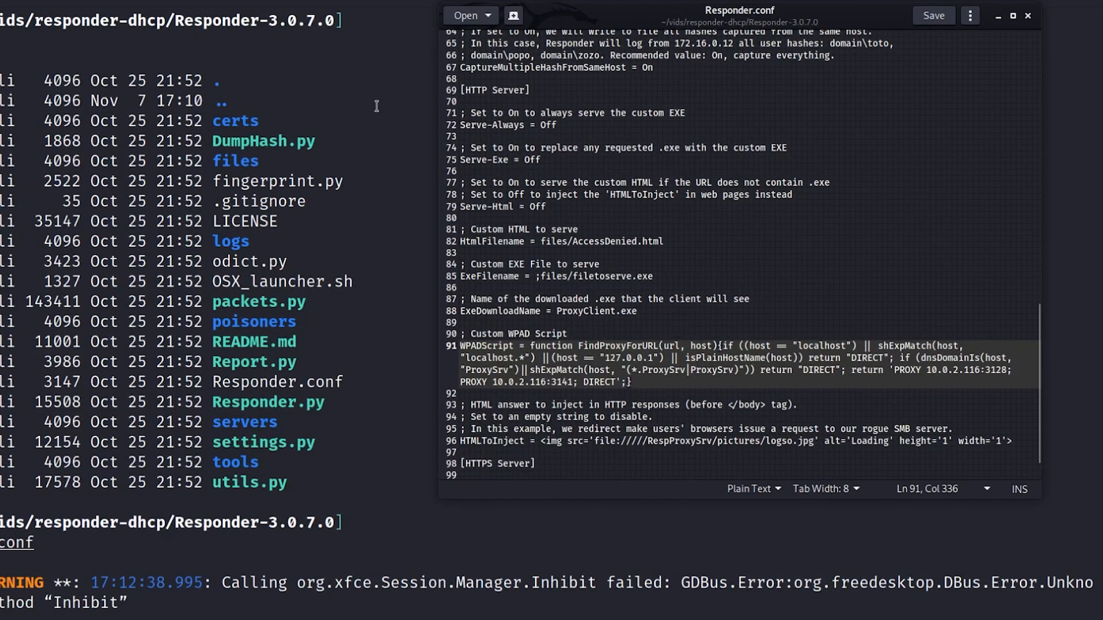
{"action": "scroll", "scroll_direction": "up", "scroll_amount": 3}
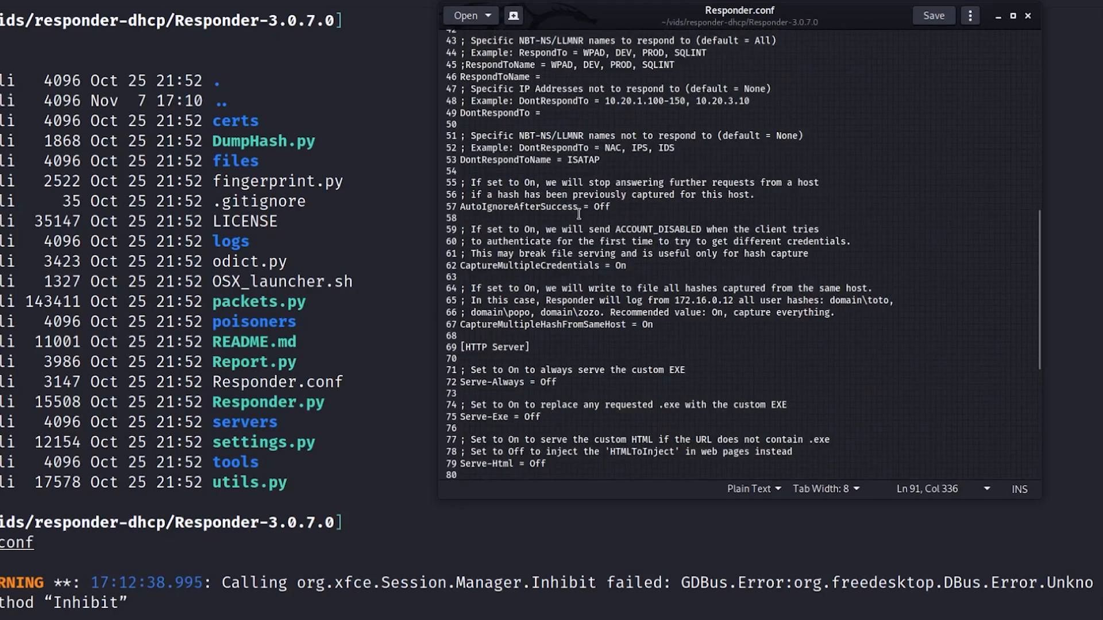
{"action": "scroll", "scroll_direction": "up", "scroll_amount": 3}
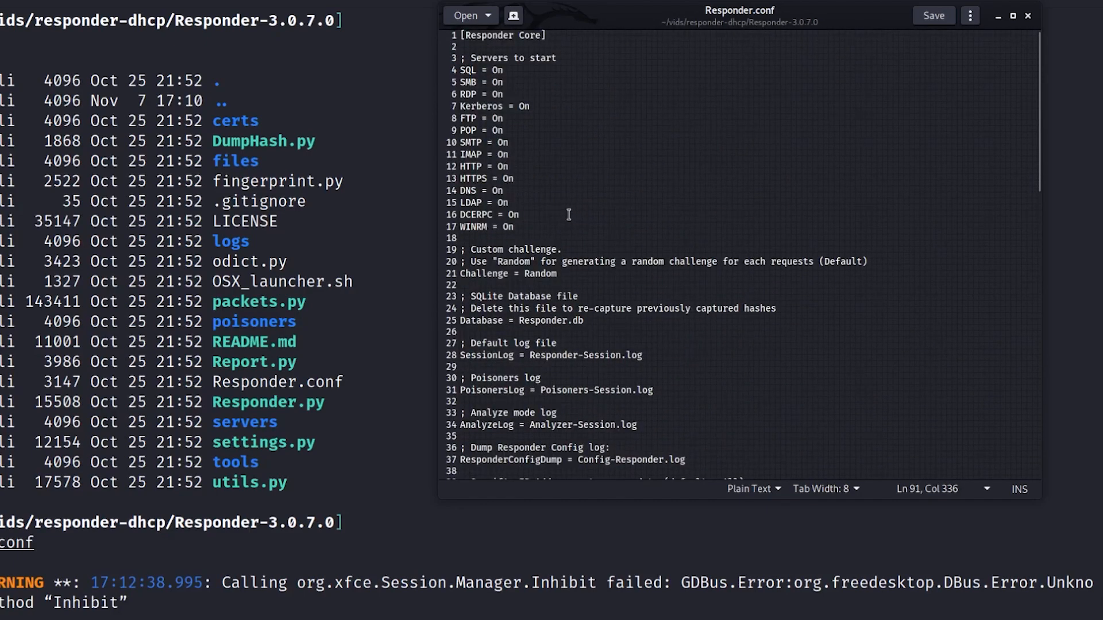
{"action": "scroll", "scroll_direction": "down", "scroll_amount": 3}
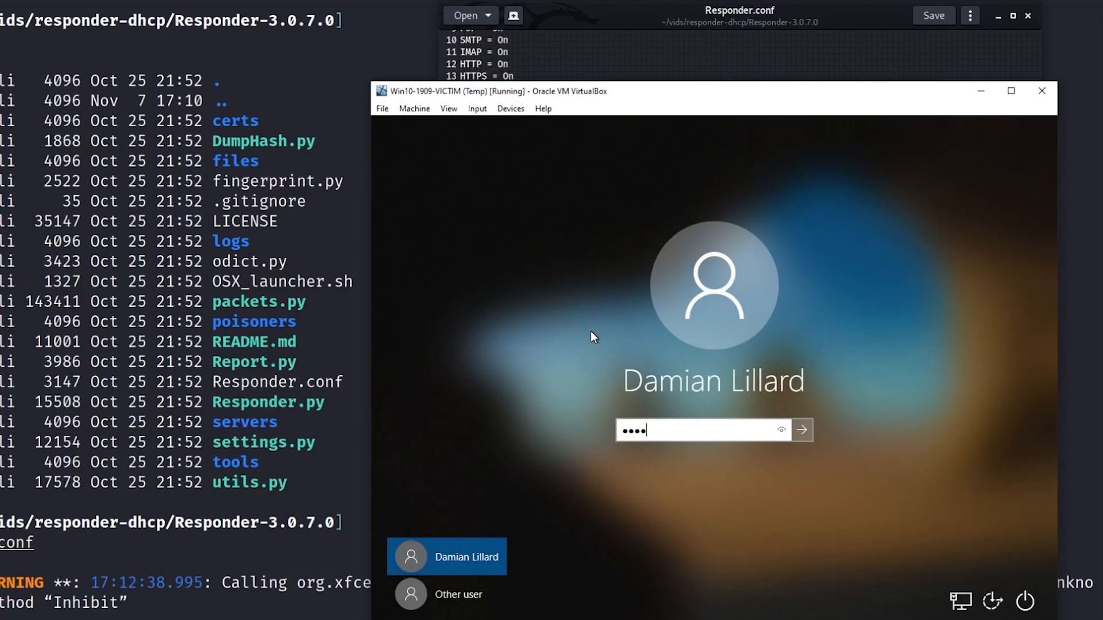
Enter the password on the Windows 10 victim VM's login screen and sign in
{"action": "left_click", "coordinate": [800, 429]}
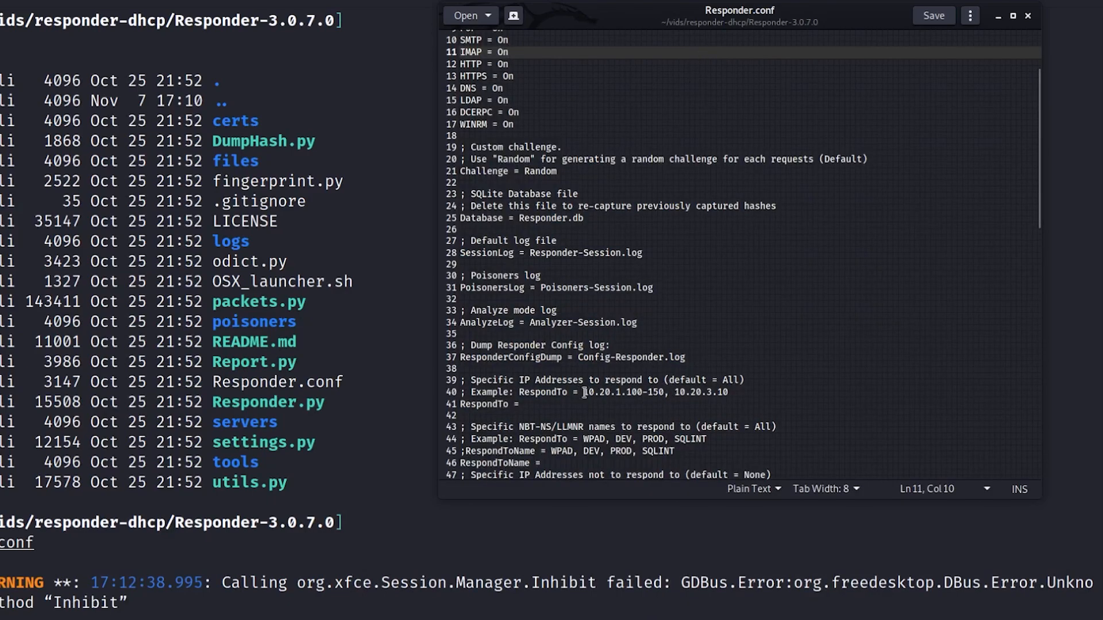
Set RespondTo = 10.0.2.20 on line 41 of Responder.conf, save, and close gedit
{"action": "type", "text": "10.0.2.20"}
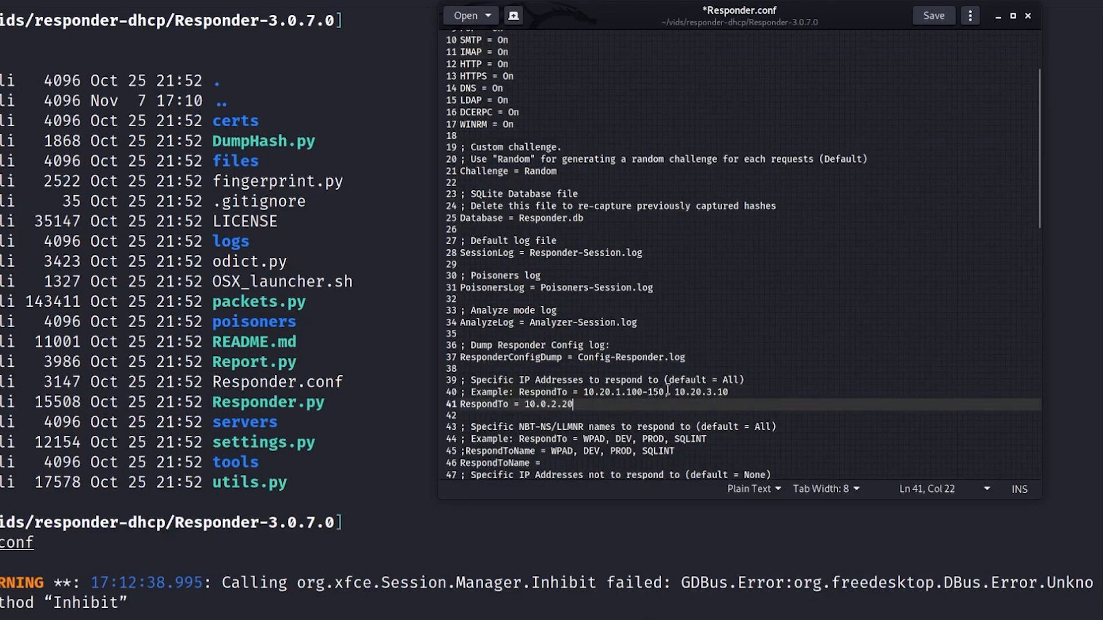
{"action": "mouse_move", "coordinate": [936, 73]}
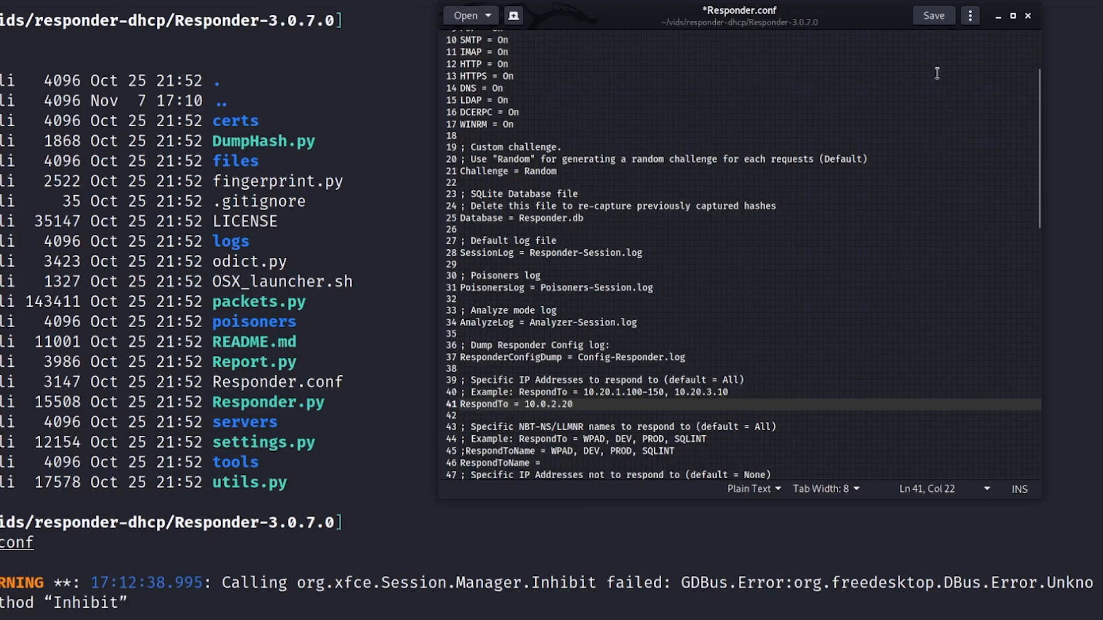
{"action": "left_click", "coordinate": [932, 15]}
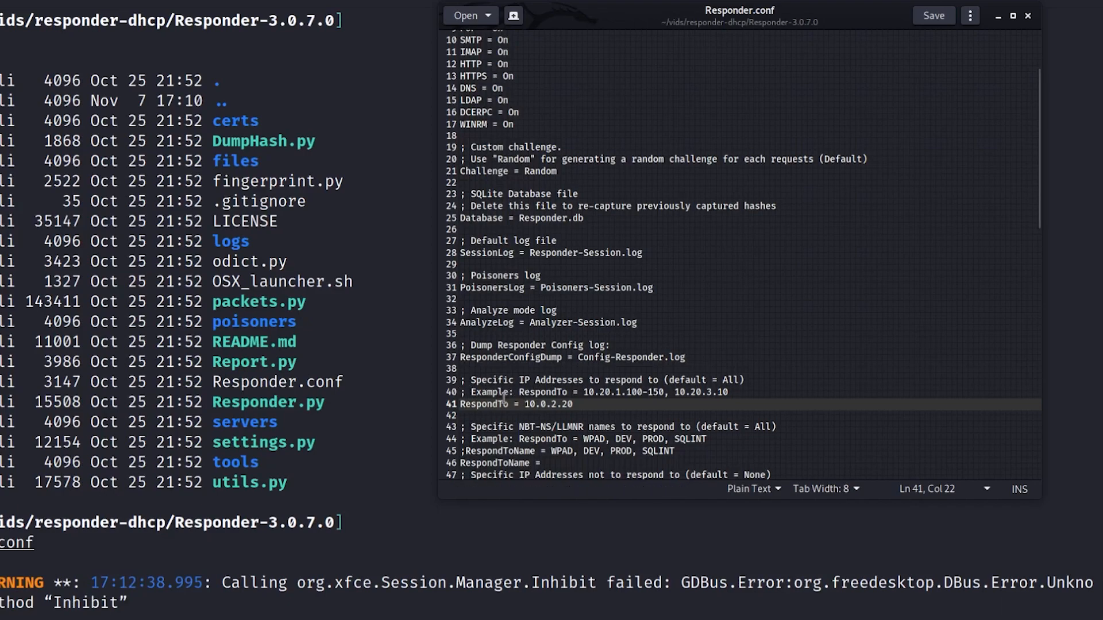
{"action": "scroll", "scroll_direction": "up", "scroll_amount": 3}
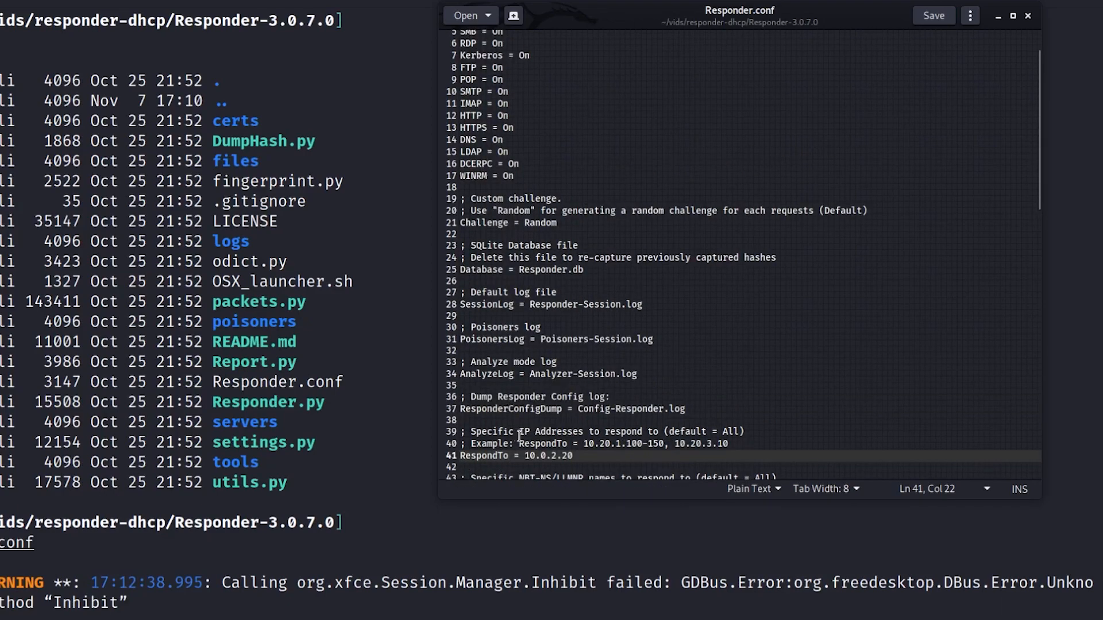
{"action": "scroll", "scroll_direction": "up", "scroll_amount": 3}
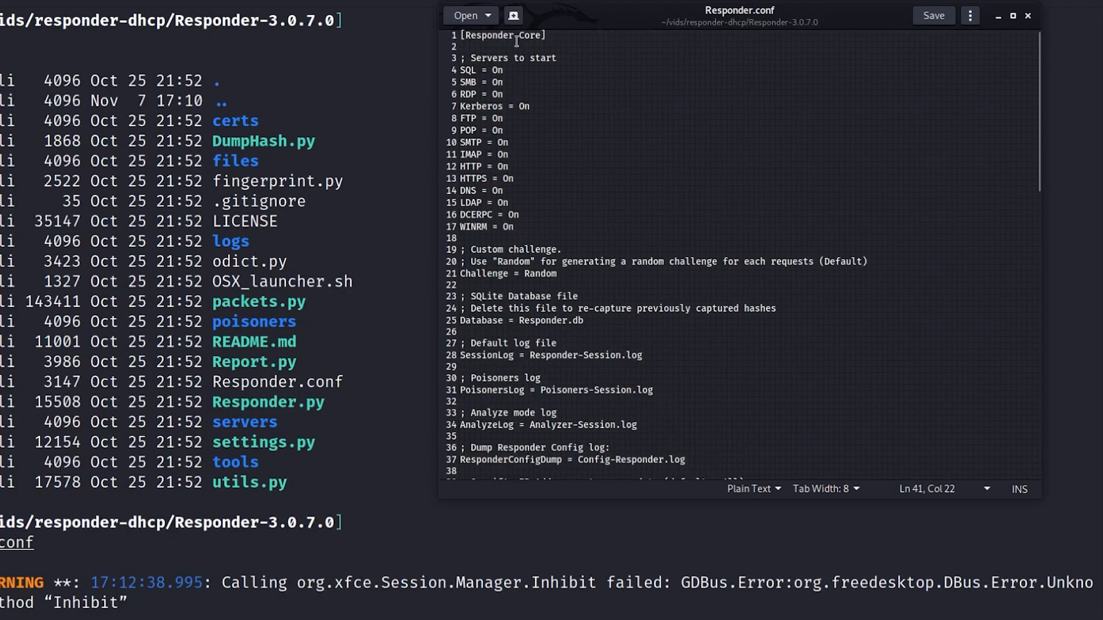
{"action": "mouse_move", "coordinate": [453, 118]}
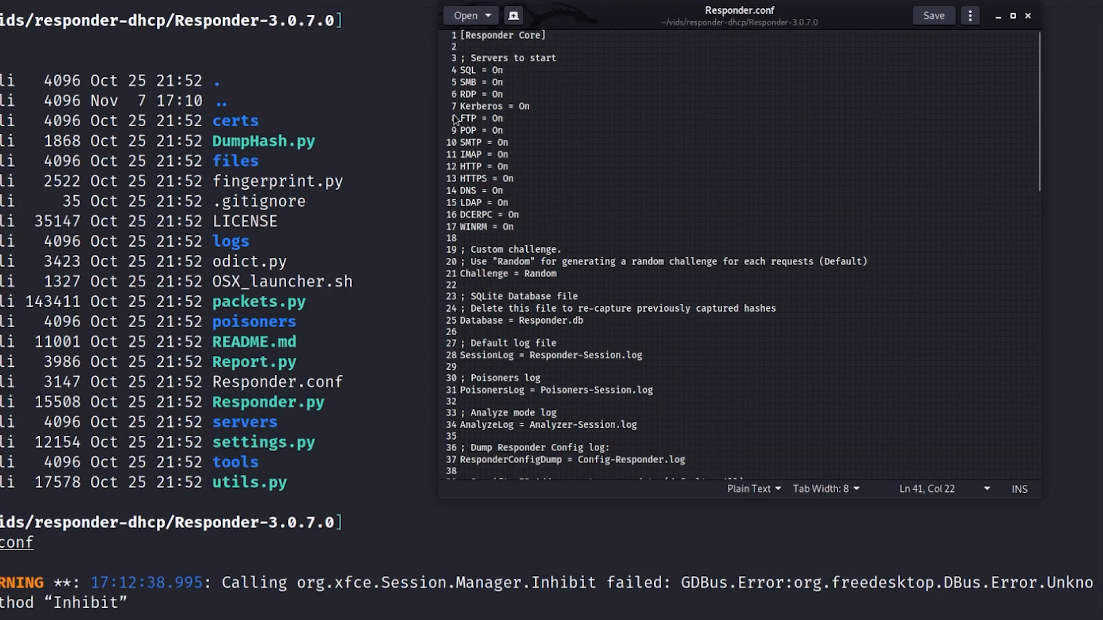
{"action": "scroll", "scroll_direction": "down", "scroll_amount": 3}
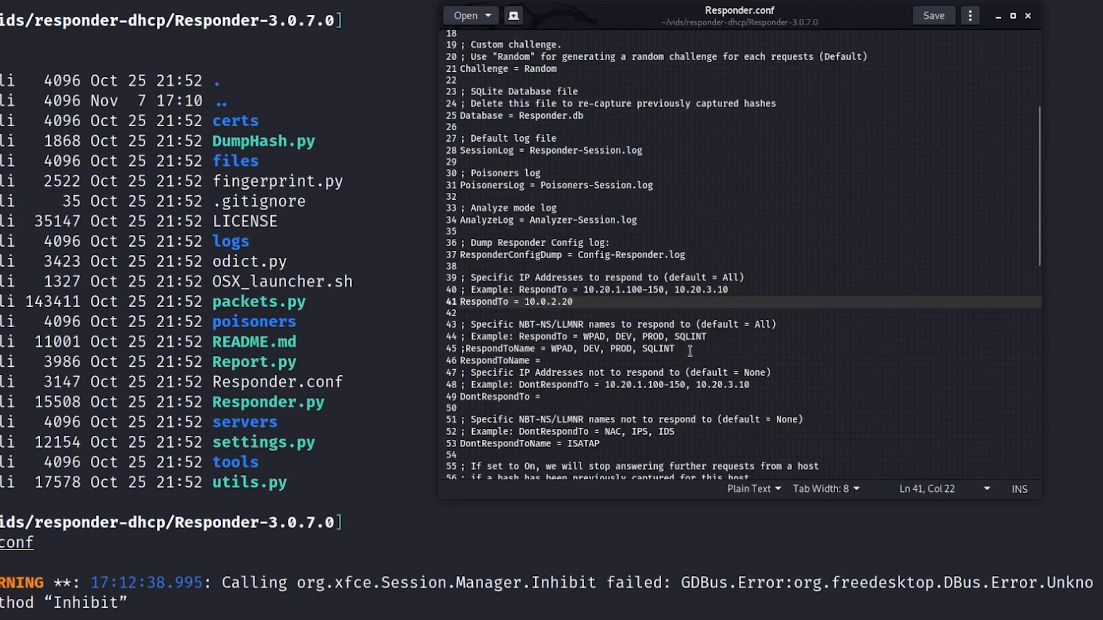
{"action": "scroll", "scroll_direction": "down", "scroll_amount": 3}
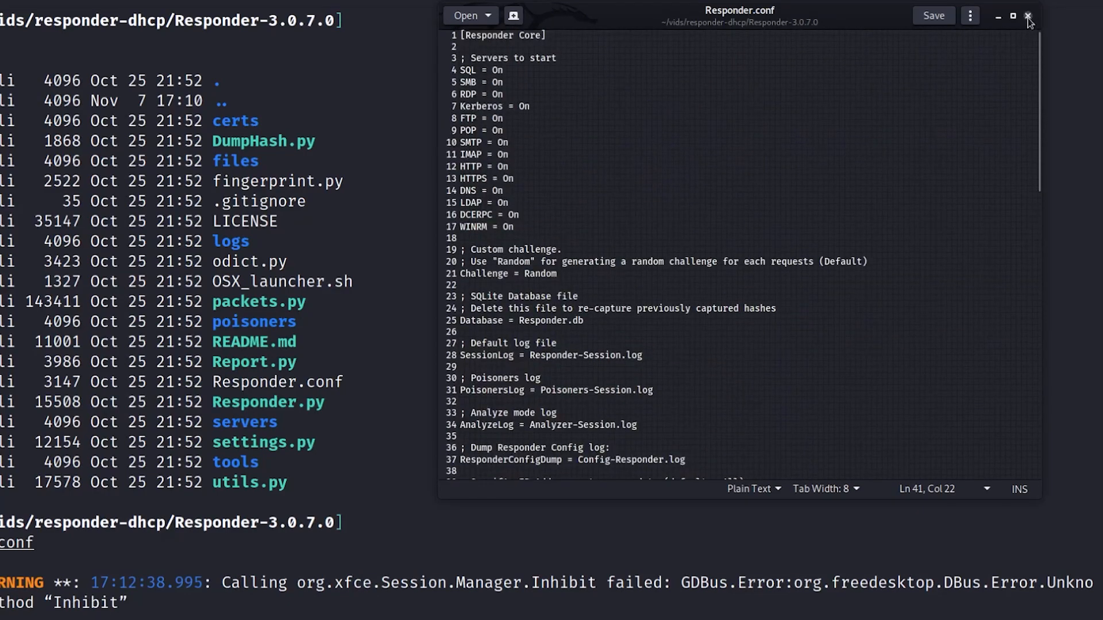
{"action": "left_click", "coordinate": [1028, 16]}
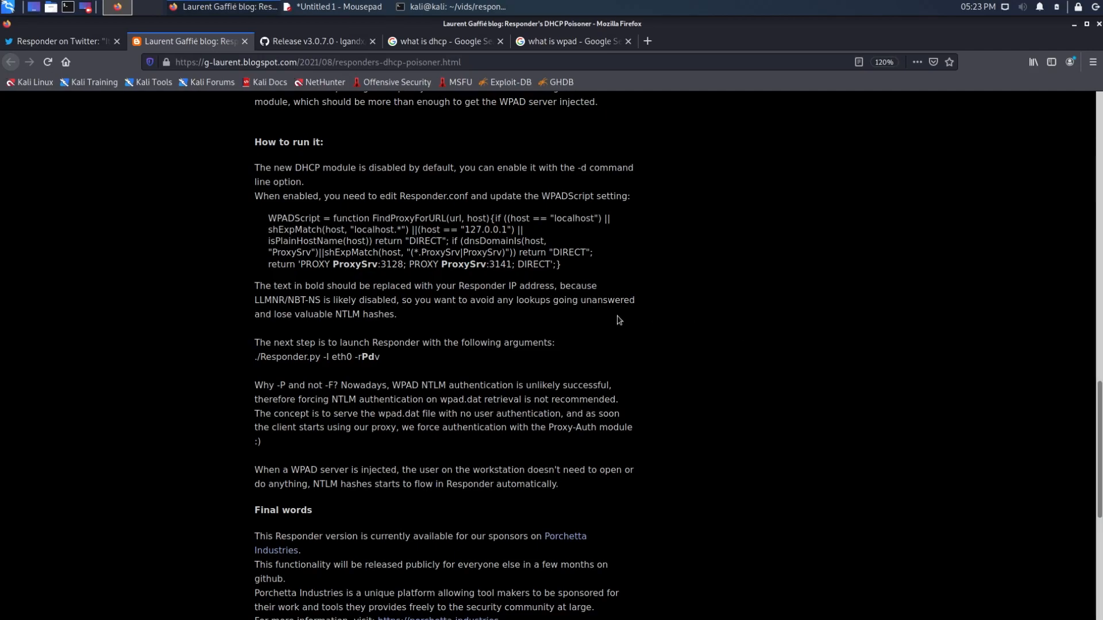
{"action": "mouse_move", "coordinate": [386, 360]}
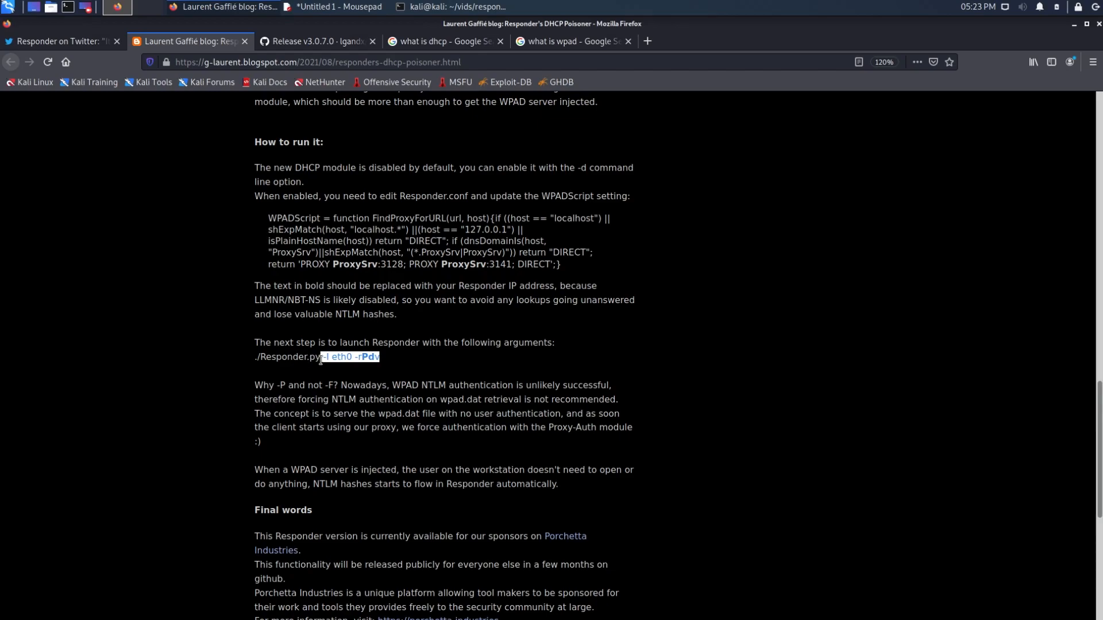
Copy the blog's launch arguments '-I eth0 -rPdv' and switch back to the Kali terminal
{"action": "left_click", "coordinate": [457, 7]}
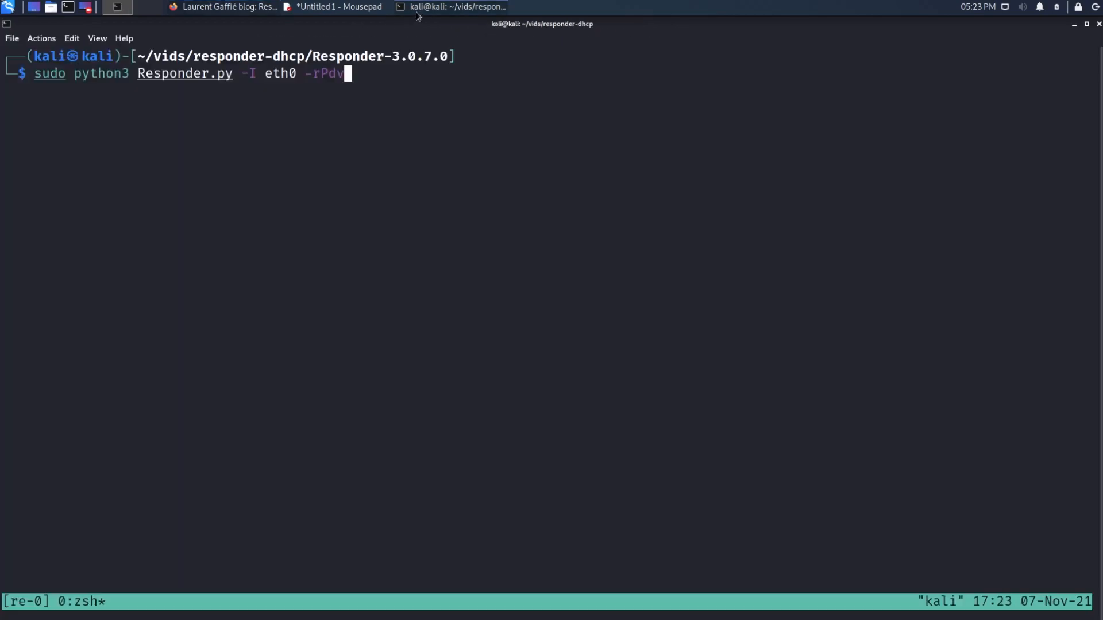
{"action": "mouse_move", "coordinate": [401, 260]}
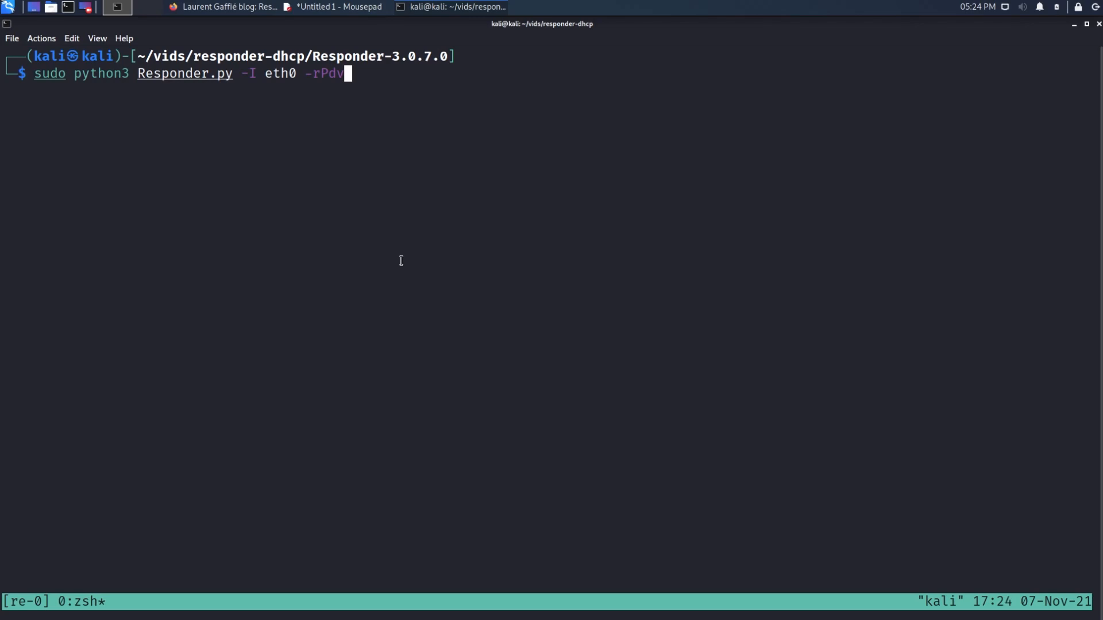
Launch Responder with -I eth0 -rPdv and note DHCP server 10.0.2.1 and target 10.0.2.20
{"action": "key", "text": "Return"}
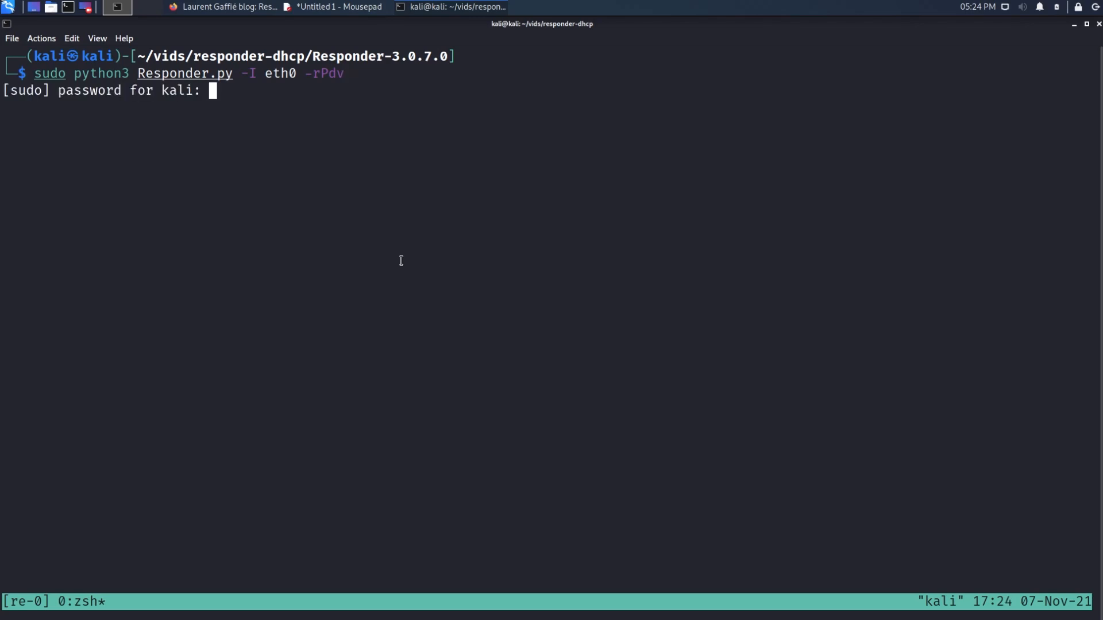
{"action": "key", "text": "Return"}
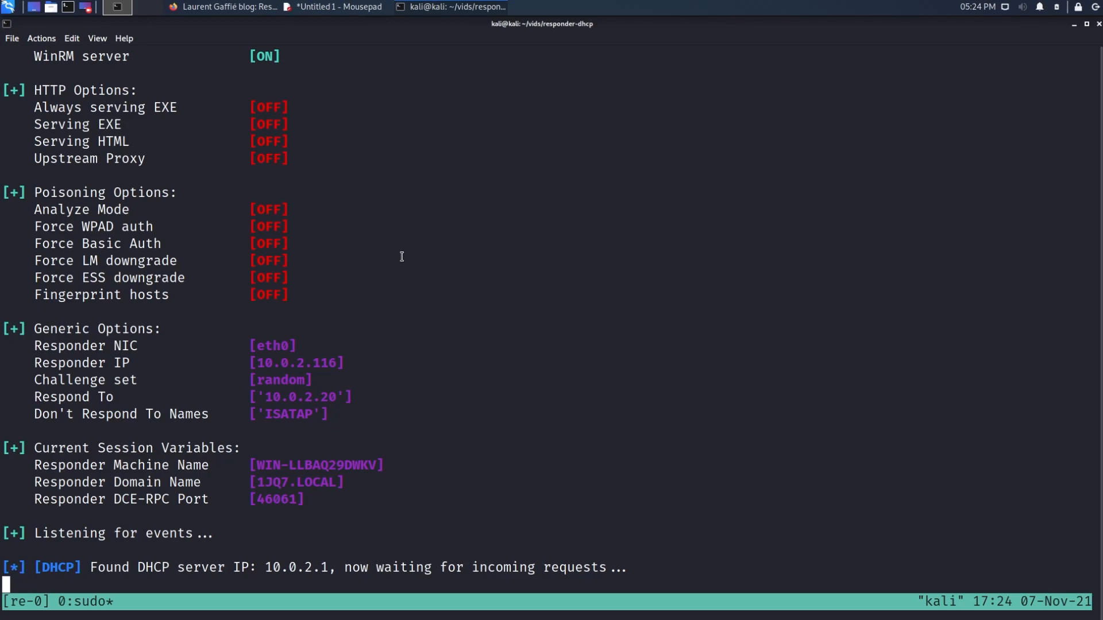
{"action": "double_click", "coordinate": [297, 567]}
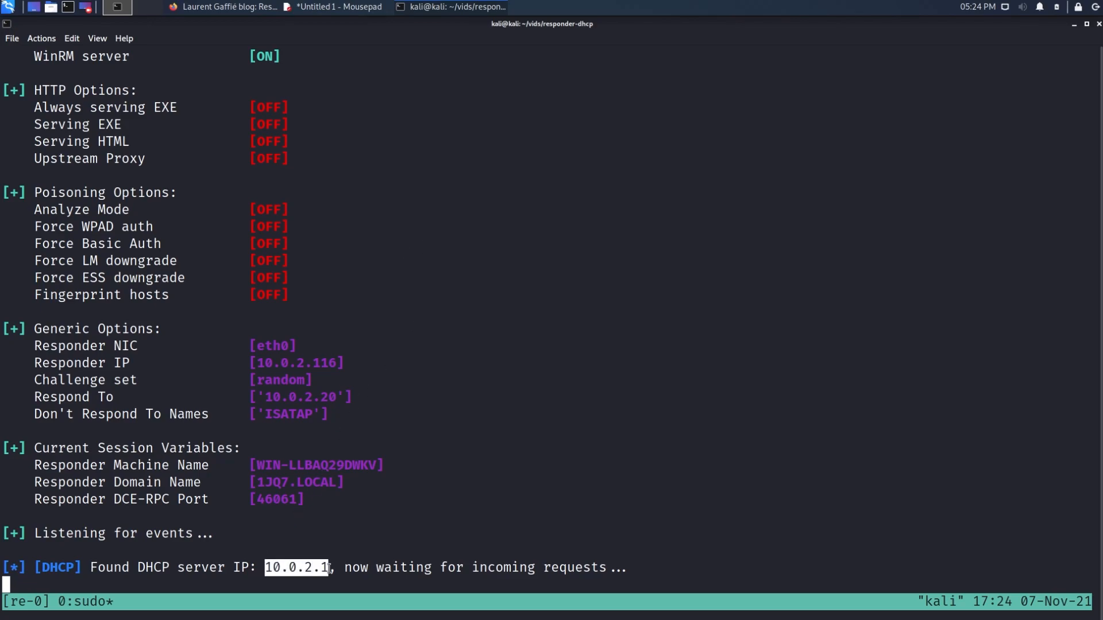
{"action": "mouse_move", "coordinate": [563, 488]}
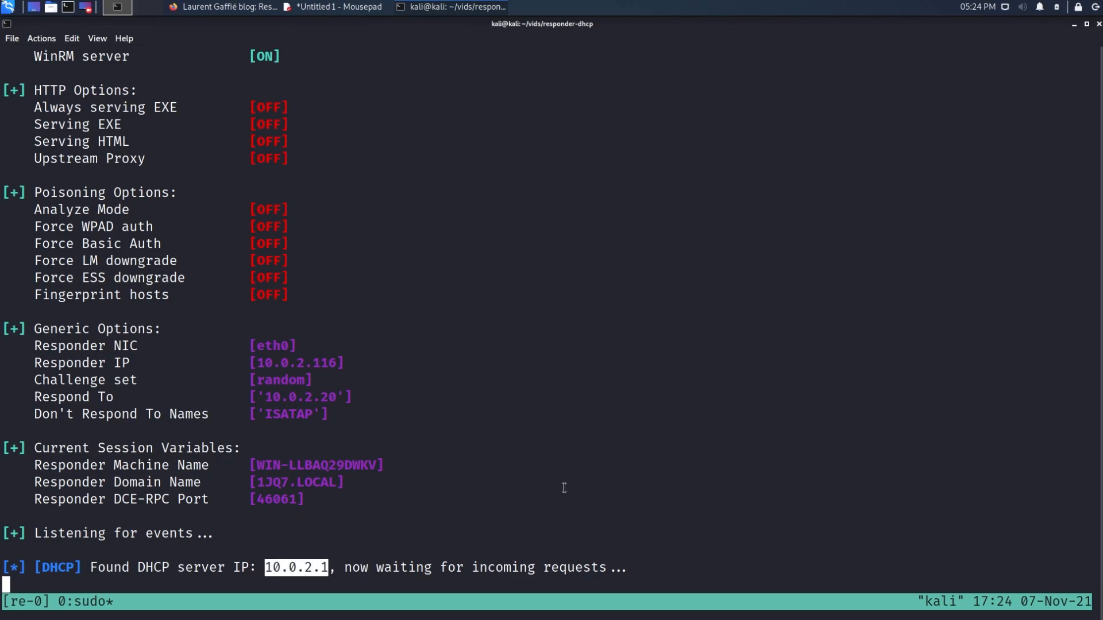
{"action": "mouse_move", "coordinate": [580, 469]}
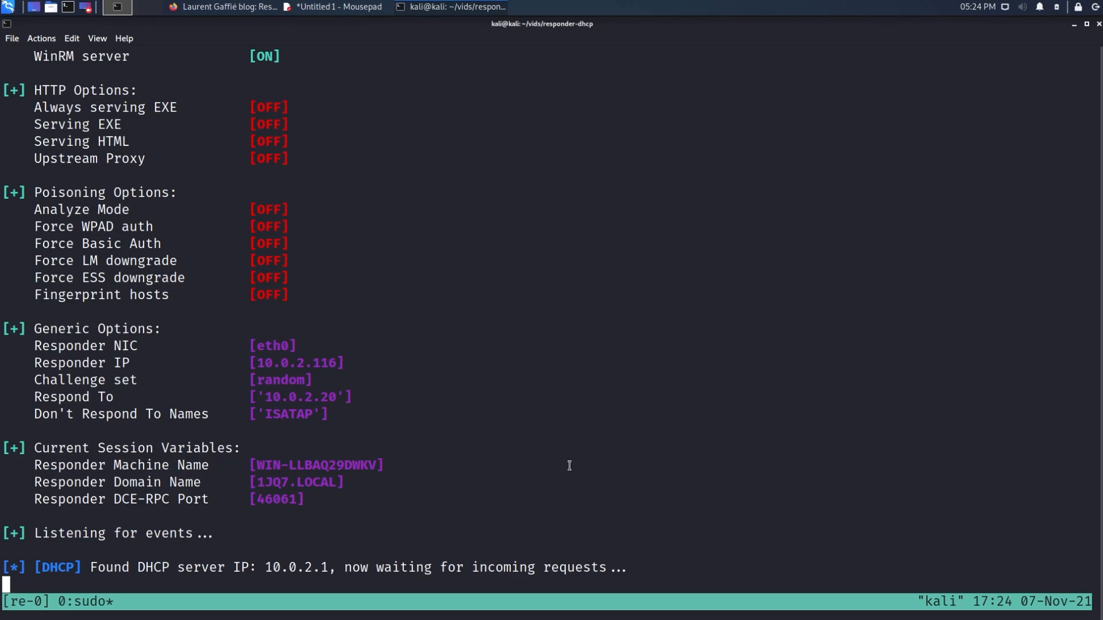
{"action": "mouse_move", "coordinate": [662, 484]}
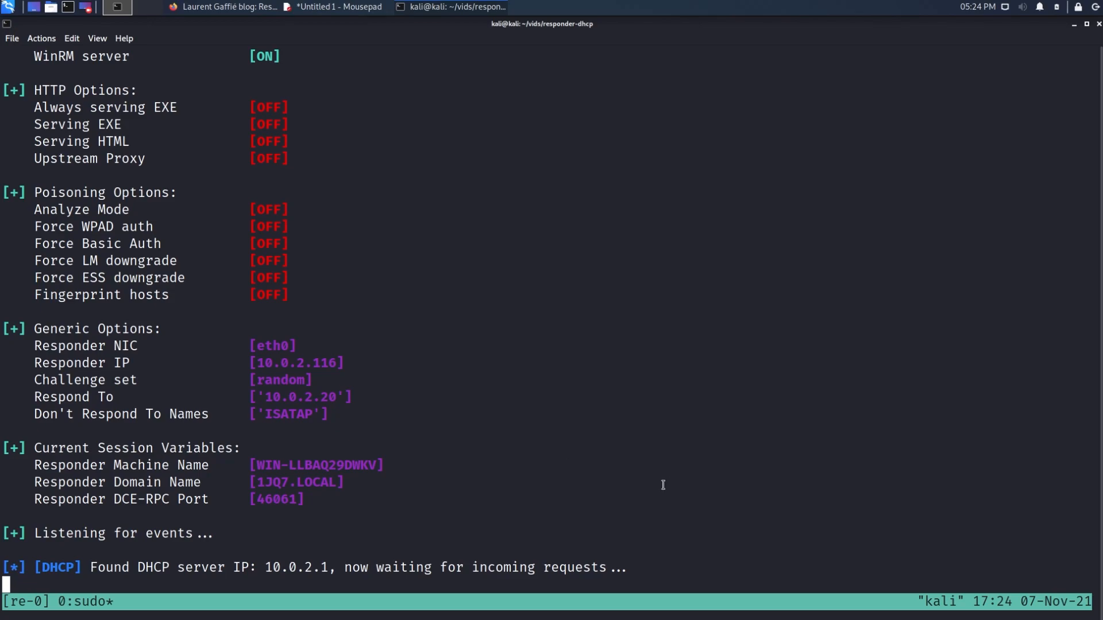
{"action": "mouse_move", "coordinate": [433, 552]}
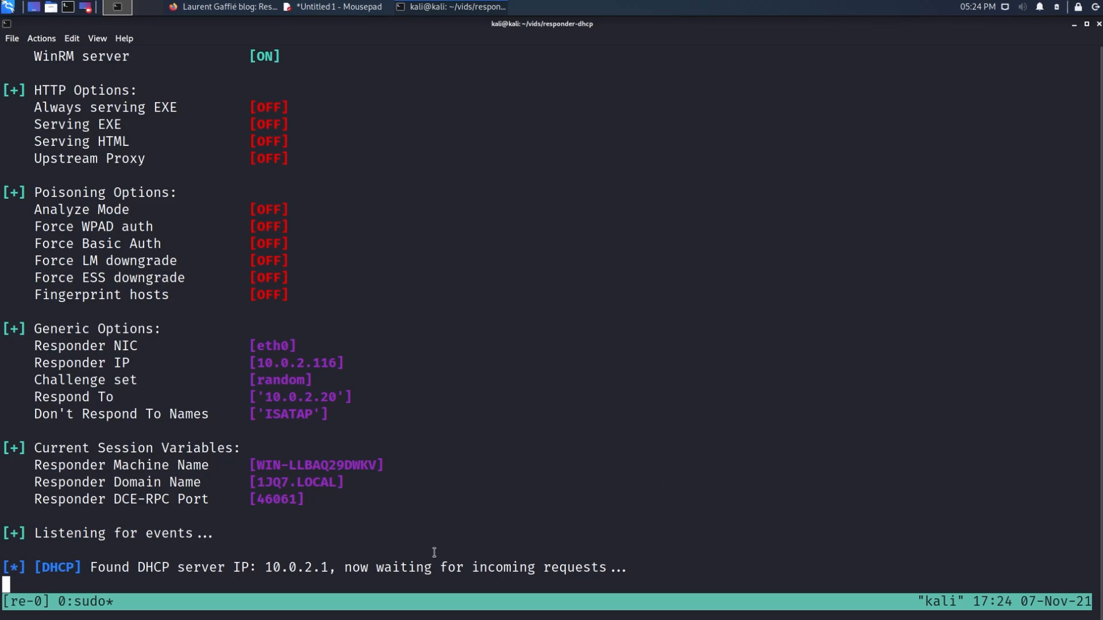
{"action": "mouse_move", "coordinate": [288, 404]}
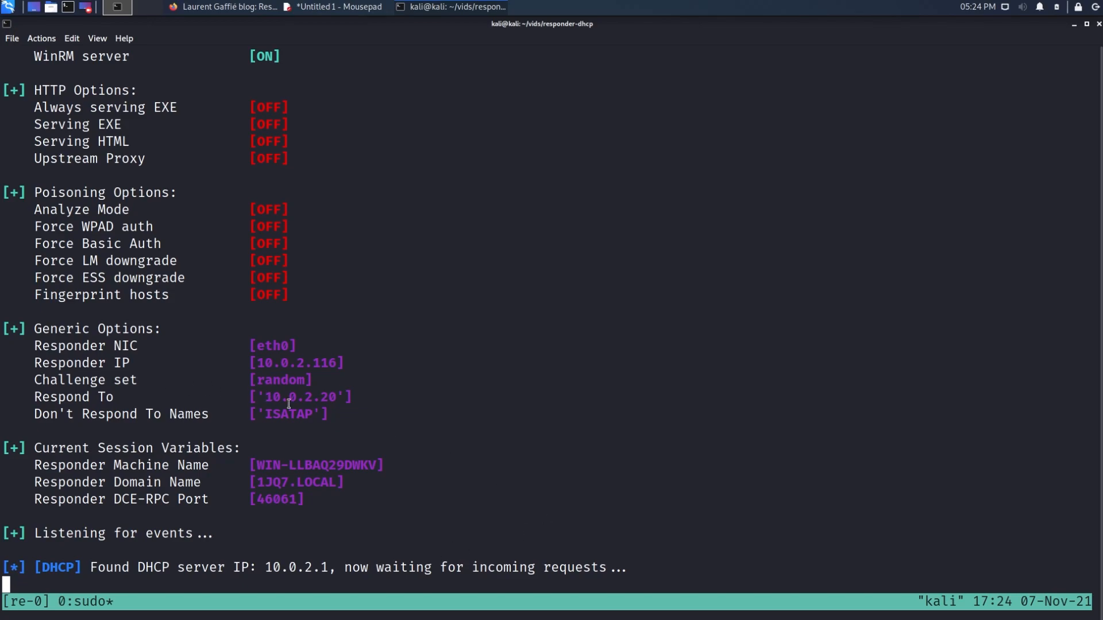
{"action": "double_click", "coordinate": [300, 396]}
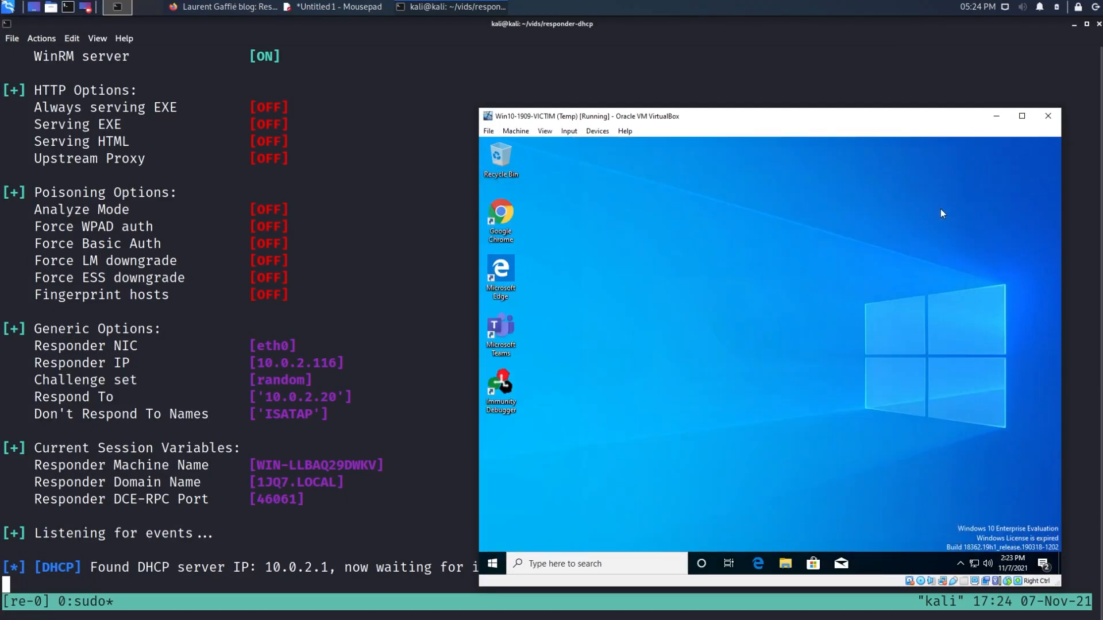
{"action": "mouse_move", "coordinate": [931, 492]}
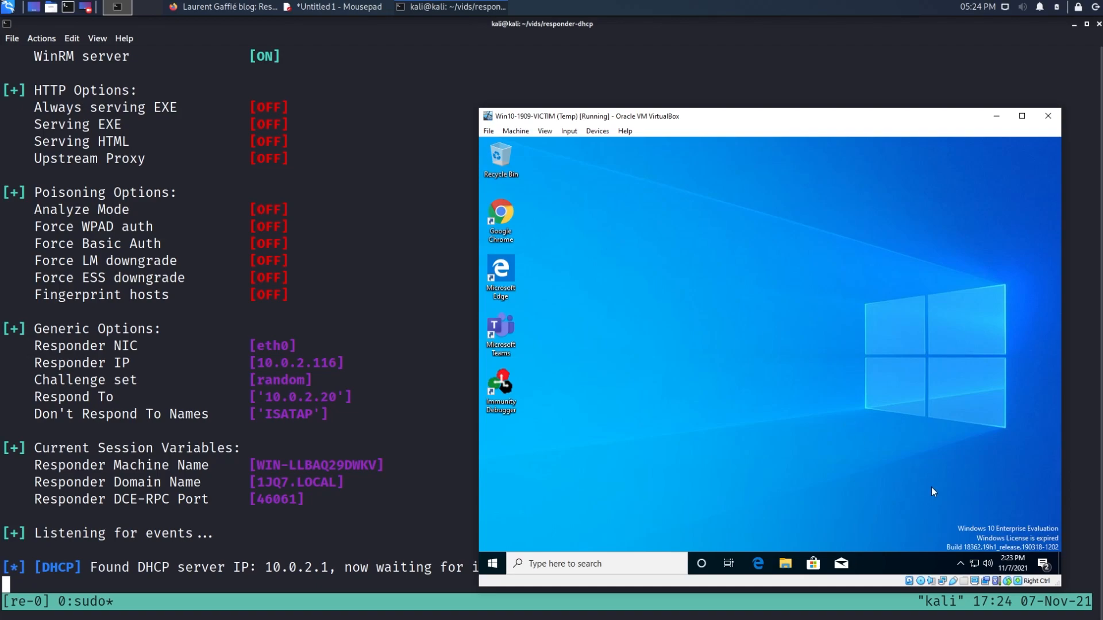
{"action": "mouse_move", "coordinate": [936, 433]}
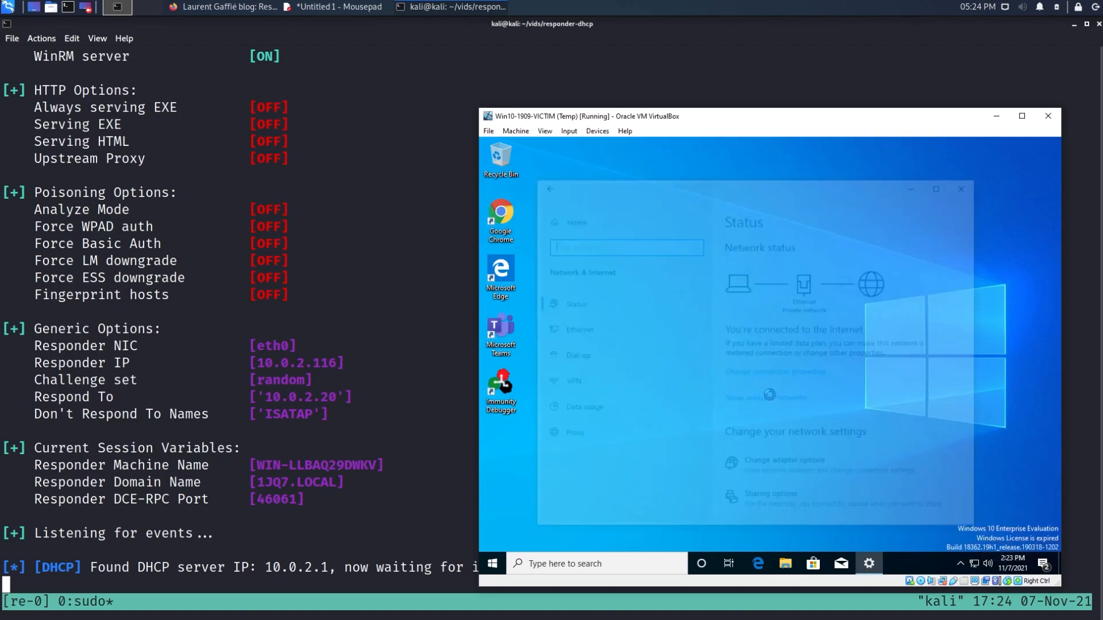
Disable and then re-enable the victim's Ethernet adapter in Network Connections
{"action": "left_click", "coordinate": [786, 466]}
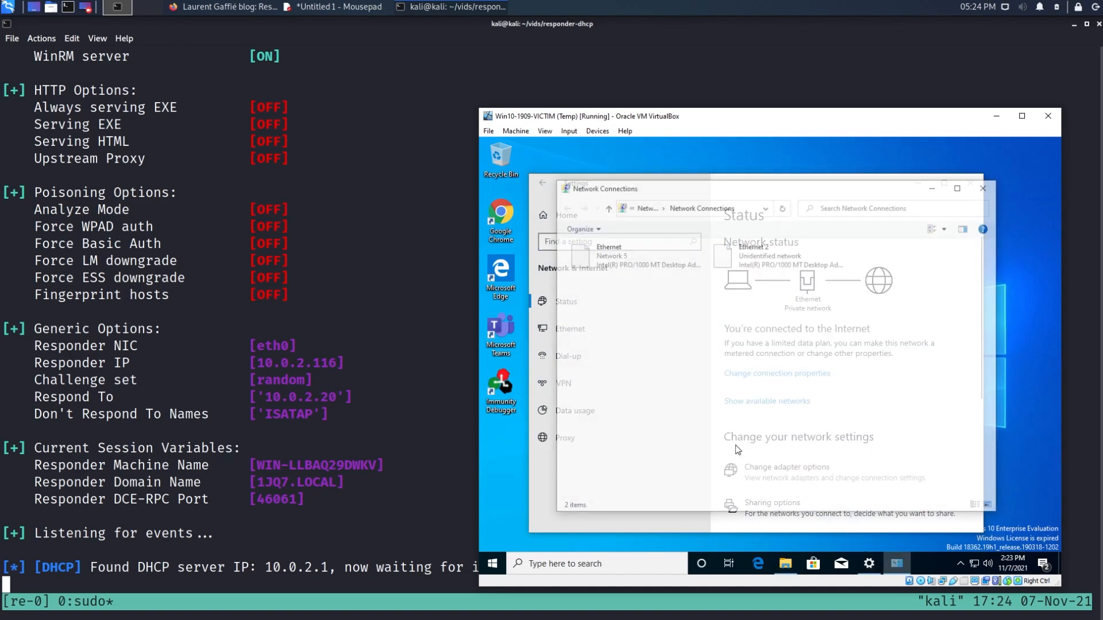
{"action": "right_click", "coordinate": [626, 254]}
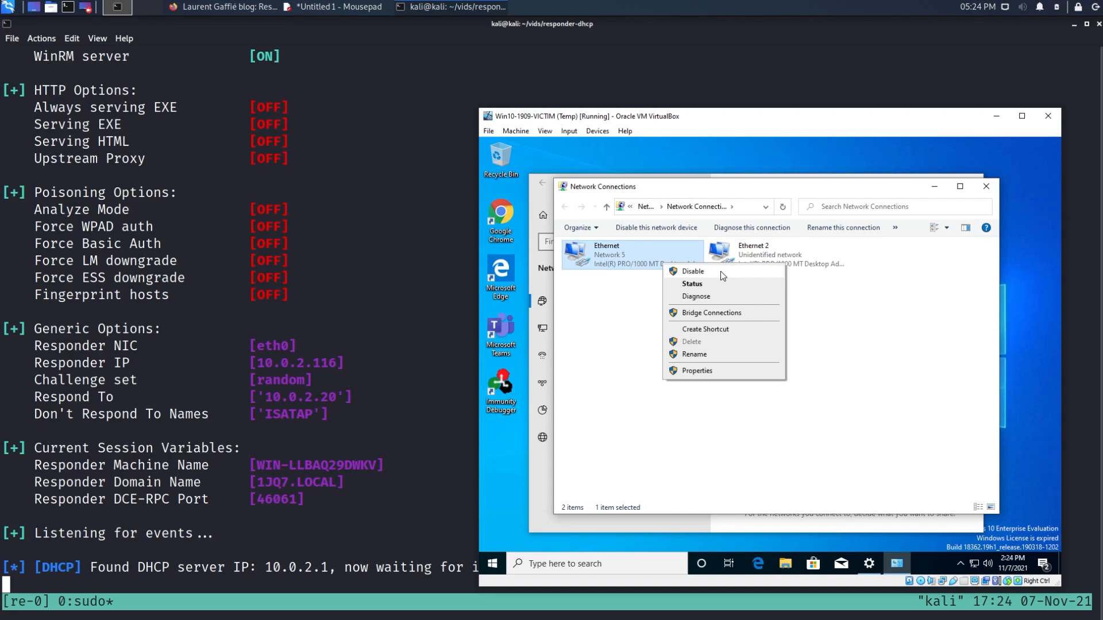
{"action": "left_click", "coordinate": [692, 272]}
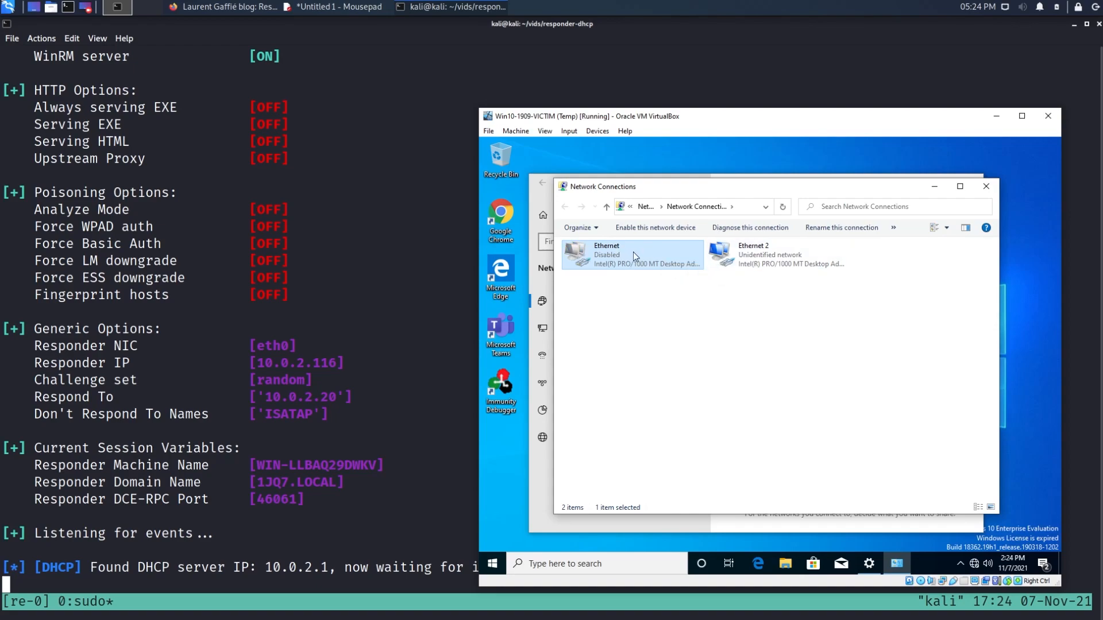
{"action": "right_click", "coordinate": [630, 255]}
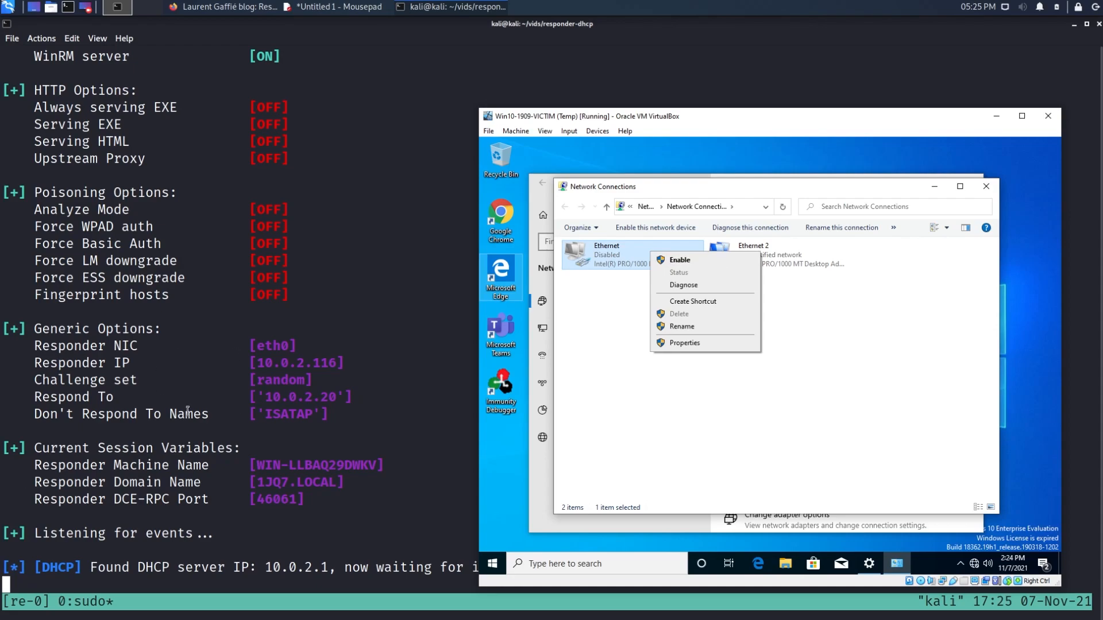
{"action": "left_click", "coordinate": [677, 260]}
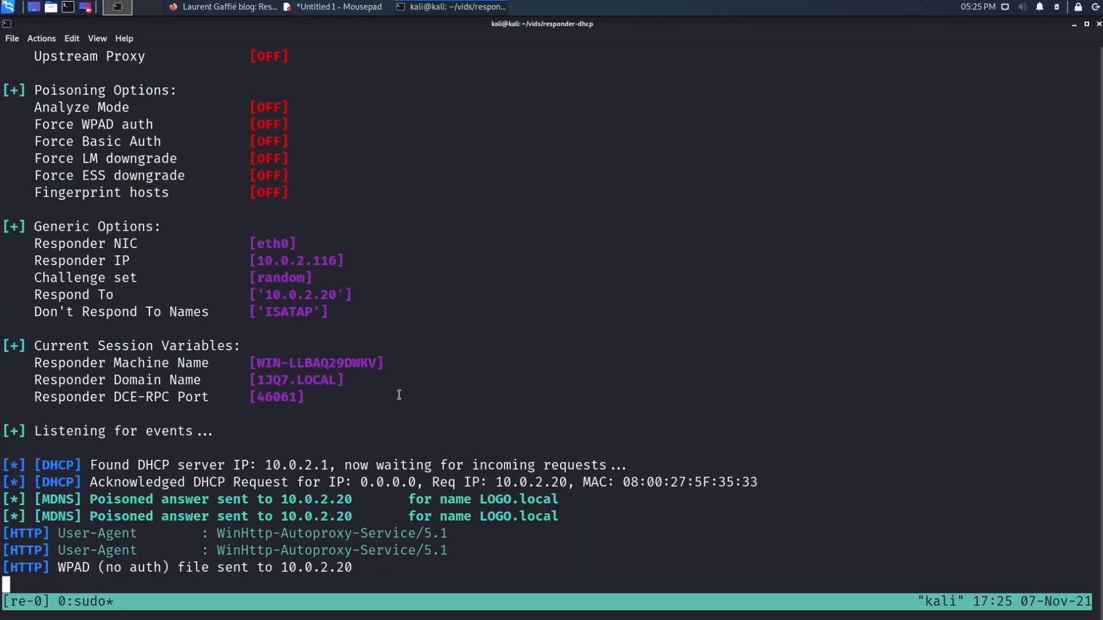
Highlight the NTLMv2 capture and the victim's requested IP 10.0.2.20 in Responder's output
{"action": "scroll", "scroll_direction": "down", "scroll_amount": 3}
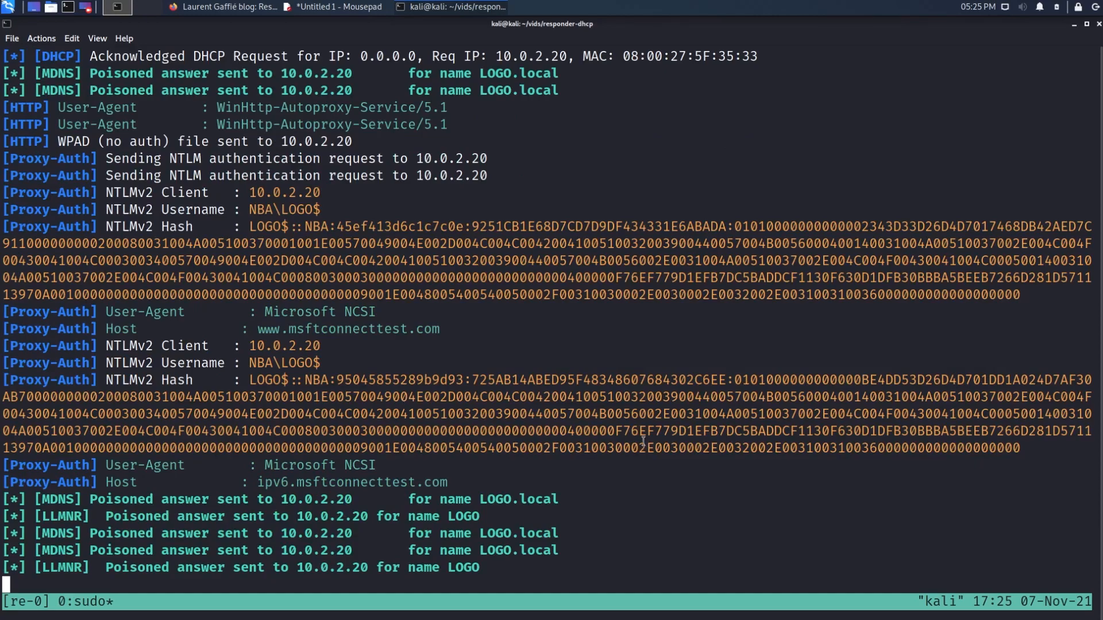
{"action": "mouse_move", "coordinate": [701, 454]}
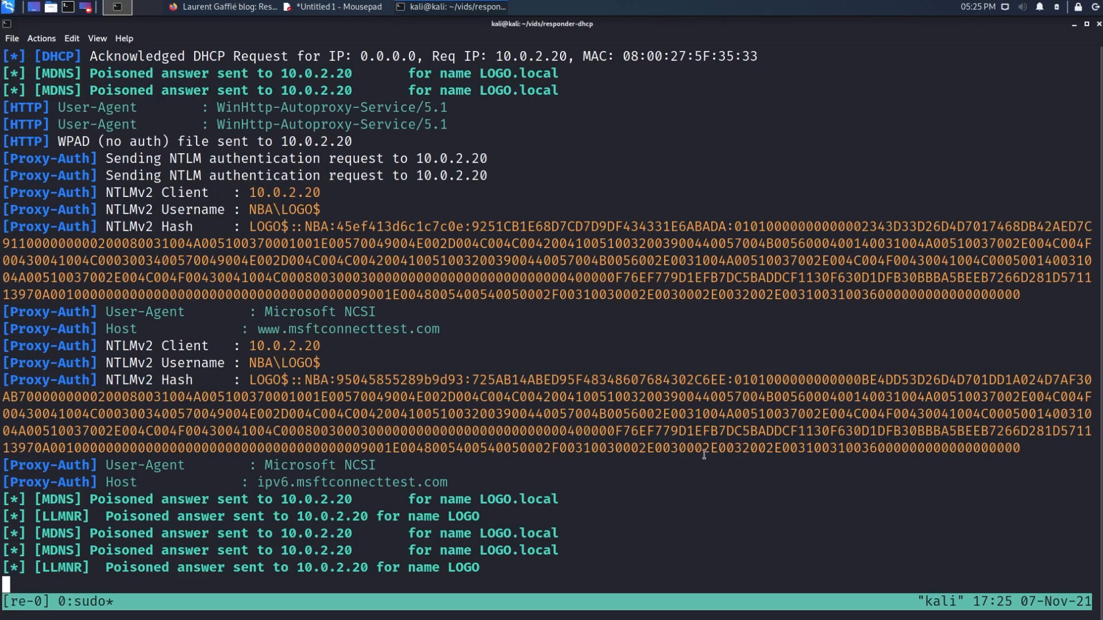
{"action": "double_click", "coordinate": [128, 345]}
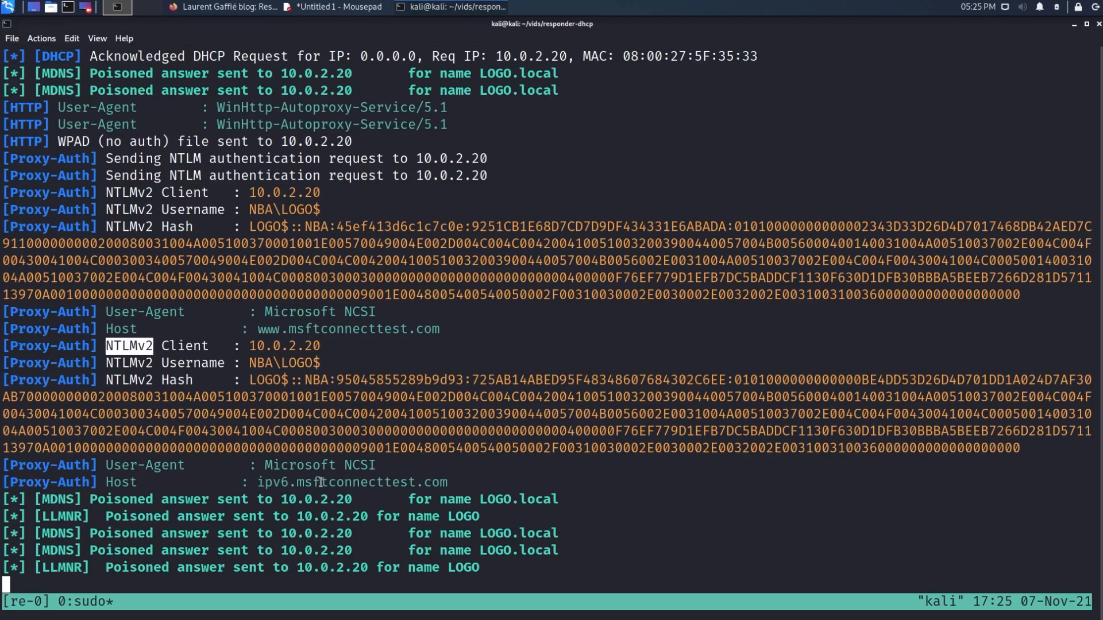
{"action": "key", "text": "Escape"}
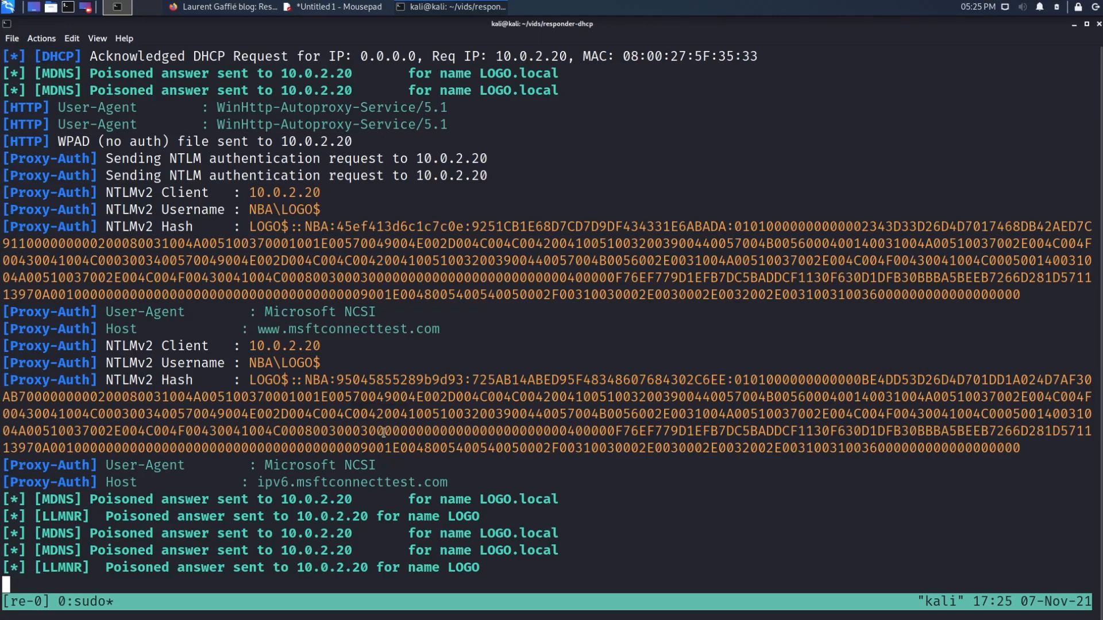
{"action": "scroll", "scroll_direction": "up", "scroll_amount": 3}
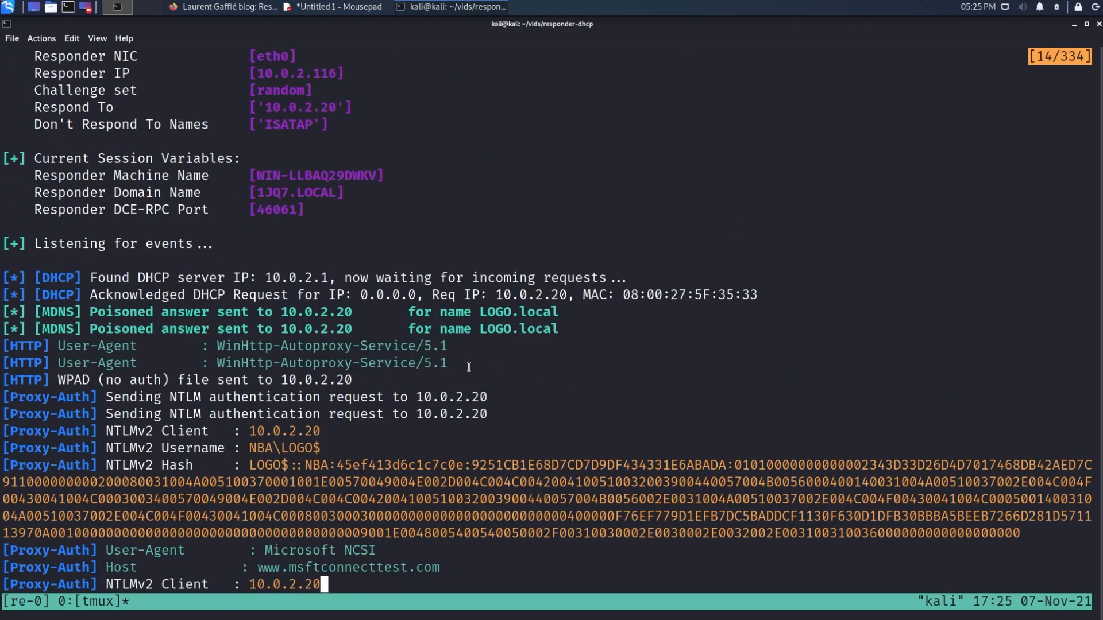
{"action": "mouse_move", "coordinate": [91, 294]}
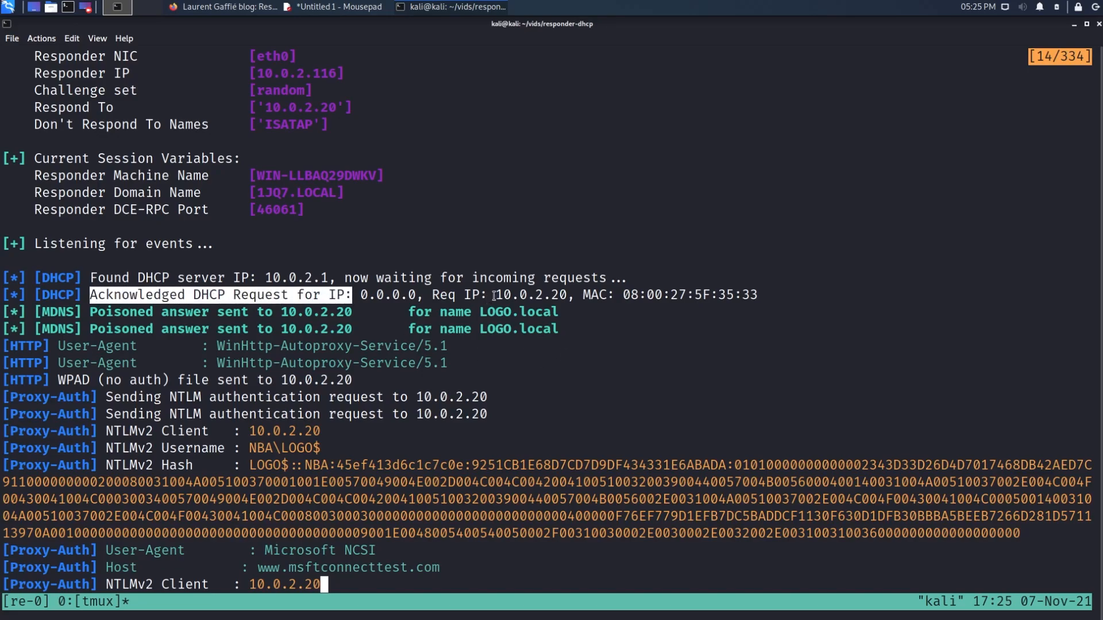
{"action": "double_click", "coordinate": [535, 294]}
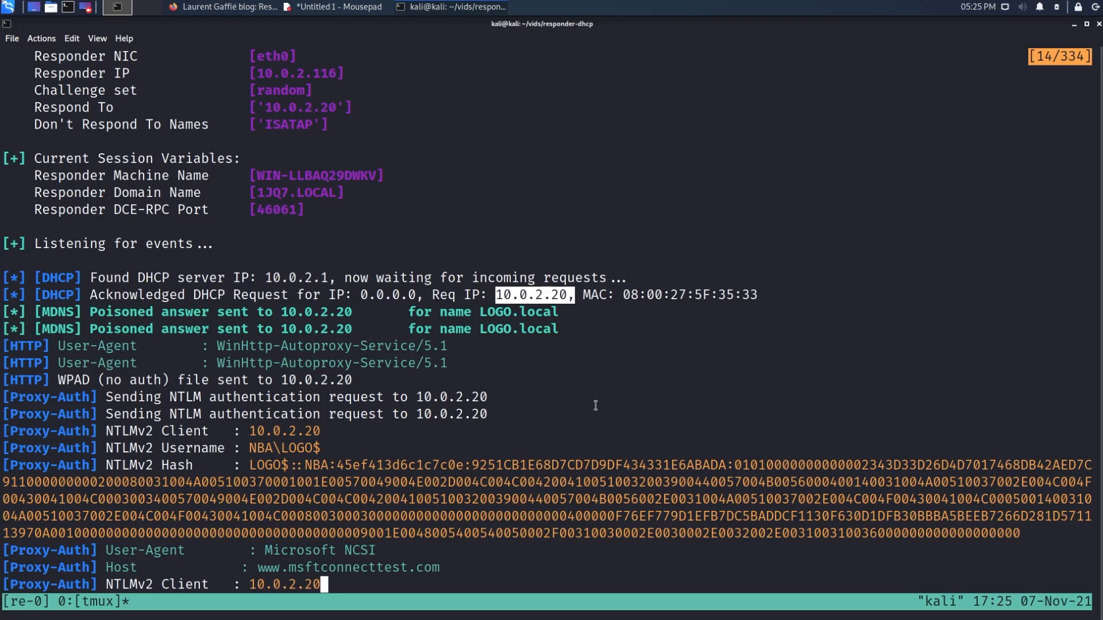
{"action": "mouse_move", "coordinate": [535, 383]}
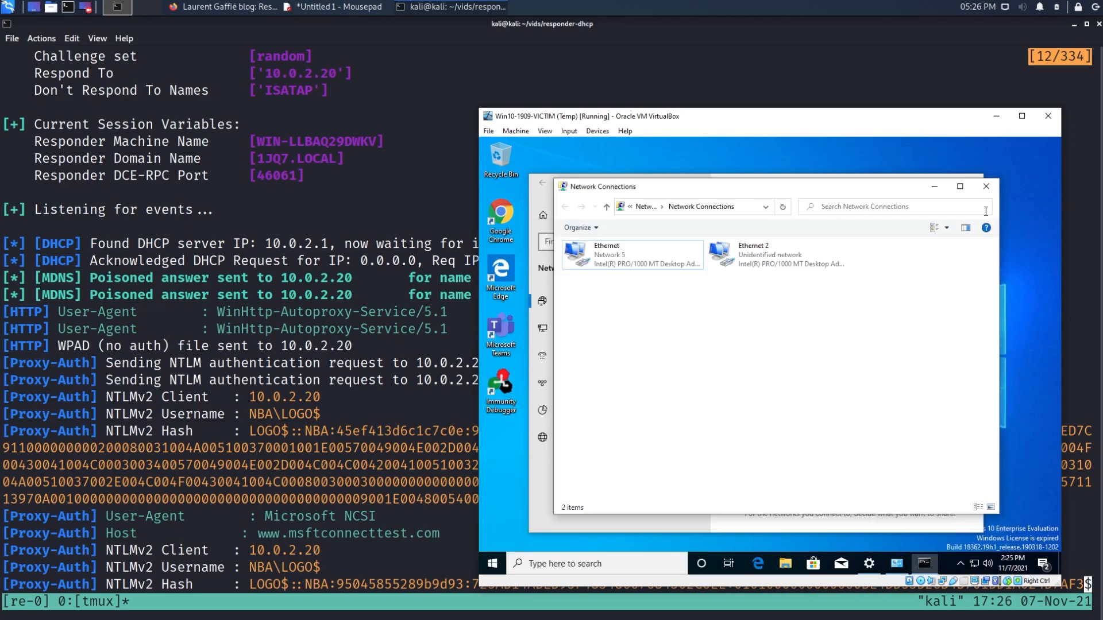
Browse google.com and facebook.com on the victim, then close all browser tabs
{"action": "left_click", "coordinate": [984, 186]}
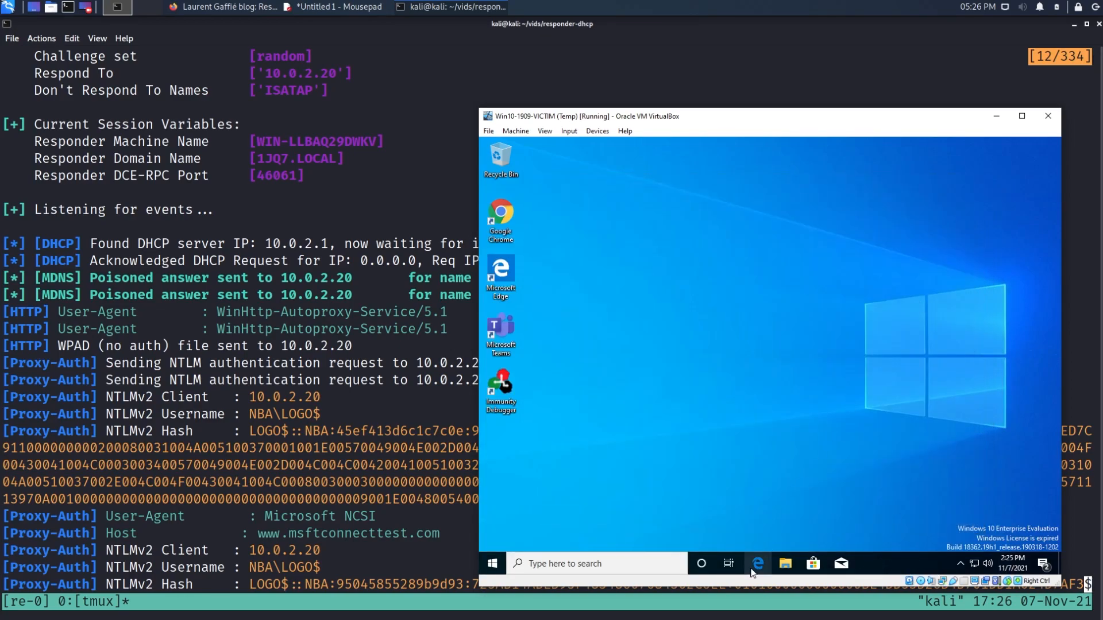
{"action": "left_click", "coordinate": [756, 563]}
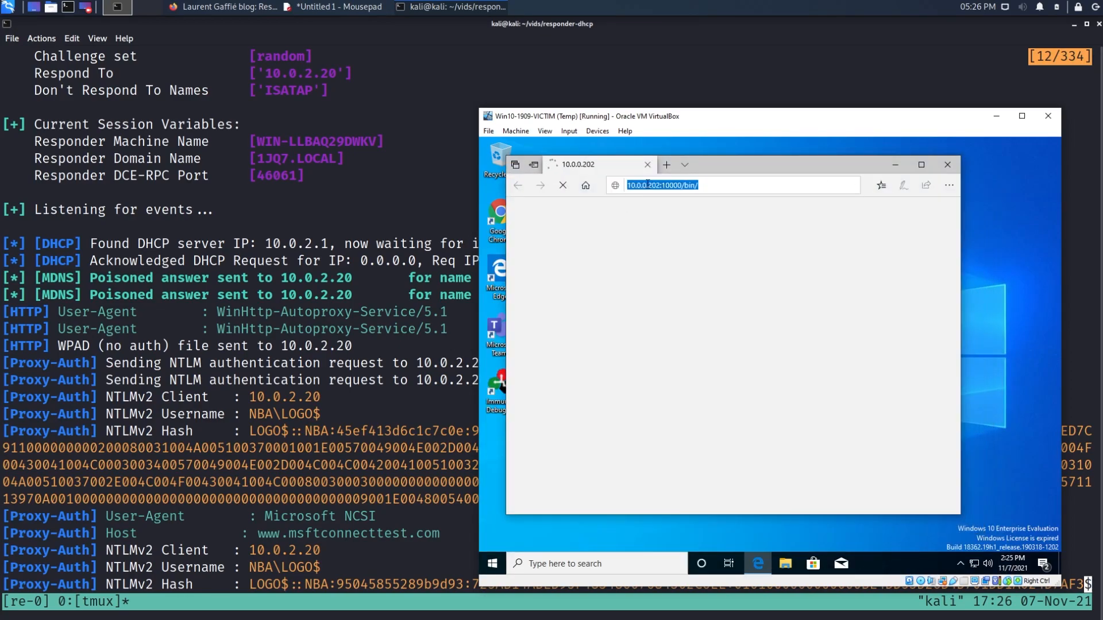
{"action": "type", "text": "google.com"}
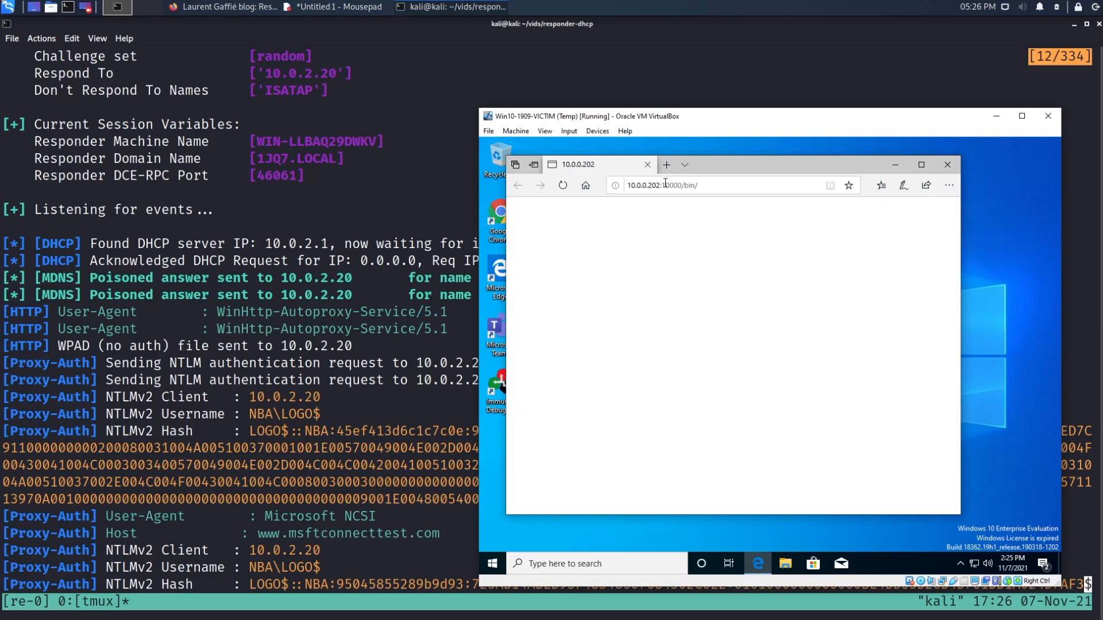
{"action": "left_click", "coordinate": [664, 163]}
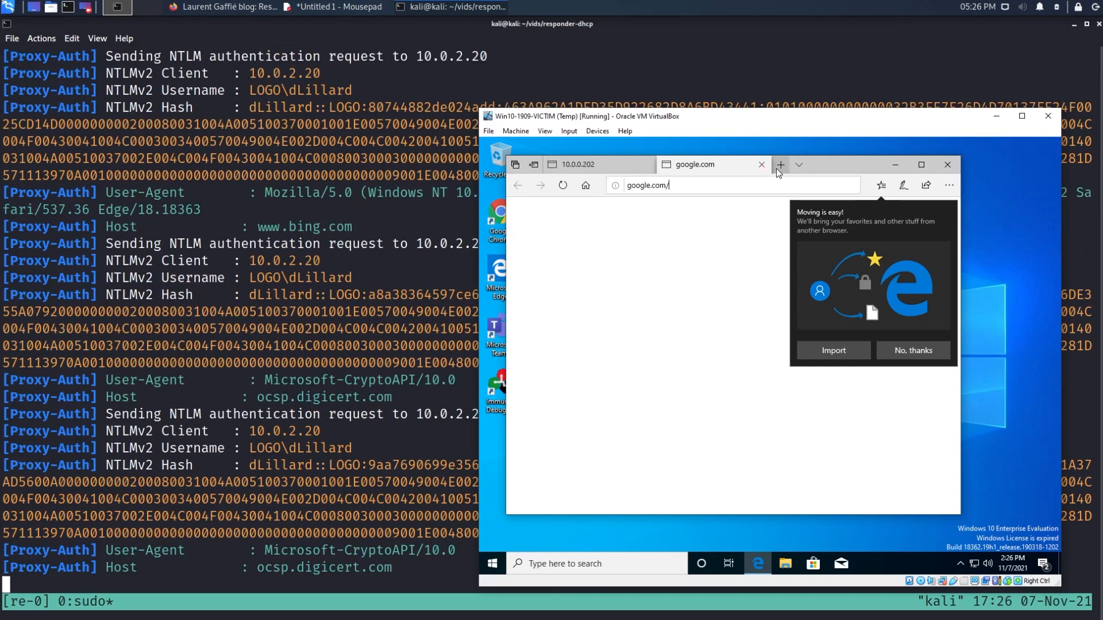
{"action": "type", "text": "facebook.com/"}
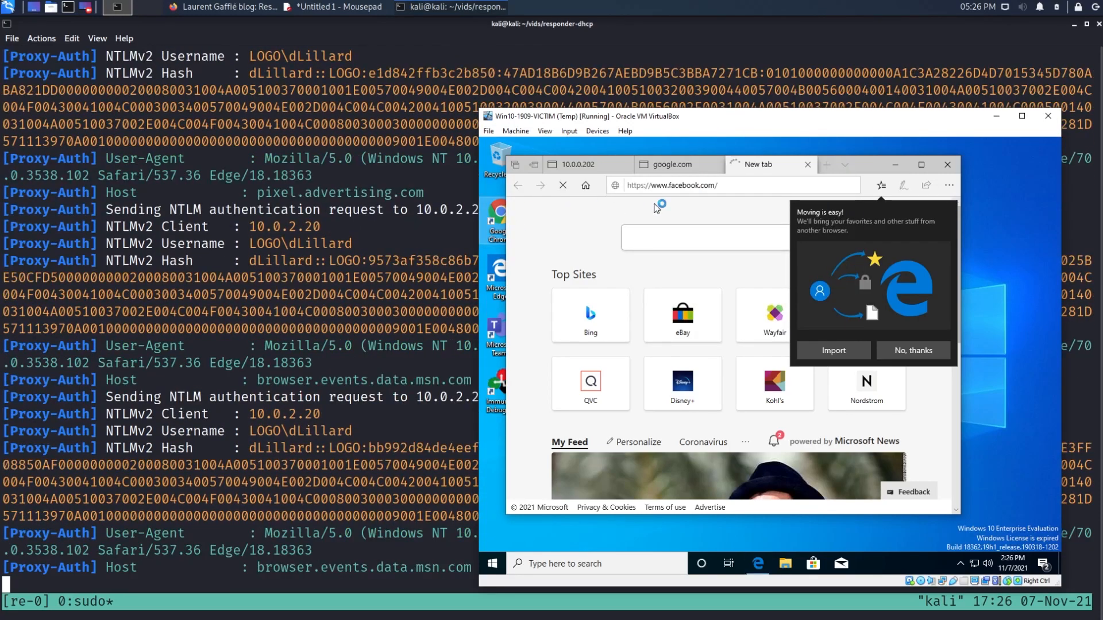
{"action": "left_click", "coordinate": [867, 563]}
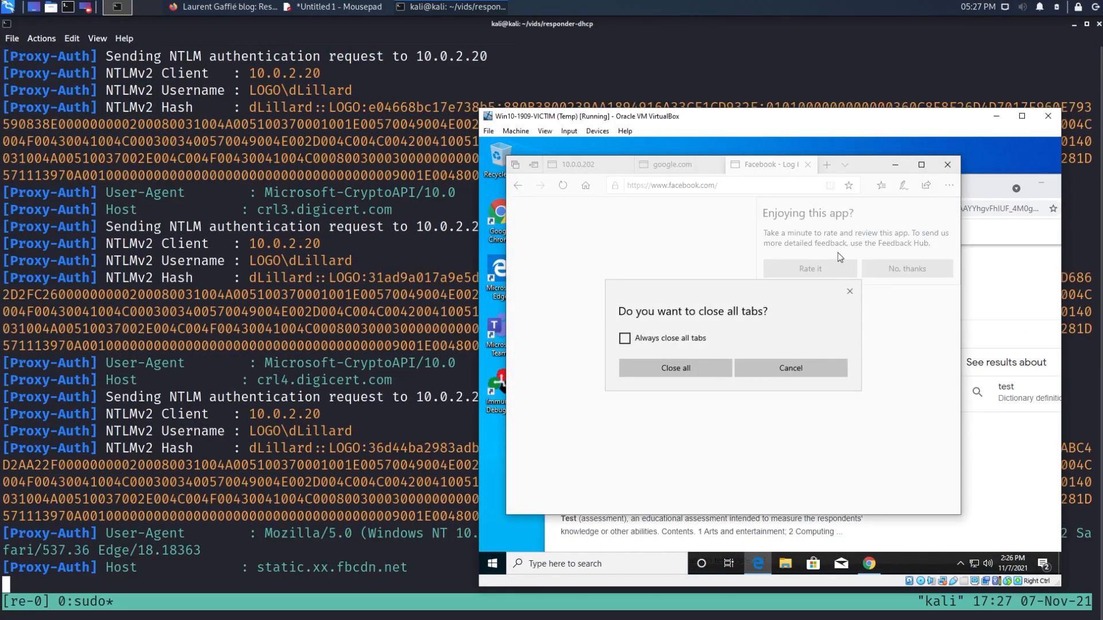
{"action": "left_click", "coordinate": [673, 368]}
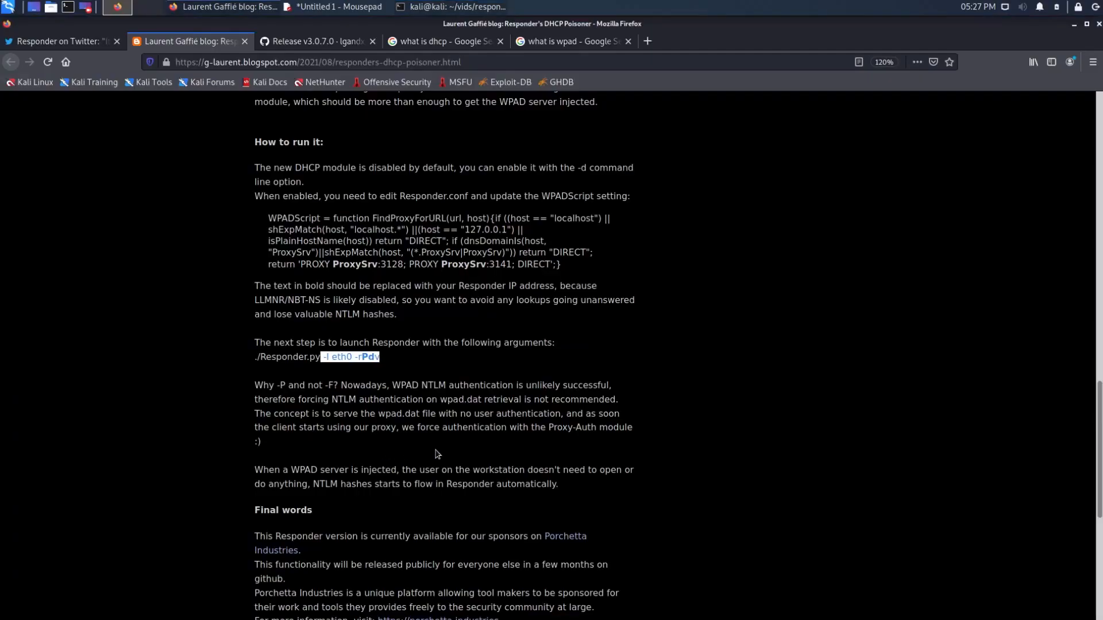
Switch to the Firefox window with the Responder -I eth0 -rPdv blog post
{"action": "left_click", "coordinate": [458, 6]}
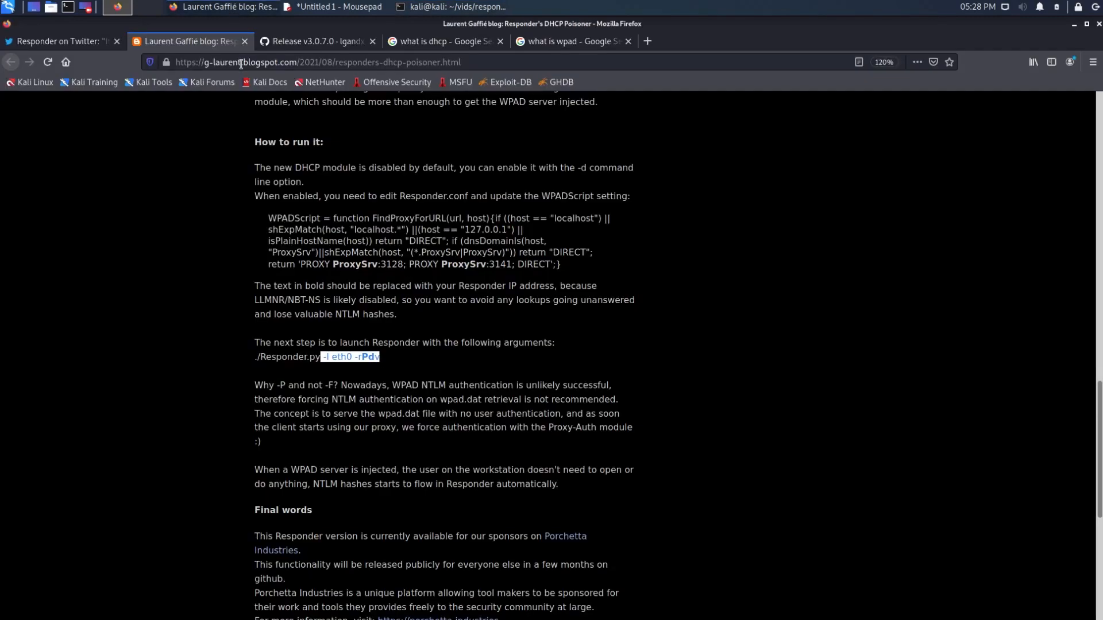
Go to the Infinite Logins site and search its topics for llmnr
{"action": "type", "text": "infin"}
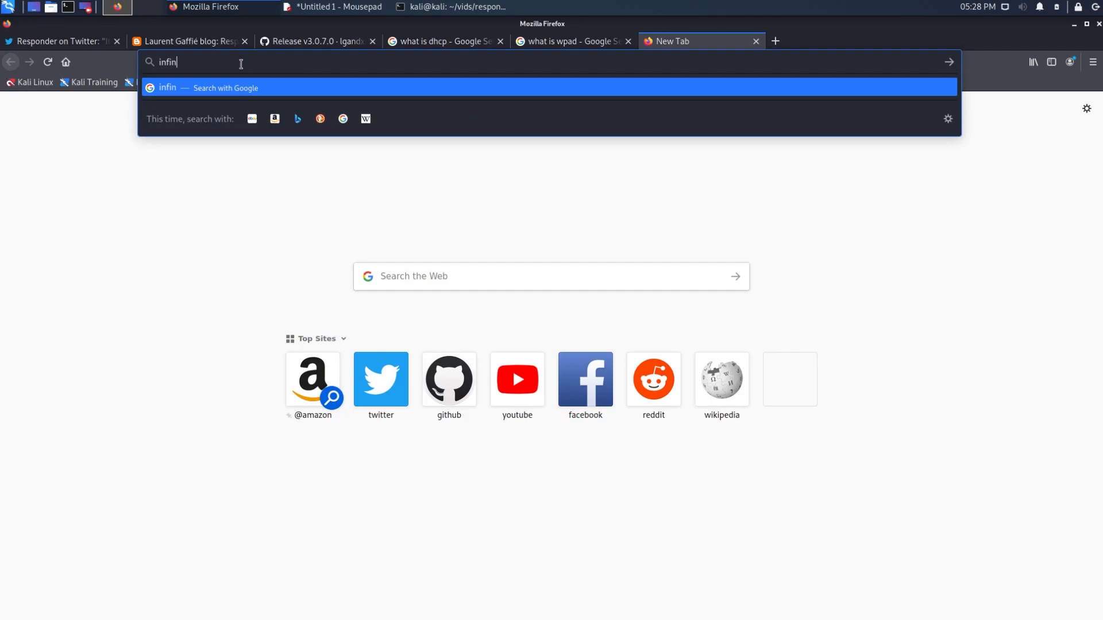
{"action": "type", "text": "itelogins"}
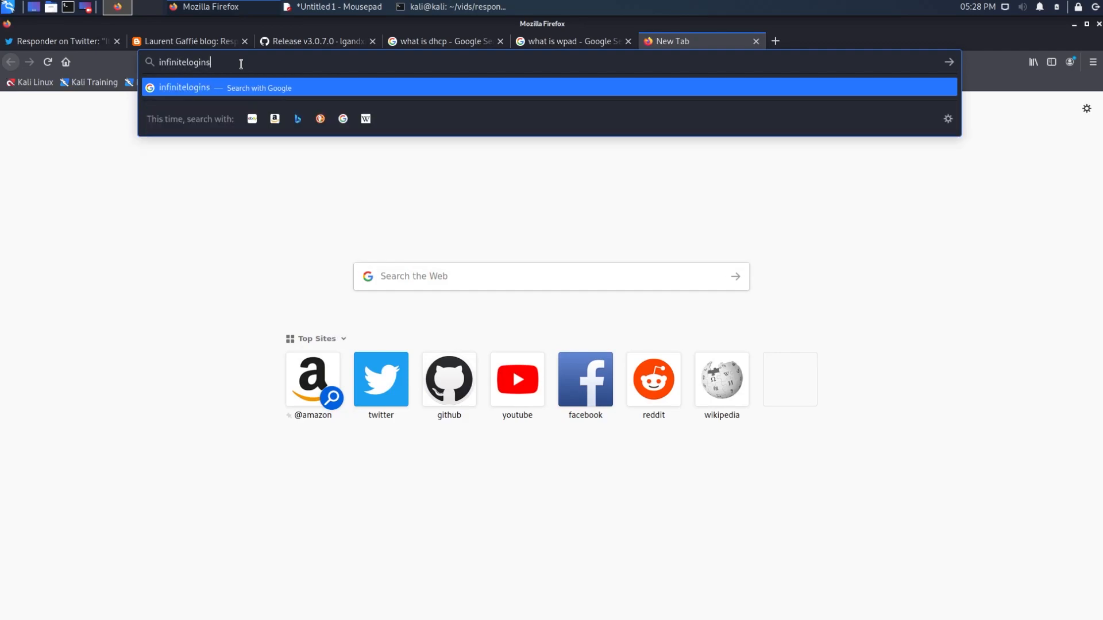
{"action": "key", "text": "Return"}
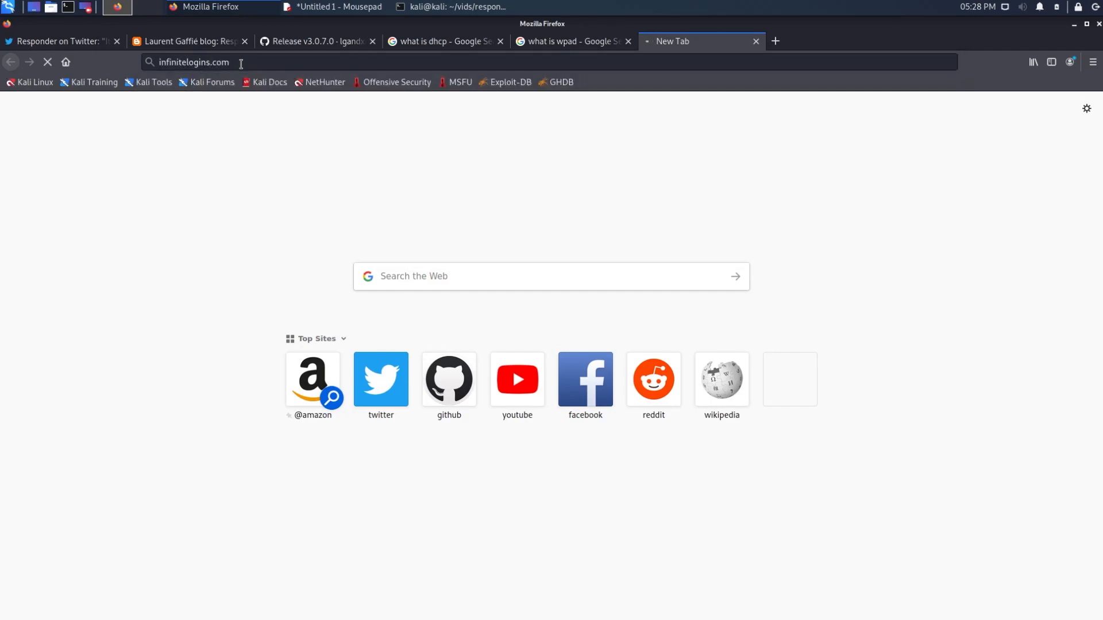
{"action": "key", "text": "Return"}
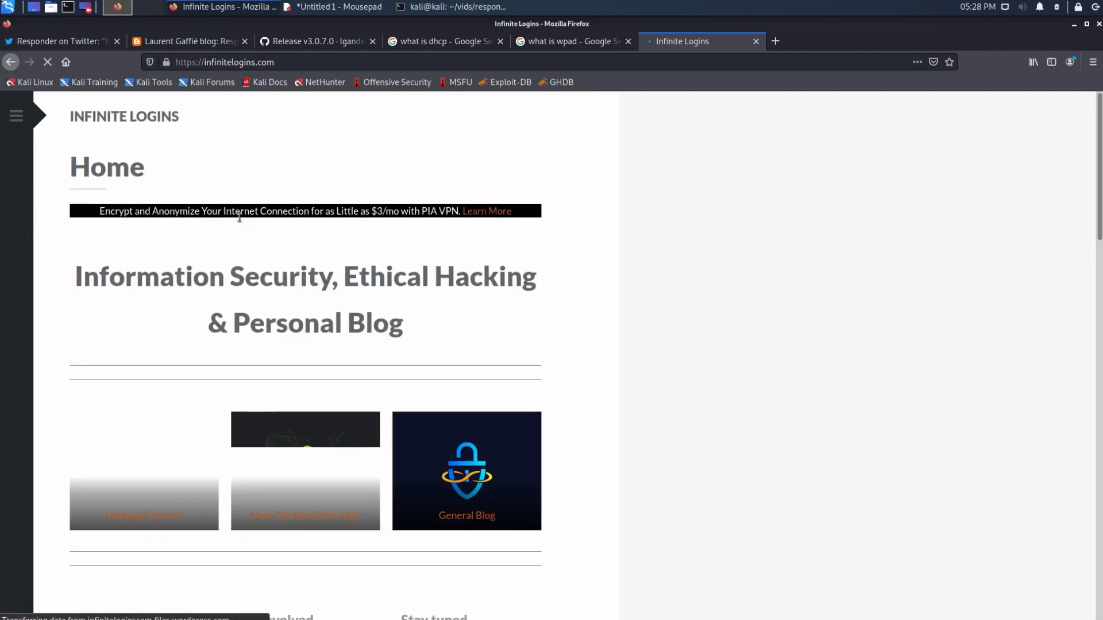
{"action": "left_click", "coordinate": [15, 116]}
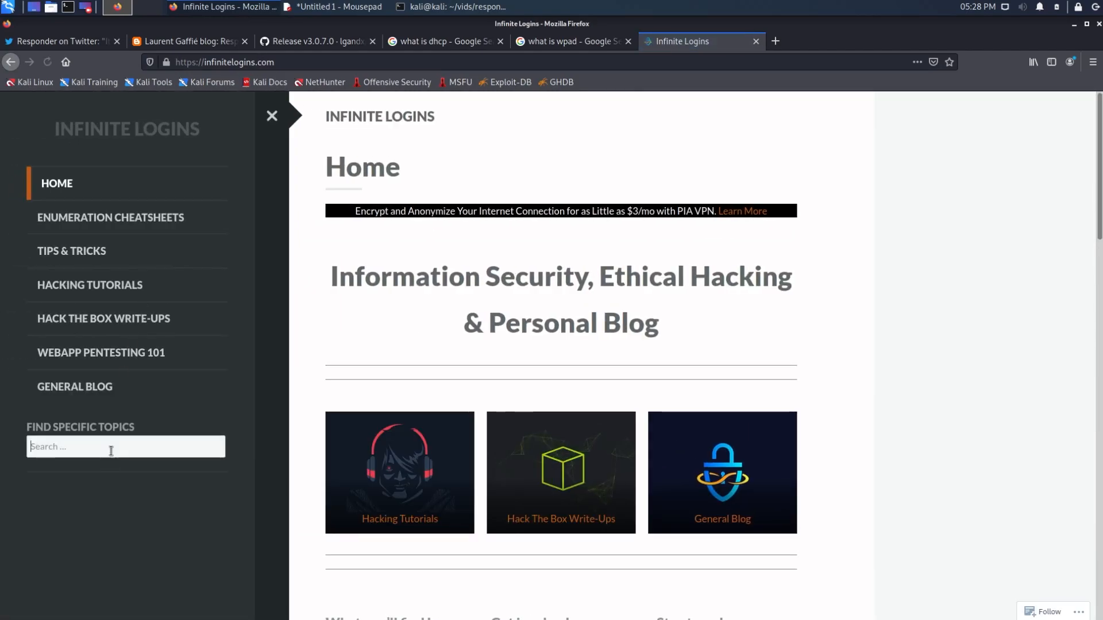
{"action": "type", "text": "llmnr"}
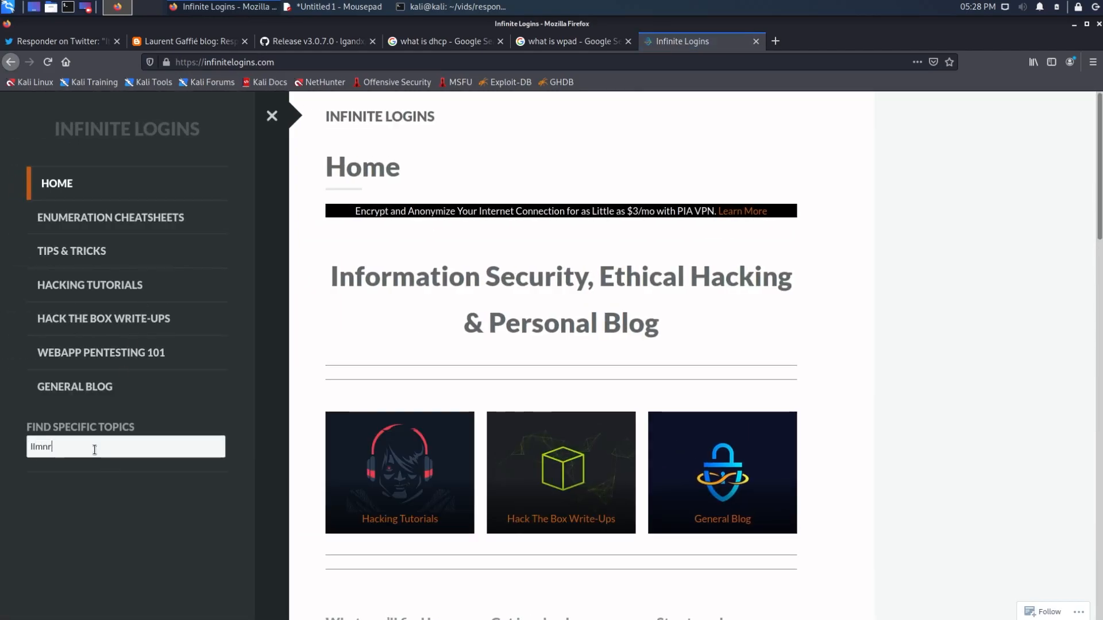
{"action": "key", "text": "Return"}
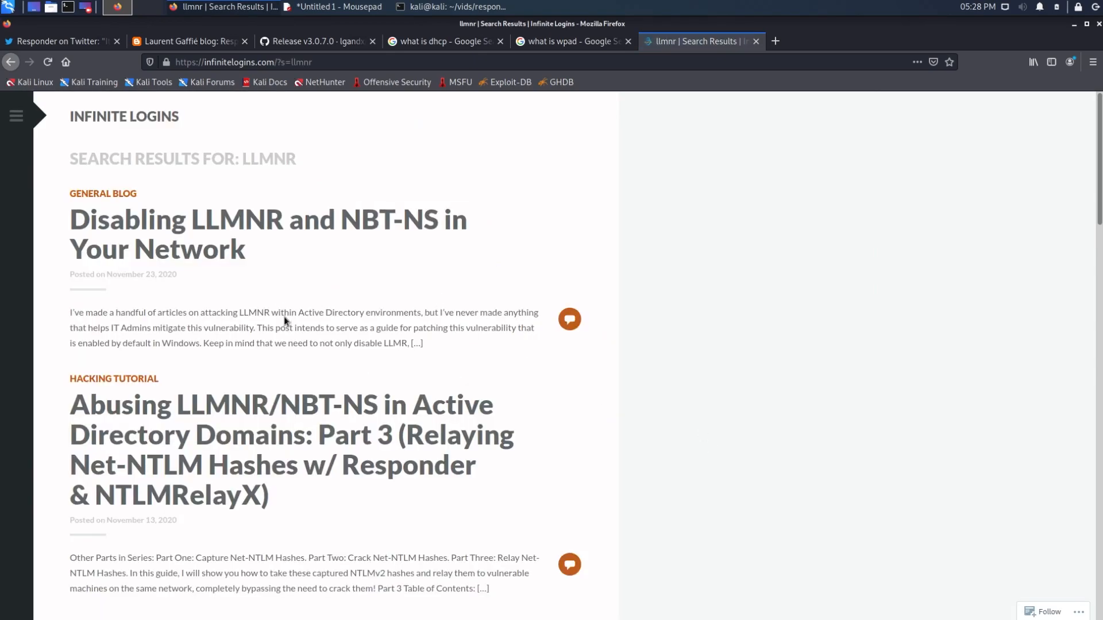
Open the NTLMv2 Hashcat cracking article and copy its example hashcat command
{"action": "scroll", "scroll_direction": "down", "scroll_amount": 3}
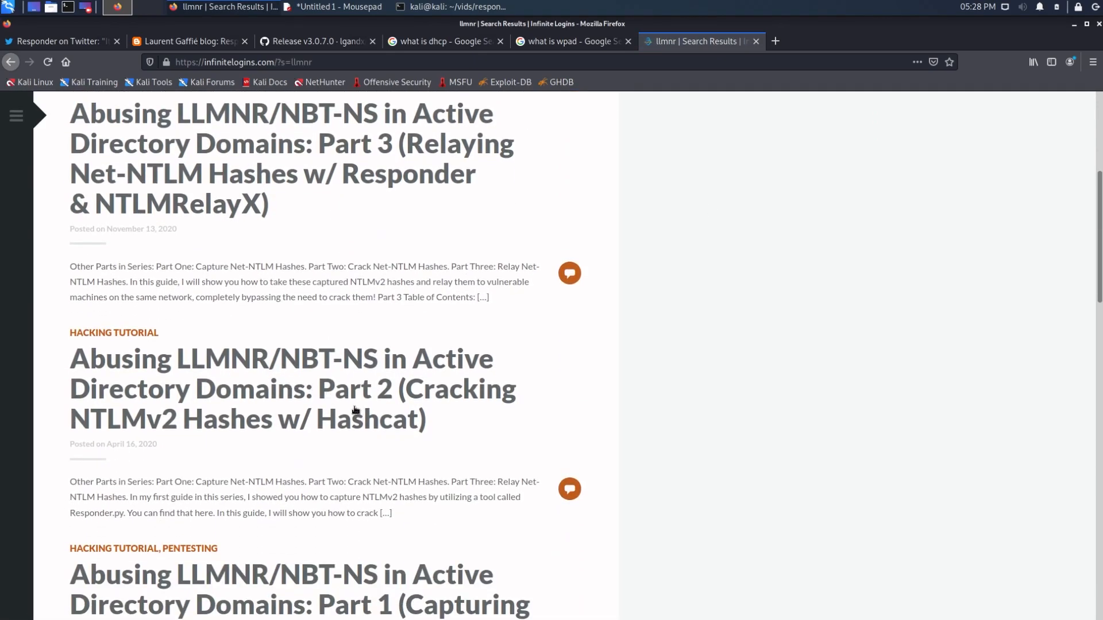
{"action": "left_click", "coordinate": [292, 389]}
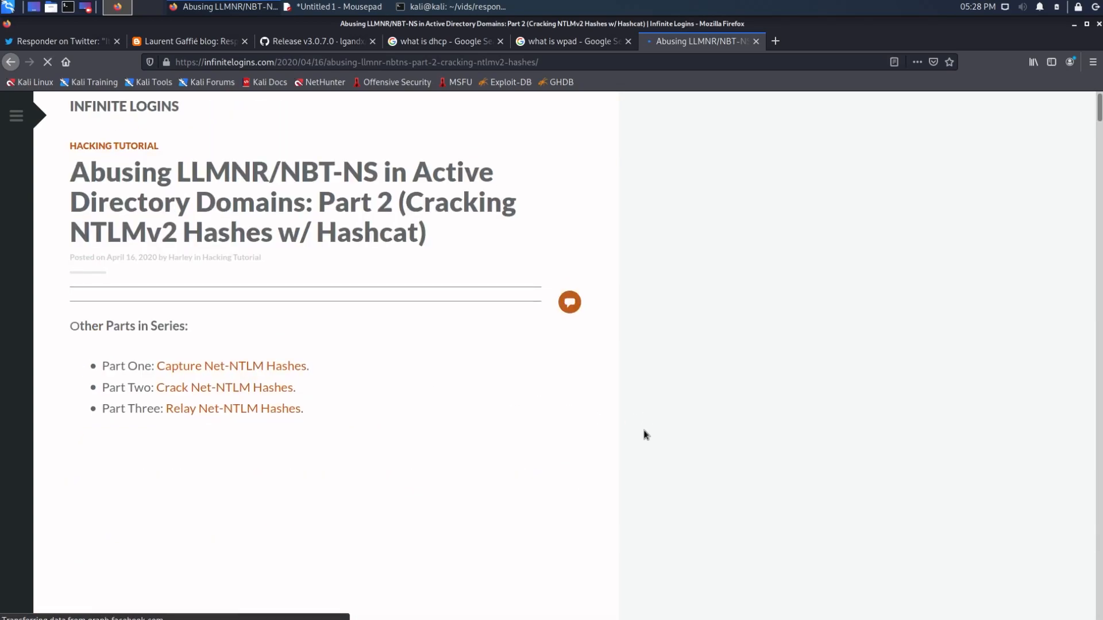
{"action": "scroll", "scroll_direction": "down", "scroll_amount": 3}
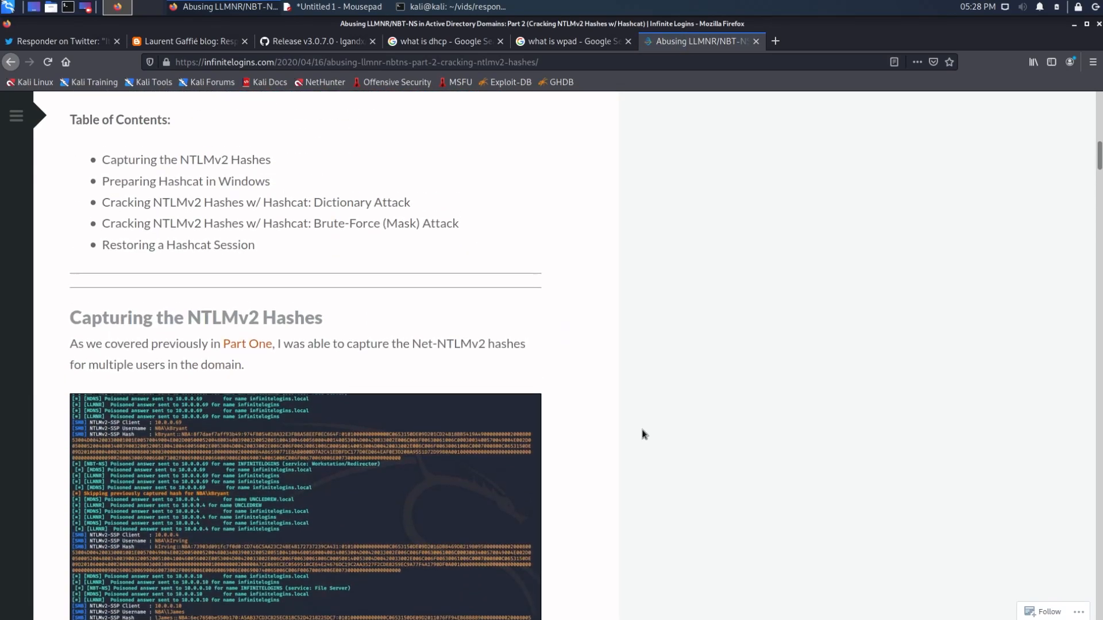
{"action": "scroll", "scroll_direction": "down", "scroll_amount": 3}
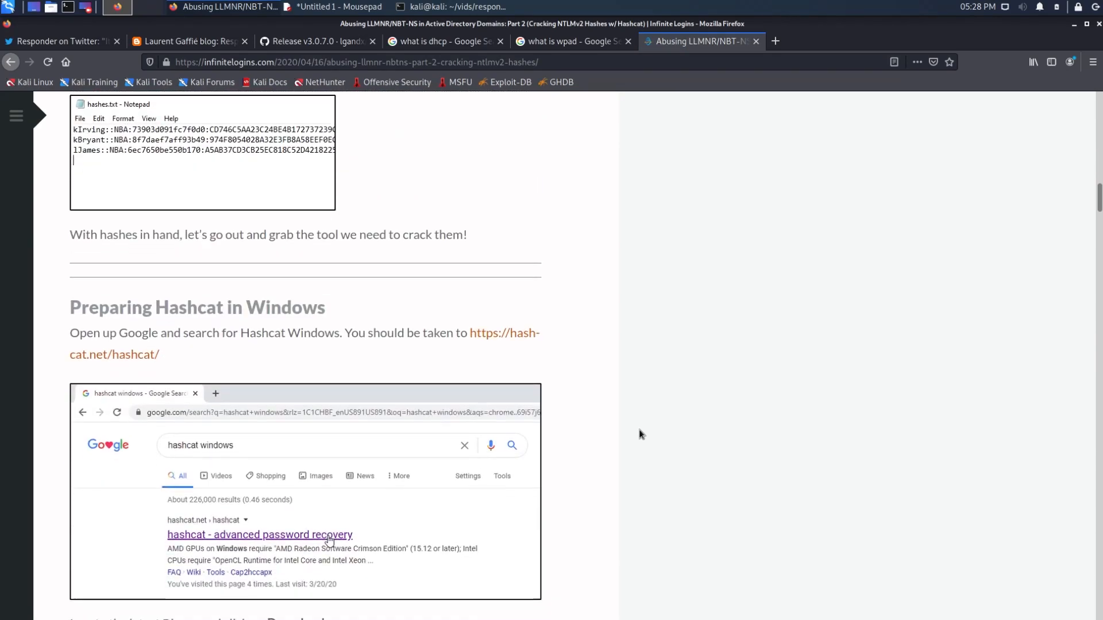
{"action": "scroll", "scroll_direction": "down", "scroll_amount": 3}
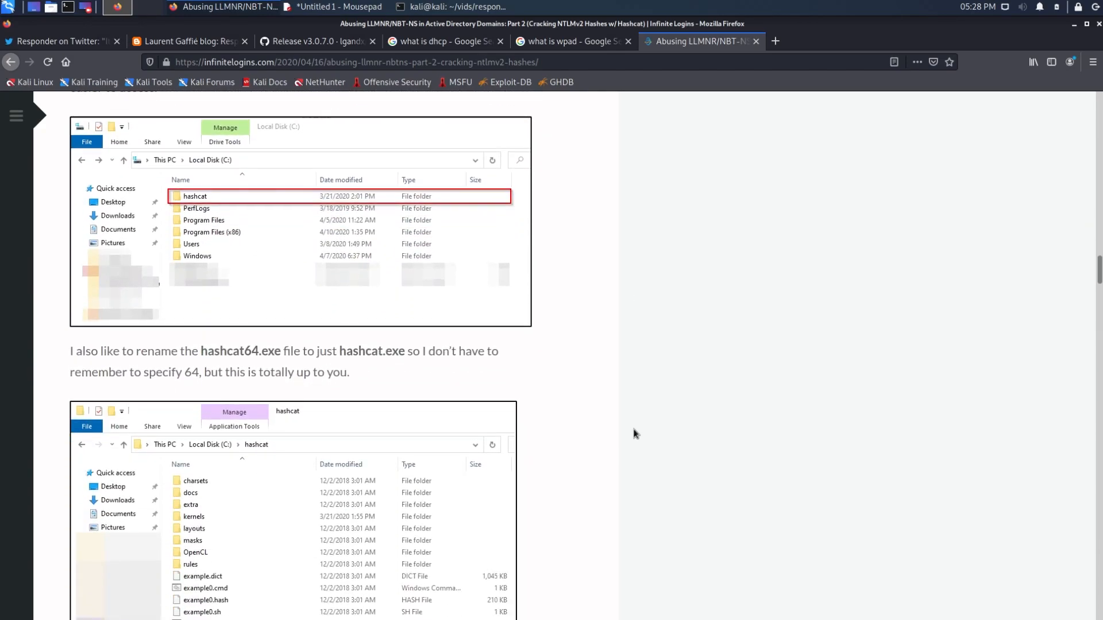
{"action": "scroll", "scroll_direction": "down", "scroll_amount": 3}
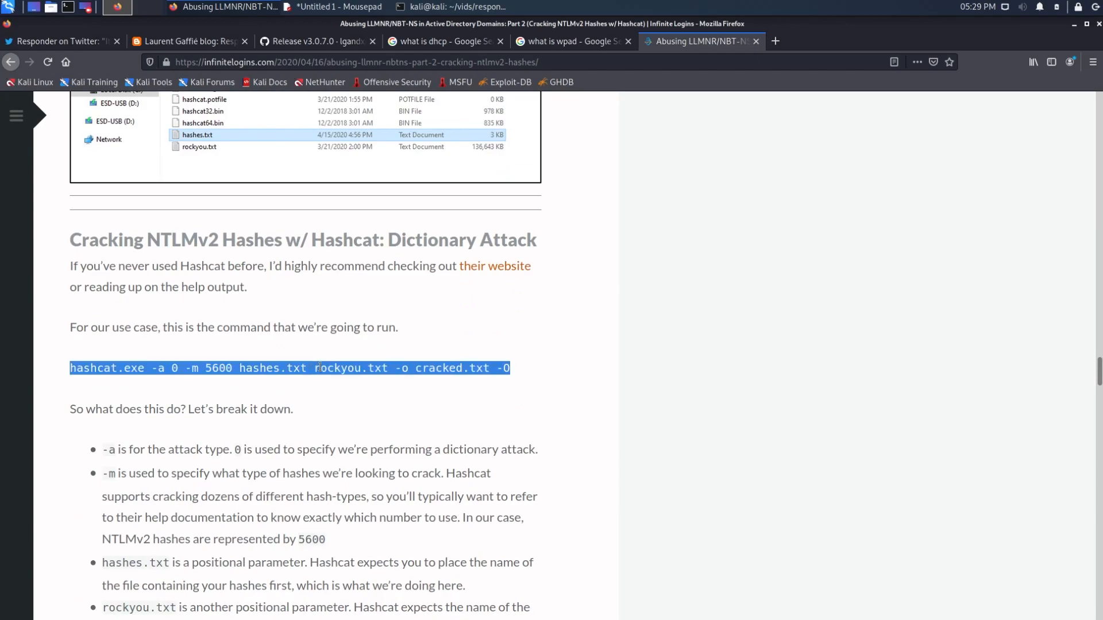
{"action": "left_click", "coordinate": [739, 365]}
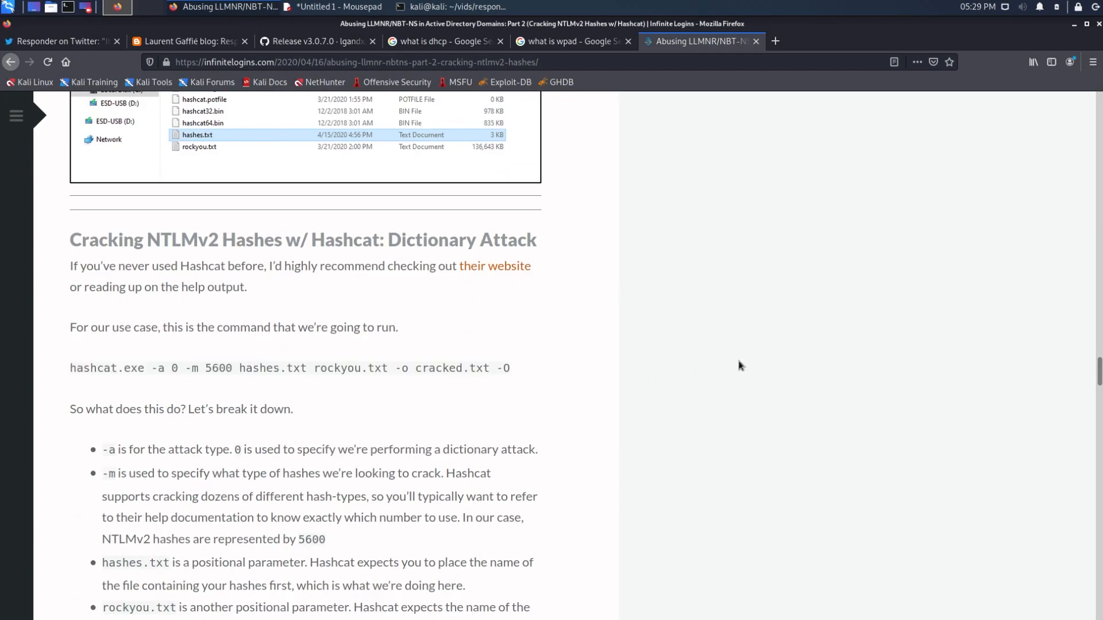
{"action": "double_click", "coordinate": [107, 367]}
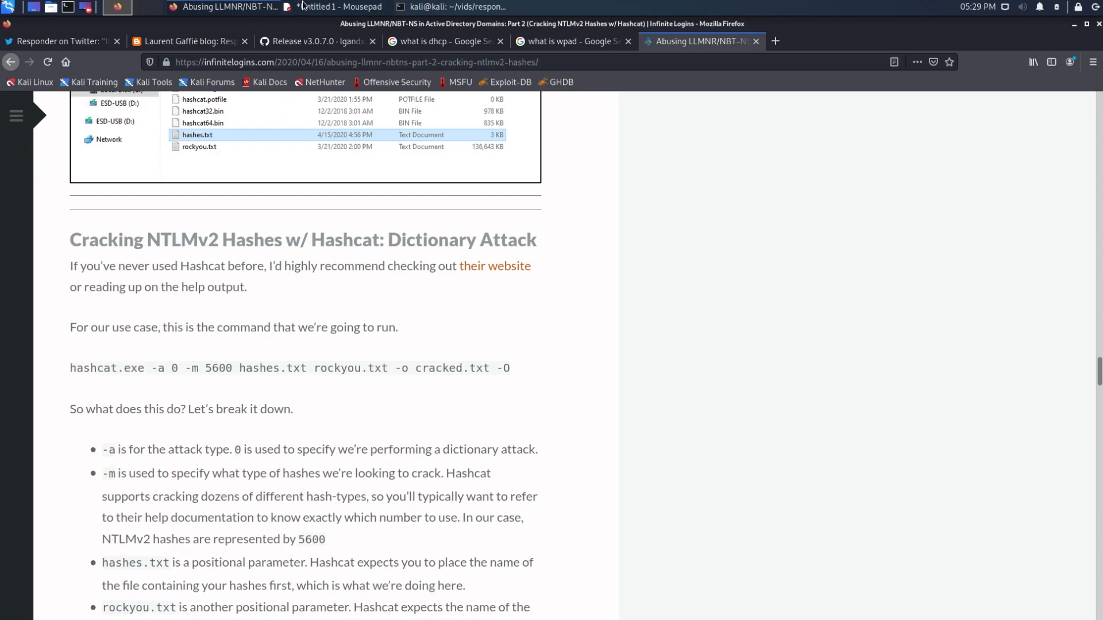
Paste the hashcat -a 0 -m 5600 command into Mousepad and point rockyou.txt at /usr/share/wordlists/
{"action": "left_click", "coordinate": [341, 6]}
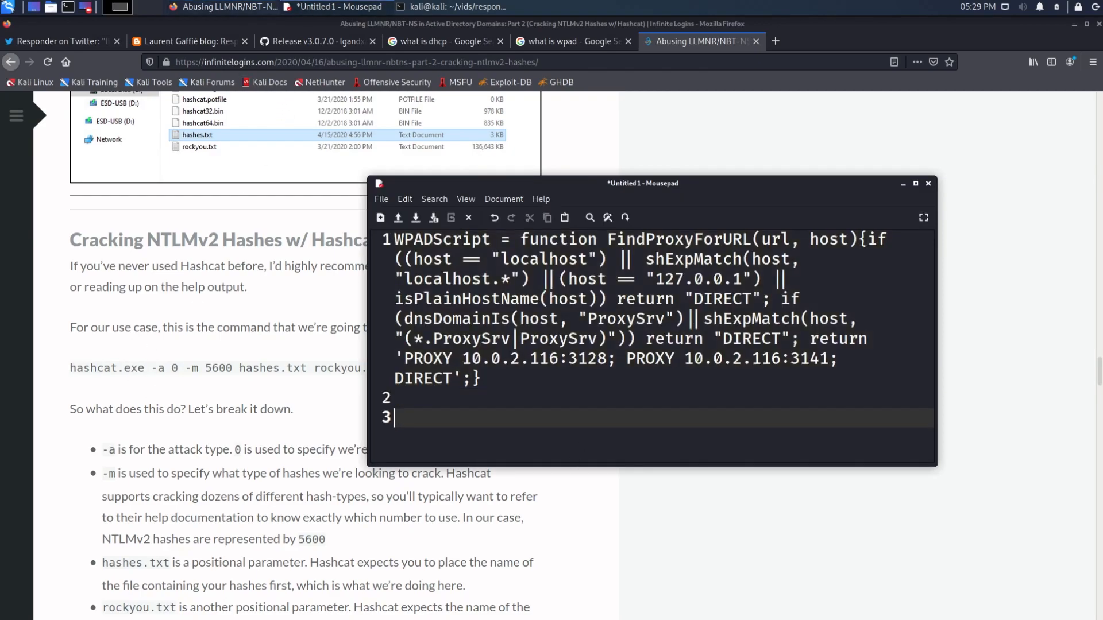
{"action": "type", "text": "hashcat.exe -a 0 -m 5600 hashes.txt rockyou.txt -o cracked.txt -O"}
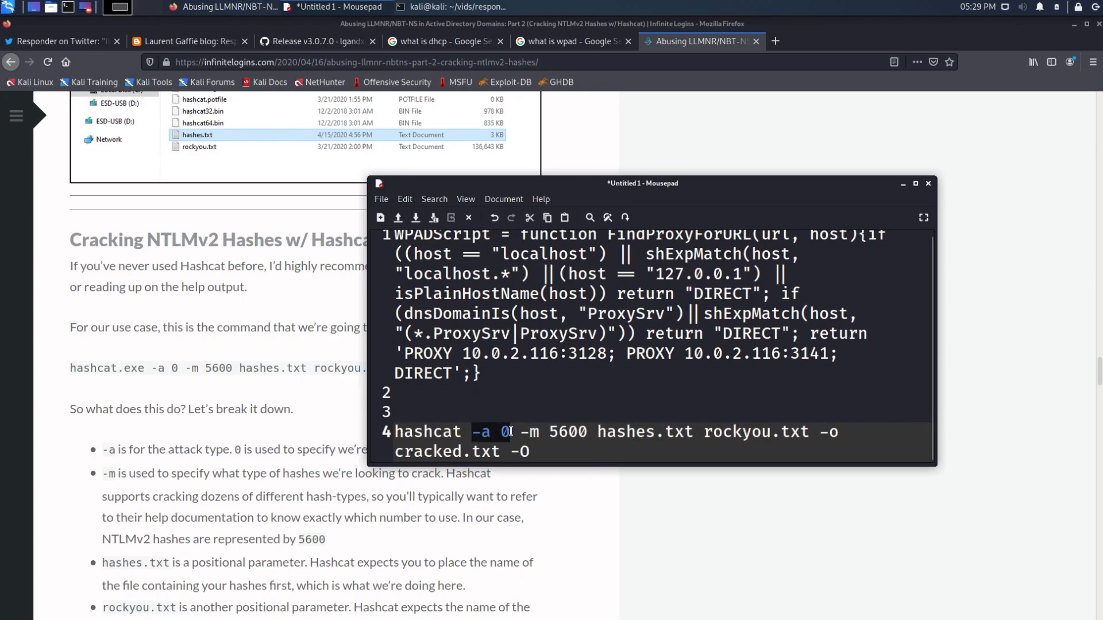
{"action": "double_click", "coordinate": [549, 432]}
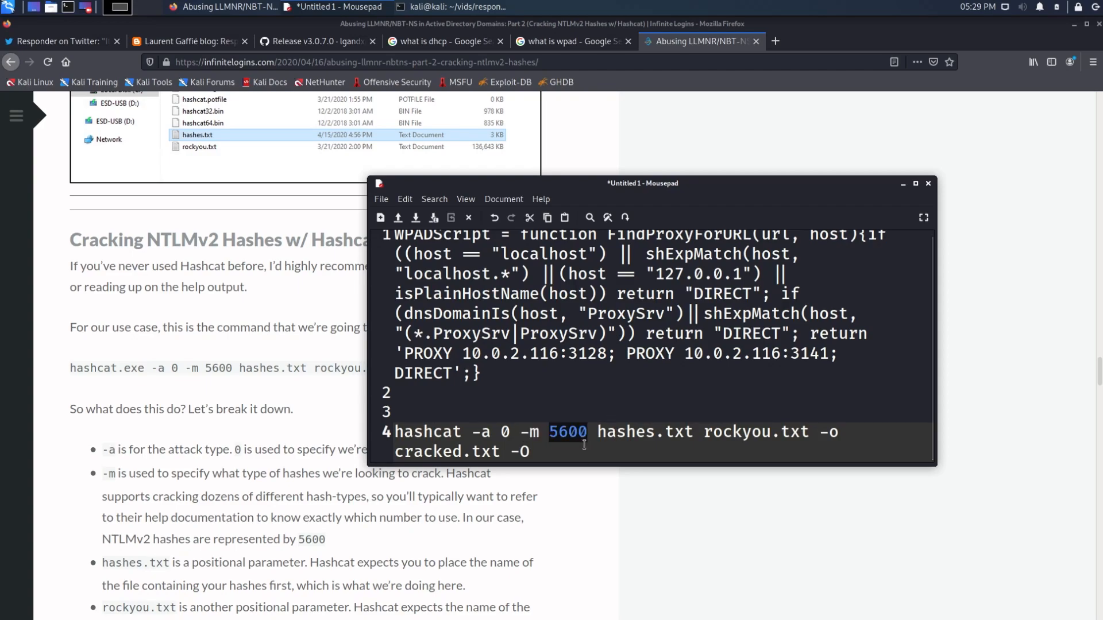
{"action": "double_click", "coordinate": [624, 431]}
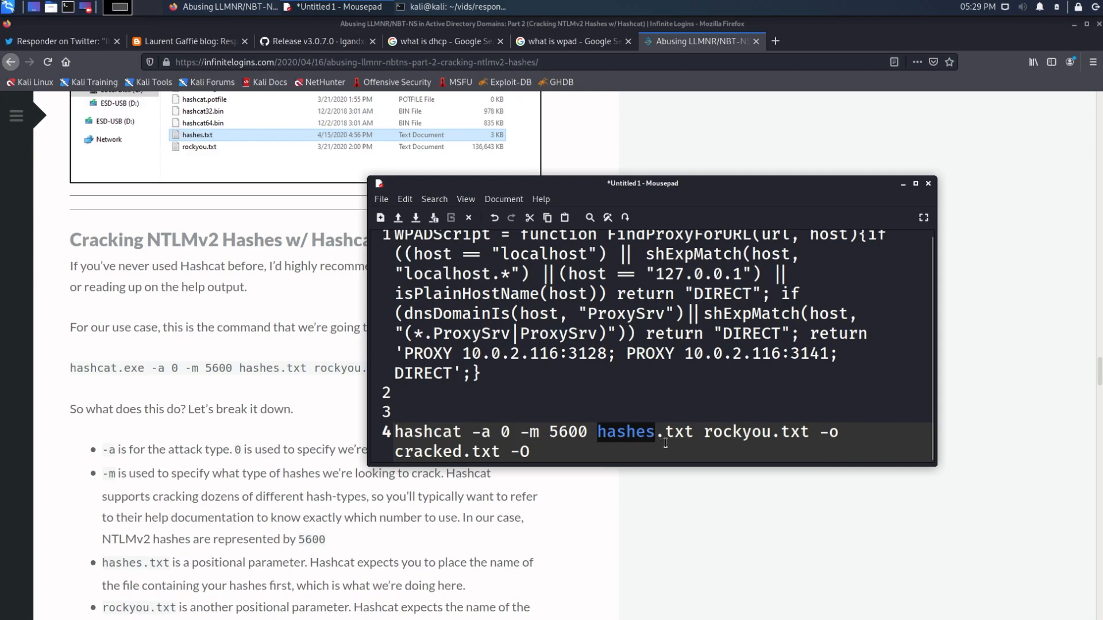
{"action": "left_click", "coordinate": [693, 432]}
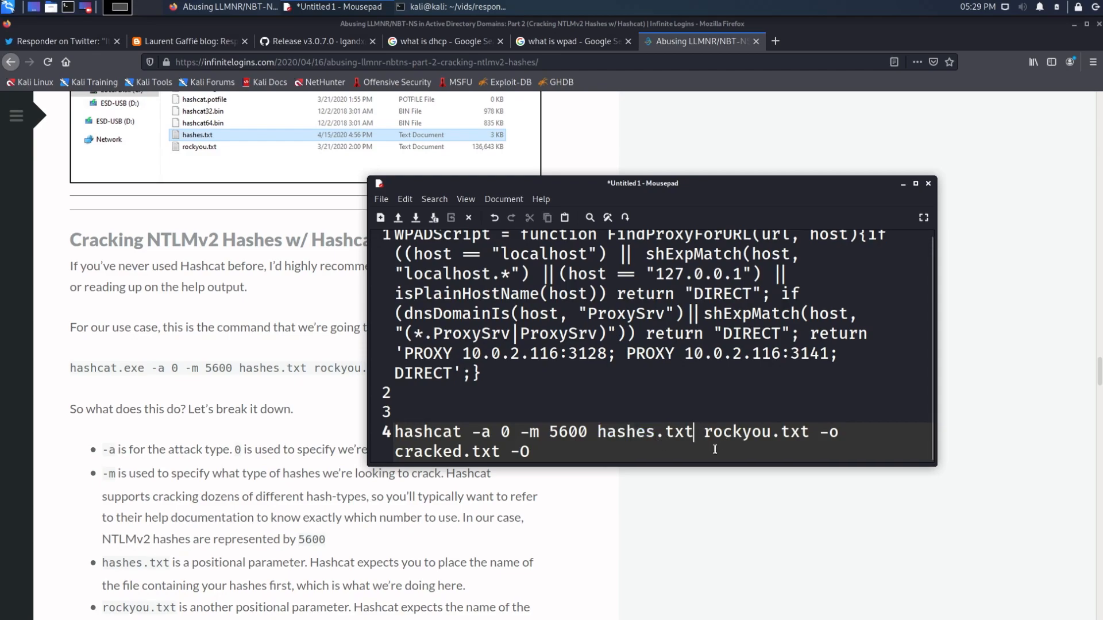
{"action": "type", "text": "/user/share/wordlists/"}
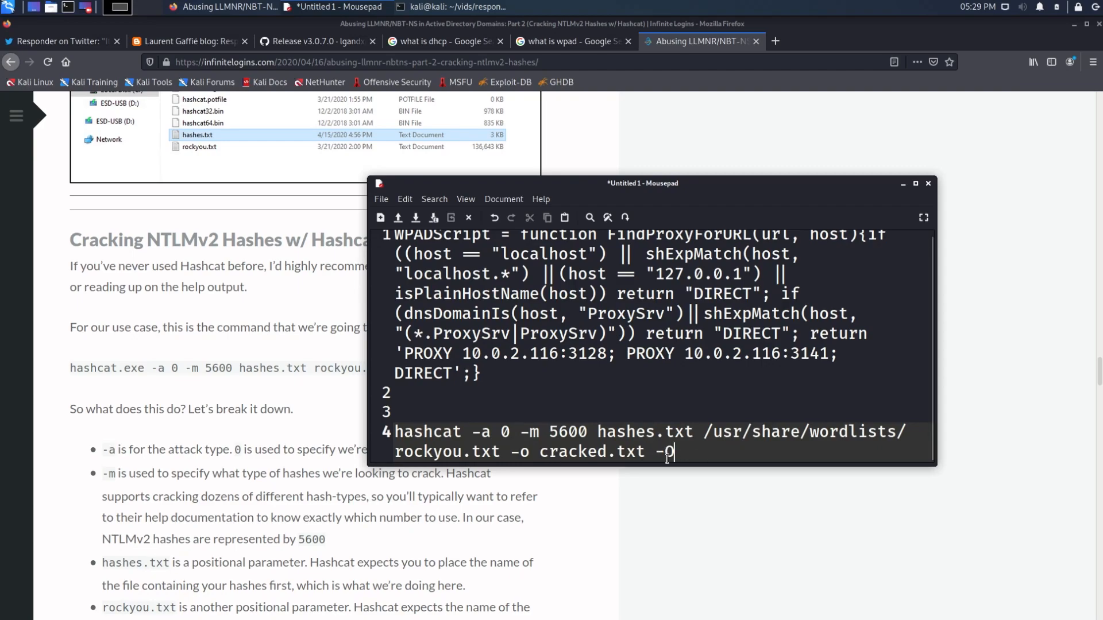
{"action": "key", "text": "BackSpace"}
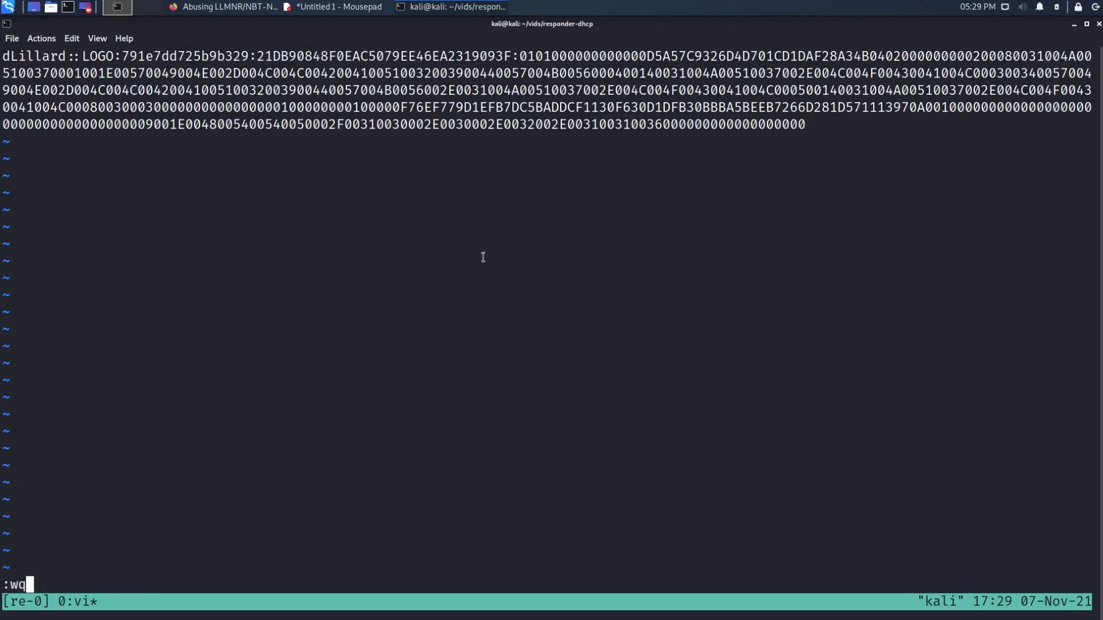
Write dLillard's hash file with :wq and exit vi
{"action": "key", "text": "Return"}
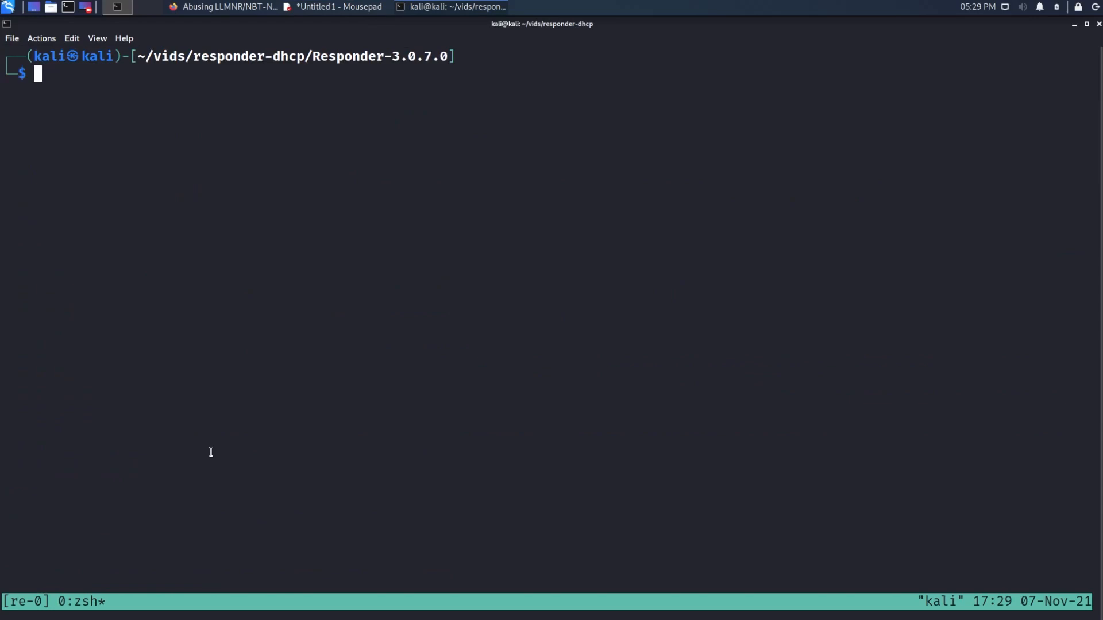
Run the hashcat attack, hit the missing rockyou.txt error, and list /usr/share/wordlists
{"action": "key", "text": "Return"}
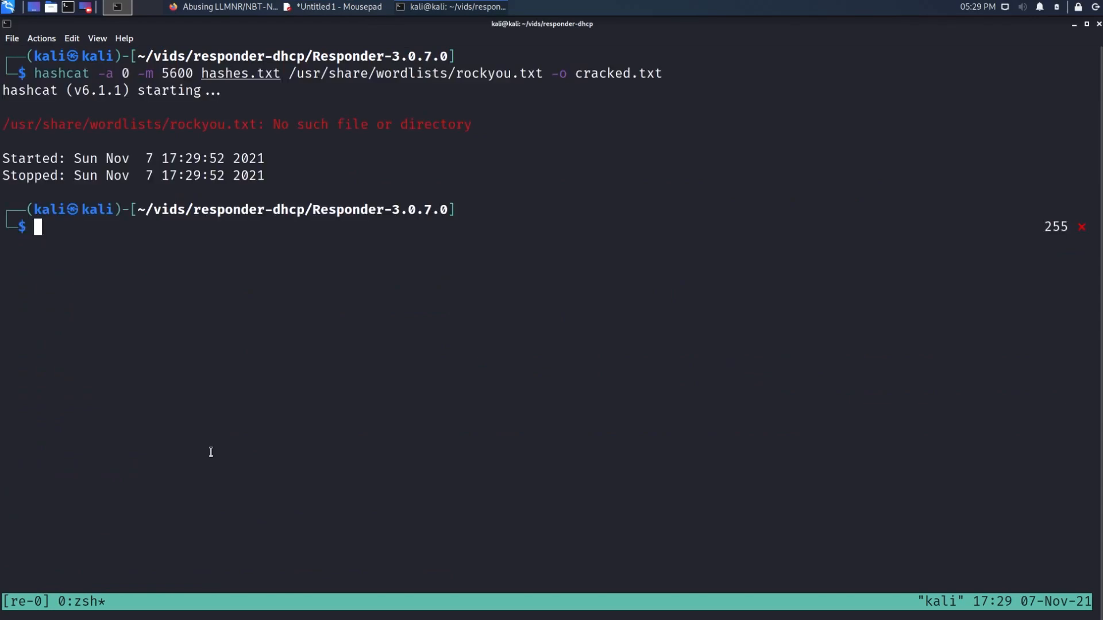
{"action": "key", "text": "Up"}
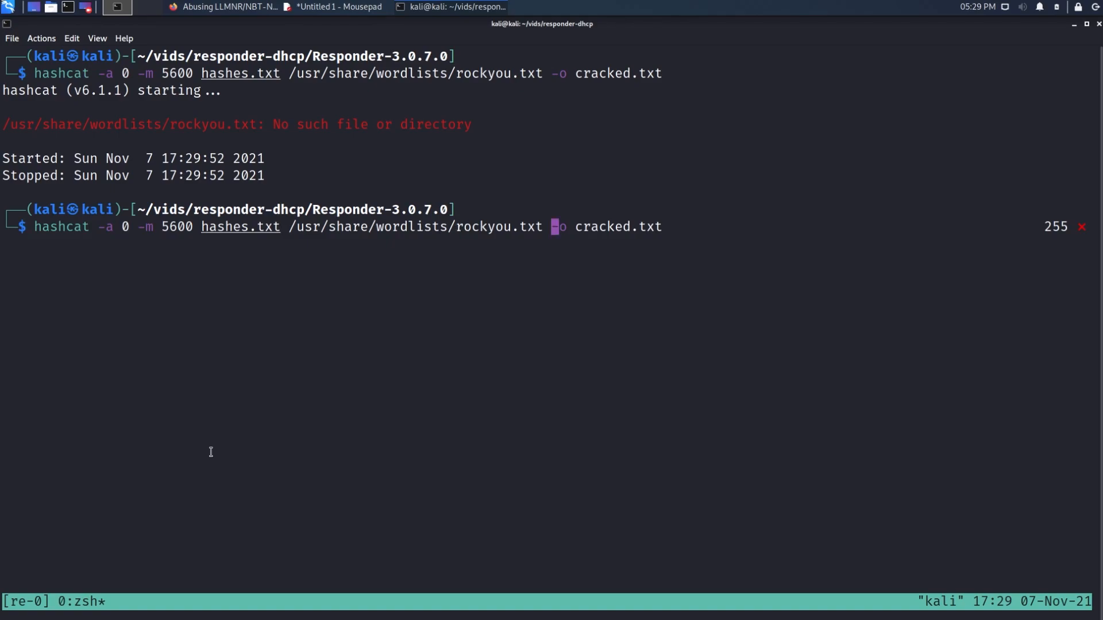
{"action": "type", "text": "ls -la"}
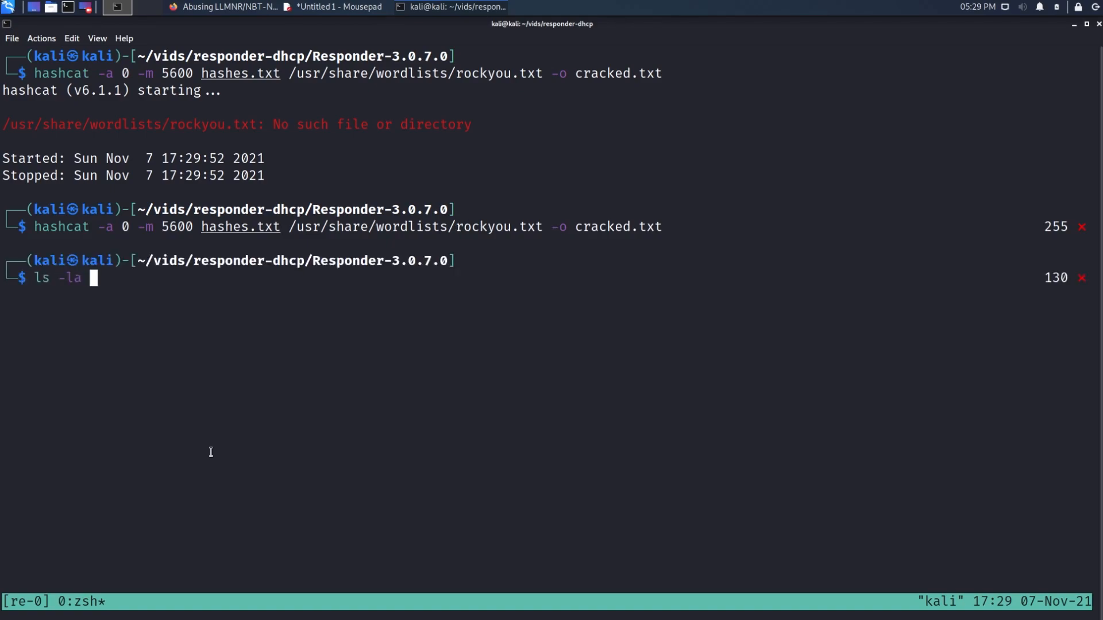
{"action": "type", "text": "/usr/share/word"}
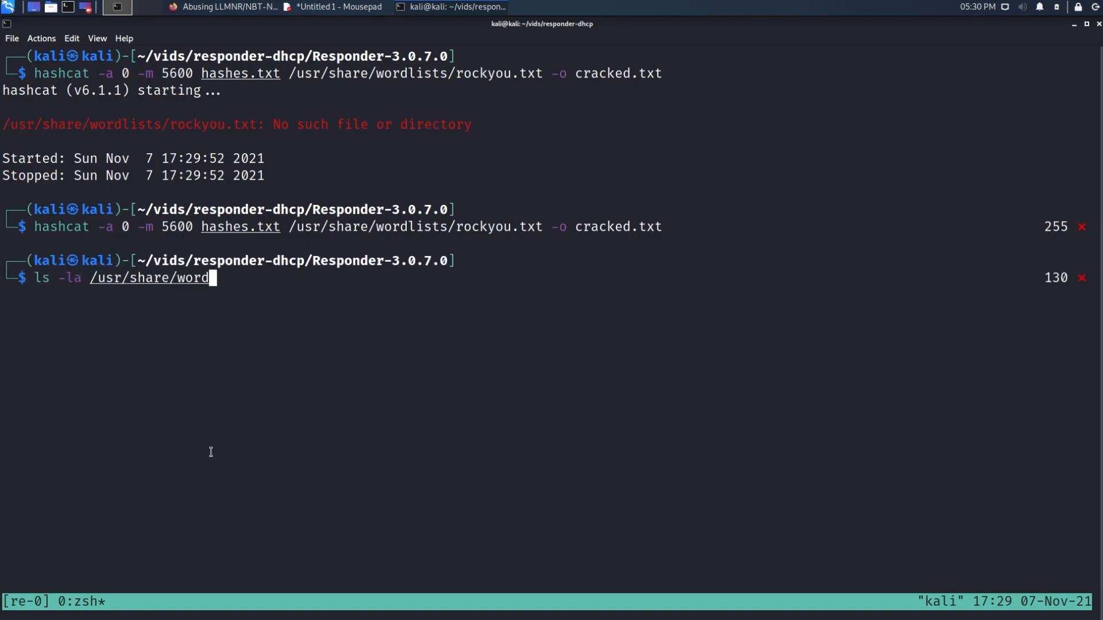
{"action": "key", "text": "Return"}
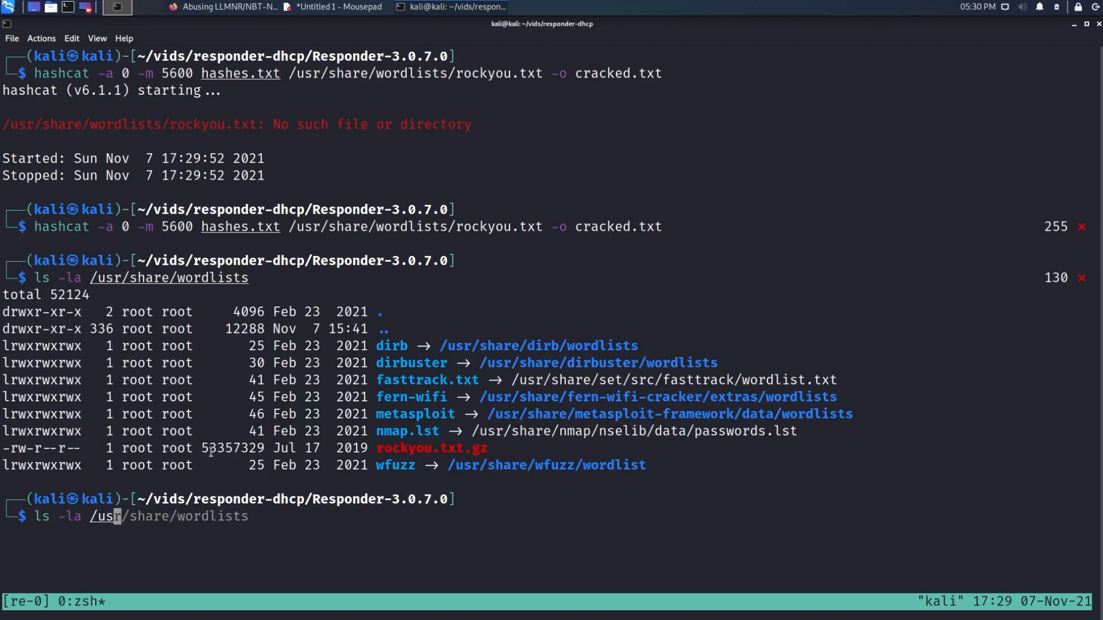
{"action": "key", "text": "ctrl+c"}
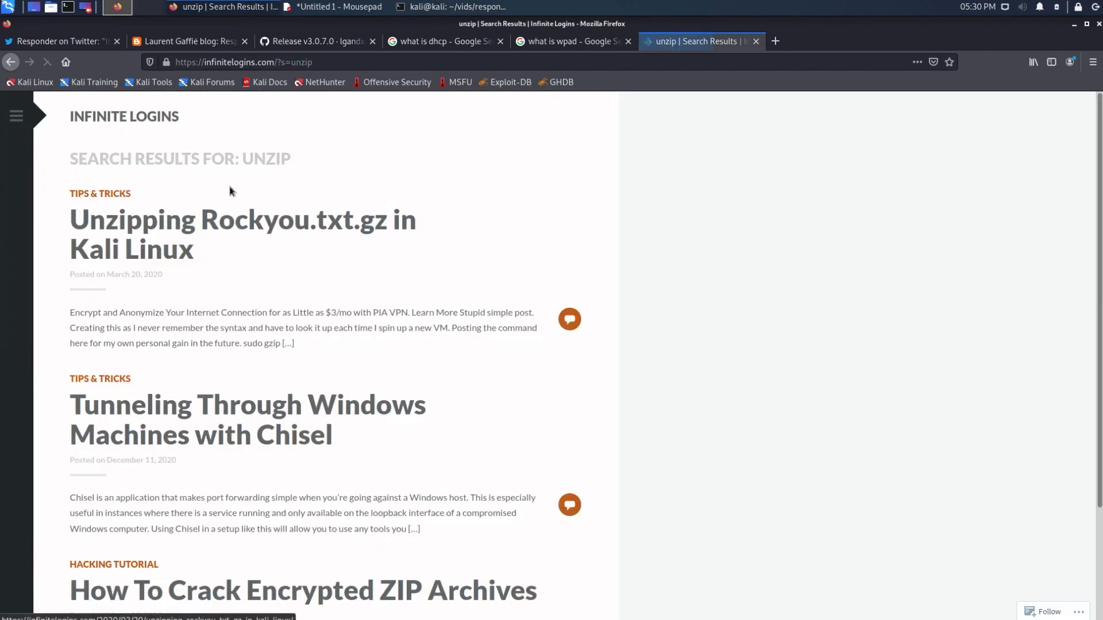
Open the 'Unzipping Rockyou.txt.gz in Kali Linux' post and take its sudo gzip -d command
{"action": "left_click", "coordinate": [242, 235]}
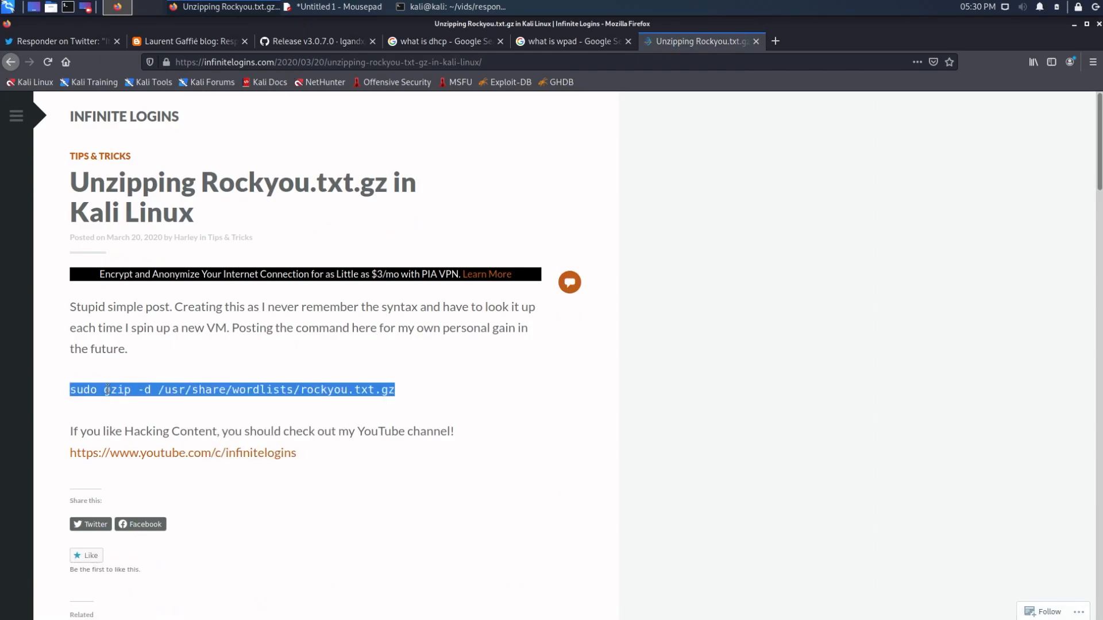
{"action": "left_click", "coordinate": [458, 6]}
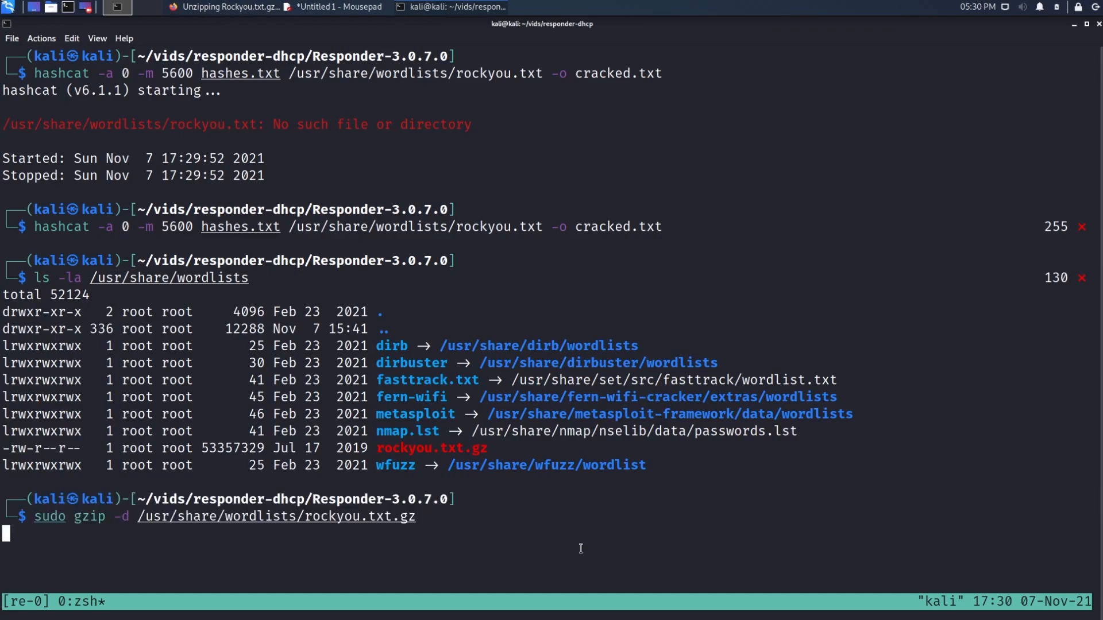
{"action": "type", "text": "ls -la /usr/share/wordlists"}
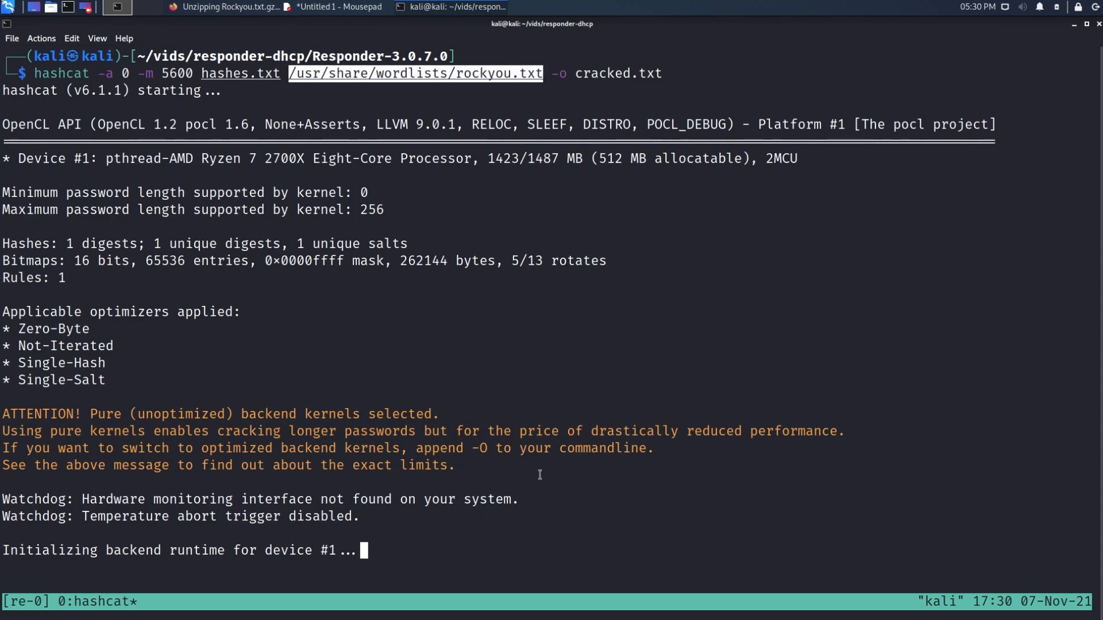
{"action": "mouse_move", "coordinate": [520, 367]}
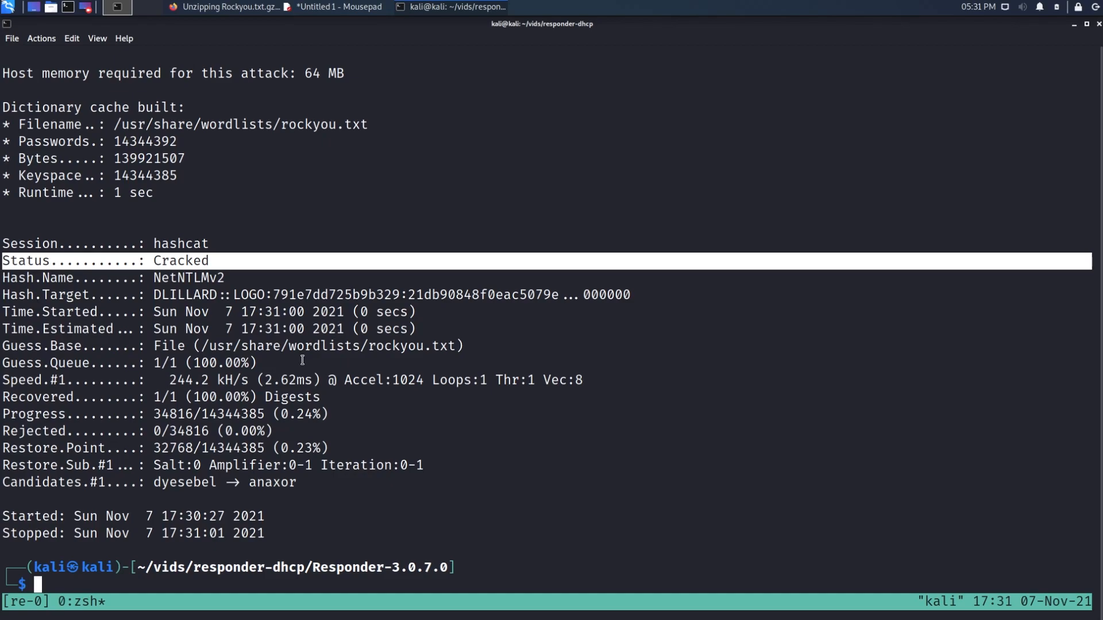
{"action": "type", "text": "ls -la /usr/share/wordlists"}
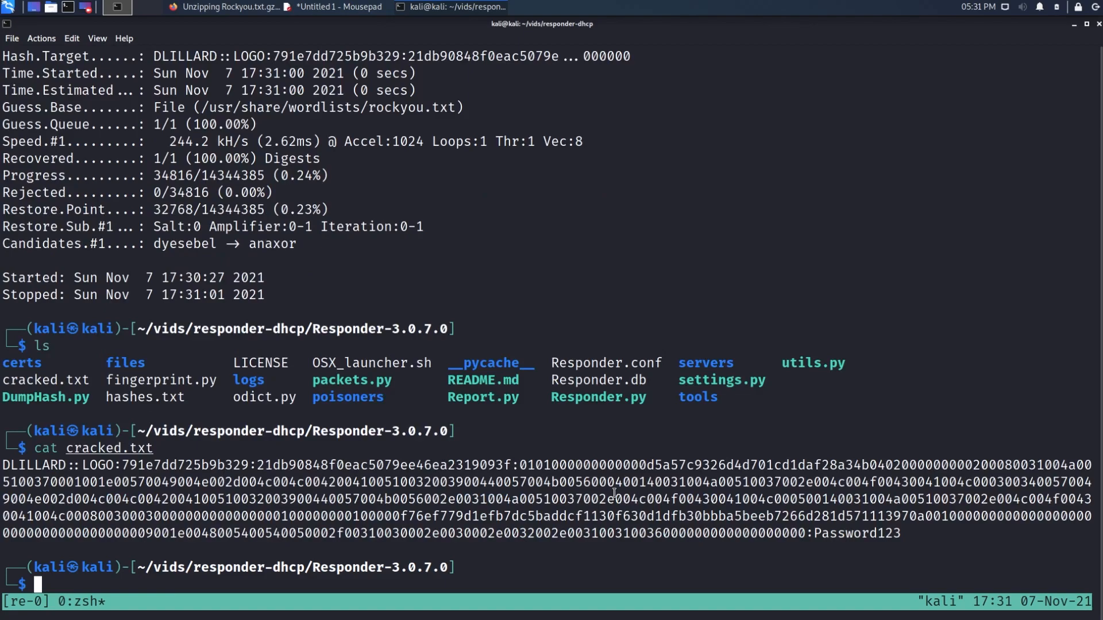
{"action": "double_click", "coordinate": [859, 533]}
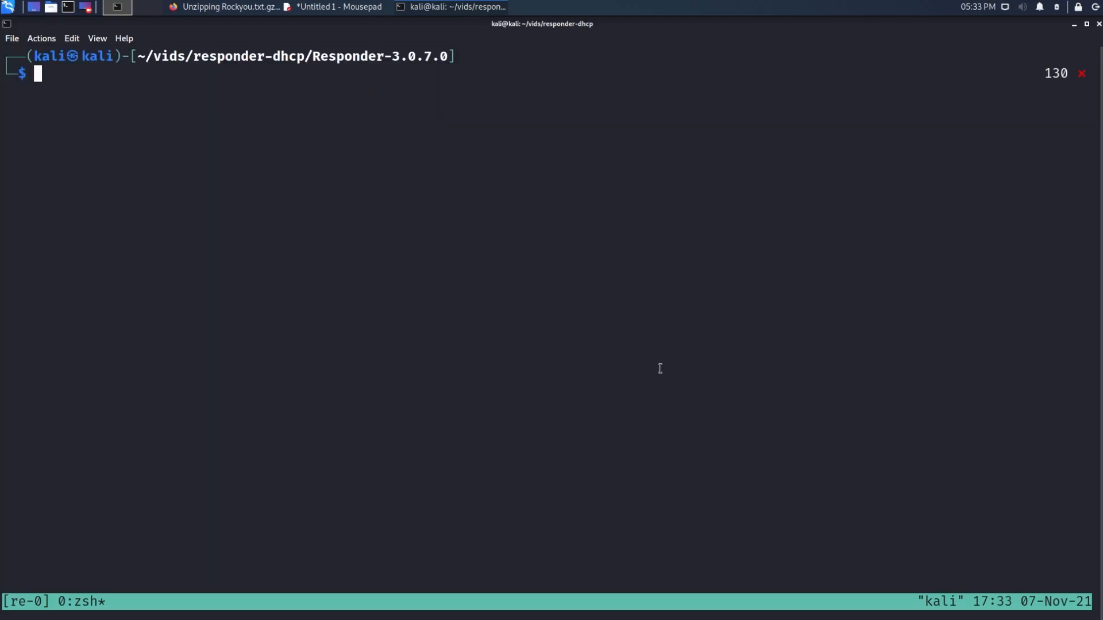
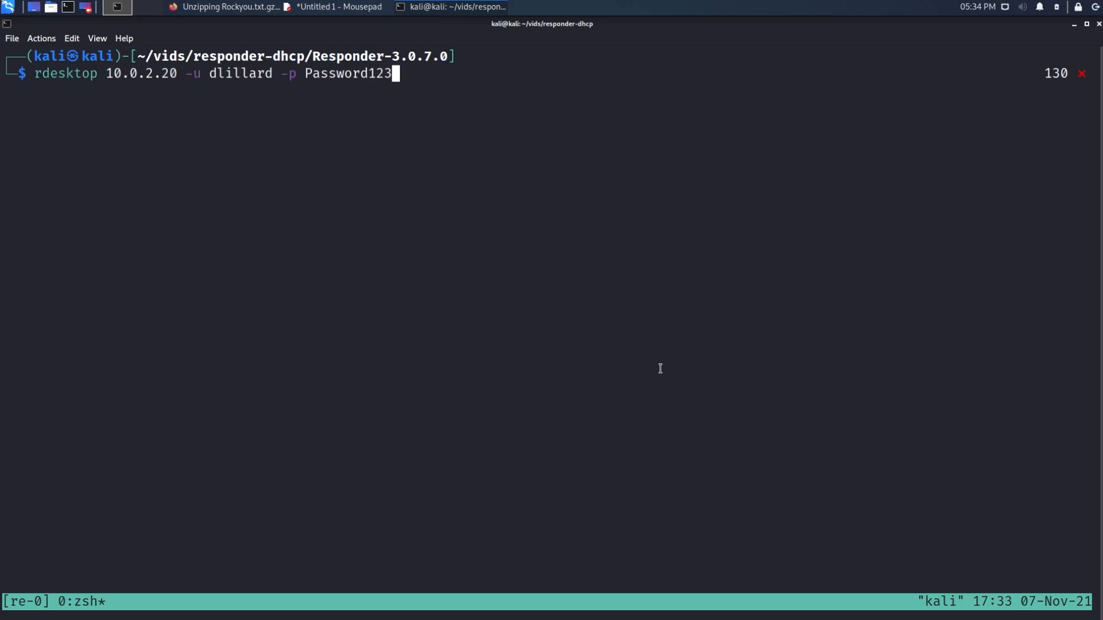
{"action": "key", "text": "Return"}
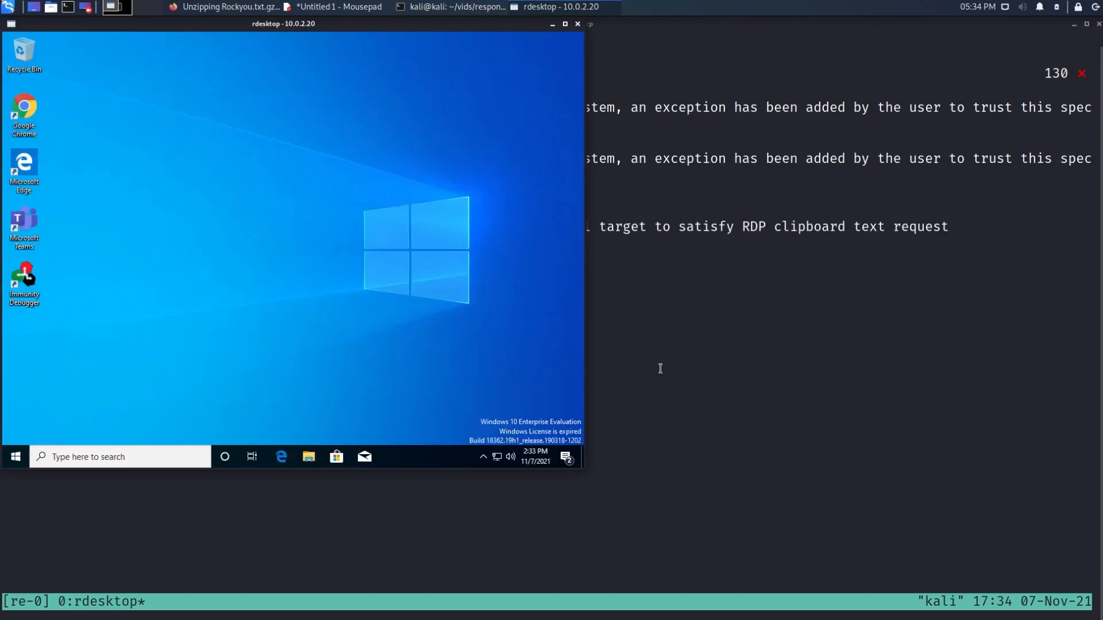
{"action": "mouse_move", "coordinate": [707, 332]}
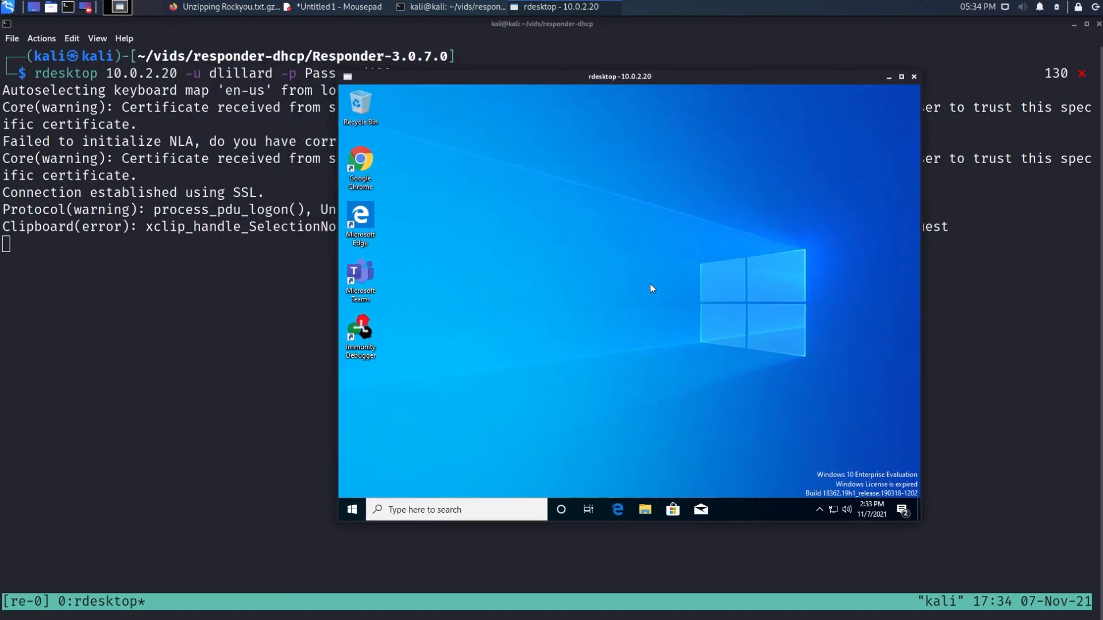
{"action": "mouse_move", "coordinate": [581, 298]}
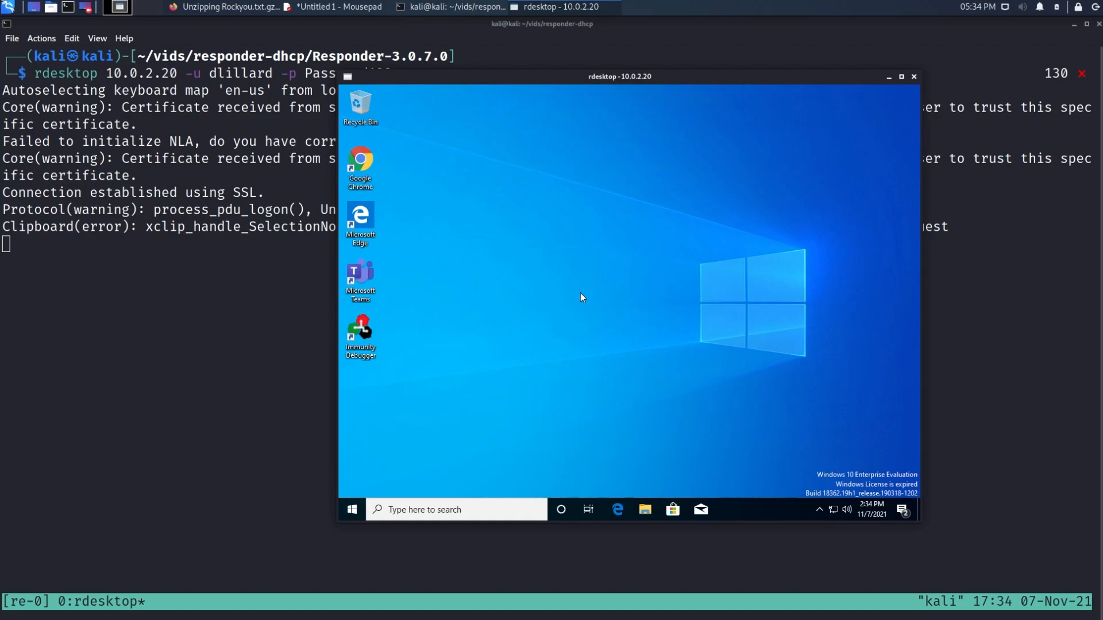
{"action": "mouse_move", "coordinate": [541, 244]}
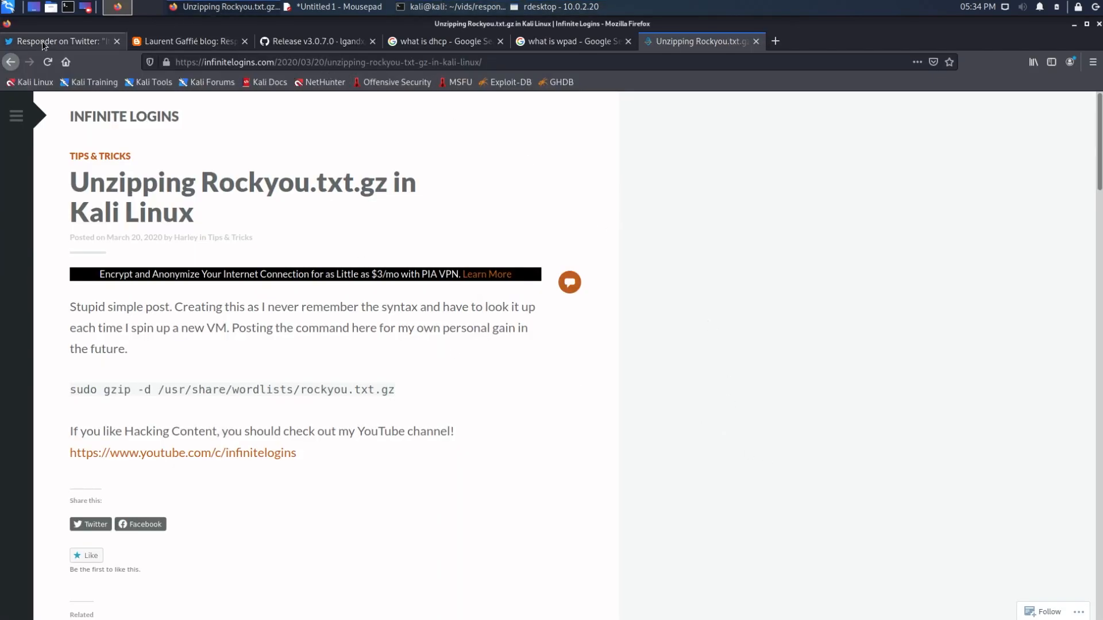
{"action": "left_click", "coordinate": [60, 41]}
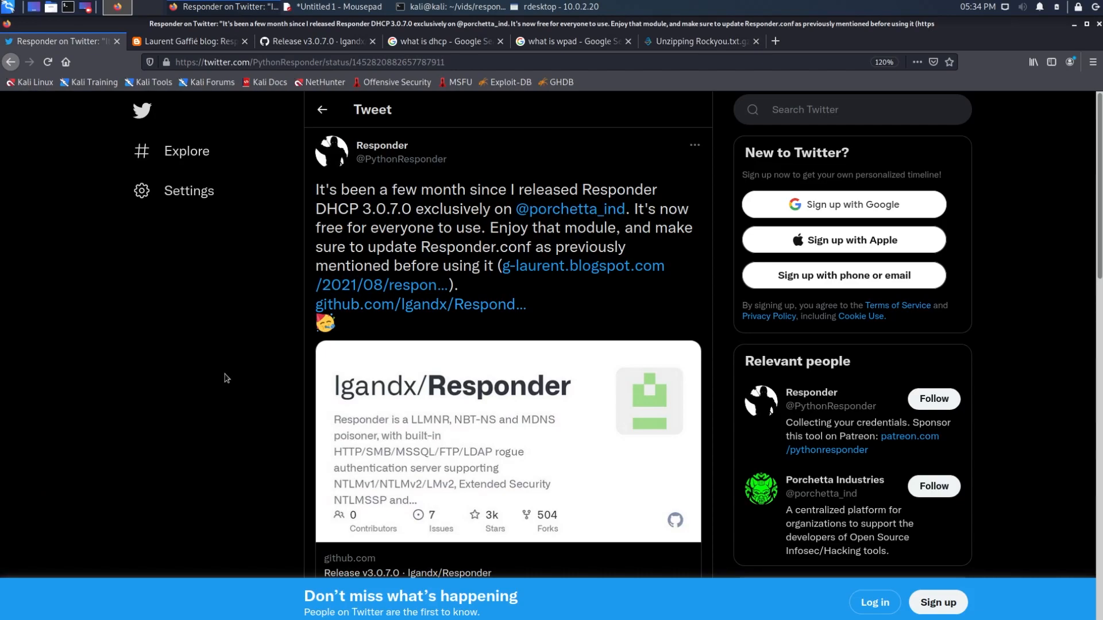